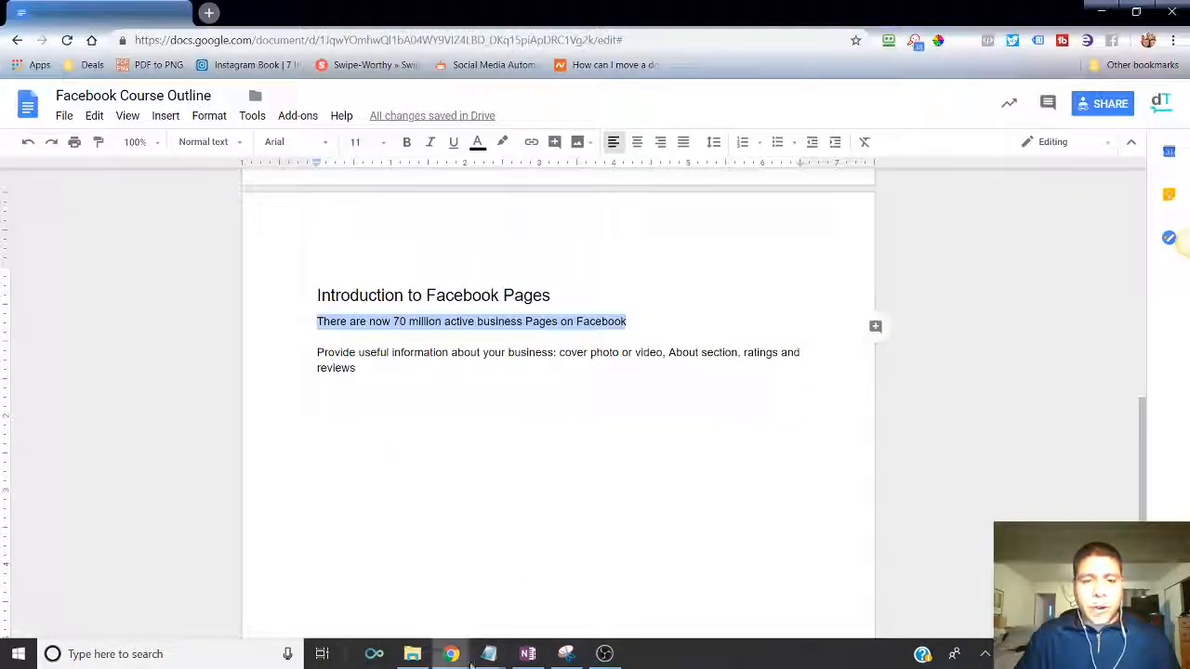
{"action": "mouse_move", "coordinate": [450, 655]}
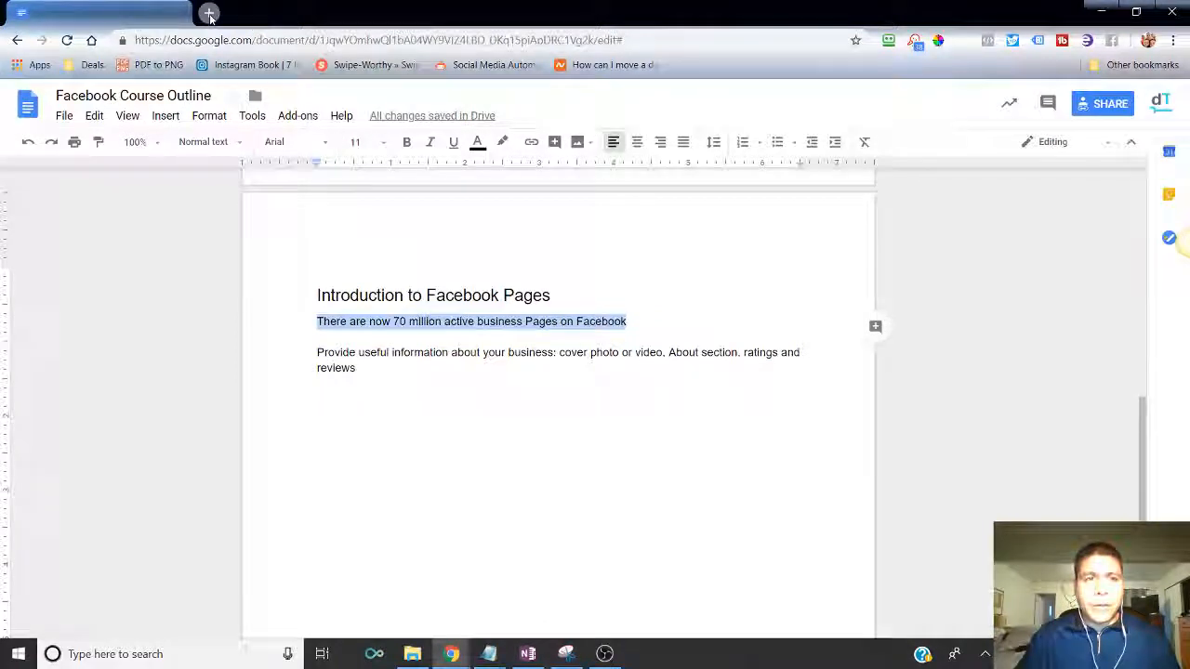
- Leave the Google Docs outline for a new tab on the Google start page
{"action": "left_click", "coordinate": [208, 17]}
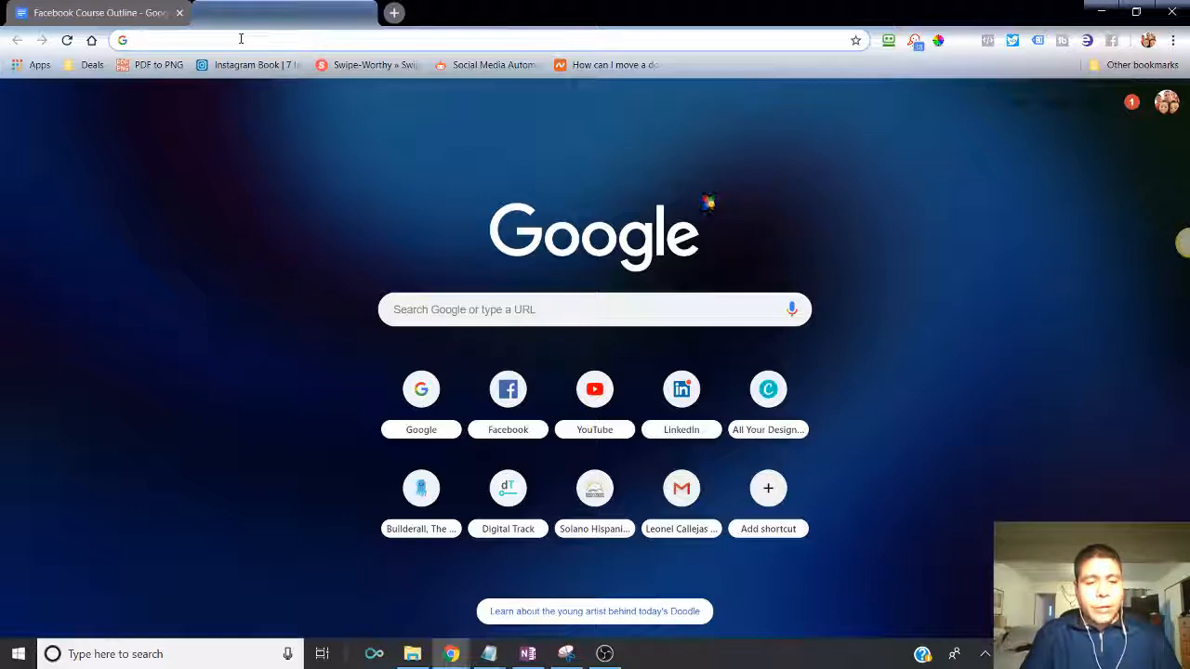
- Search Google for the restaurant 'chango chamoy'
{"action": "type", "text": "changochamoy.com"}
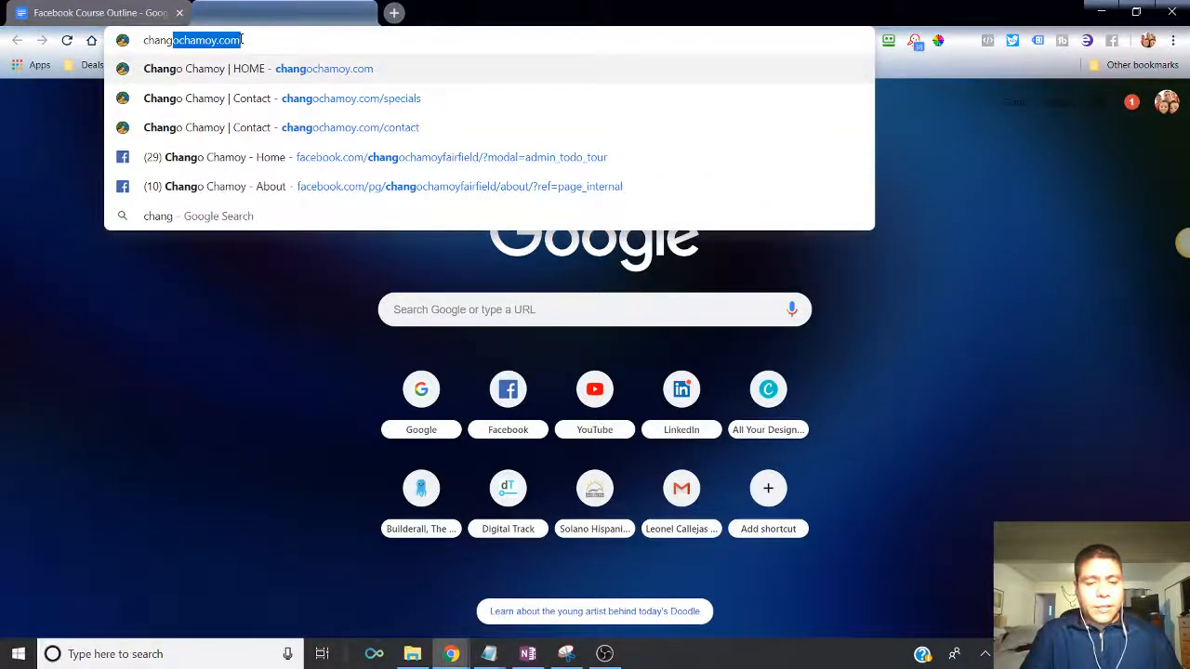
{"action": "type", "text": "chango chamoy"}
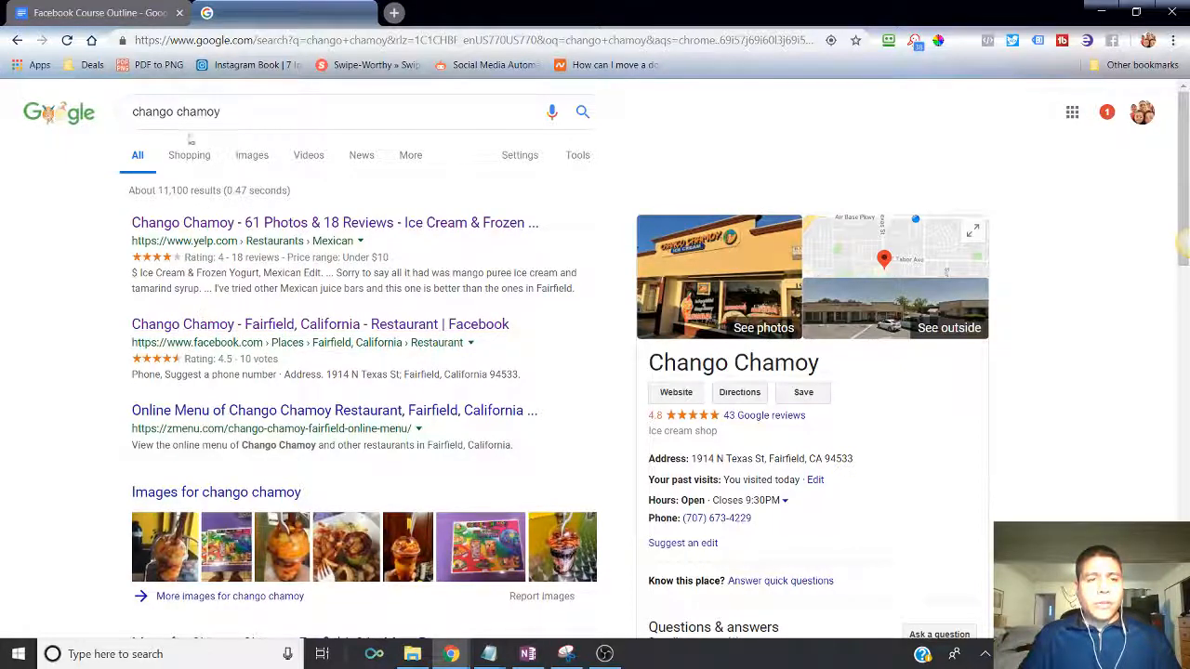
- Replace the query with 'el caracol vacaville' and look over its search results
{"action": "triple_click", "coordinate": [175, 112]}
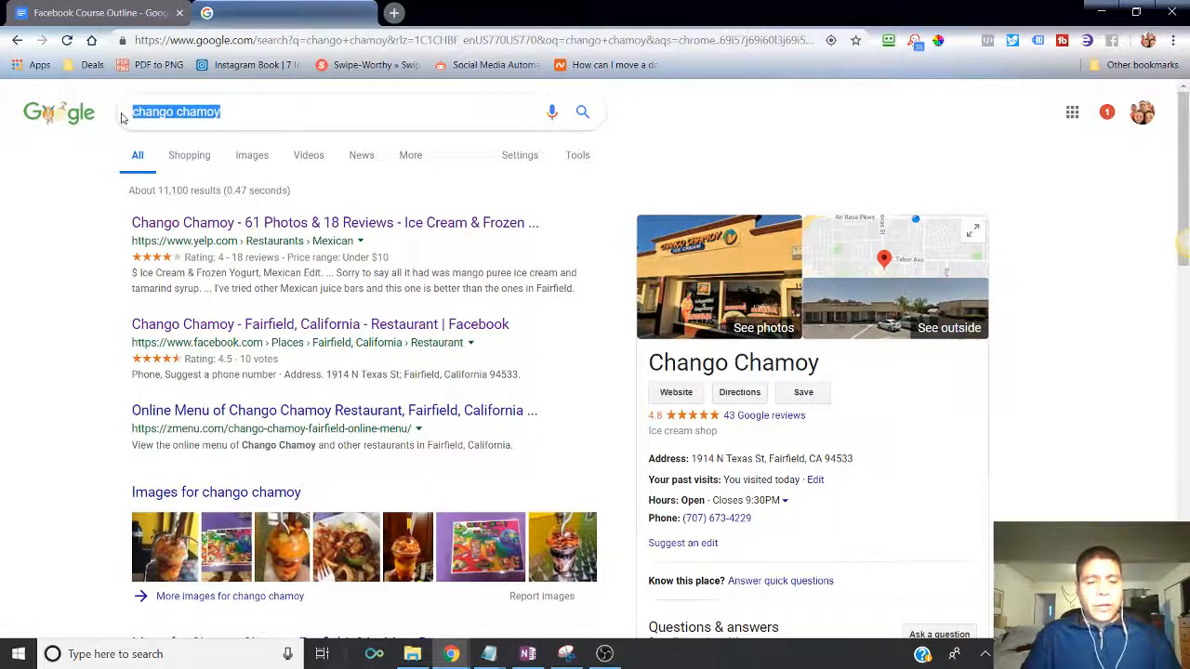
{"action": "type", "text": "el caracol vacaville"}
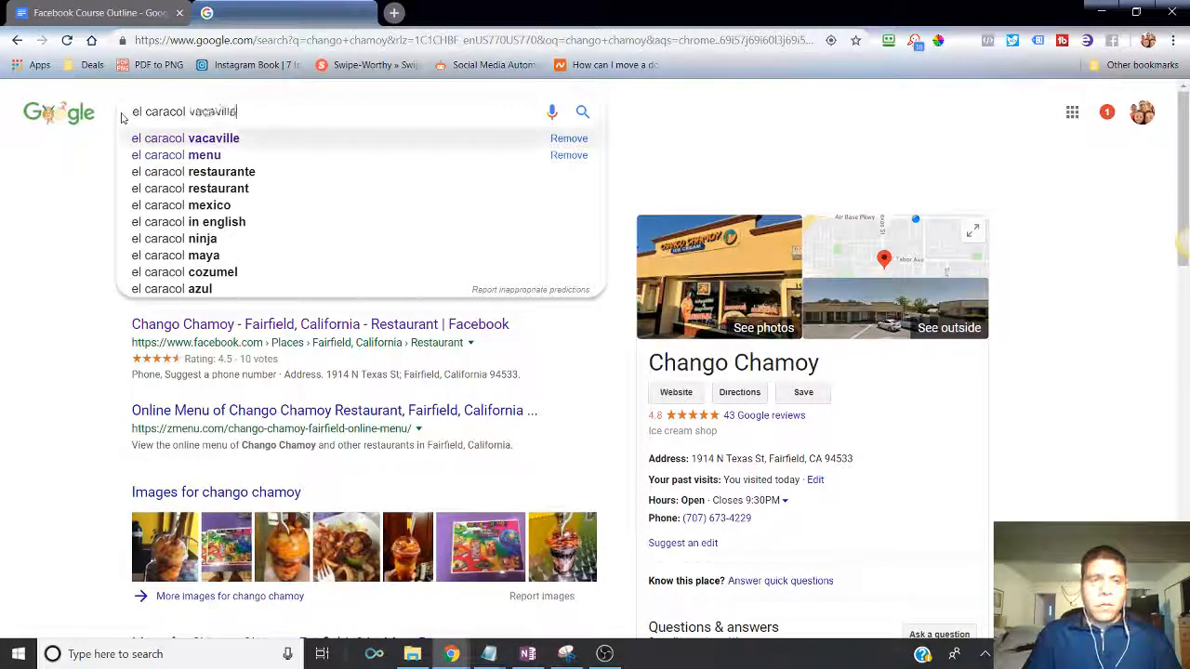
{"action": "left_click", "coordinate": [186, 137]}
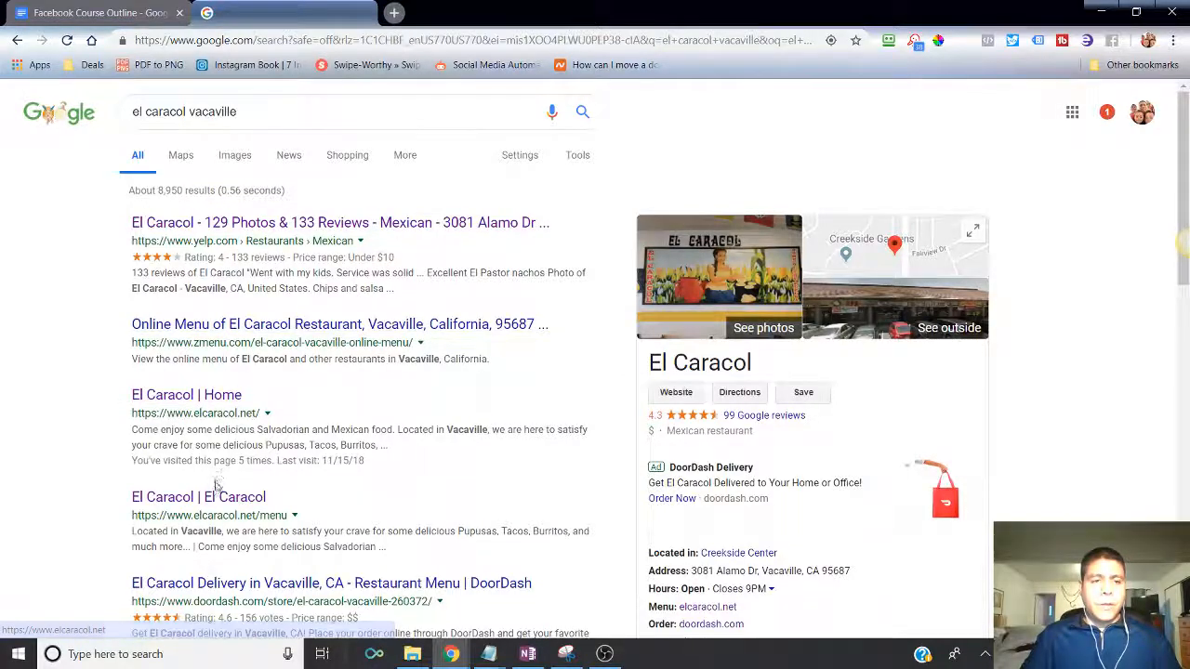
{"action": "scroll", "scroll_direction": "down", "scroll_amount": 3}
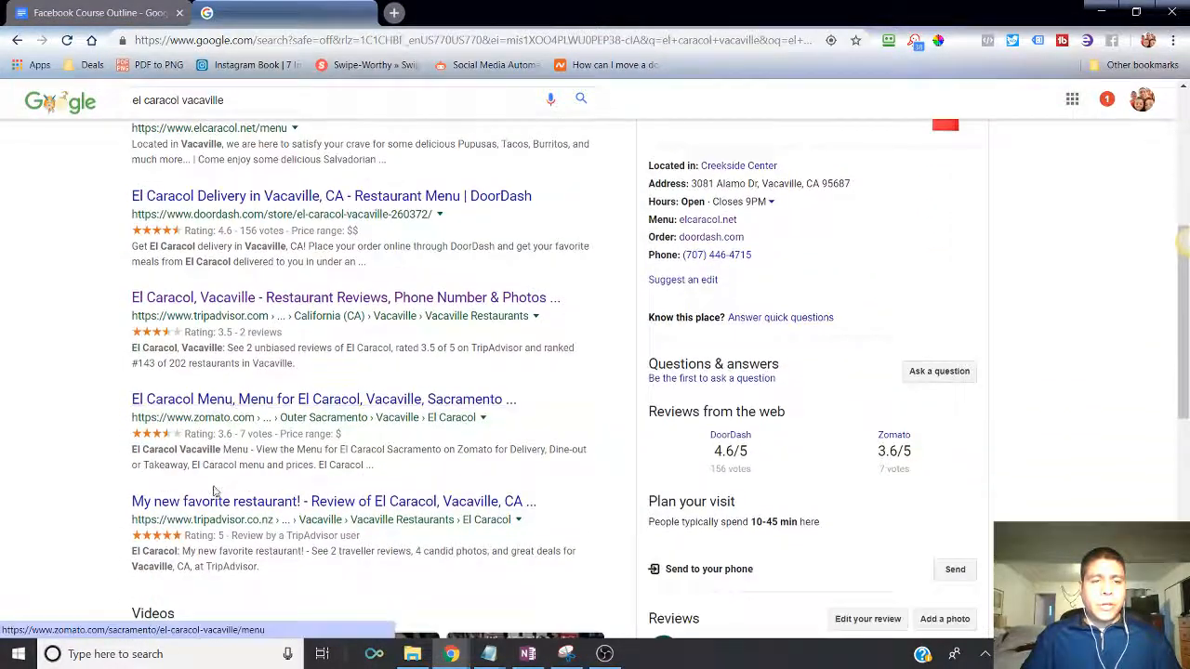
{"action": "scroll", "scroll_direction": "down", "scroll_amount": 3}
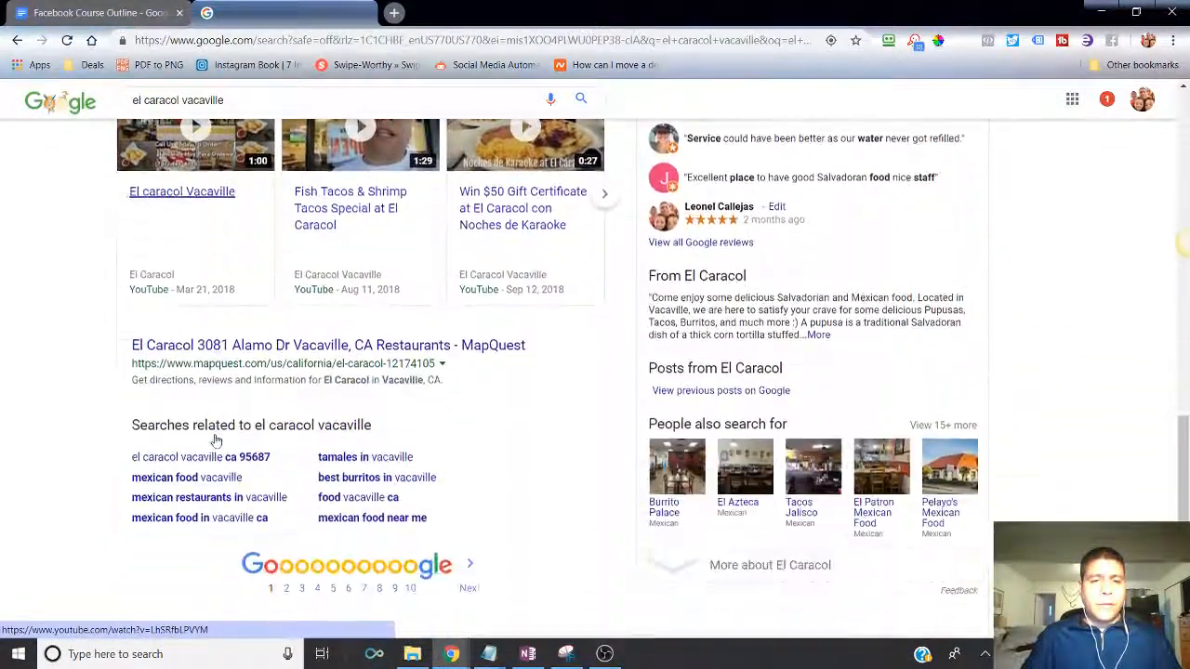
{"action": "scroll", "scroll_direction": "up", "scroll_amount": 3}
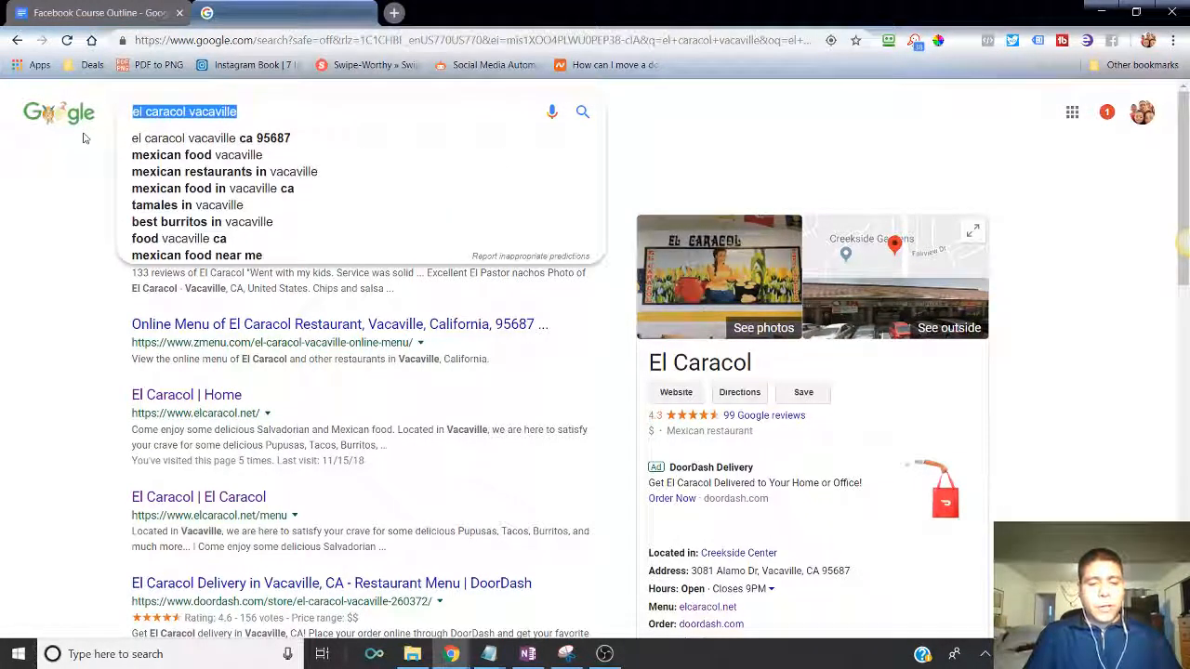
{"action": "mouse_move", "coordinate": [245, 65]}
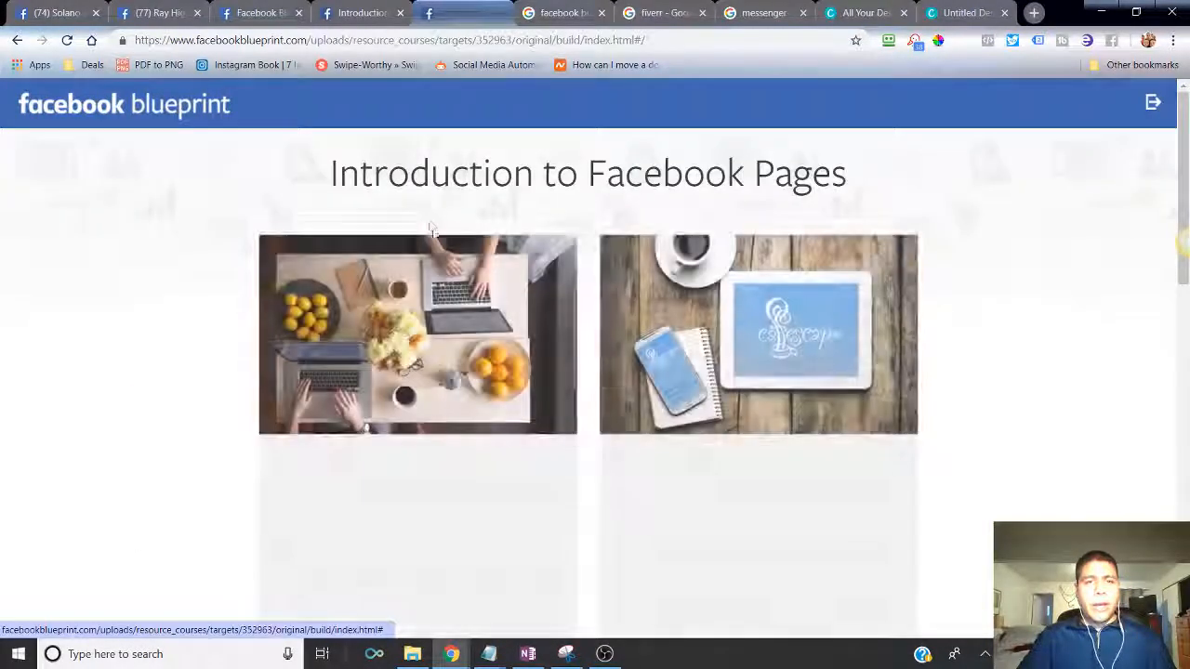
- Enter a Pages course lesson and read down to 'Provide useful information about your business'
{"action": "scroll", "scroll_direction": "down", "scroll_amount": 3}
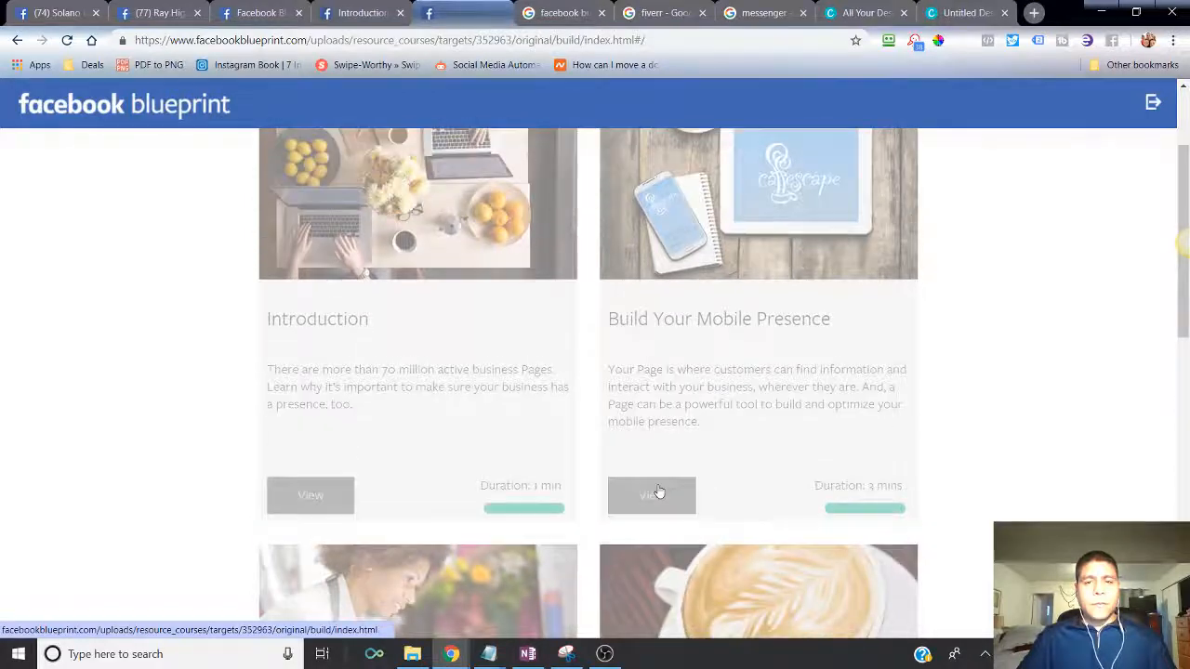
{"action": "left_click", "coordinate": [651, 495]}
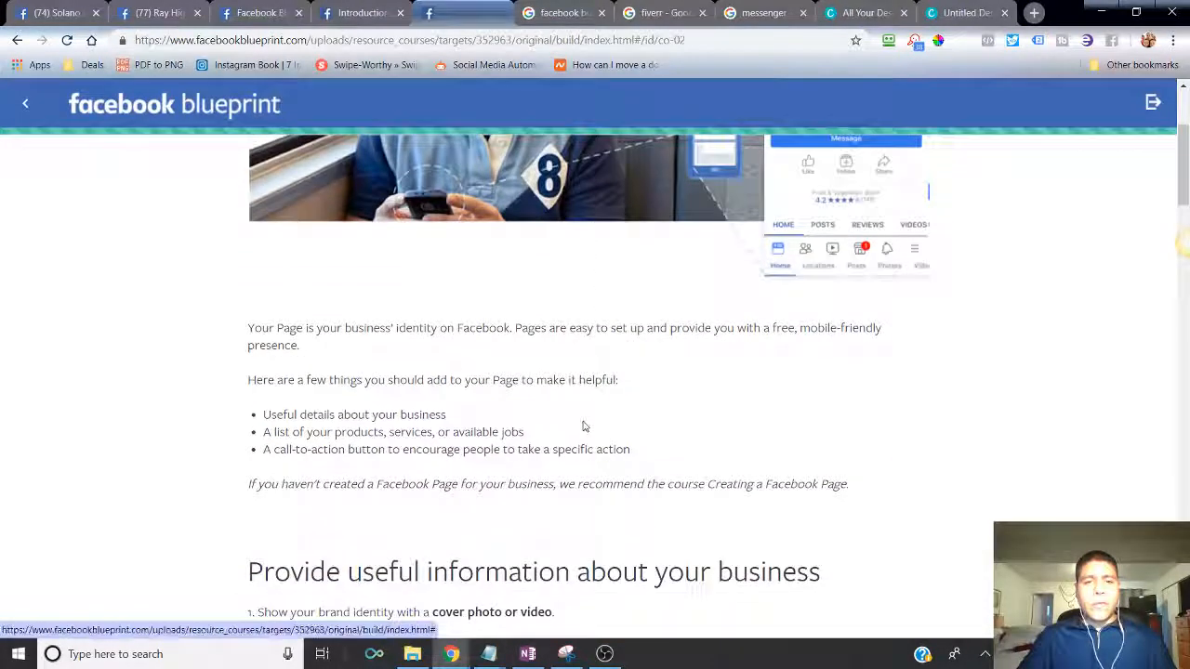
{"action": "scroll", "scroll_direction": "down", "scroll_amount": 3}
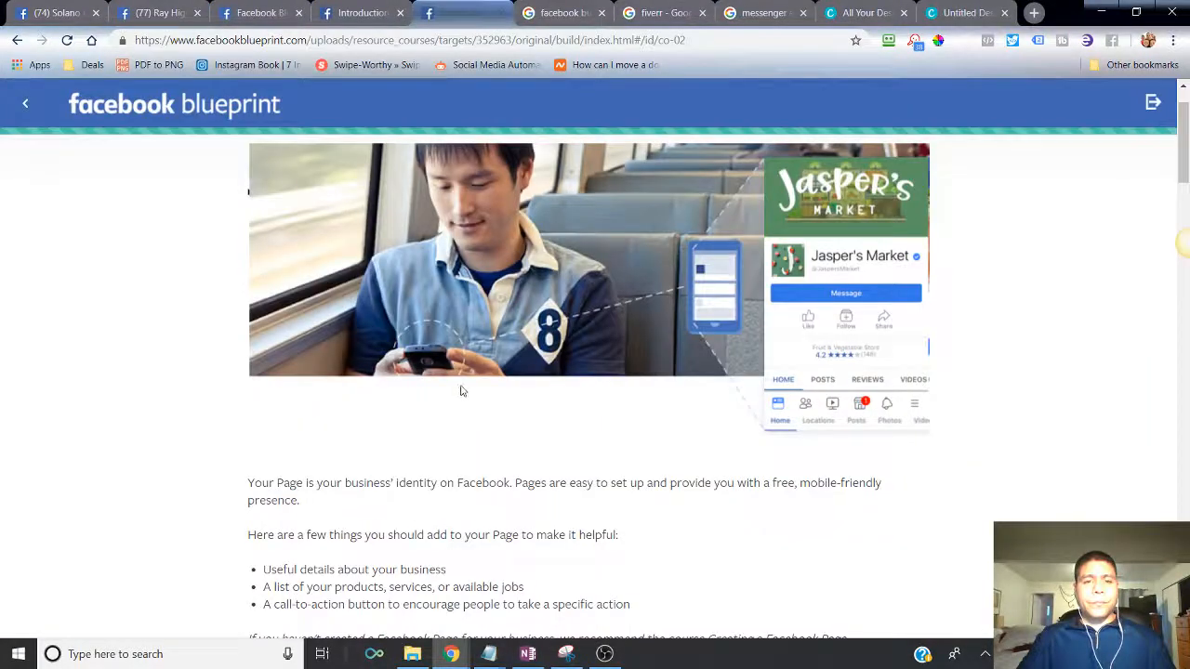
{"action": "scroll", "scroll_direction": "down", "scroll_amount": 3}
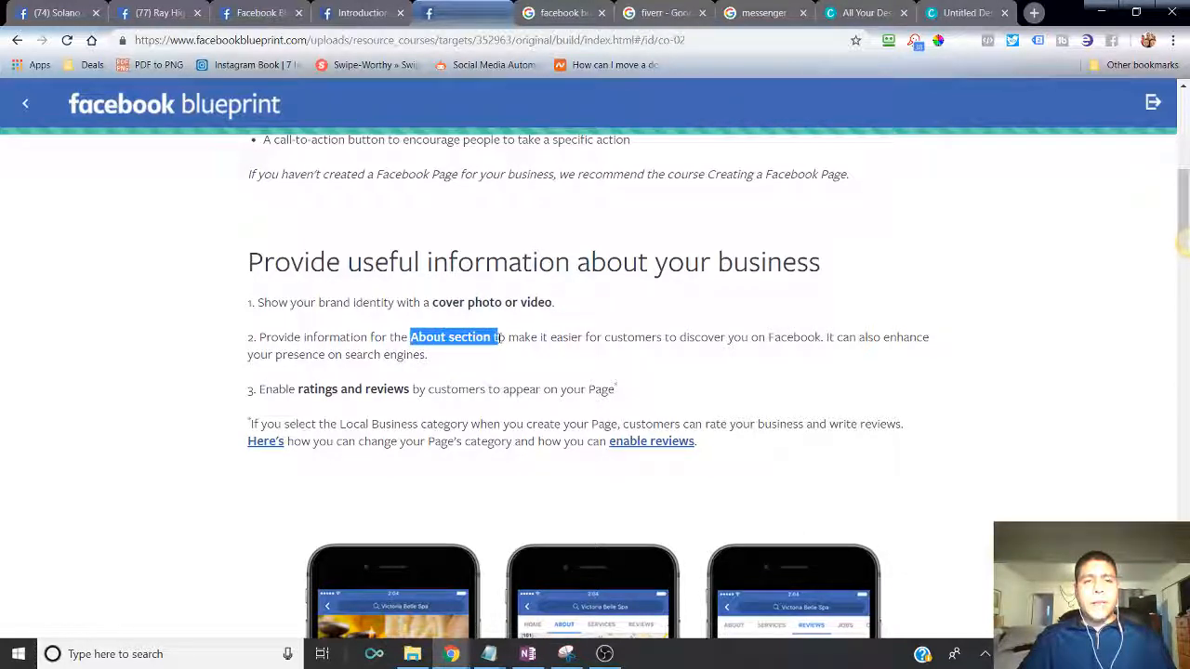
{"action": "mouse_move", "coordinate": [163, 13]}
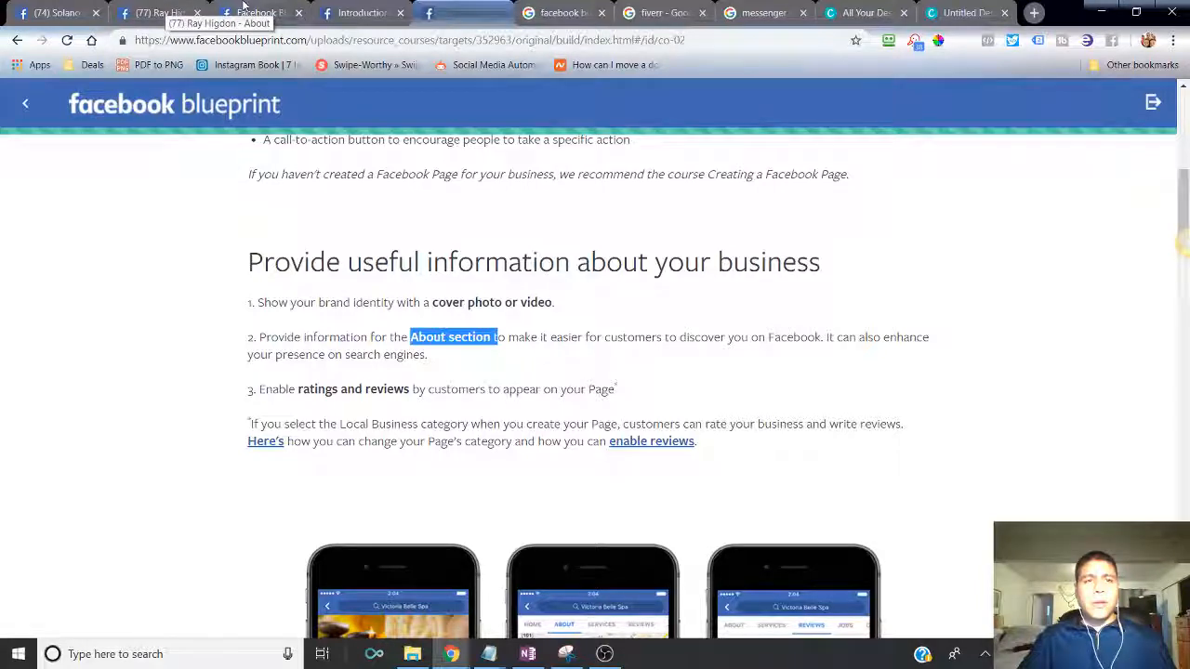
- Find the marketing business page on Facebook by searching 'leo'
{"action": "left_click", "coordinate": [55, 11]}
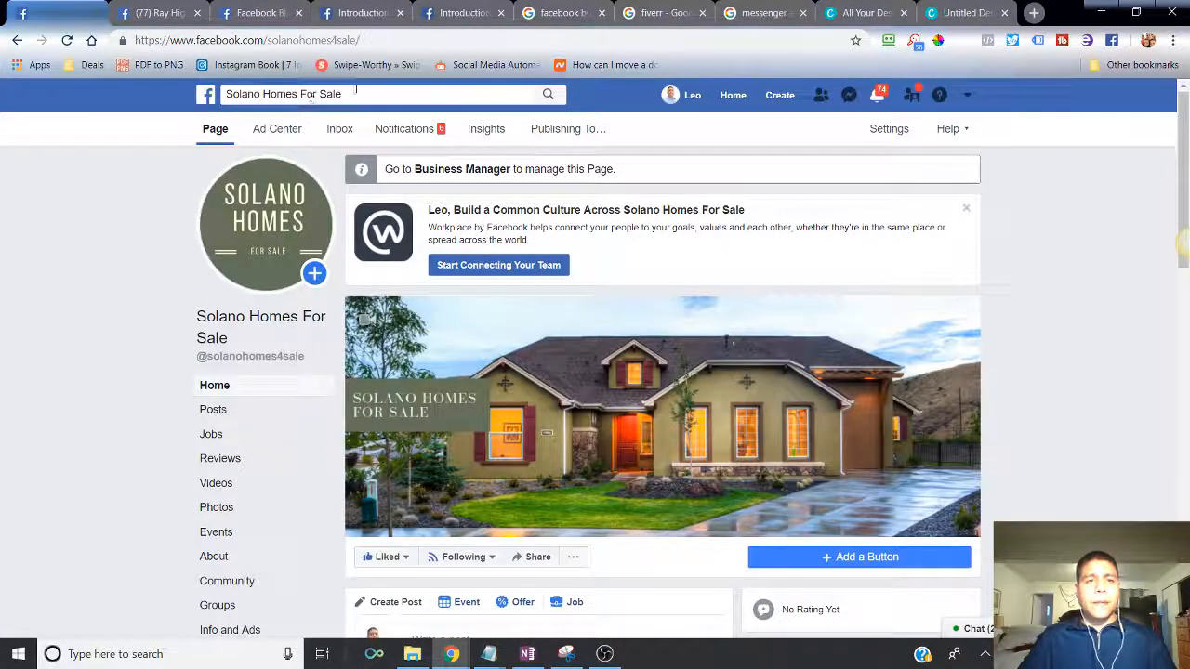
{"action": "type", "text": "leo callejas"}
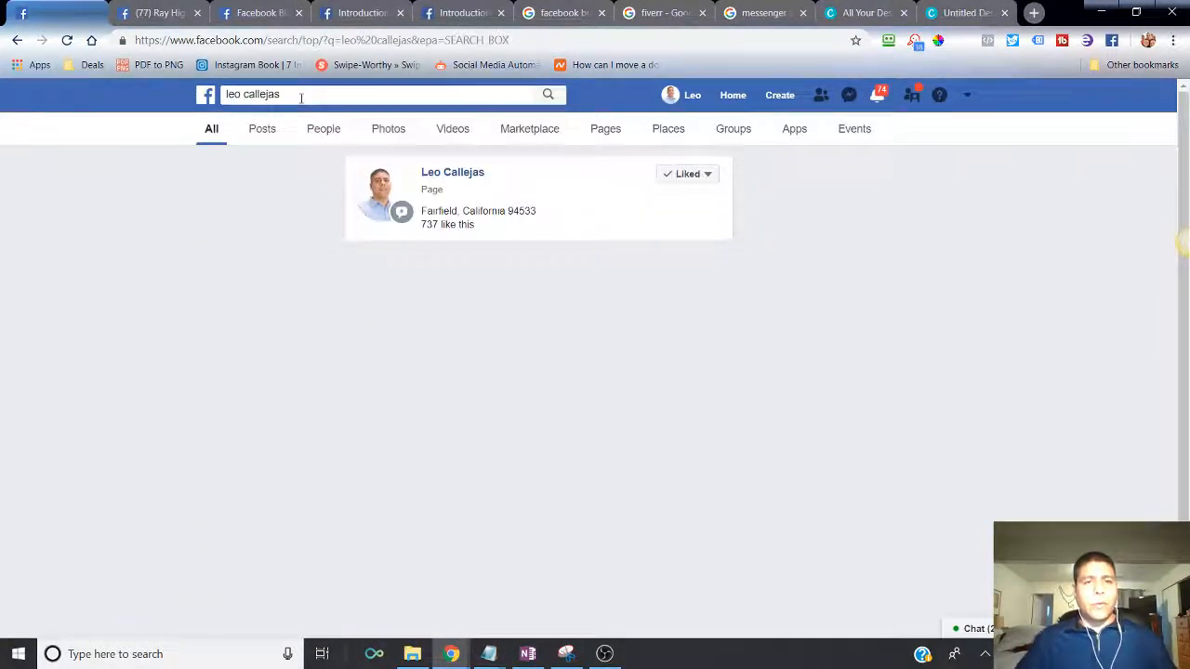
{"action": "left_click", "coordinate": [454, 171]}
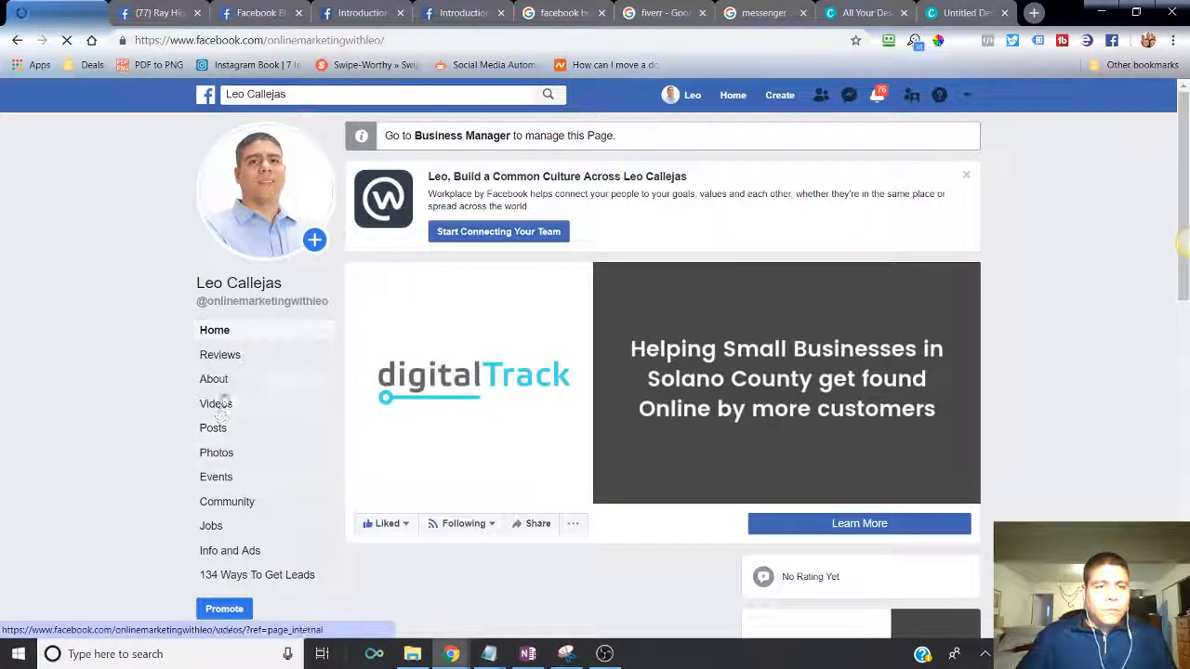
- Review the page's About section with its contact info and company details
{"action": "left_click", "coordinate": [214, 379]}
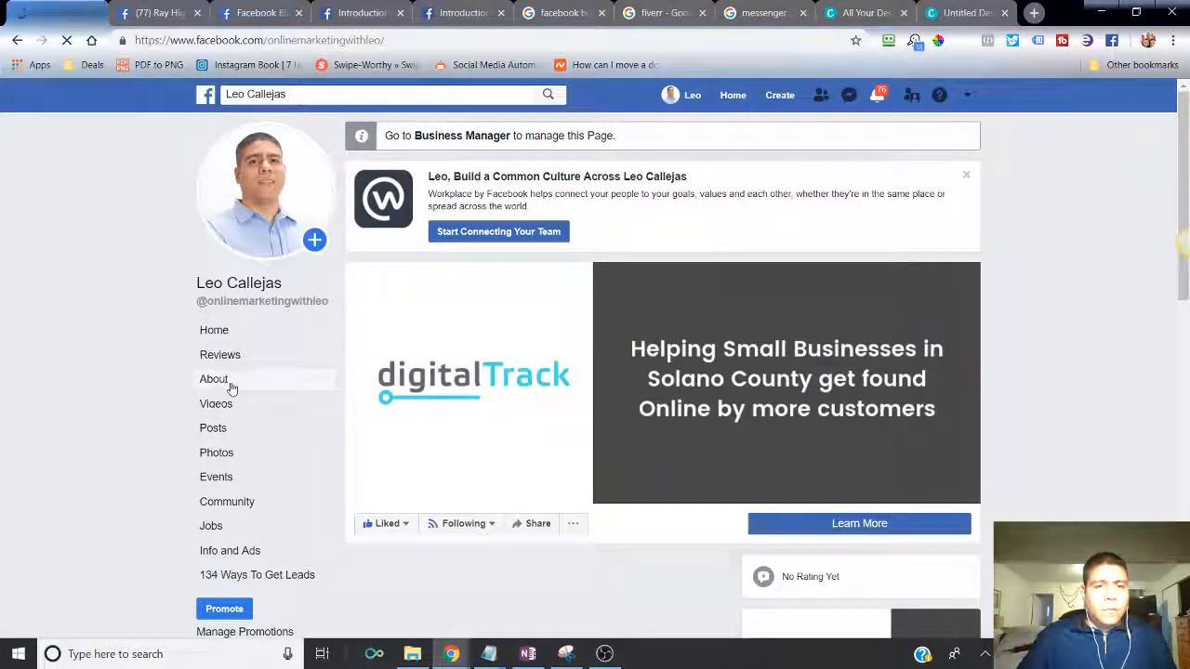
{"action": "left_click", "coordinate": [216, 379]}
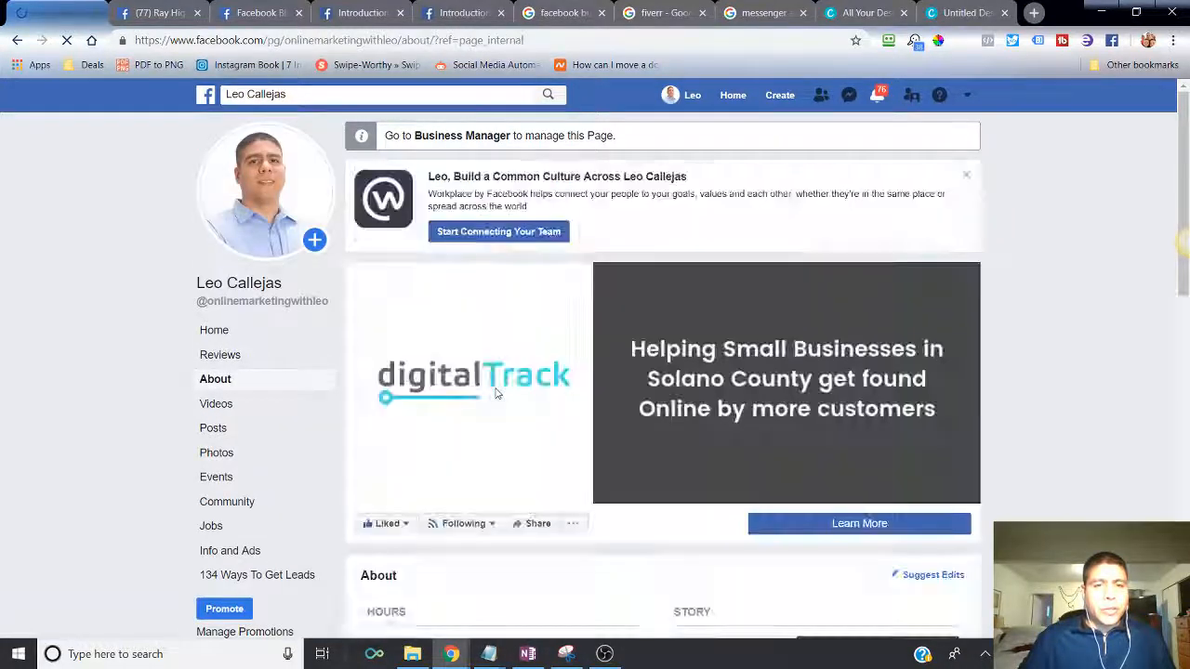
{"action": "scroll", "scroll_direction": "down", "scroll_amount": 3}
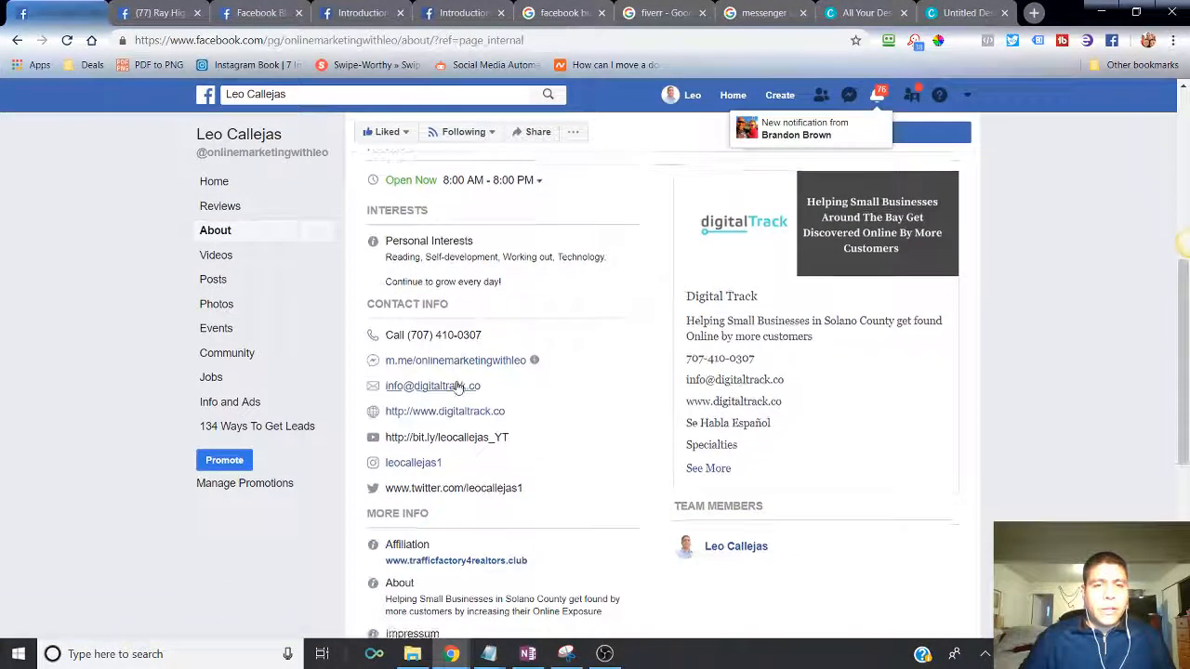
{"action": "scroll", "scroll_direction": "down", "scroll_amount": 3}
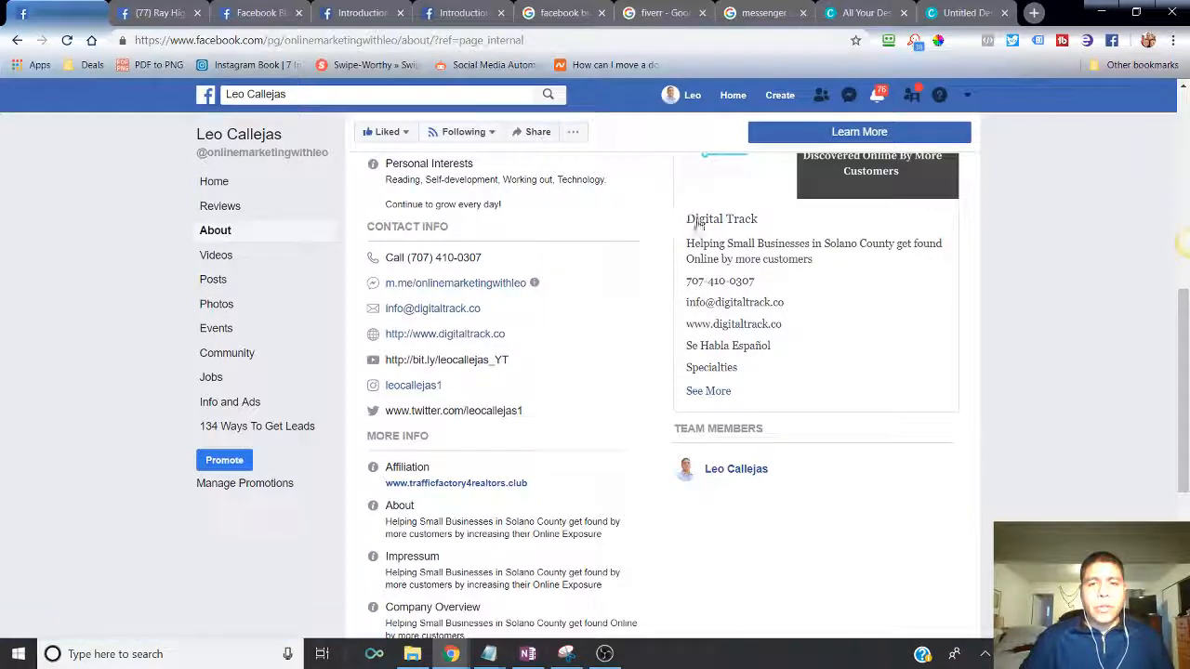
{"action": "scroll", "scroll_direction": "down", "scroll_amount": 3}
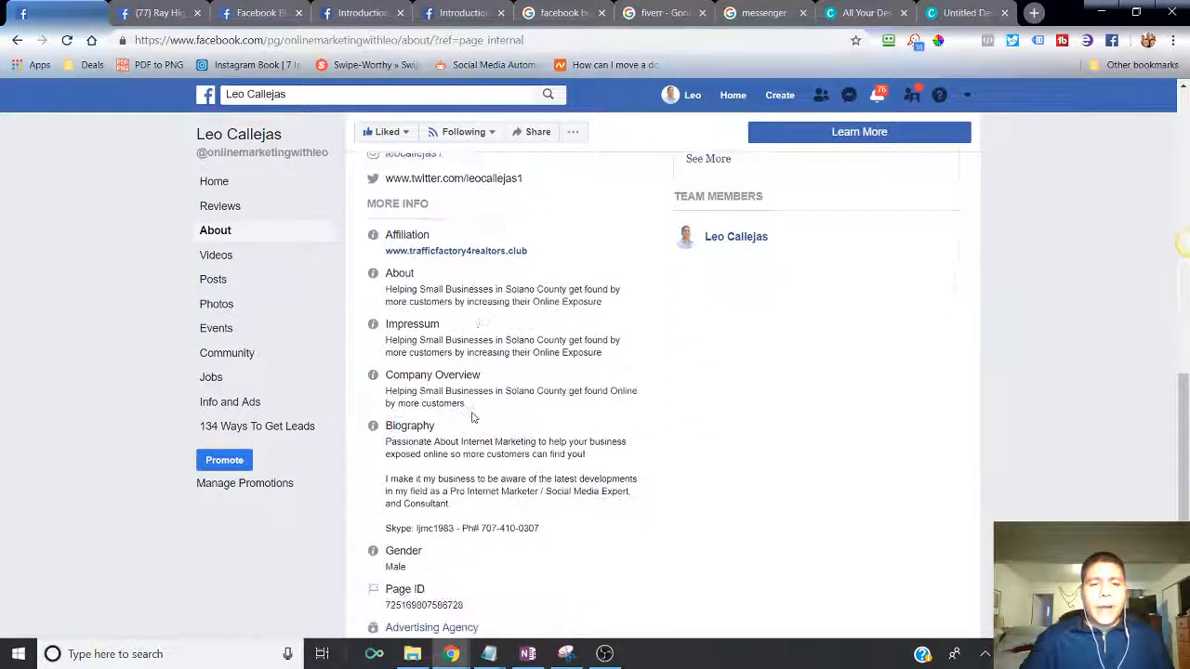
{"action": "scroll", "scroll_direction": "down", "scroll_amount": 3}
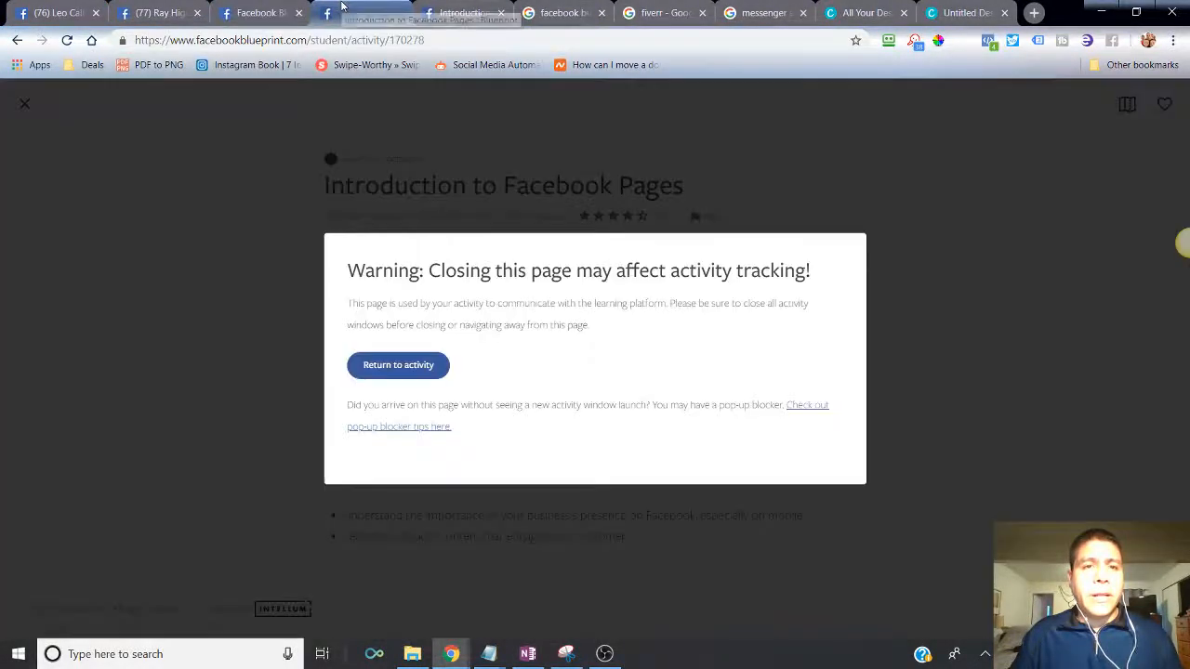
- Revisit the Blueprint lesson's point on enabling ratings and reviews
{"action": "left_click", "coordinate": [398, 364]}
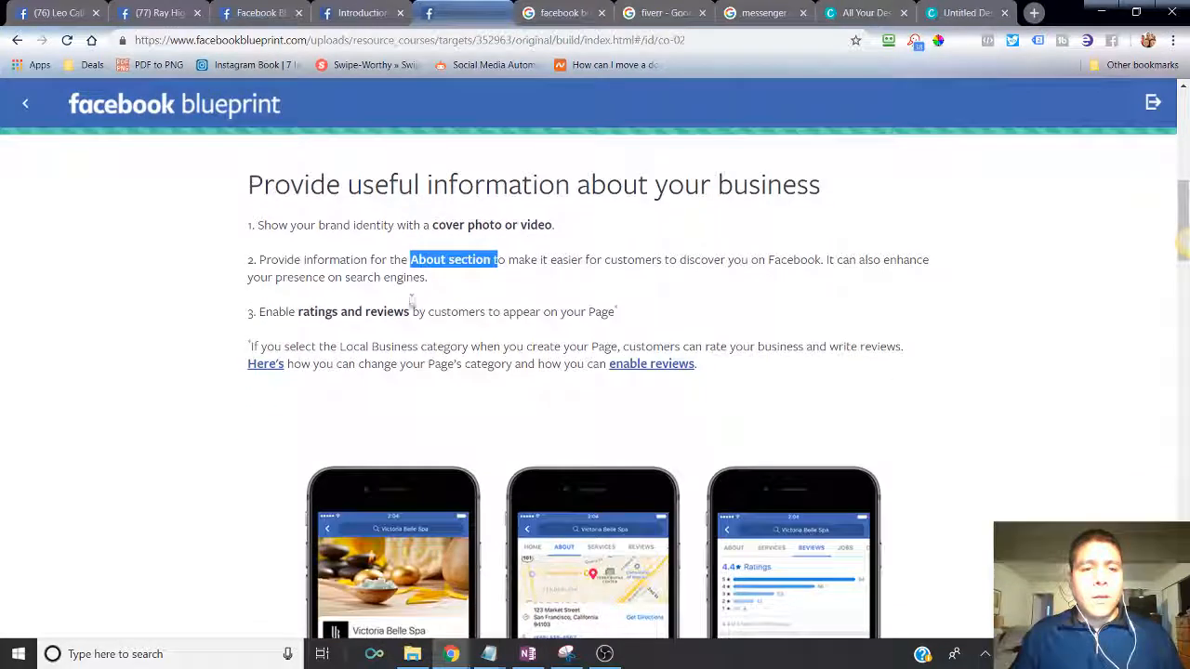
{"action": "scroll", "scroll_direction": "down", "scroll_amount": 3}
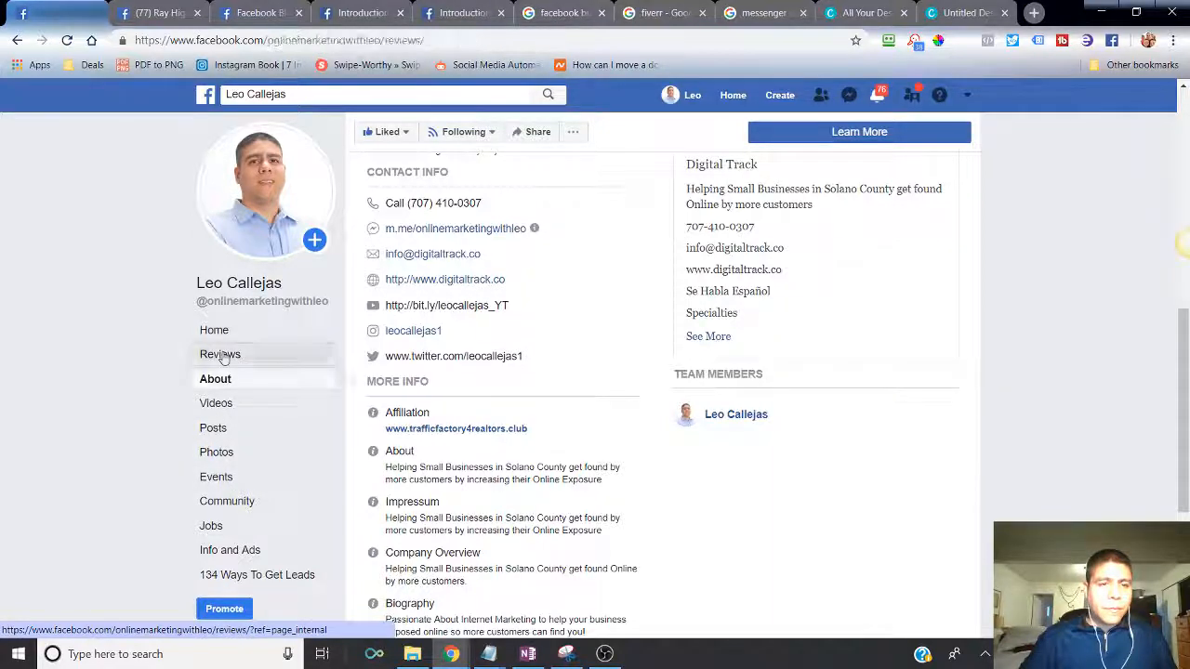
- View the page's Reviews, reopen it in Business Manager and show its settings list
{"action": "left_click", "coordinate": [219, 353]}
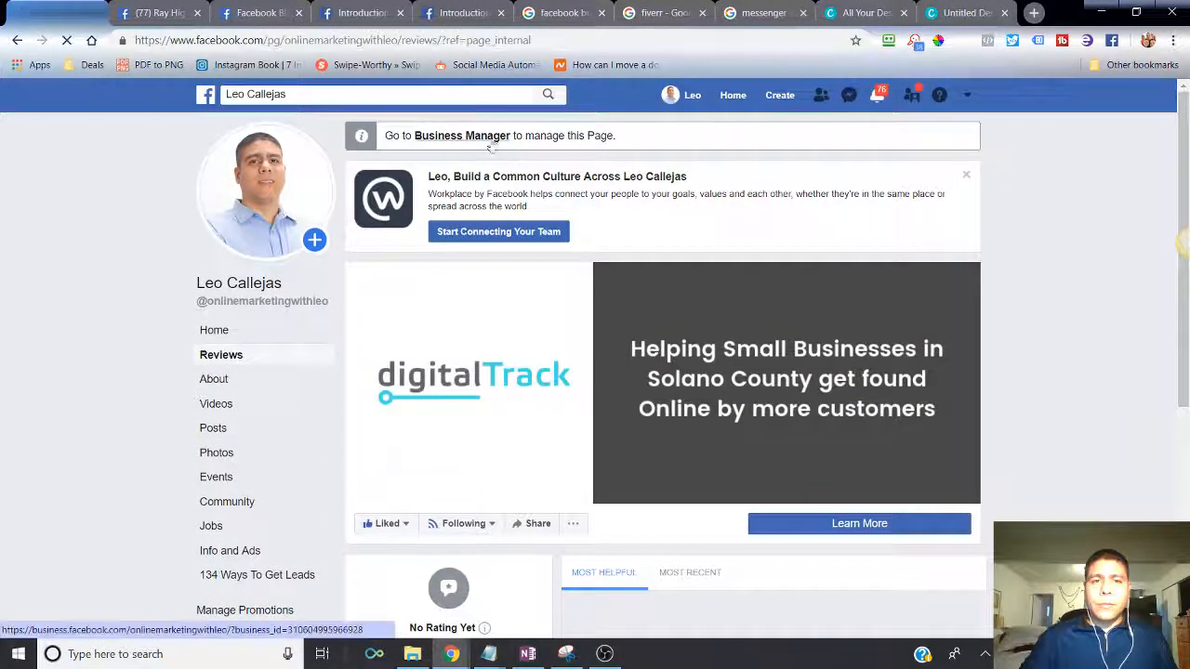
{"action": "left_click", "coordinate": [461, 134]}
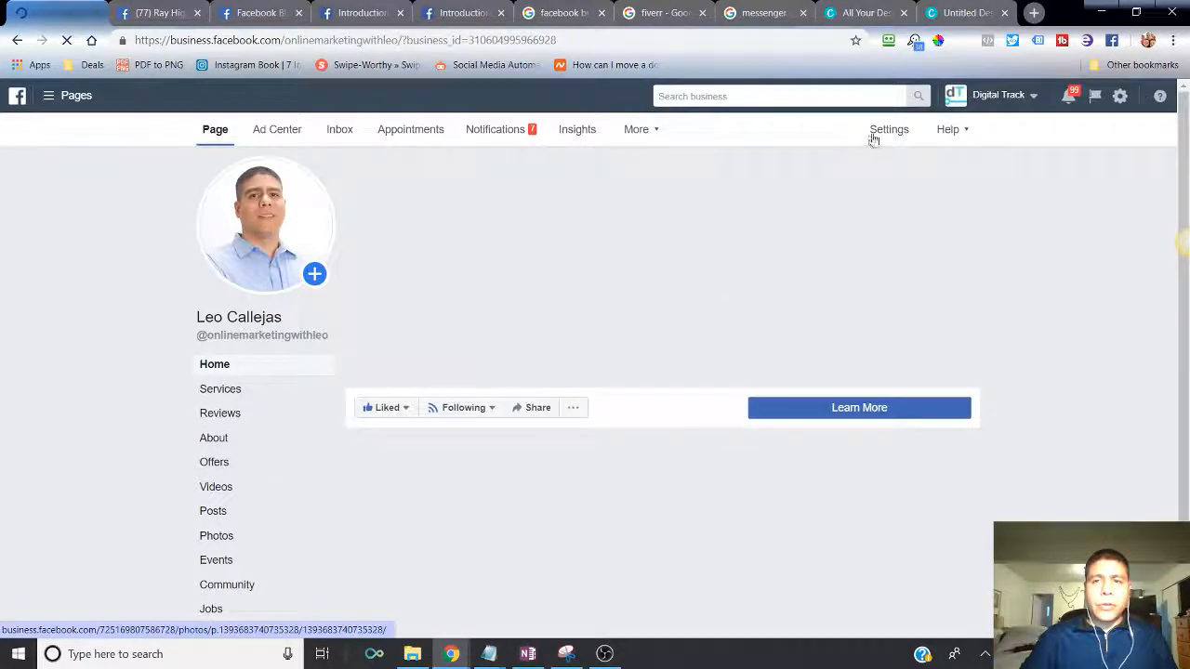
{"action": "left_click", "coordinate": [889, 130]}
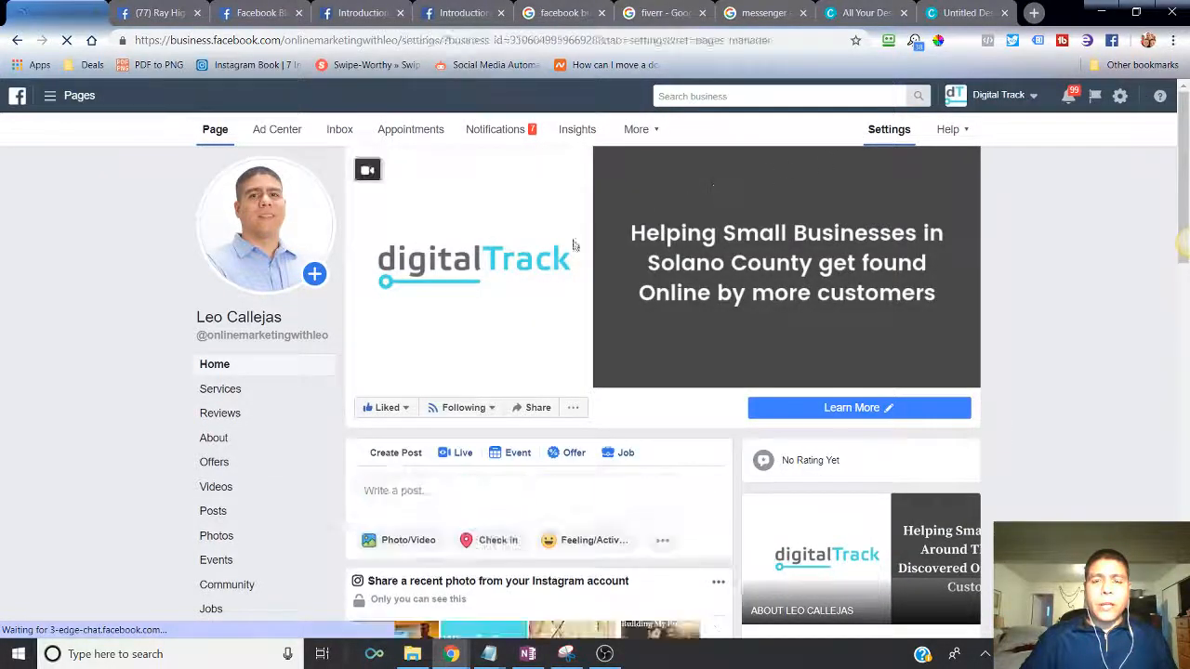
{"action": "left_click", "coordinate": [889, 130]}
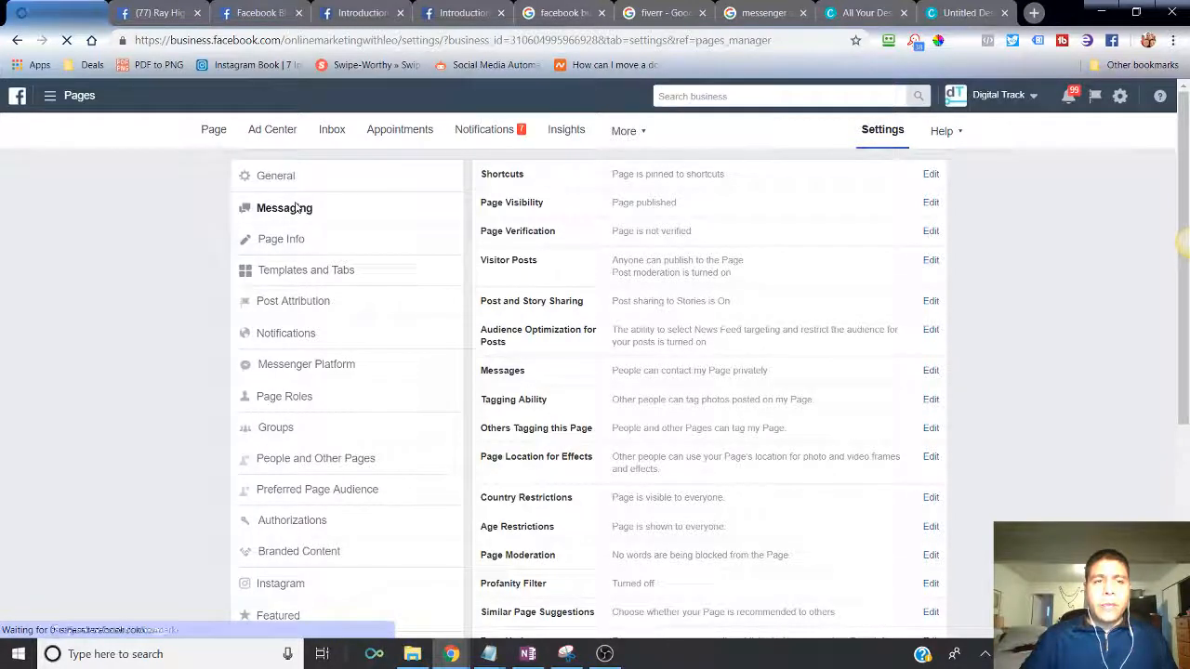
{"action": "left_click", "coordinate": [284, 208]}
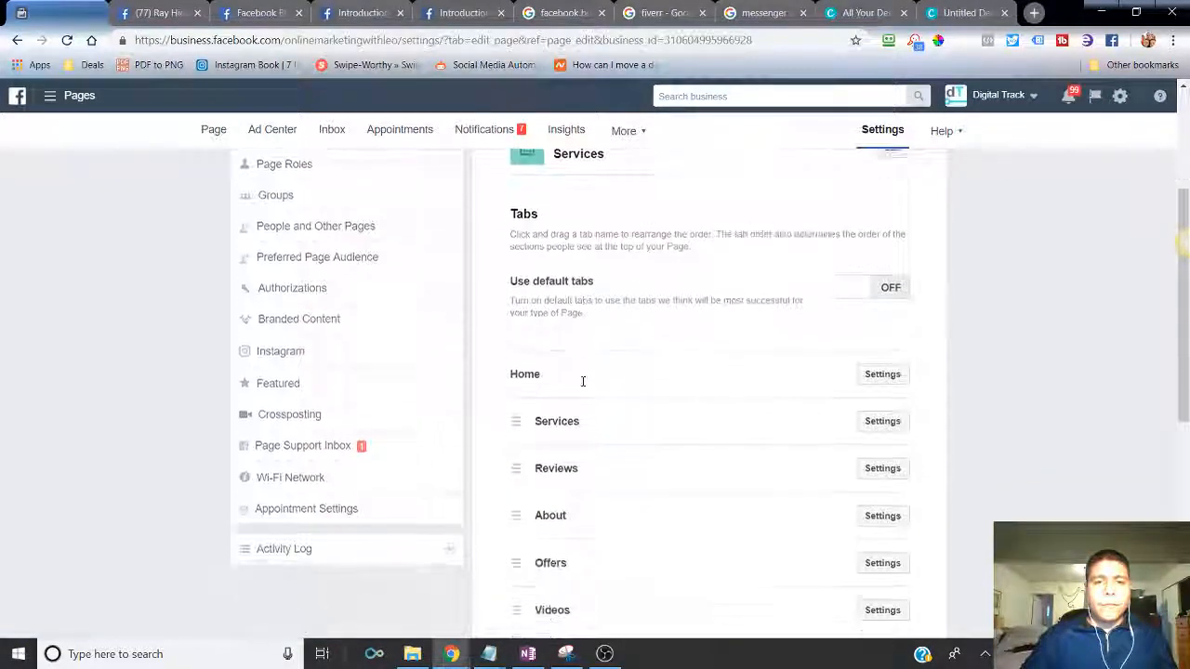
{"action": "scroll", "scroll_direction": "down", "scroll_amount": 3}
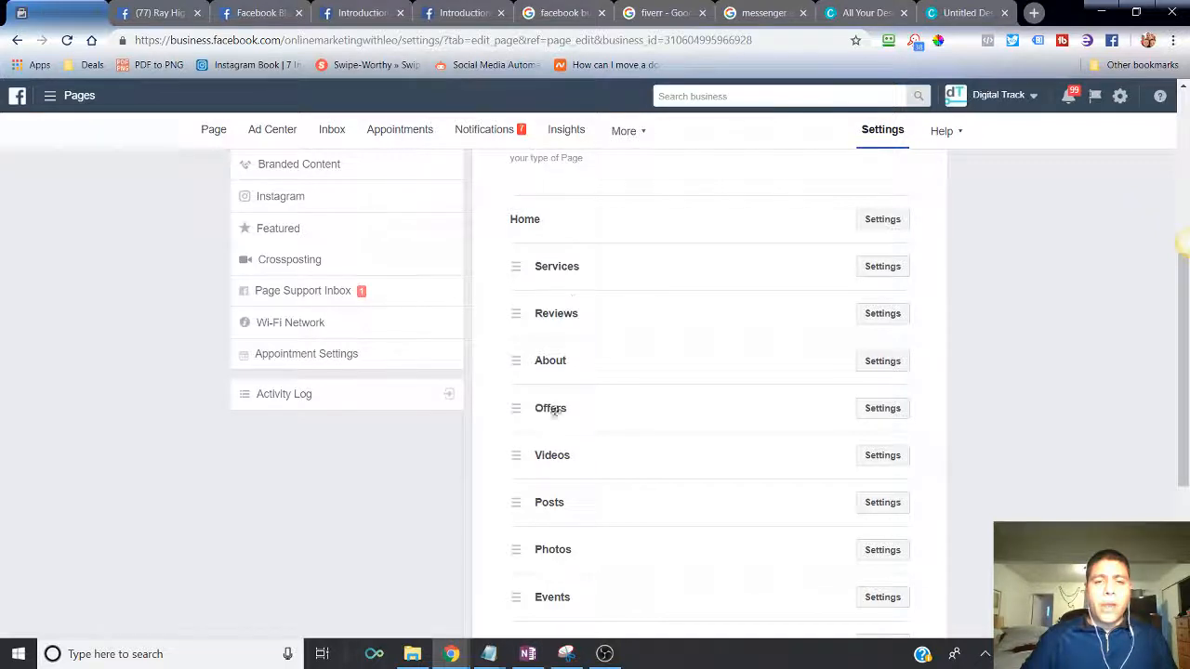
{"action": "mouse_move", "coordinate": [542, 461]}
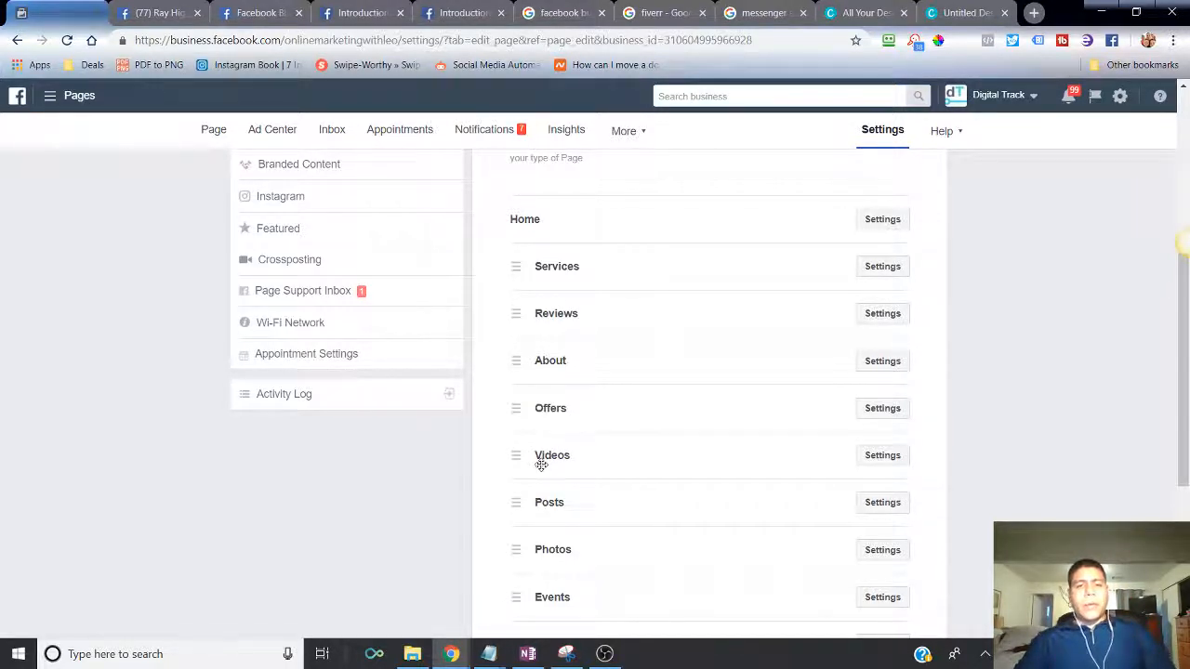
{"action": "mouse_move", "coordinate": [580, 410]}
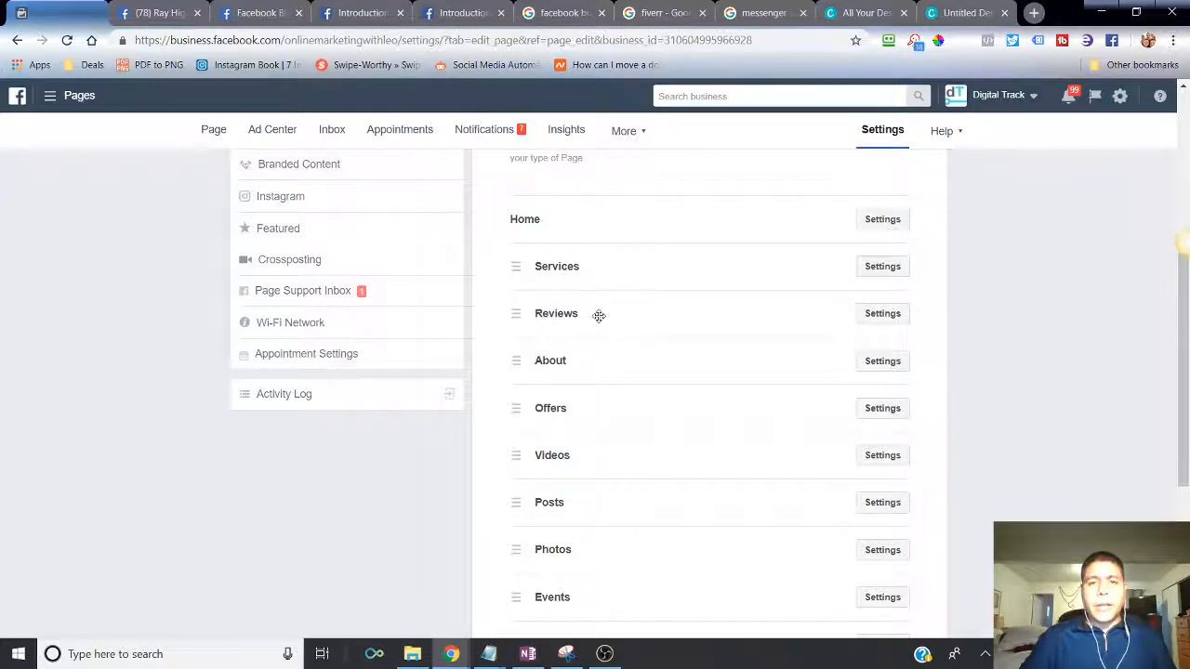
{"action": "mouse_move", "coordinate": [588, 313]}
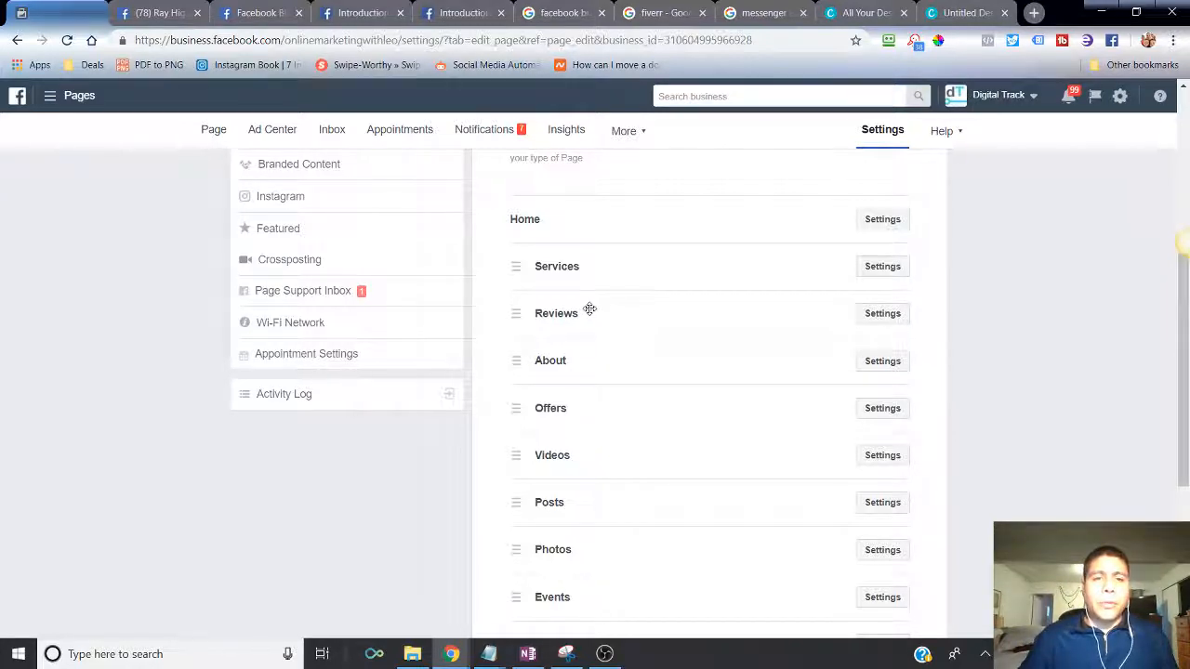
{"action": "mouse_move", "coordinate": [762, 324]}
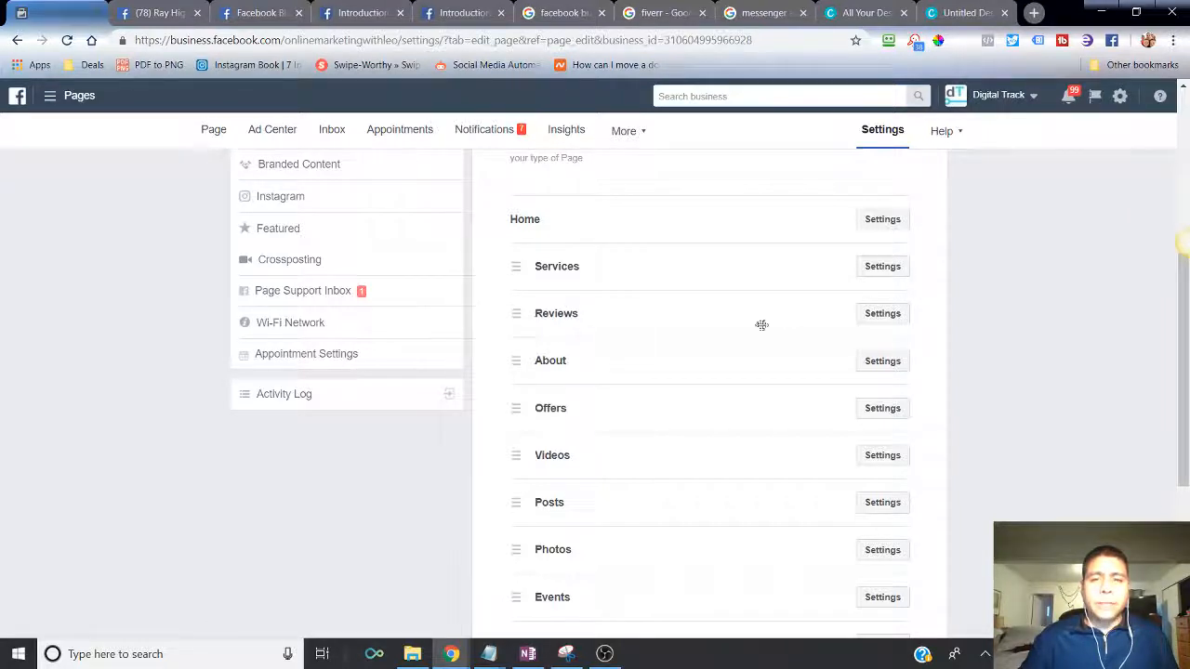
{"action": "mouse_move", "coordinate": [725, 320]}
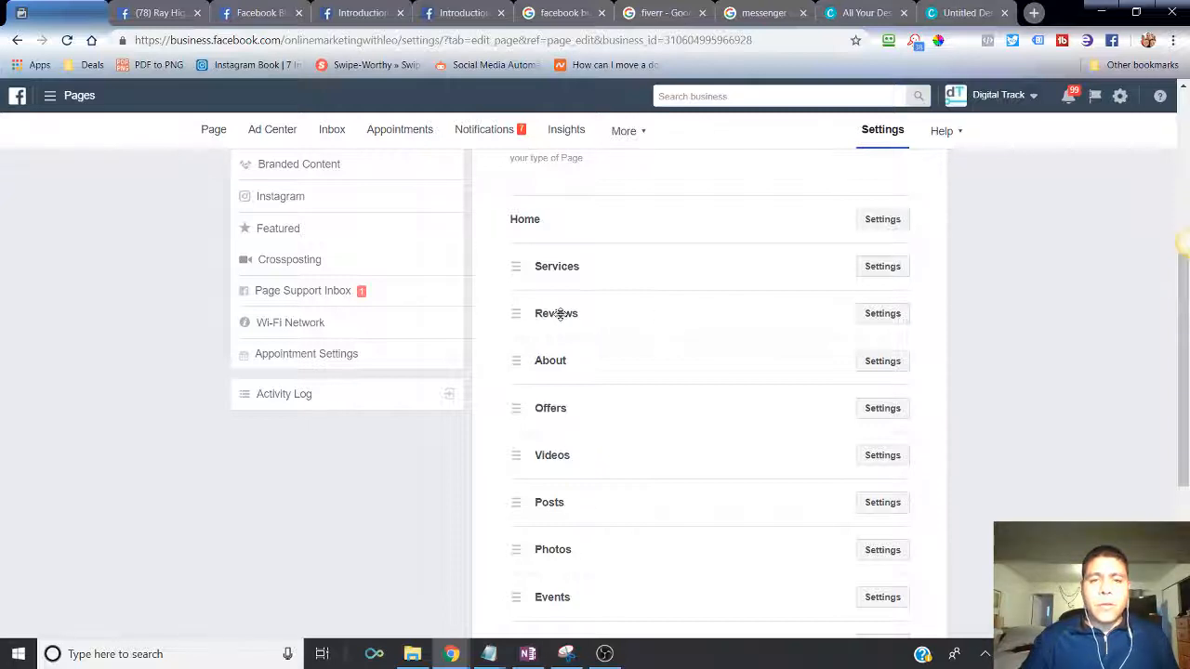
{"action": "mouse_move", "coordinate": [595, 351]}
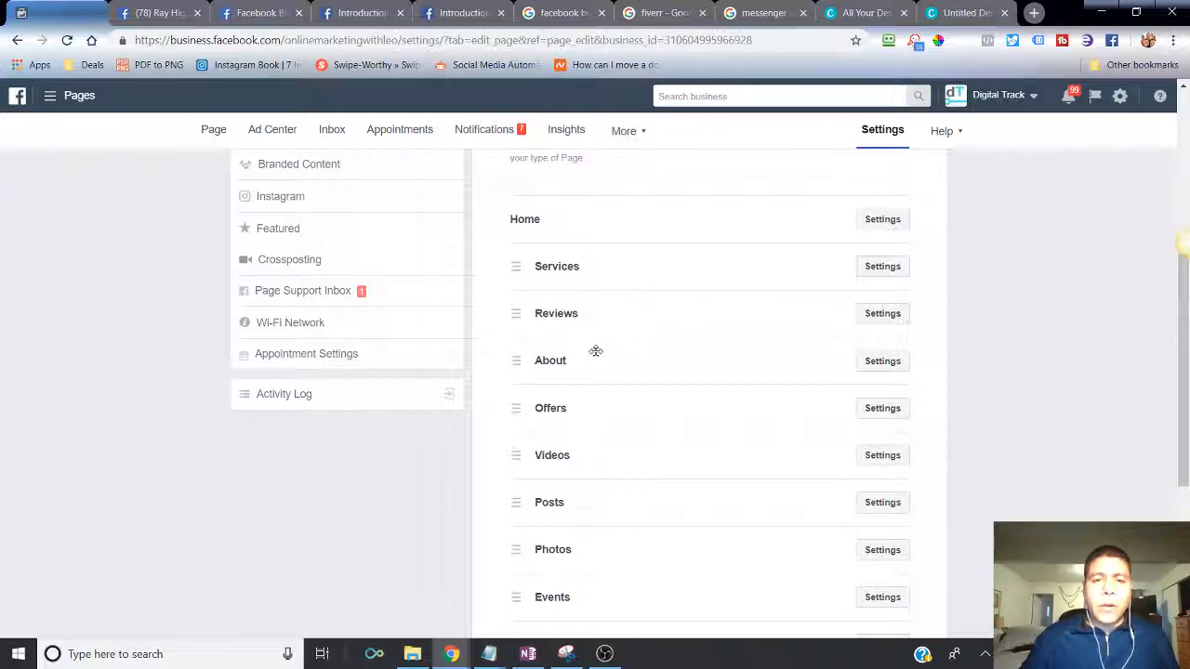
{"action": "scroll", "scroll_direction": "down", "scroll_amount": 3}
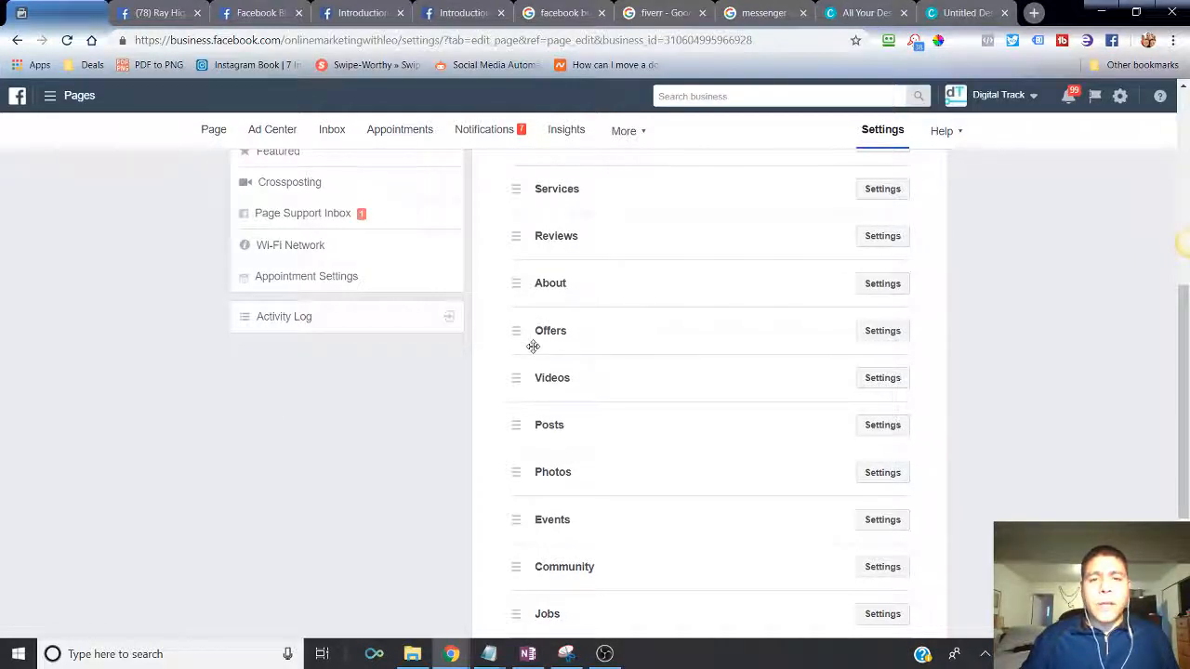
{"action": "mouse_move", "coordinate": [653, 353]}
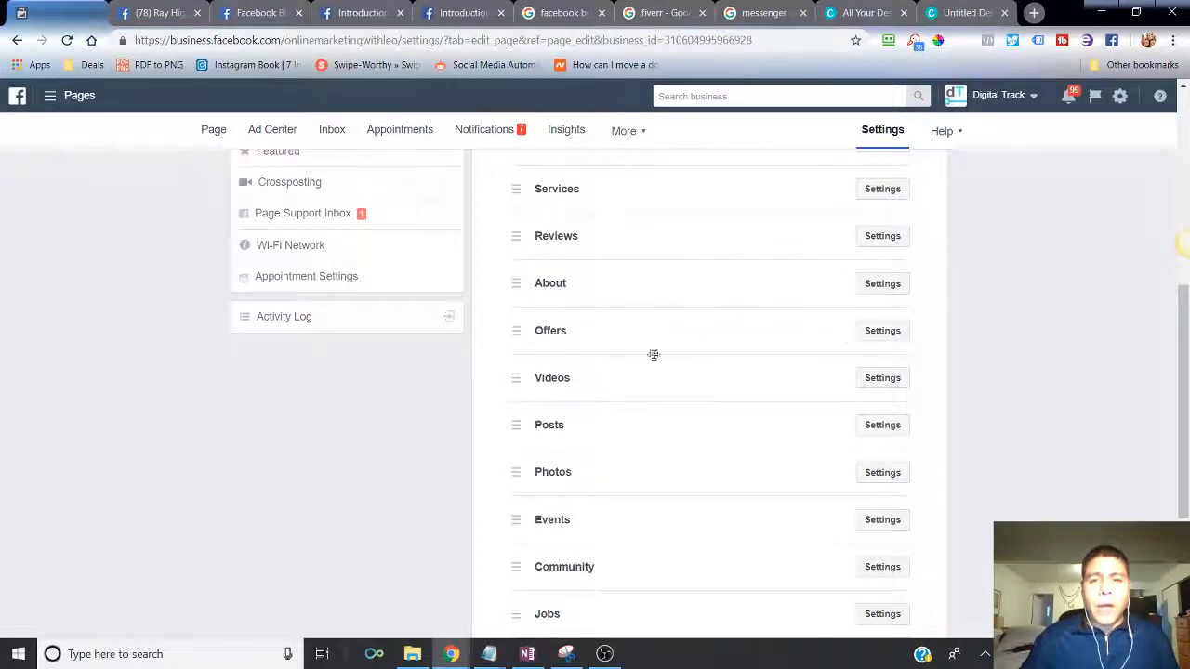
{"action": "mouse_move", "coordinate": [580, 331]}
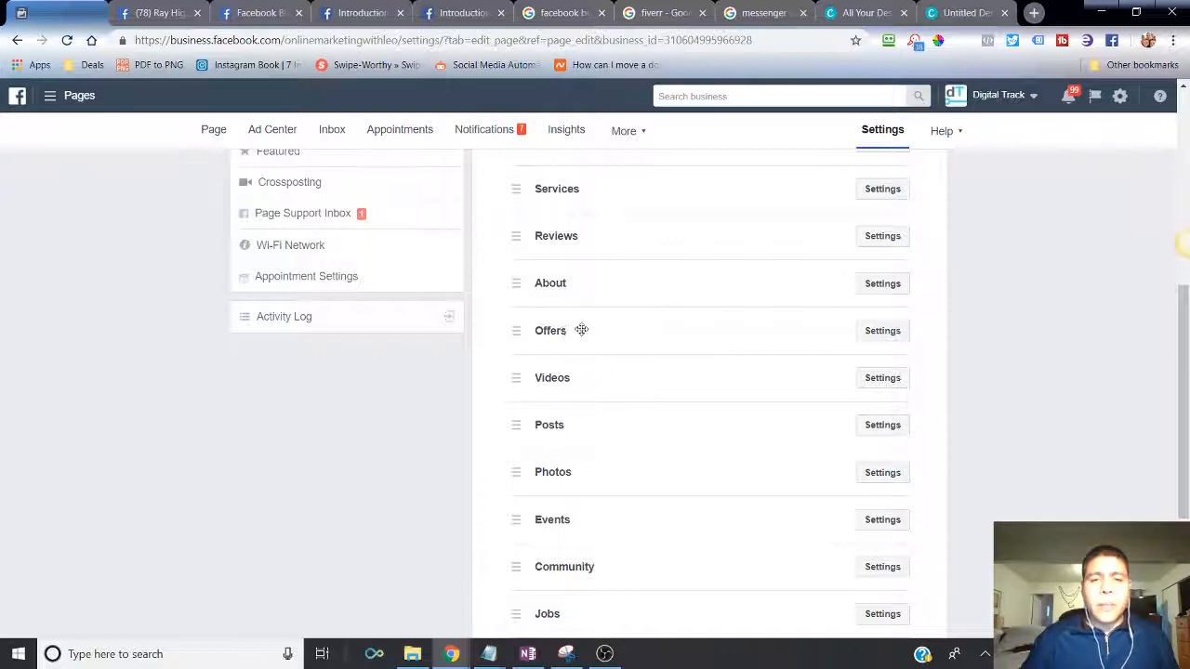
{"action": "mouse_move", "coordinate": [586, 331]}
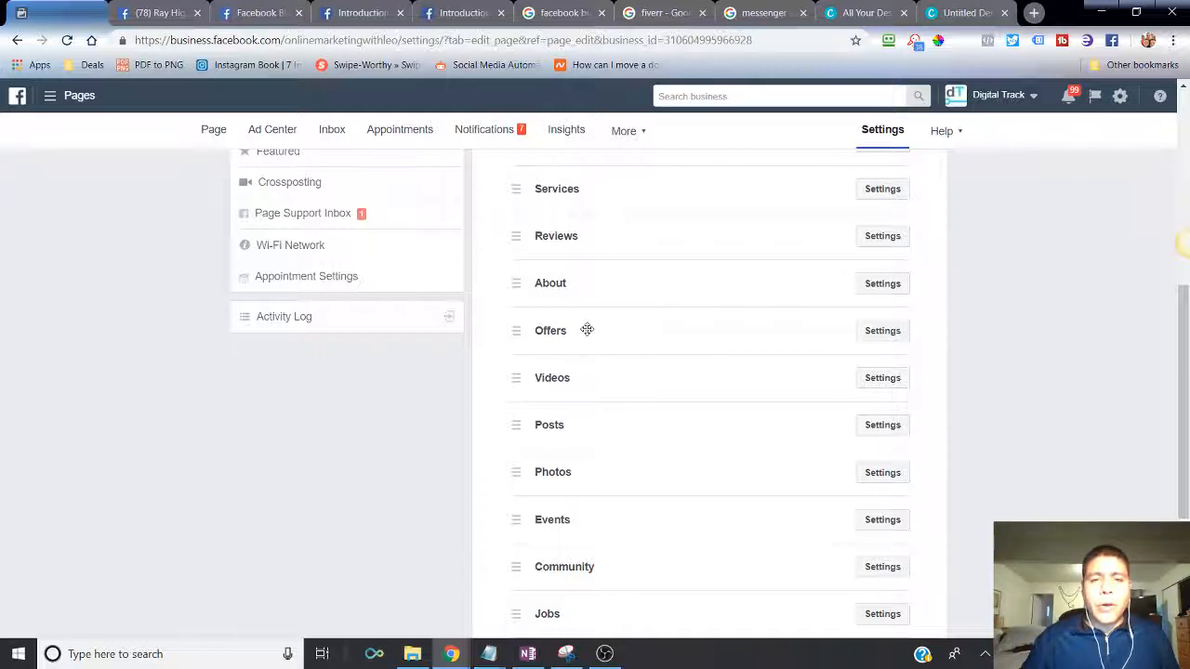
{"action": "mouse_move", "coordinate": [574, 416]}
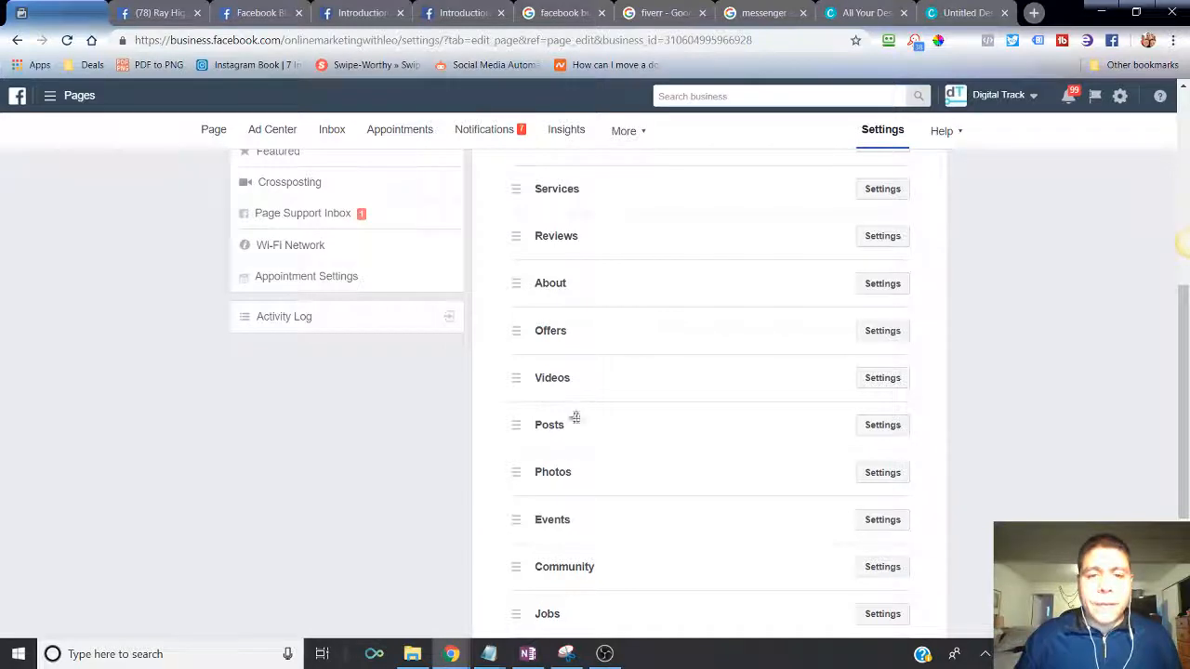
{"action": "scroll", "scroll_direction": "down", "scroll_amount": 3}
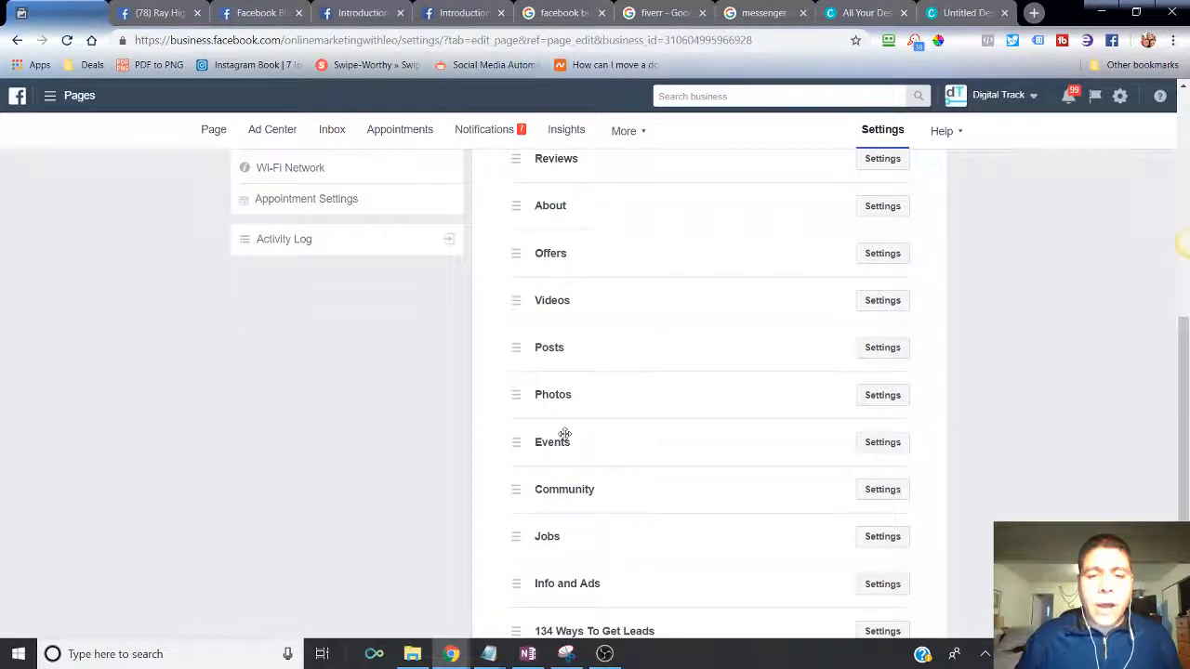
{"action": "mouse_move", "coordinate": [654, 442]}
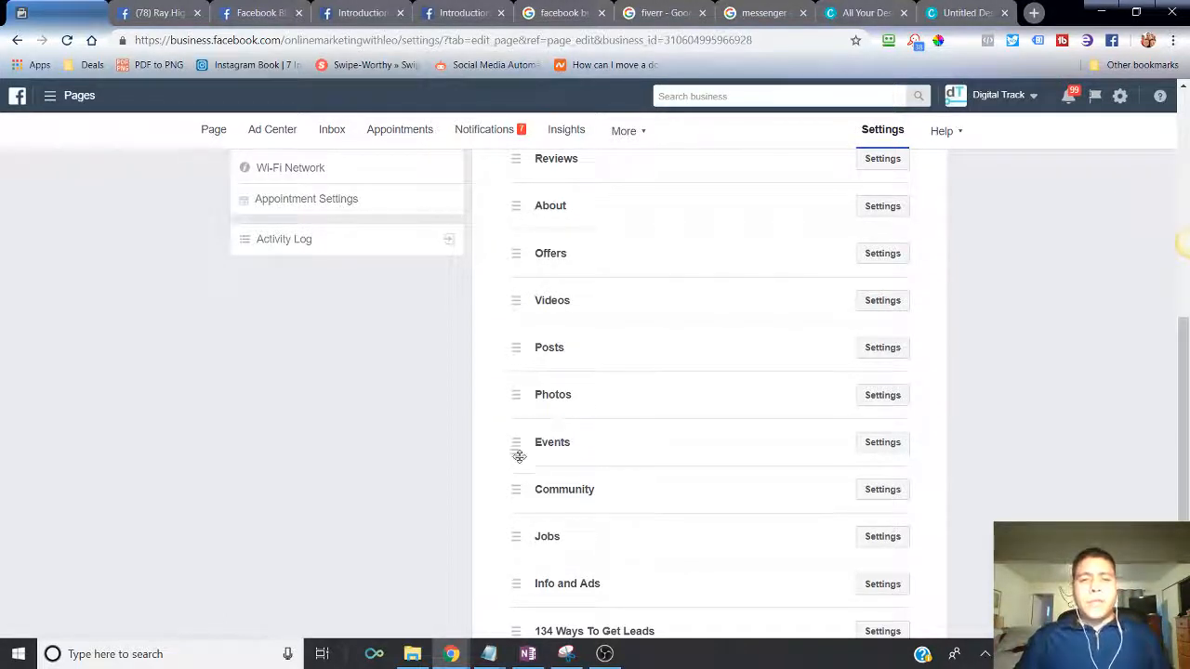
{"action": "mouse_move", "coordinate": [580, 474]}
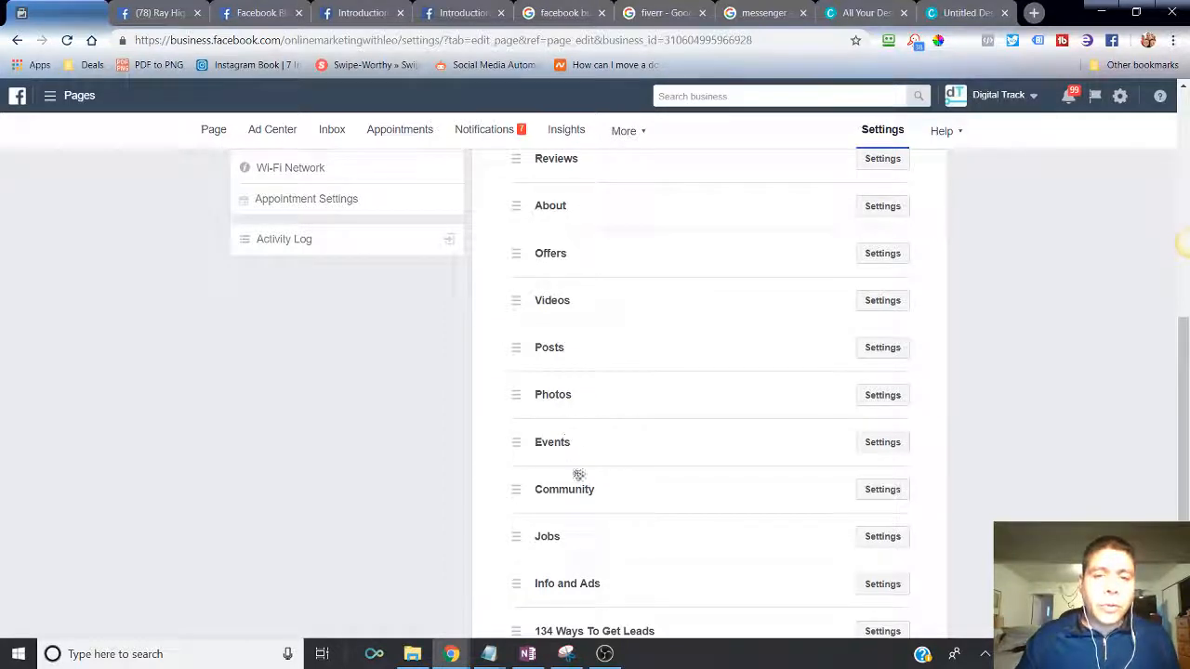
{"action": "mouse_move", "coordinate": [581, 521]}
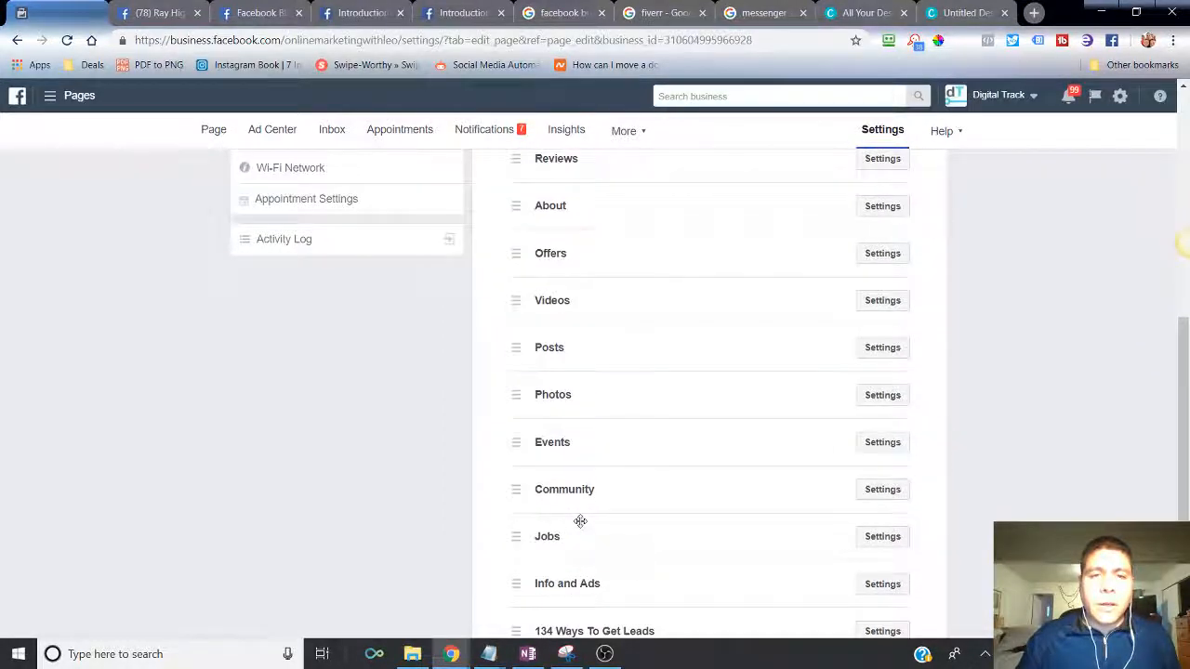
{"action": "scroll", "scroll_direction": "down", "scroll_amount": 3}
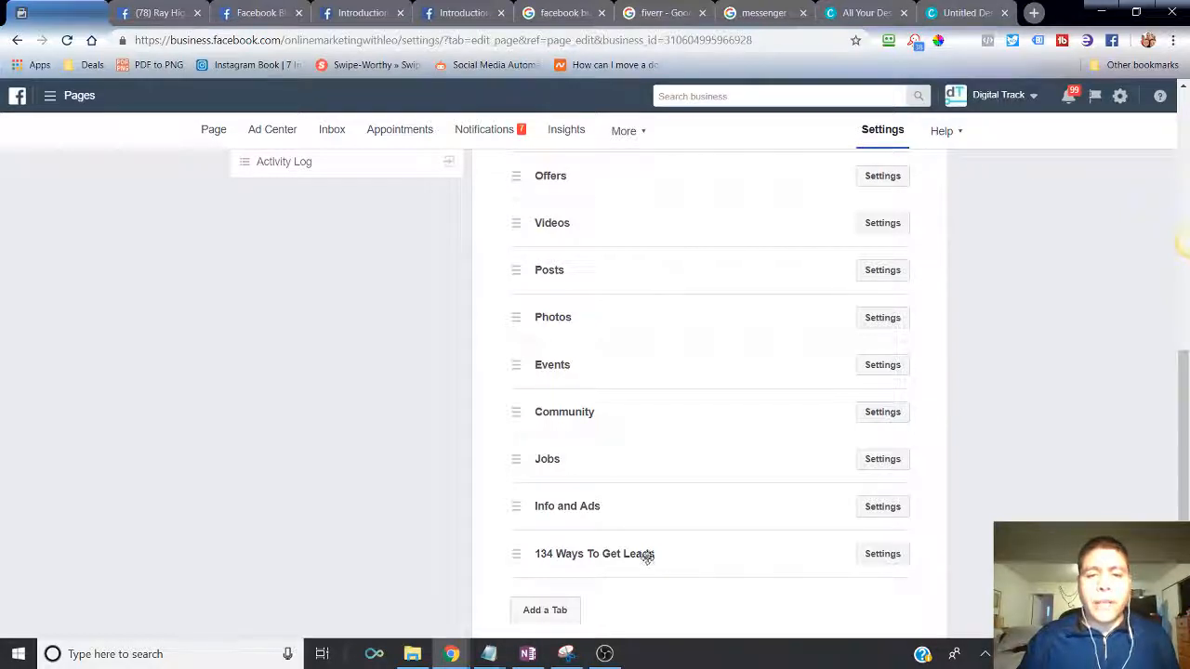
{"action": "mouse_move", "coordinate": [654, 476]}
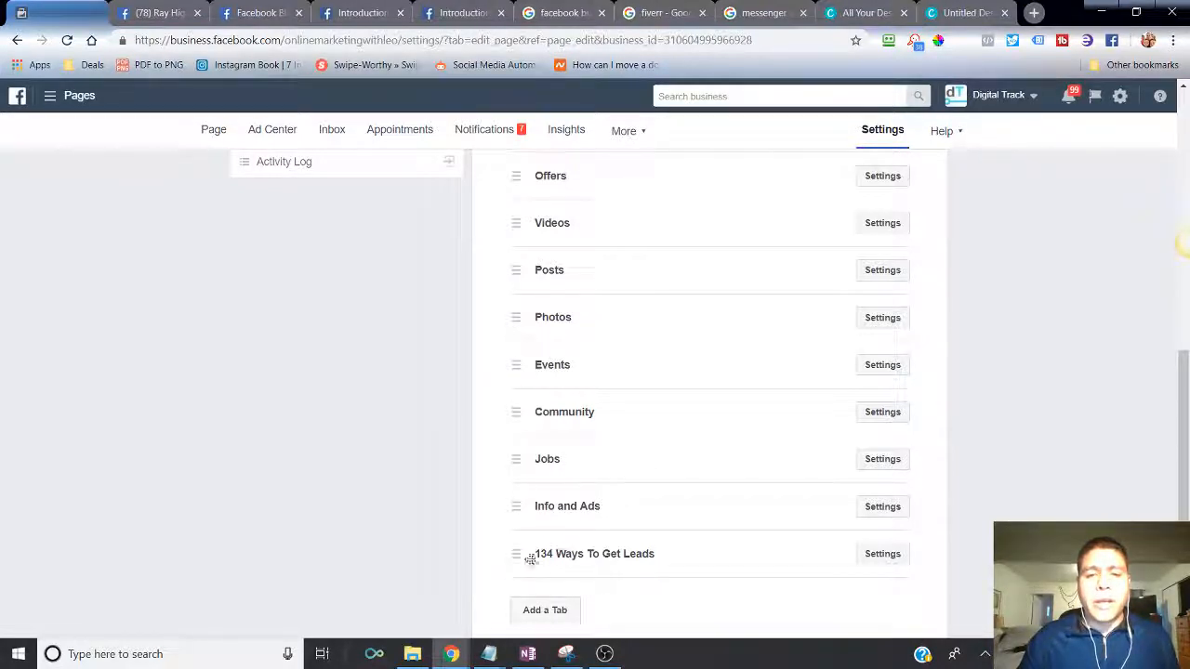
- Return to the Blueprint Pages lesson and scroll to the example phone mockups
{"action": "left_click", "coordinate": [362, 13]}
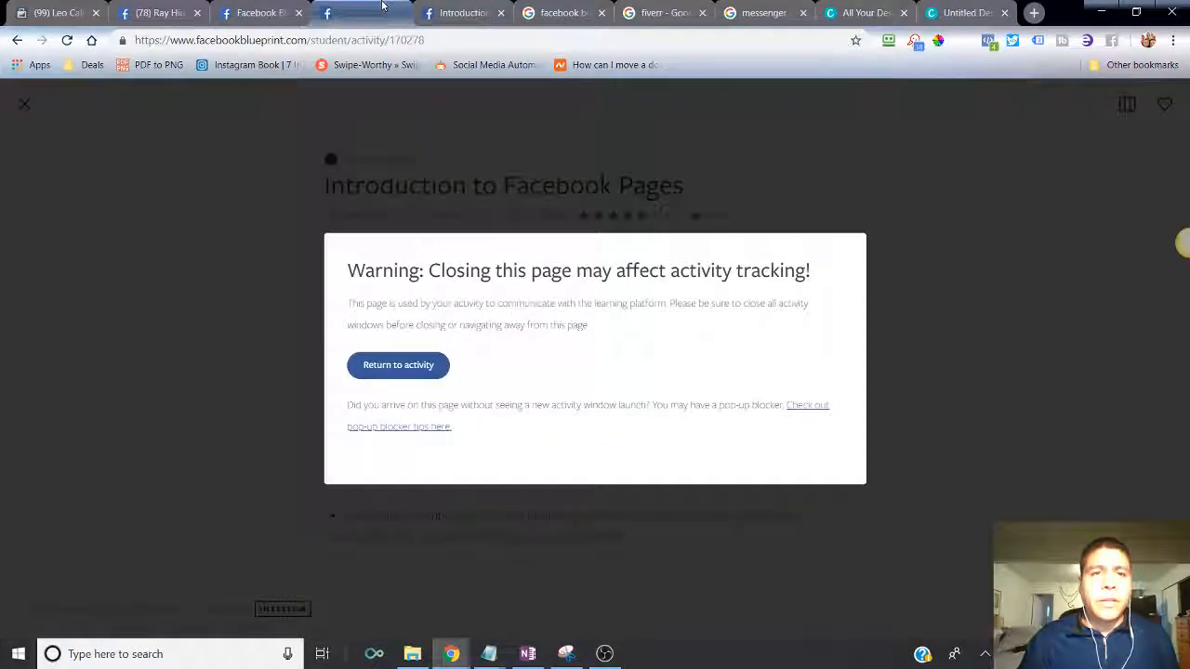
{"action": "left_click", "coordinate": [398, 365]}
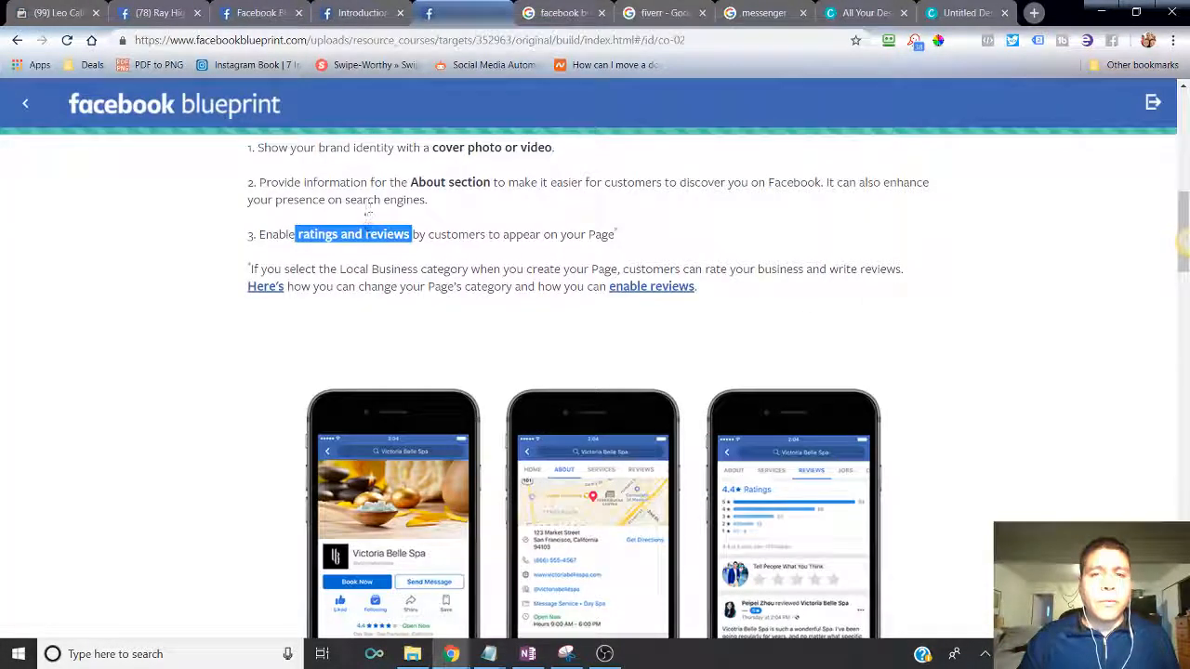
{"action": "scroll", "scroll_direction": "down", "scroll_amount": 3}
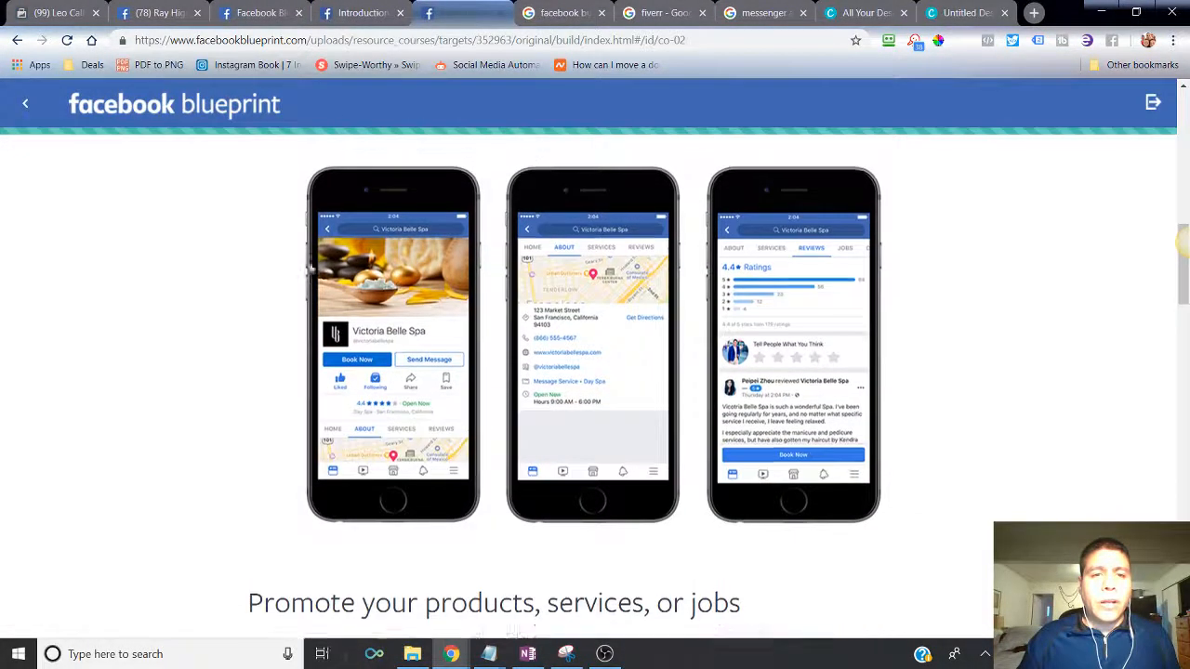
{"action": "scroll", "scroll_direction": "down", "scroll_amount": 3}
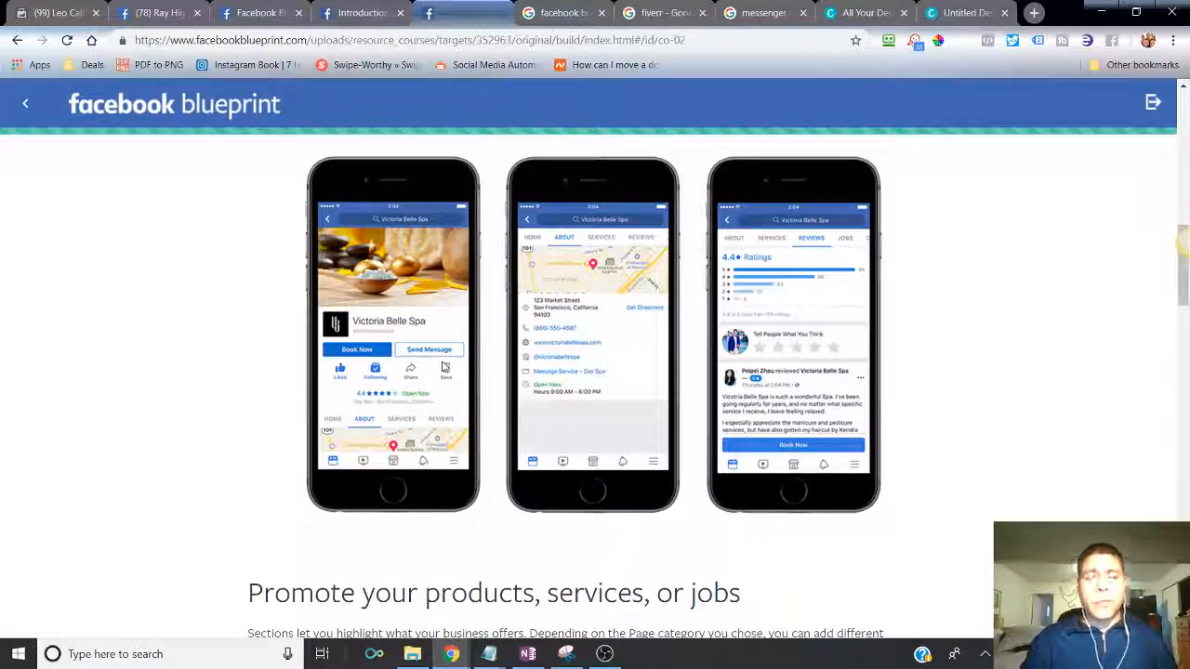
{"action": "mouse_move", "coordinate": [442, 368]}
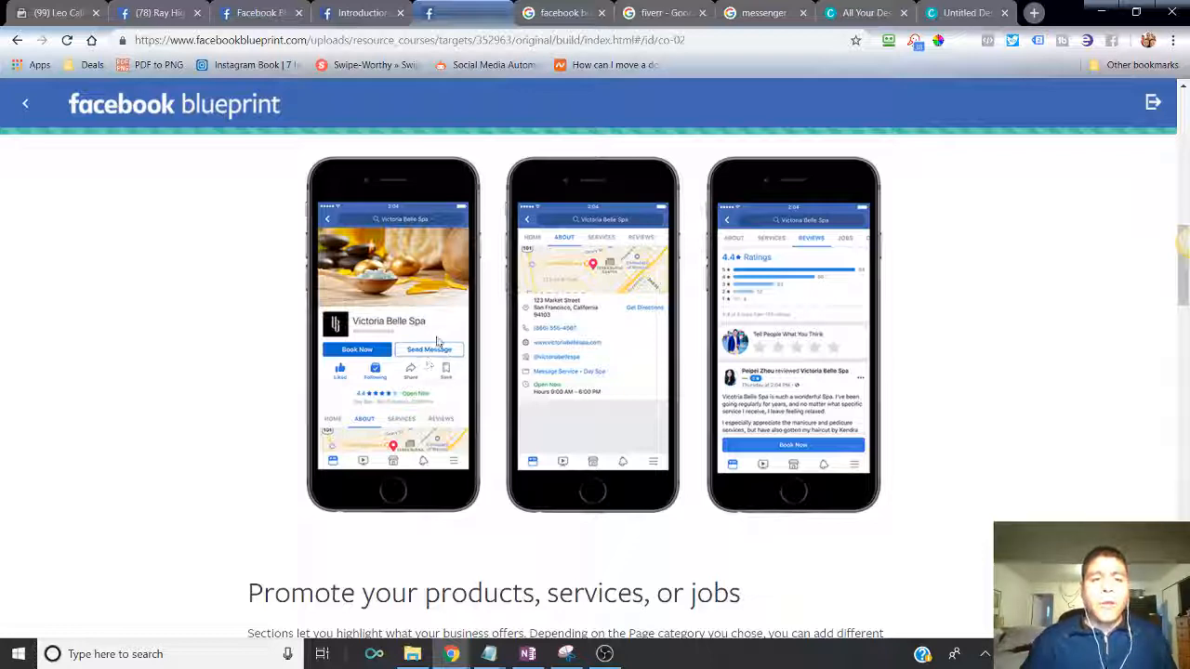
{"action": "mouse_move", "coordinate": [766, 305]}
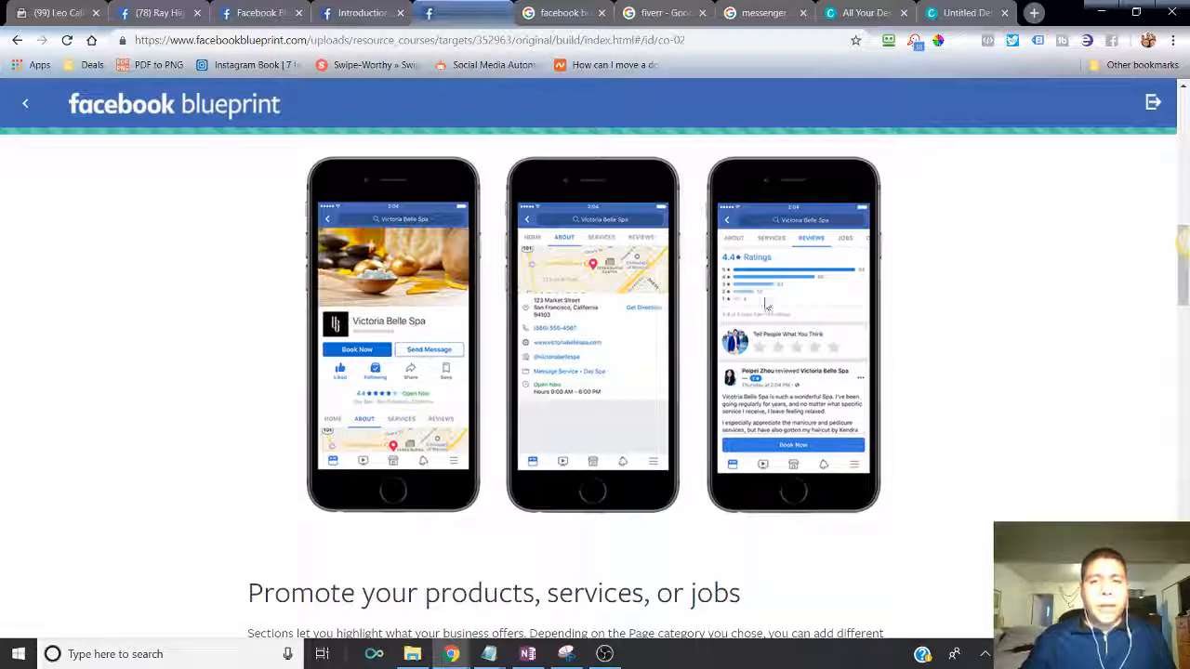
{"action": "mouse_move", "coordinate": [561, 312]}
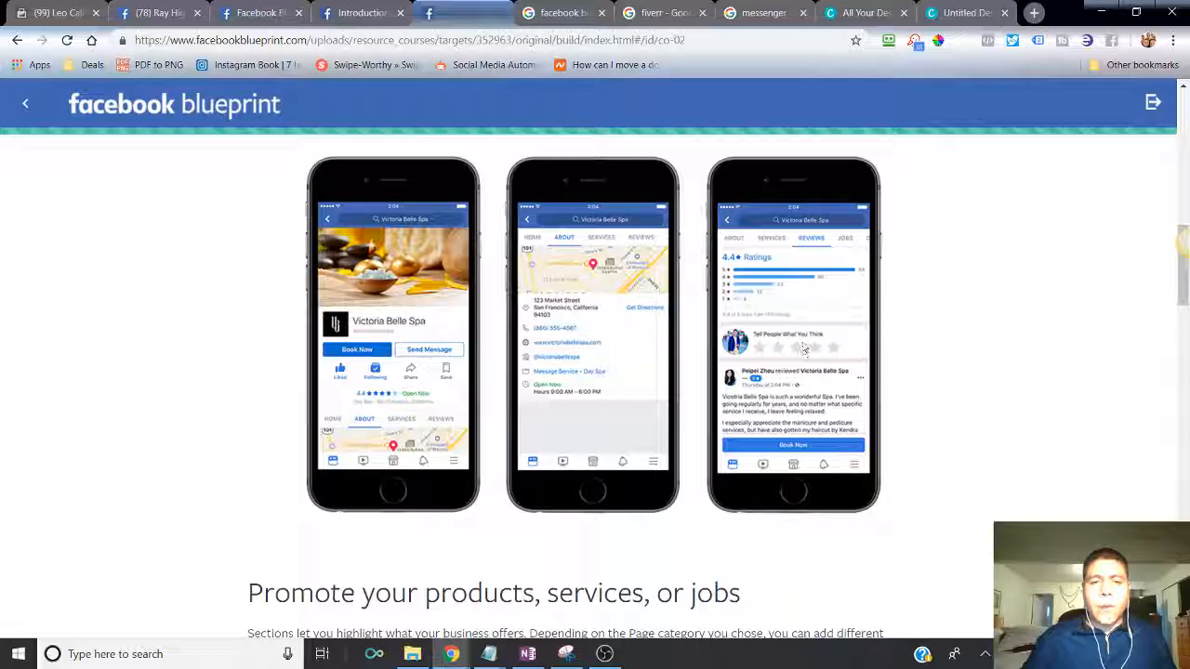
{"action": "mouse_move", "coordinate": [781, 290]}
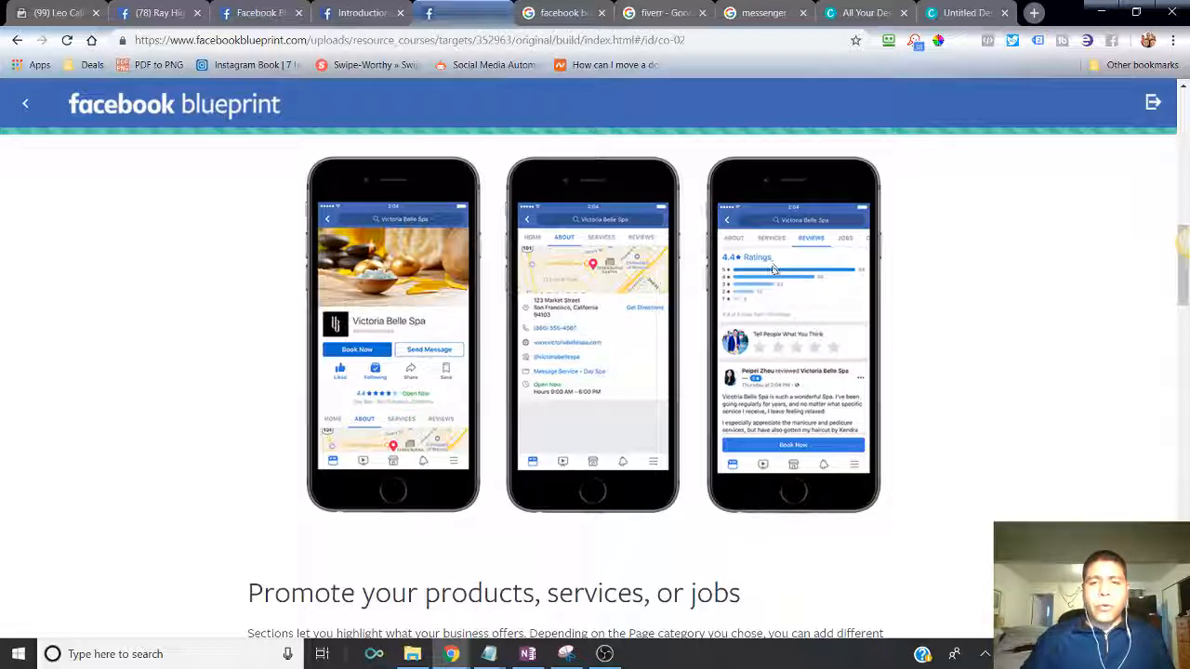
{"action": "mouse_move", "coordinate": [781, 295]}
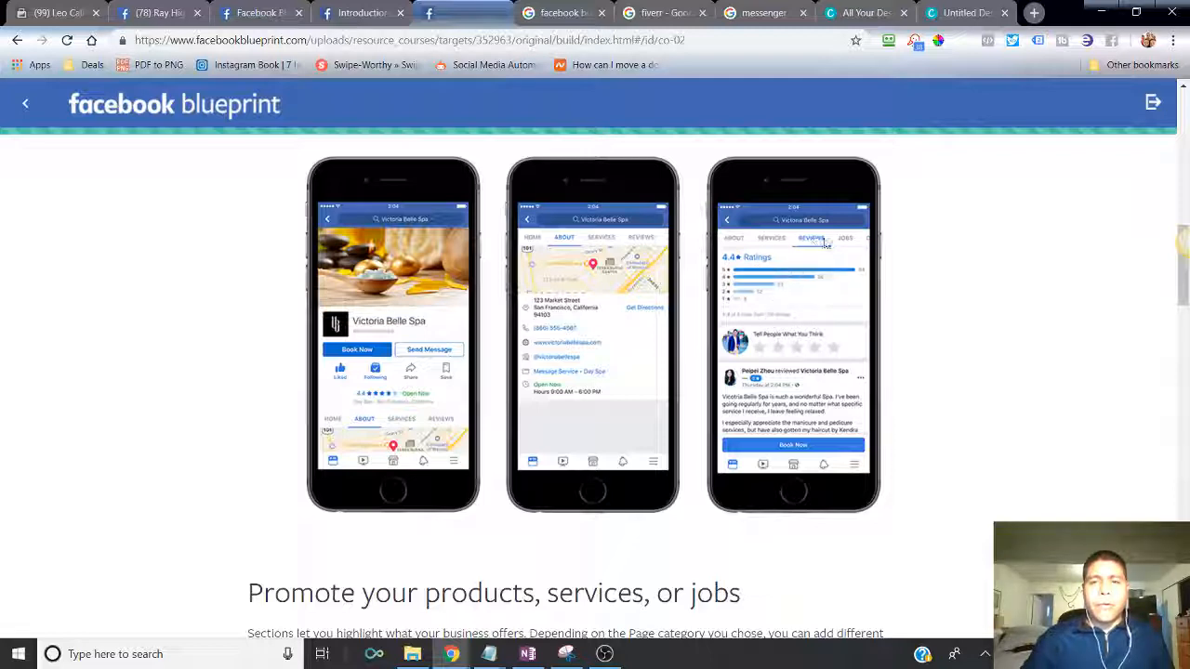
- Scroll through the business page and return to its home view
{"action": "scroll", "scroll_direction": "down", "scroll_amount": 3}
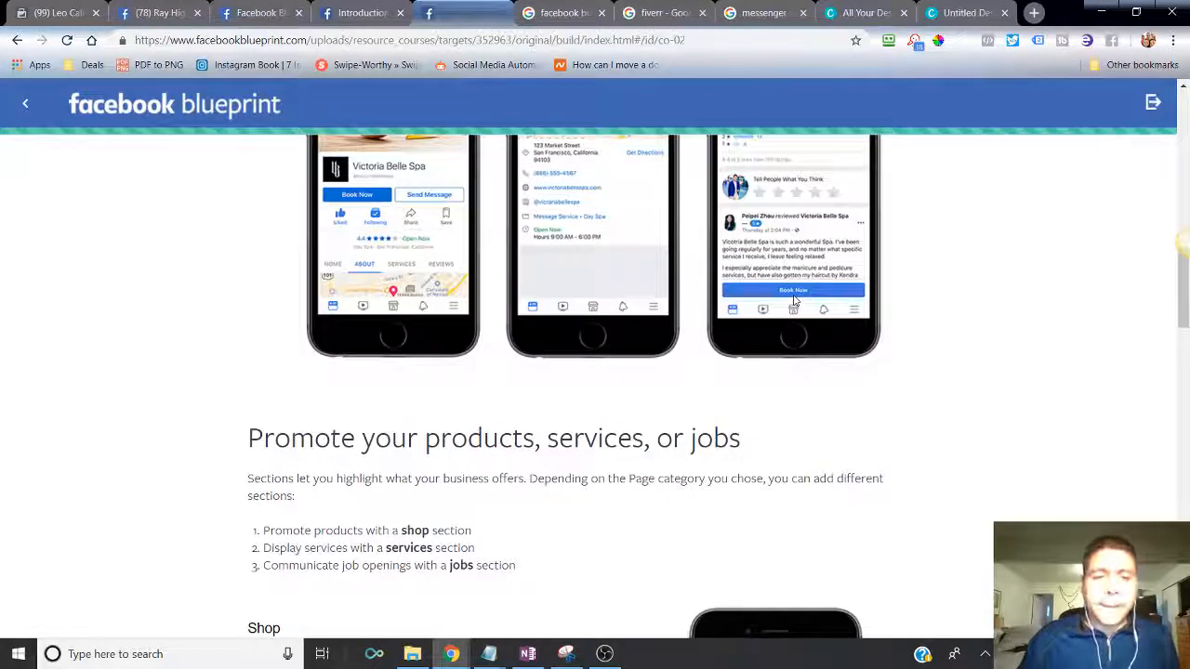
{"action": "scroll", "scroll_direction": "down", "scroll_amount": 3}
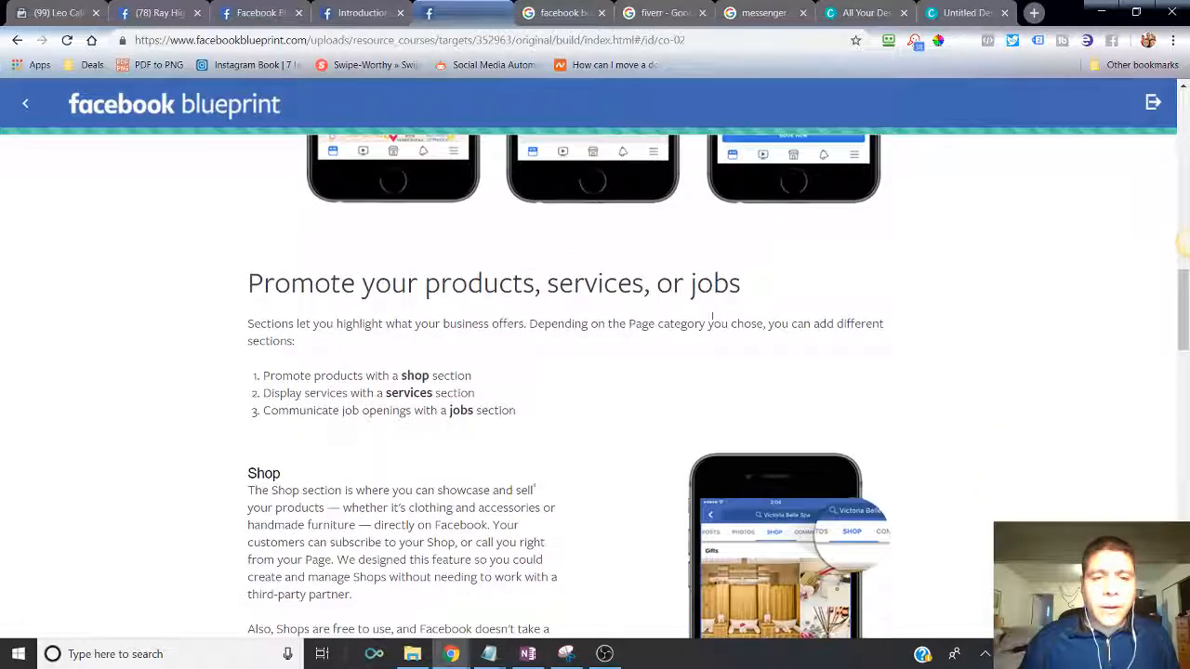
{"action": "scroll", "scroll_direction": "down", "scroll_amount": 3}
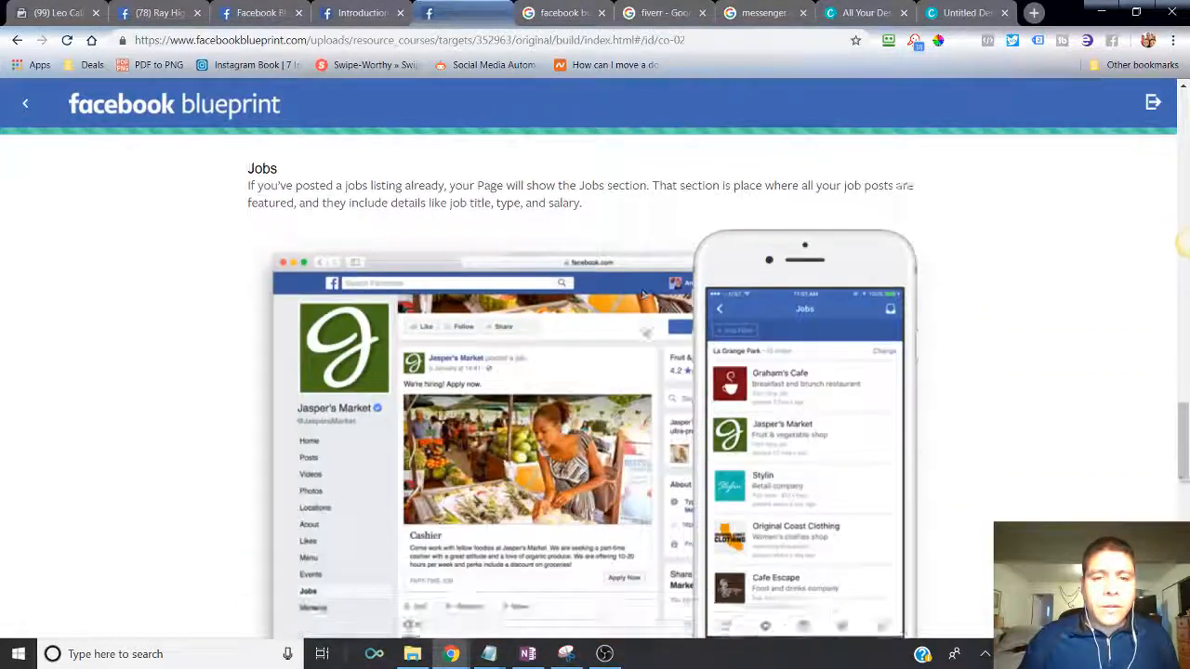
{"action": "scroll", "scroll_direction": "down", "scroll_amount": 3}
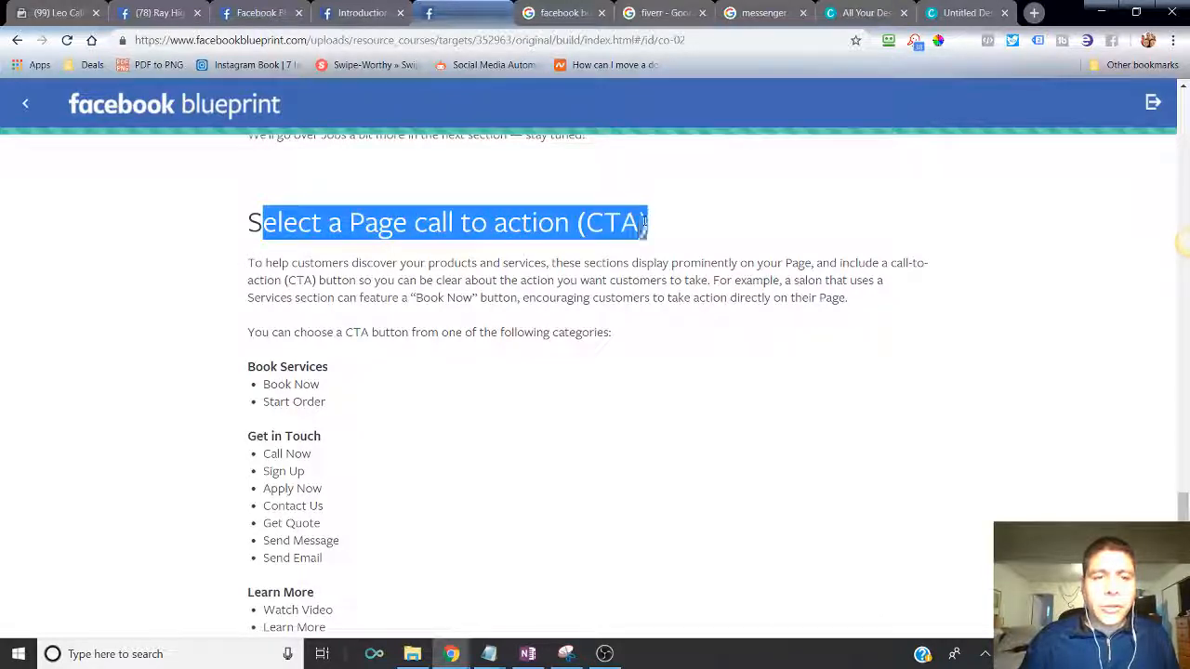
{"action": "scroll", "scroll_direction": "down", "scroll_amount": 3}
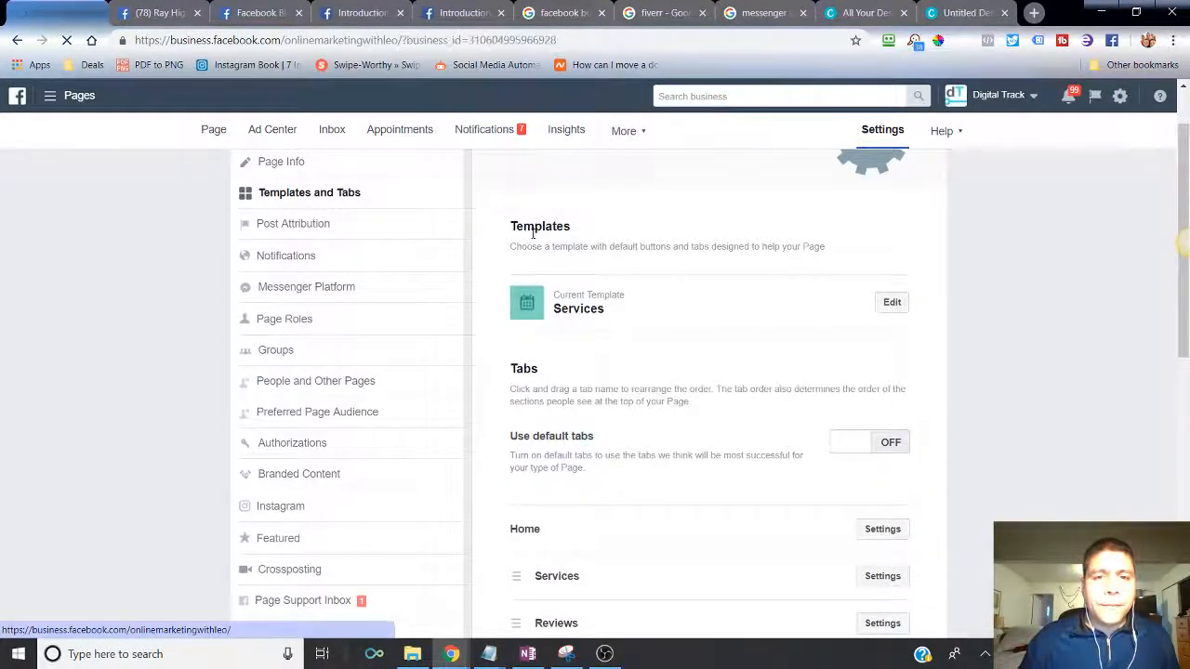
{"action": "left_click", "coordinate": [215, 131]}
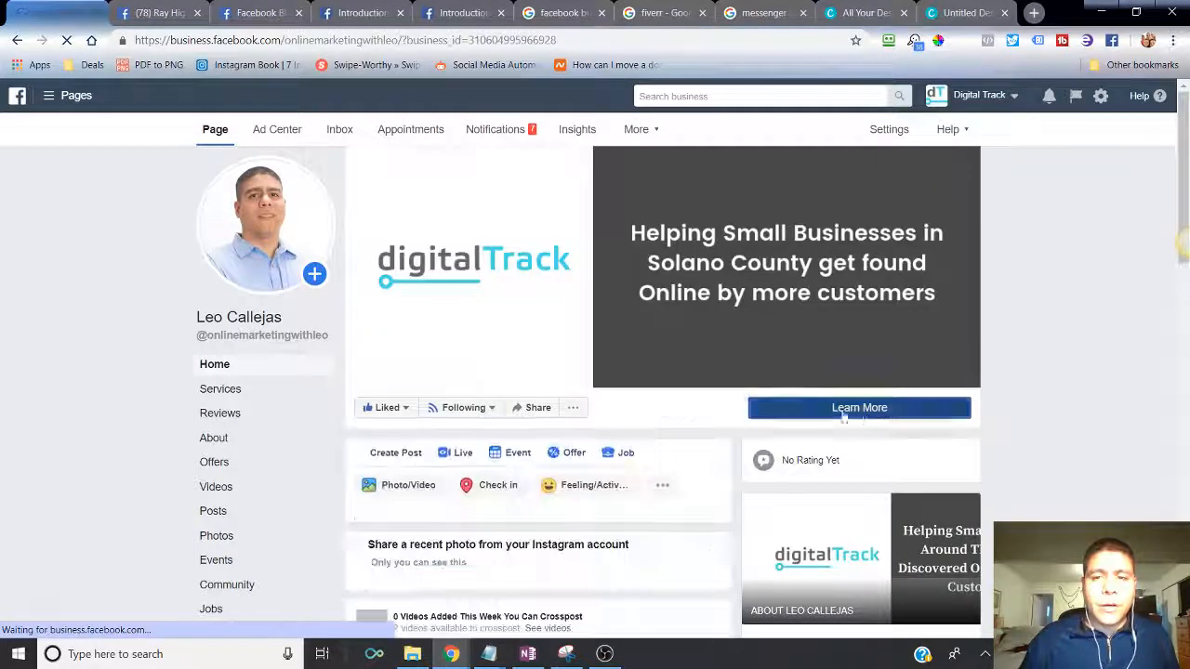
- Back in Blueprint, read the call-to-action categories from Get in Touch to Make a Purchase
{"action": "left_click", "coordinate": [859, 407]}
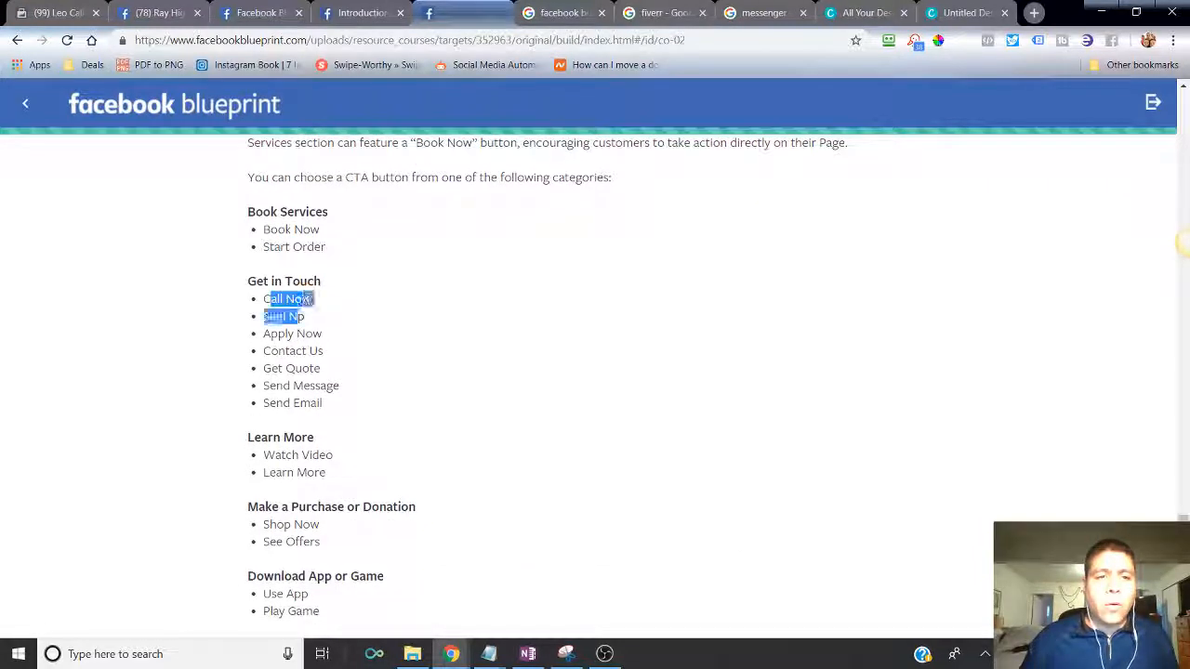
{"action": "left_click_drag", "start_coordinate": [288, 297], "coordinate": [301, 385]}
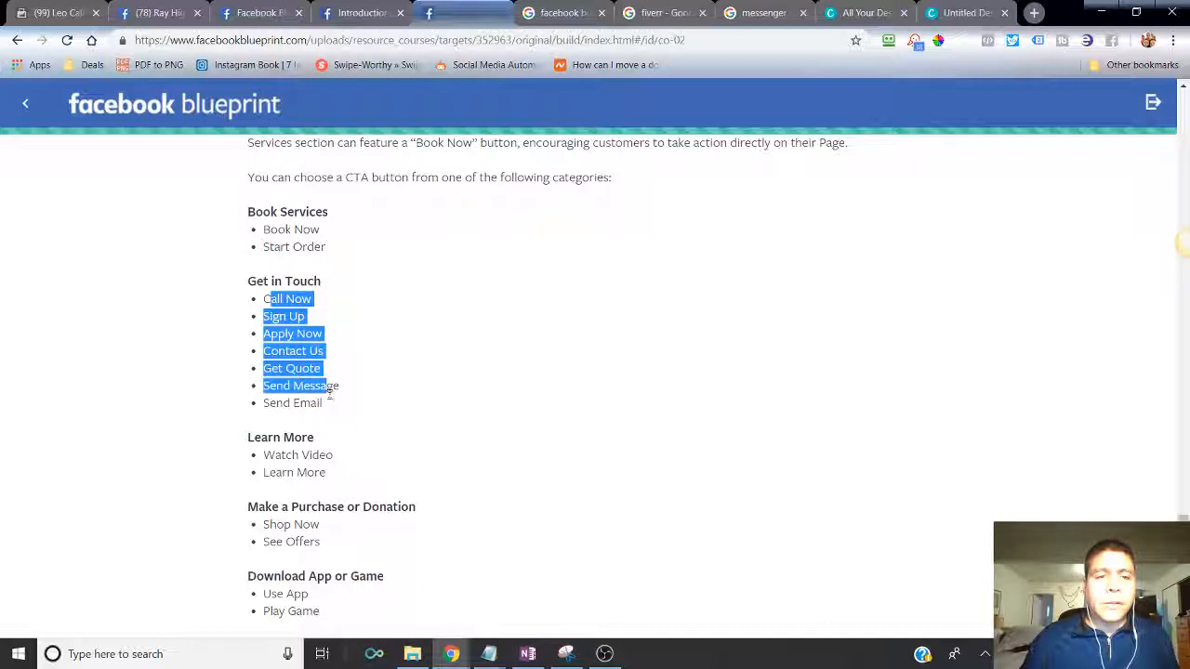
{"action": "scroll", "scroll_direction": "down", "scroll_amount": 3}
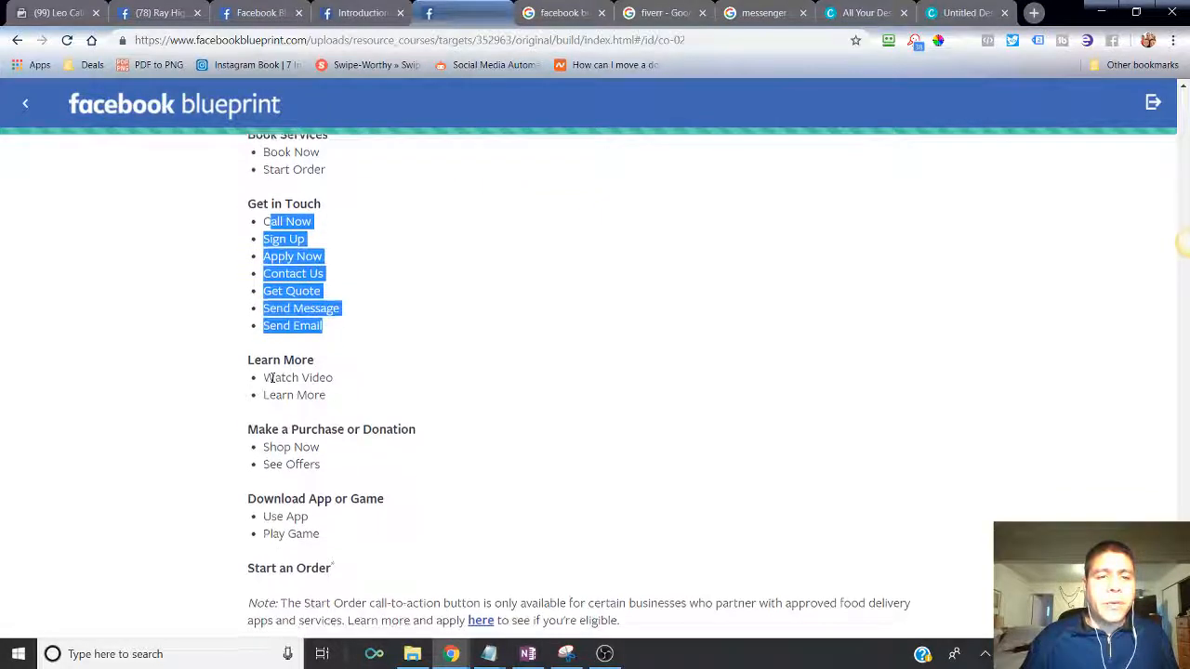
{"action": "scroll", "scroll_direction": "down", "scroll_amount": 3}
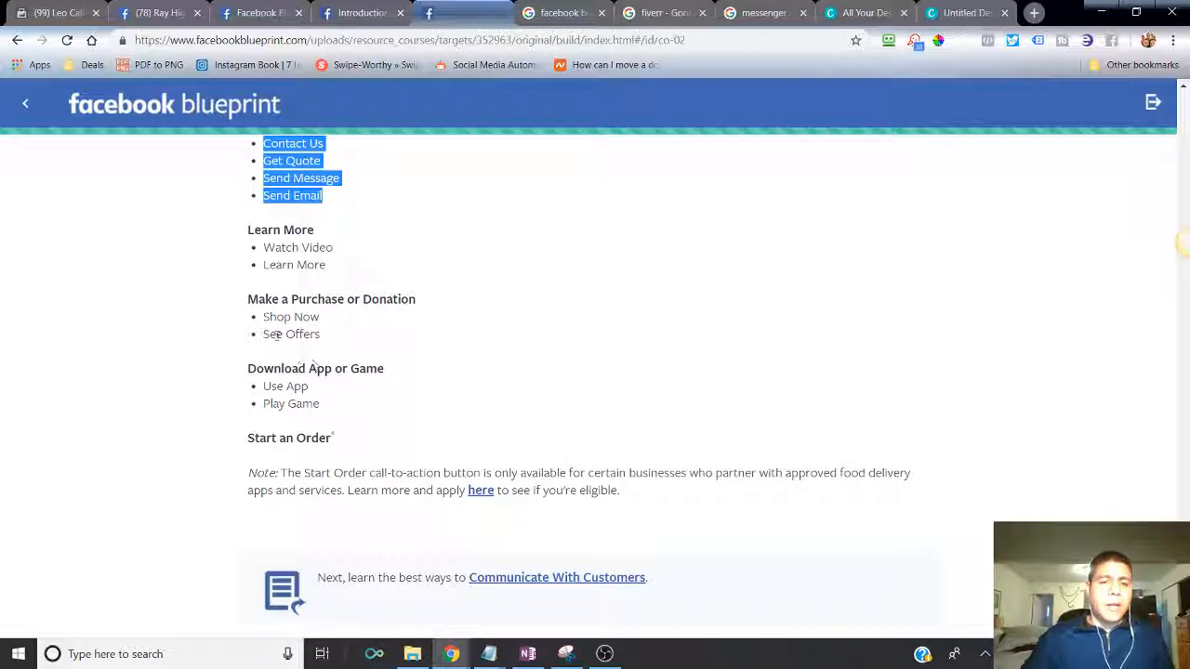
{"action": "mouse_move", "coordinate": [558, 576]}
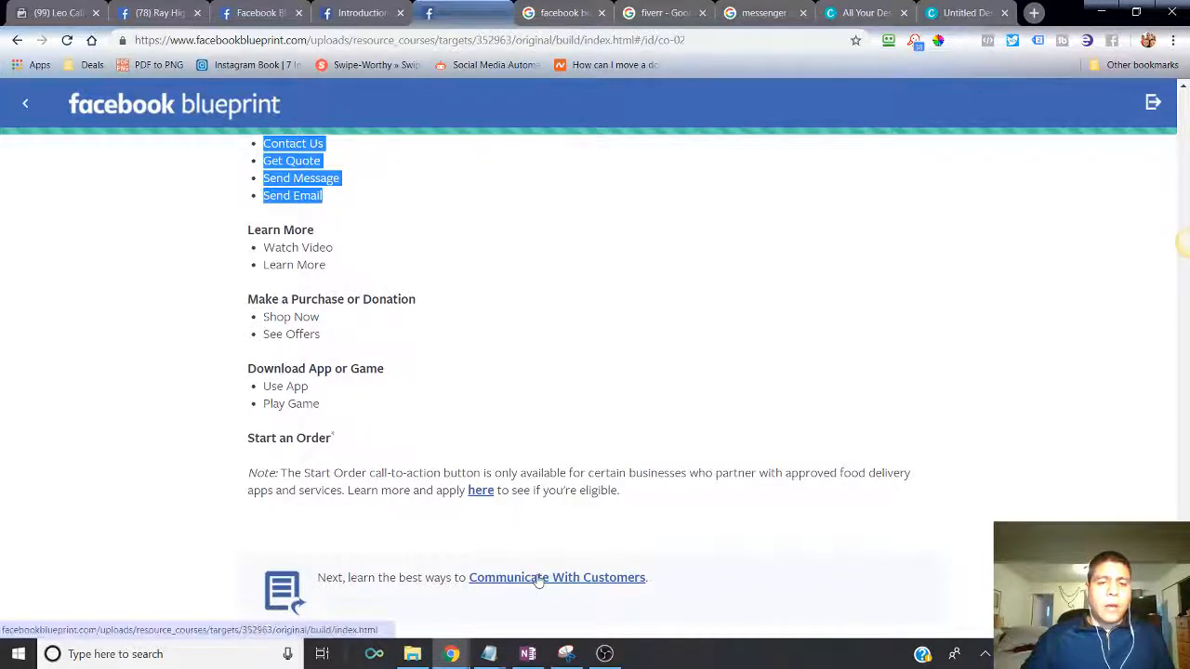
- Read past Pin a post, Boost a post and Cross-post to Engage your local community
{"action": "left_click", "coordinate": [558, 576]}
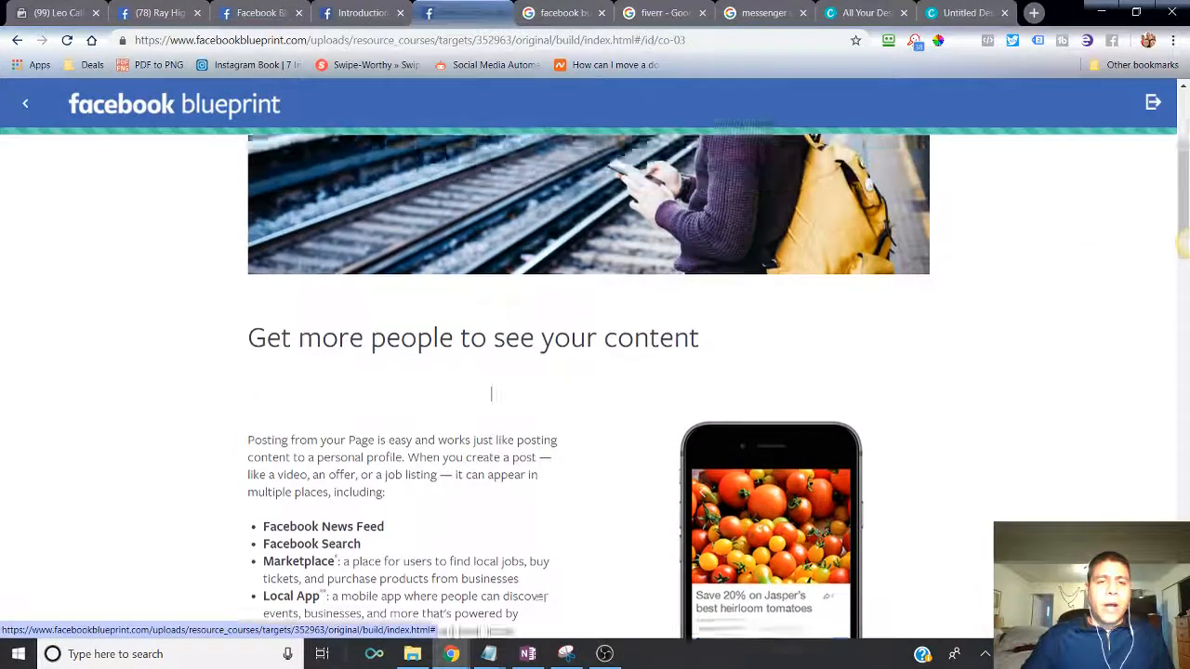
{"action": "scroll", "scroll_direction": "down", "scroll_amount": 3}
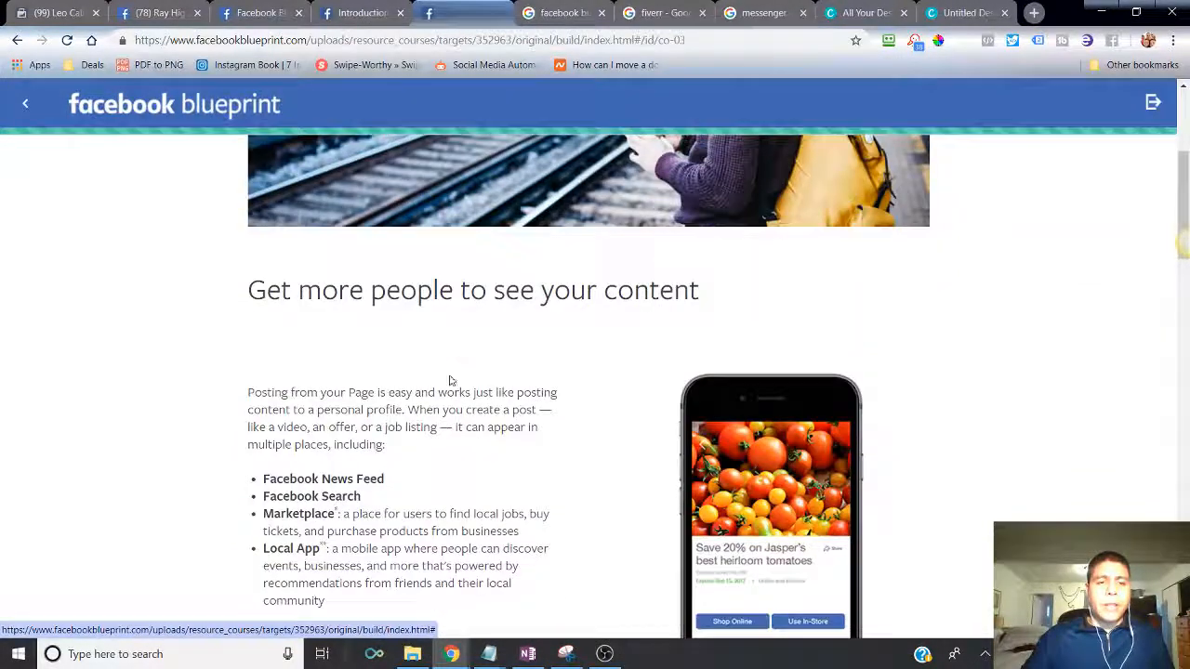
{"action": "scroll", "scroll_direction": "down", "scroll_amount": 3}
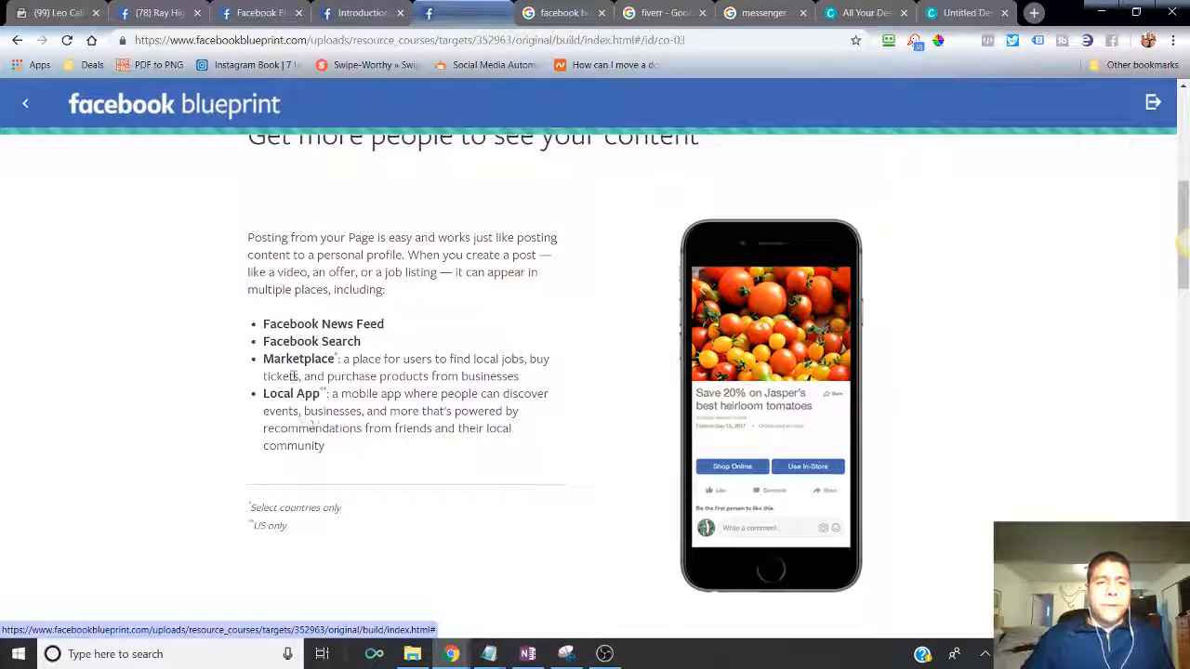
{"action": "scroll", "scroll_direction": "down", "scroll_amount": 3}
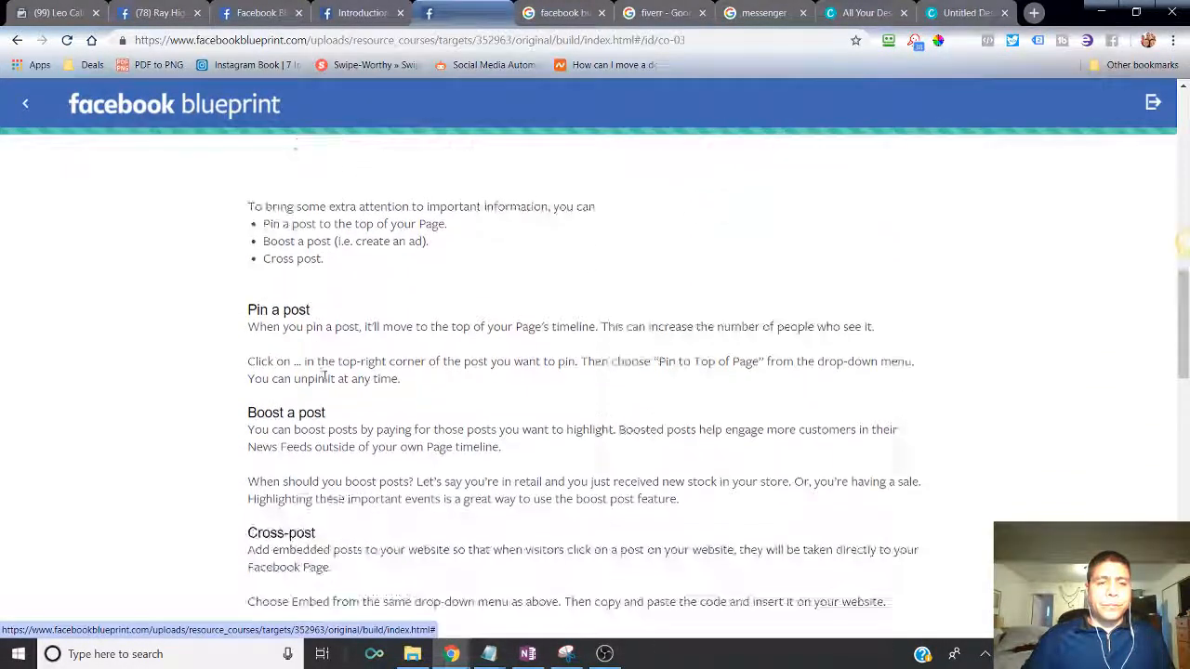
{"action": "double_click", "coordinate": [283, 308]}
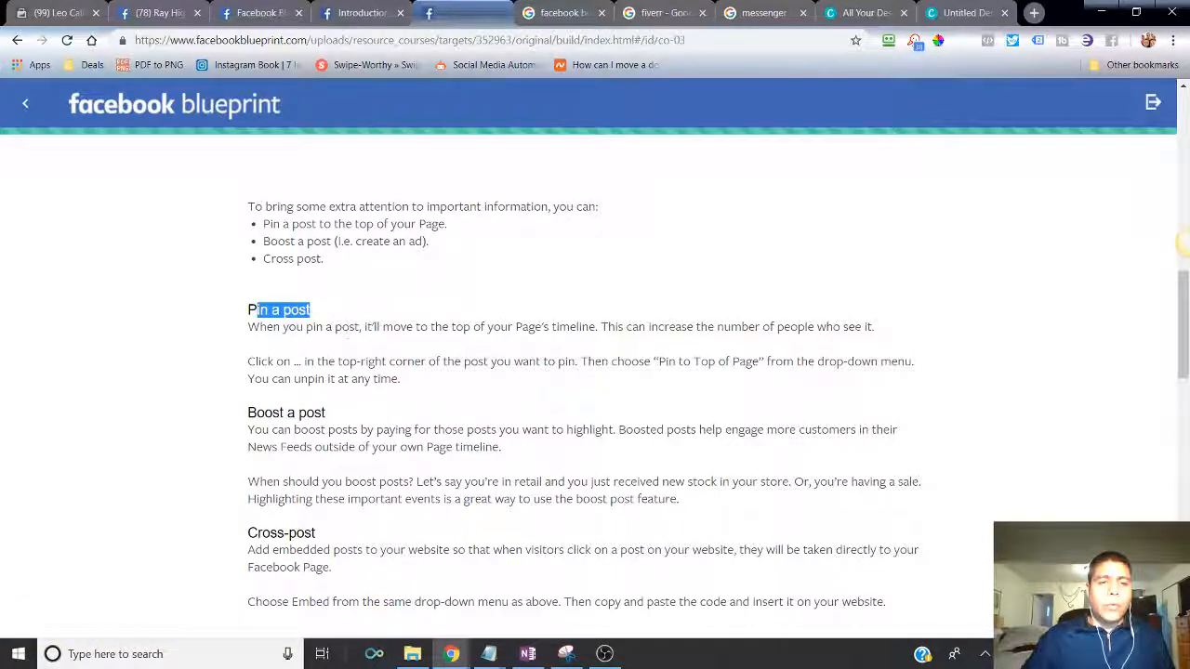
{"action": "double_click", "coordinate": [286, 413]}
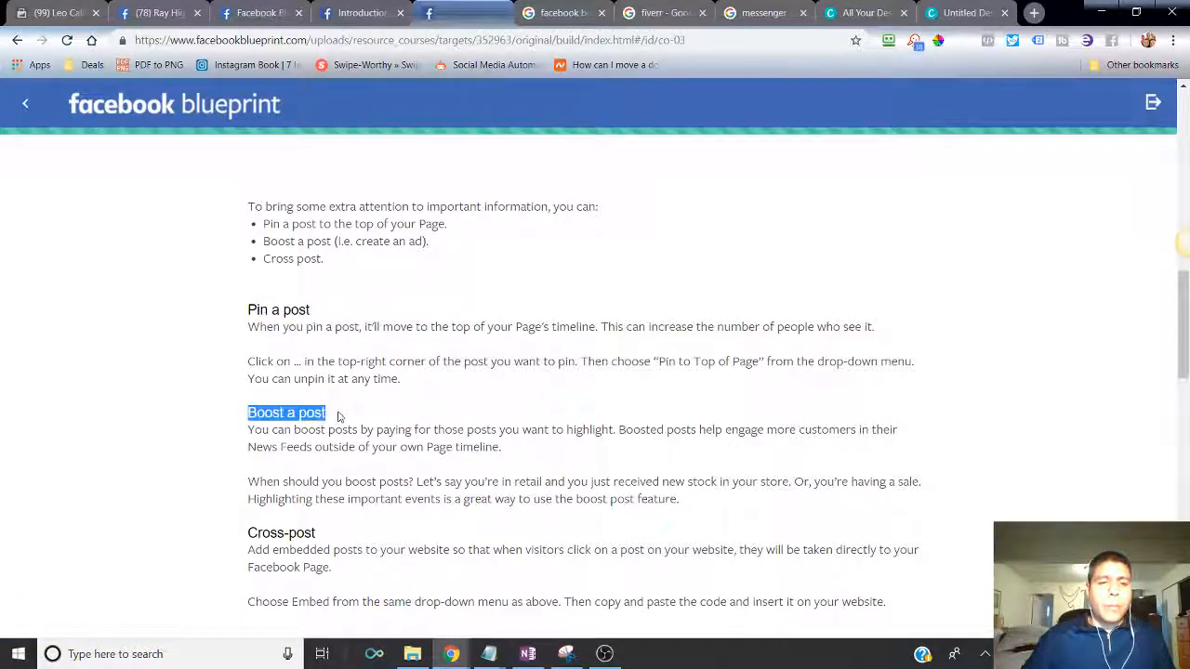
{"action": "scroll", "scroll_direction": "down", "scroll_amount": 3}
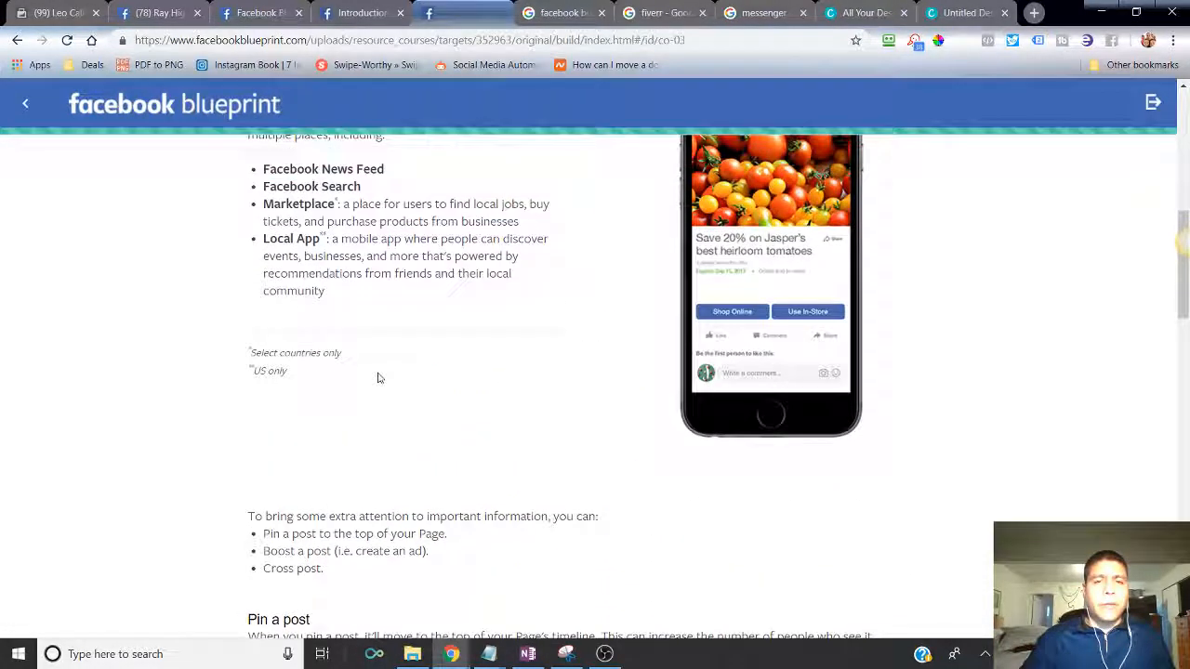
{"action": "scroll", "scroll_direction": "up", "scroll_amount": 3}
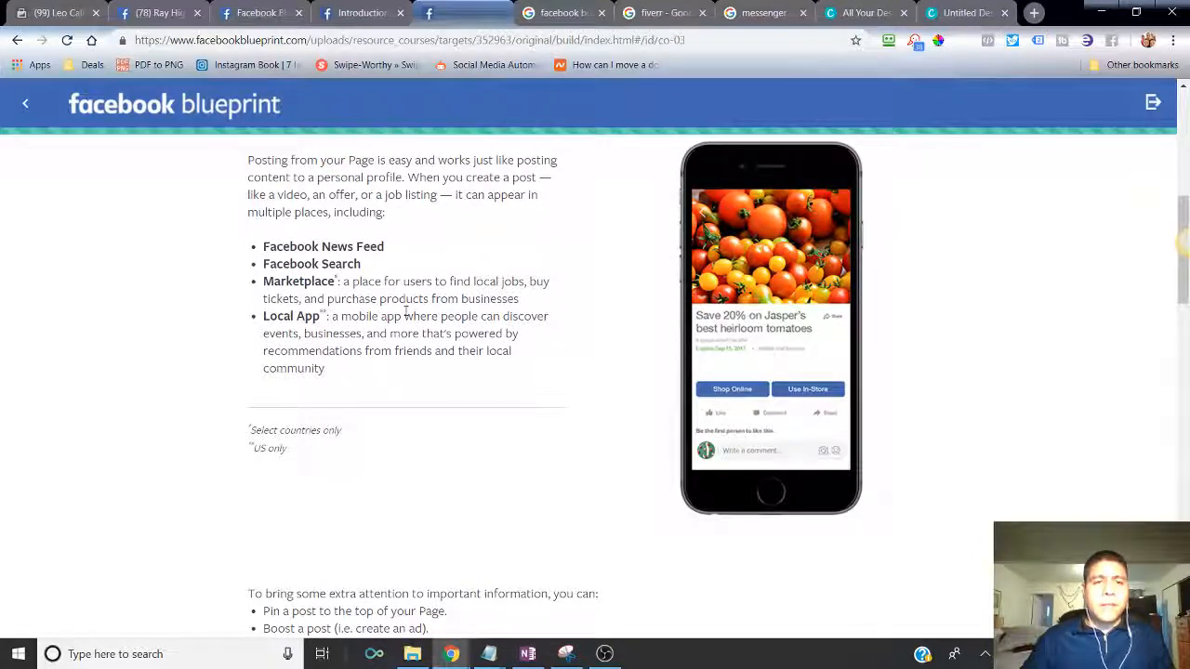
{"action": "scroll", "scroll_direction": "down", "scroll_amount": 3}
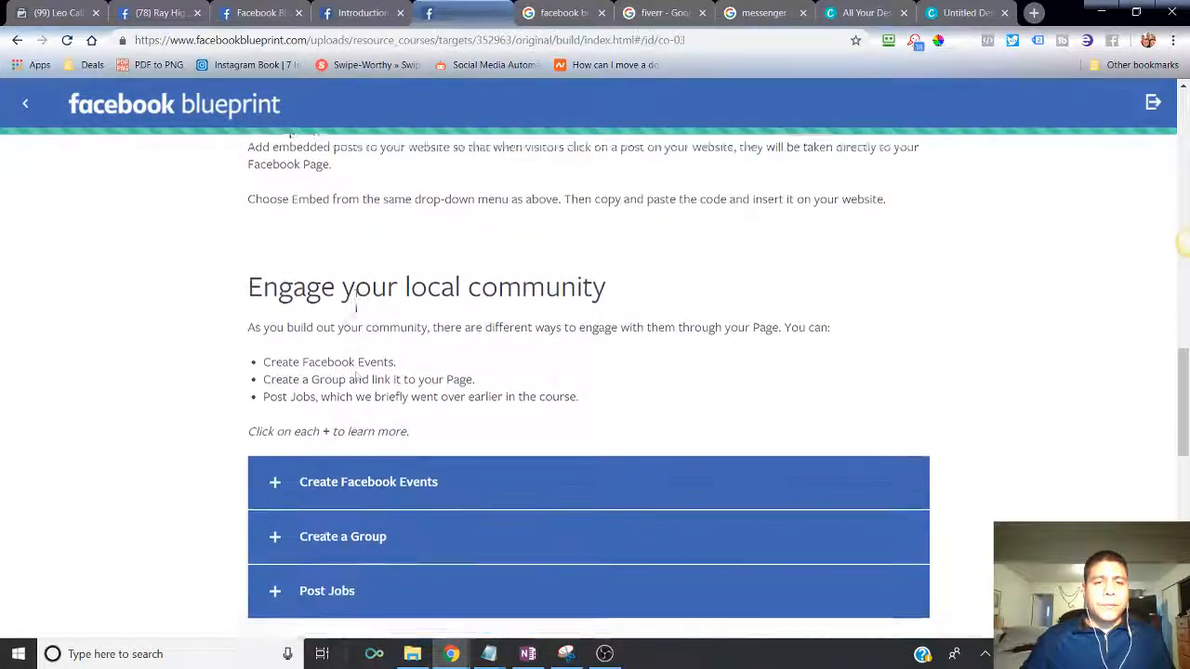
- Scroll the page's home feed, then show its Community section with 737 likes and 746 follows
{"action": "scroll", "scroll_direction": "down", "scroll_amount": 3}
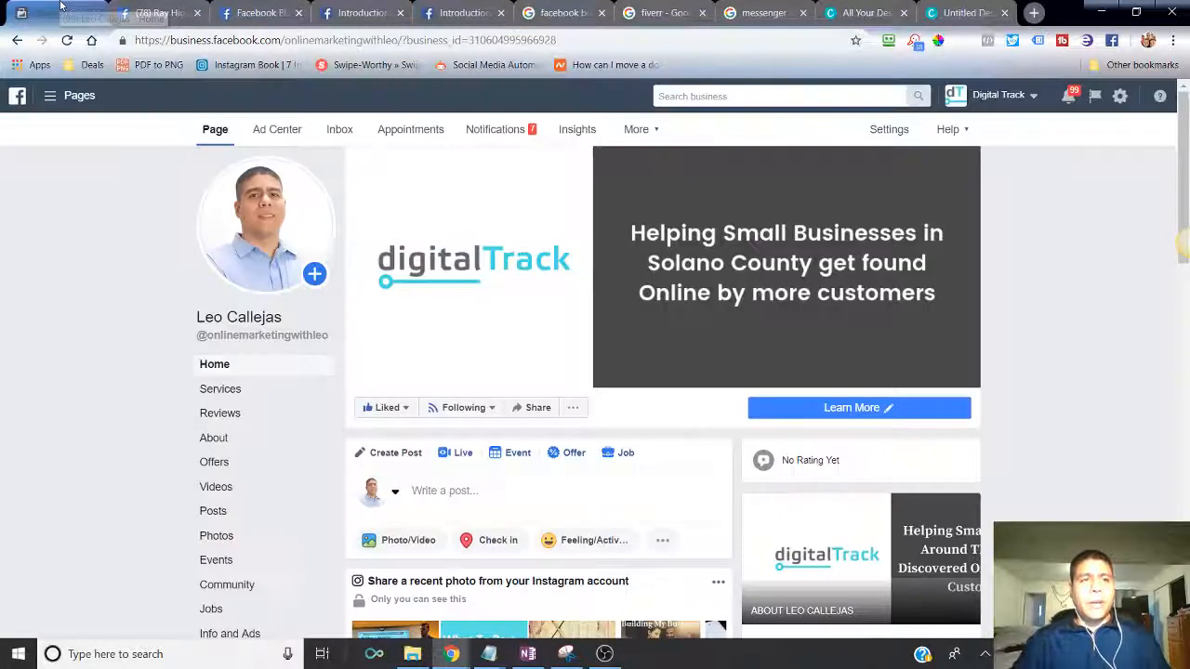
{"action": "scroll", "scroll_direction": "down", "scroll_amount": 3}
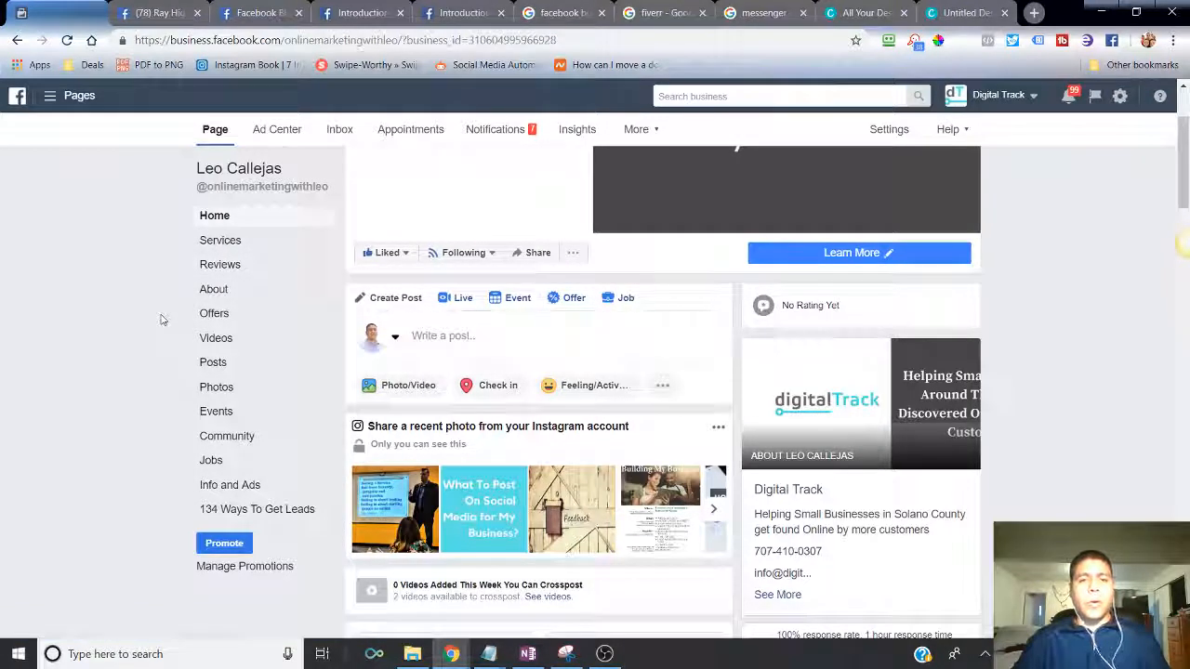
{"action": "scroll", "scroll_direction": "down", "scroll_amount": 3}
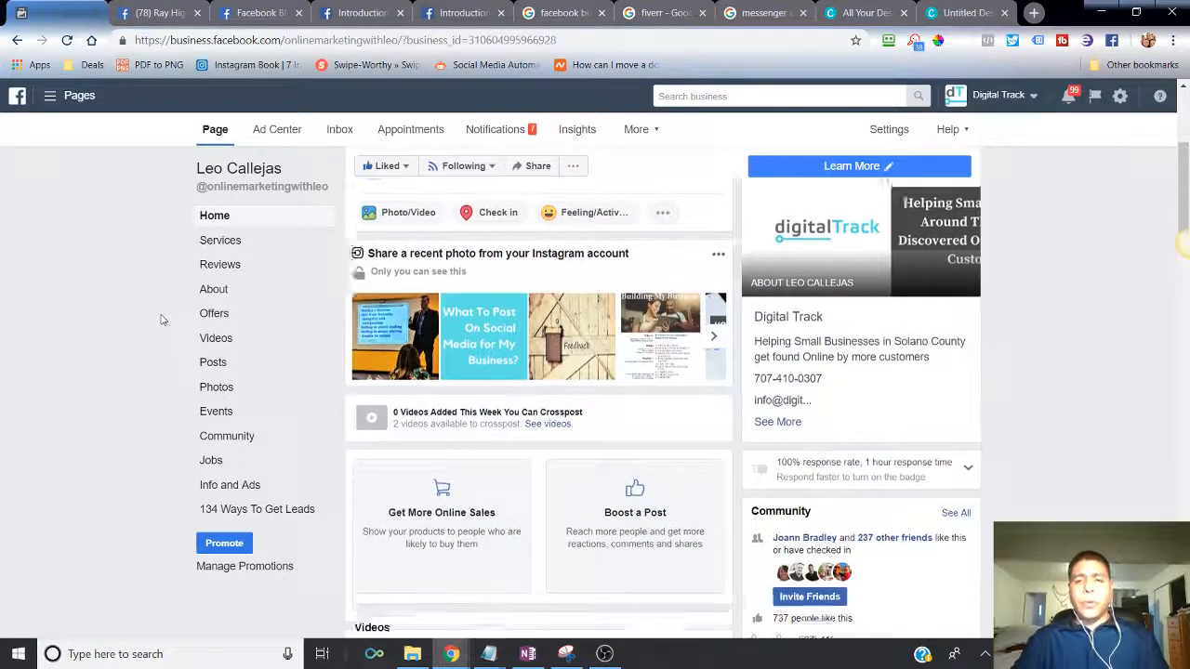
{"action": "scroll", "scroll_direction": "down", "scroll_amount": 3}
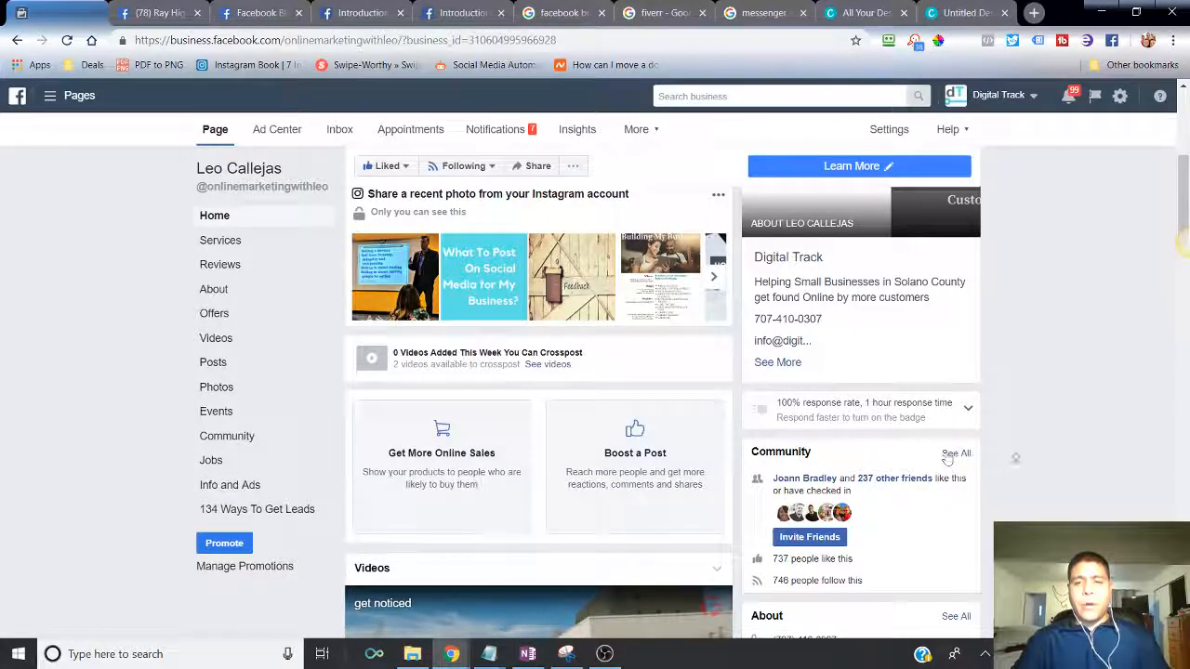
{"action": "scroll", "scroll_direction": "down", "scroll_amount": 3}
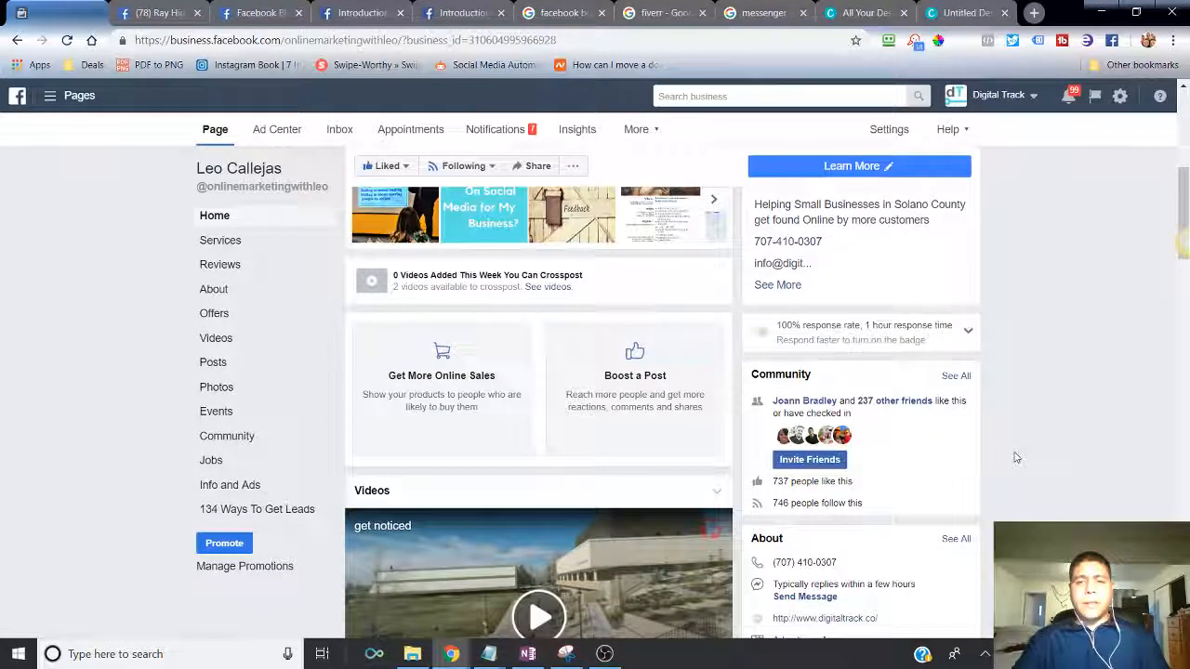
{"action": "scroll", "scroll_direction": "down", "scroll_amount": 3}
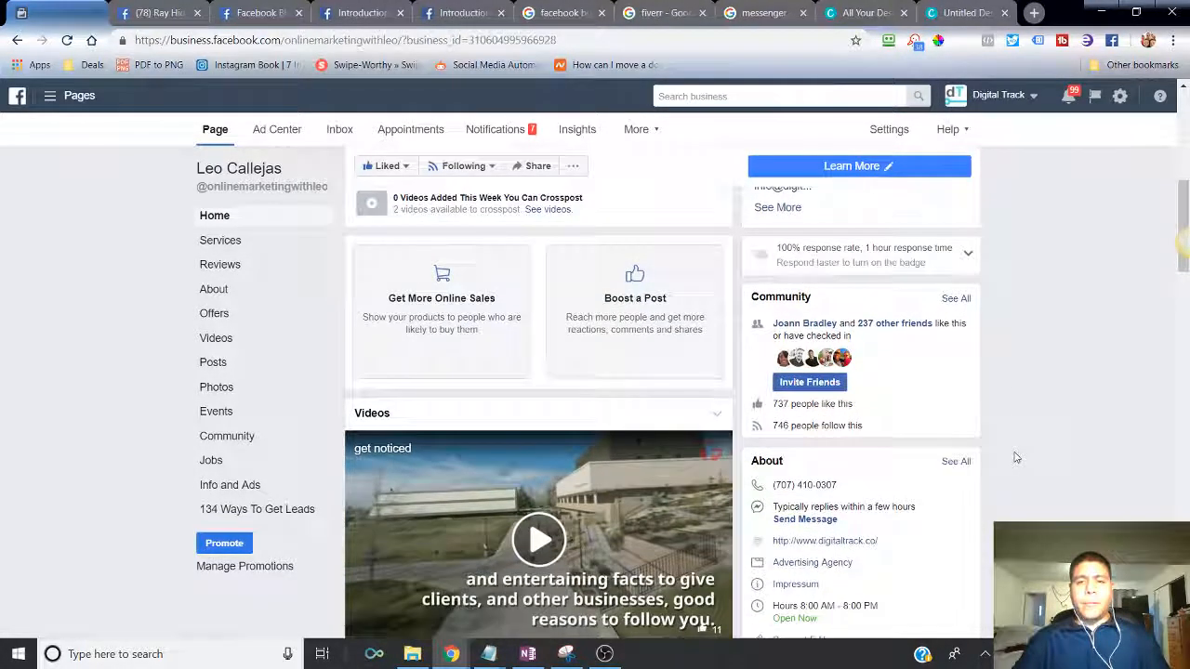
{"action": "scroll", "scroll_direction": "down", "scroll_amount": 3}
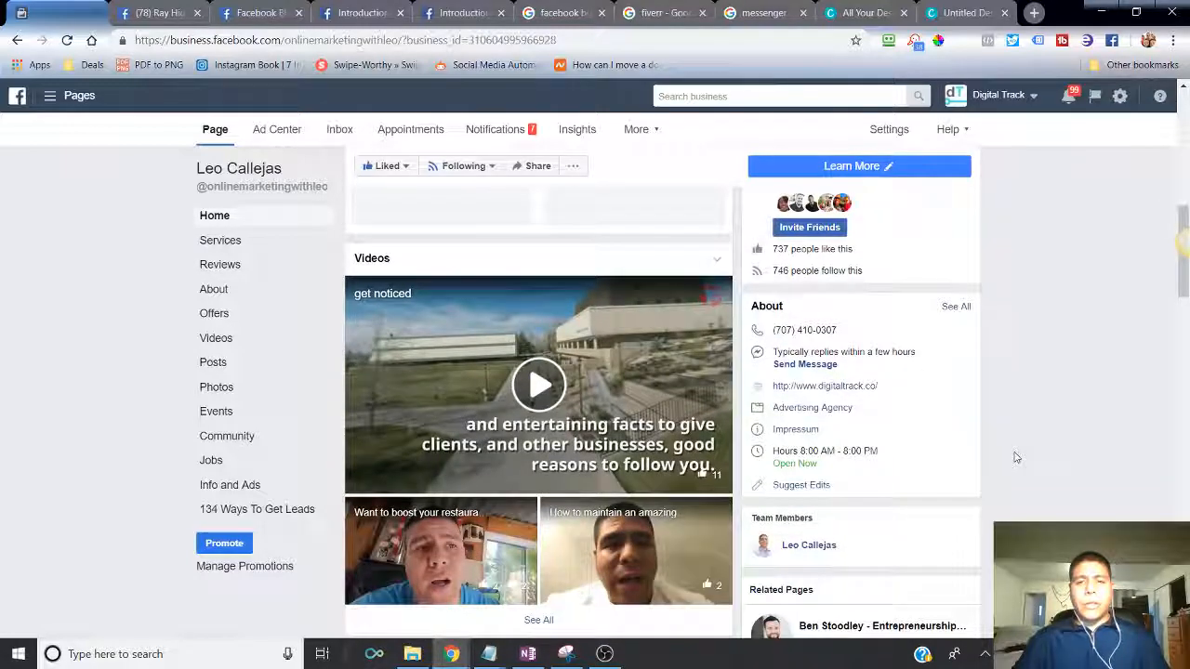
{"action": "scroll", "scroll_direction": "down", "scroll_amount": 3}
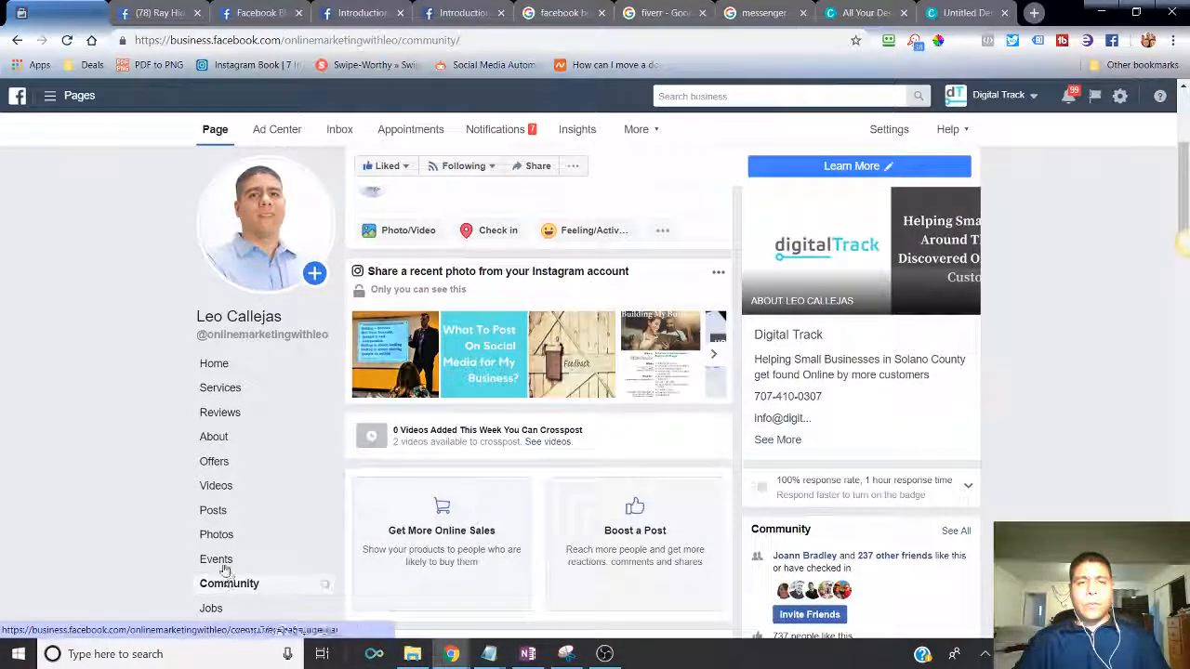
{"action": "left_click", "coordinate": [228, 584]}
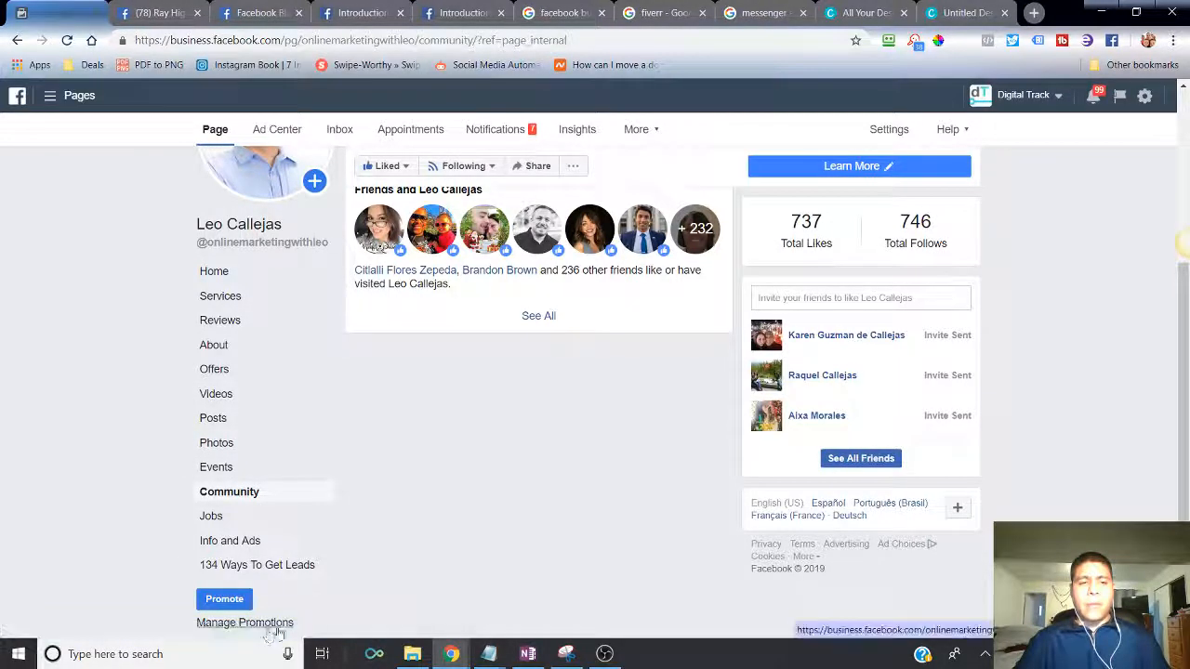
{"action": "mouse_move", "coordinate": [219, 319]}
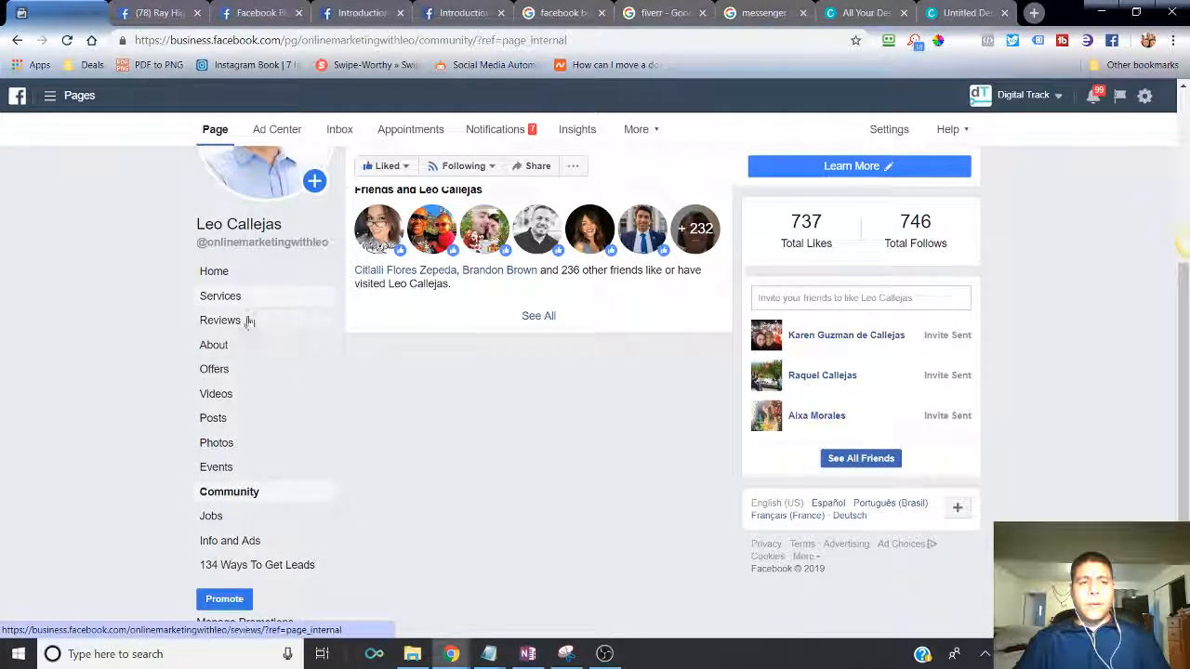
{"action": "mouse_move", "coordinate": [290, 443]}
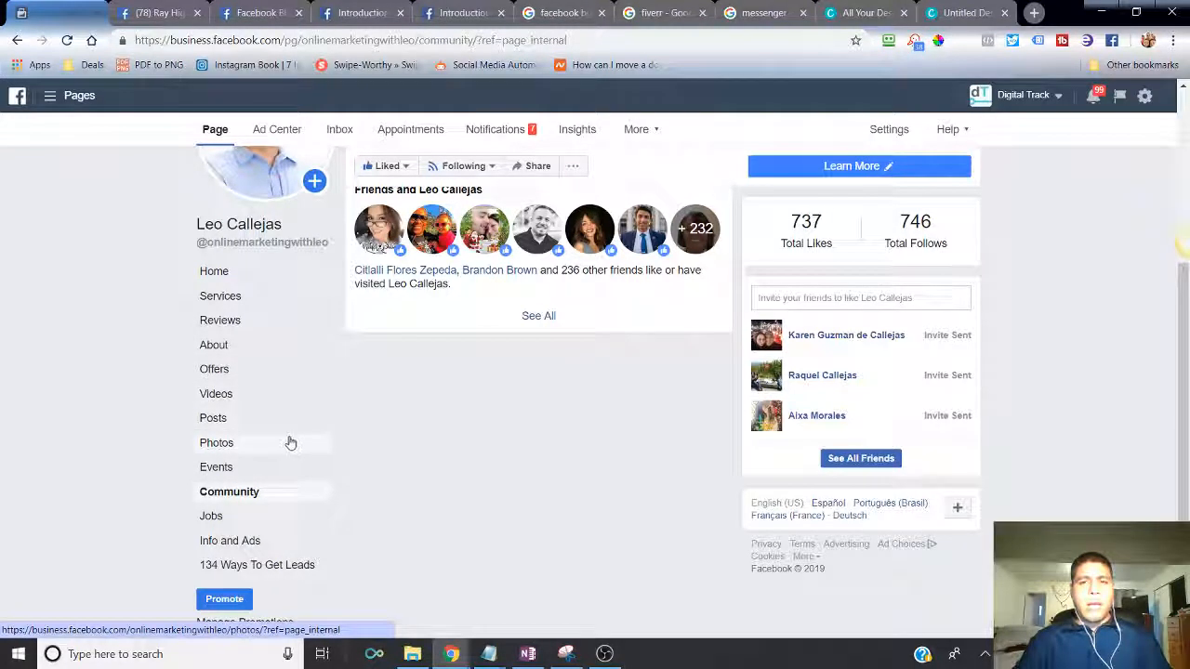
{"action": "mouse_move", "coordinate": [297, 428]}
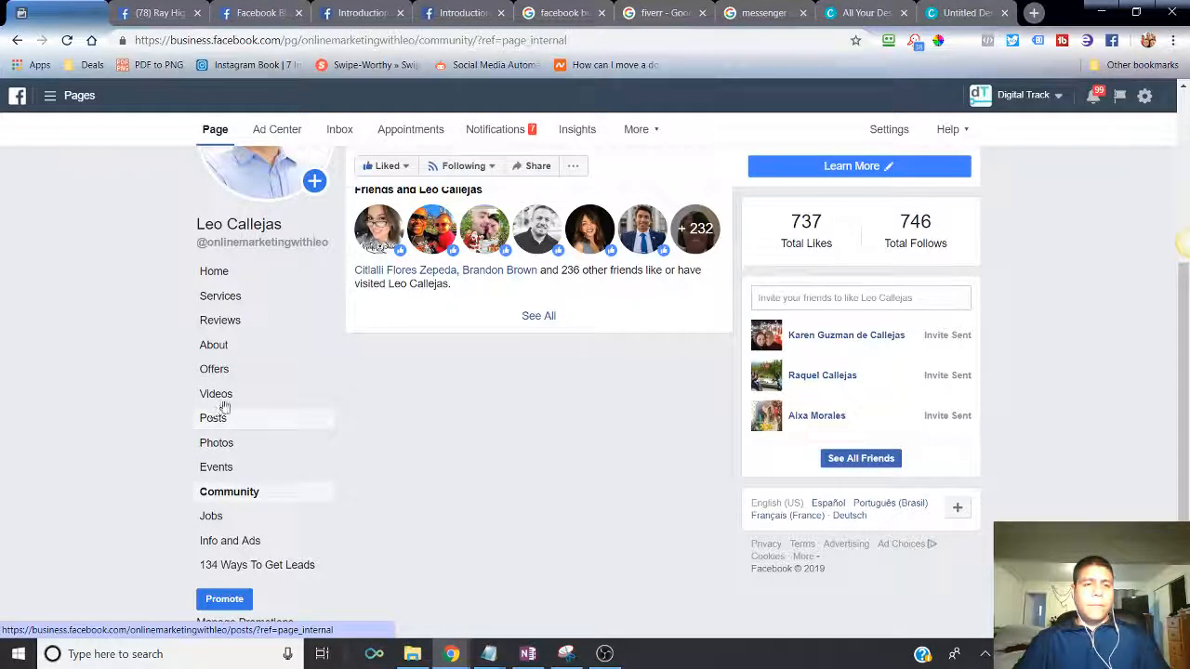
- View the Events section showing no upcoming events and two past events, then head to Settings
{"action": "left_click", "coordinate": [216, 467]}
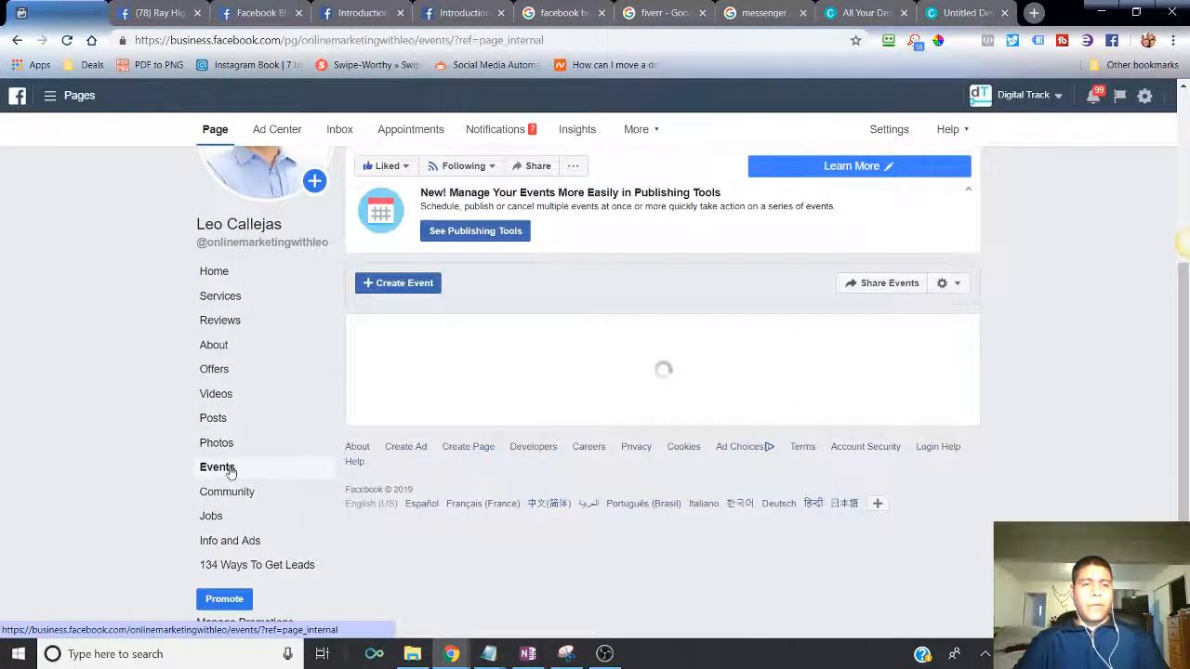
{"action": "left_click", "coordinate": [216, 466]}
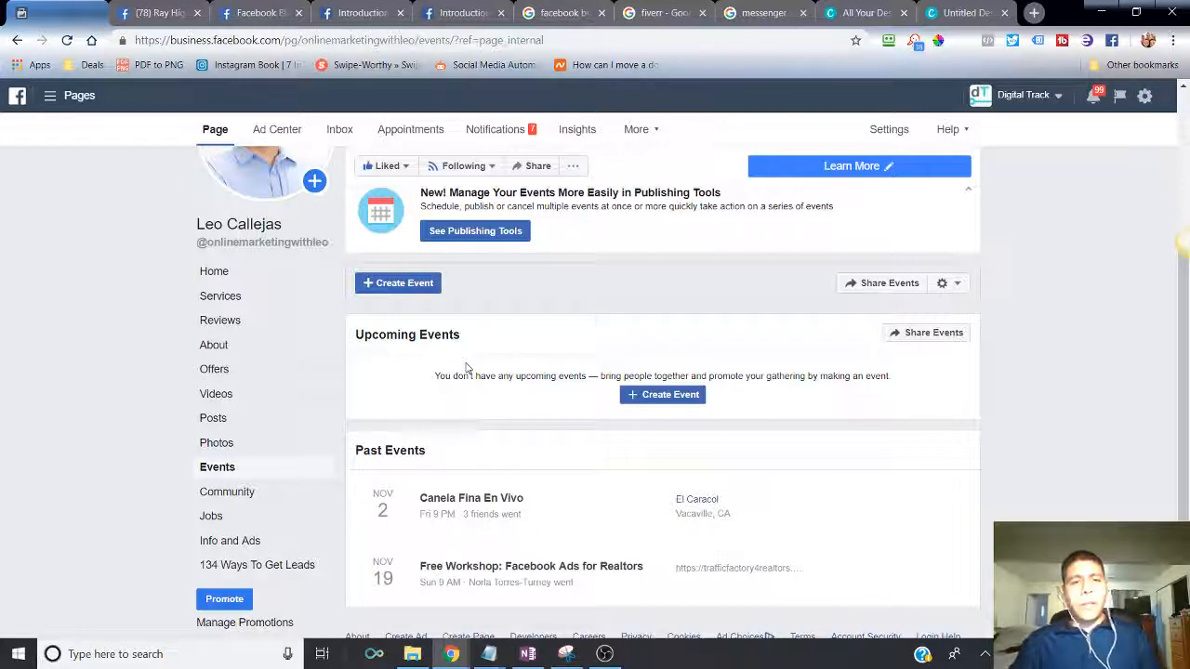
{"action": "mouse_move", "coordinate": [556, 335]}
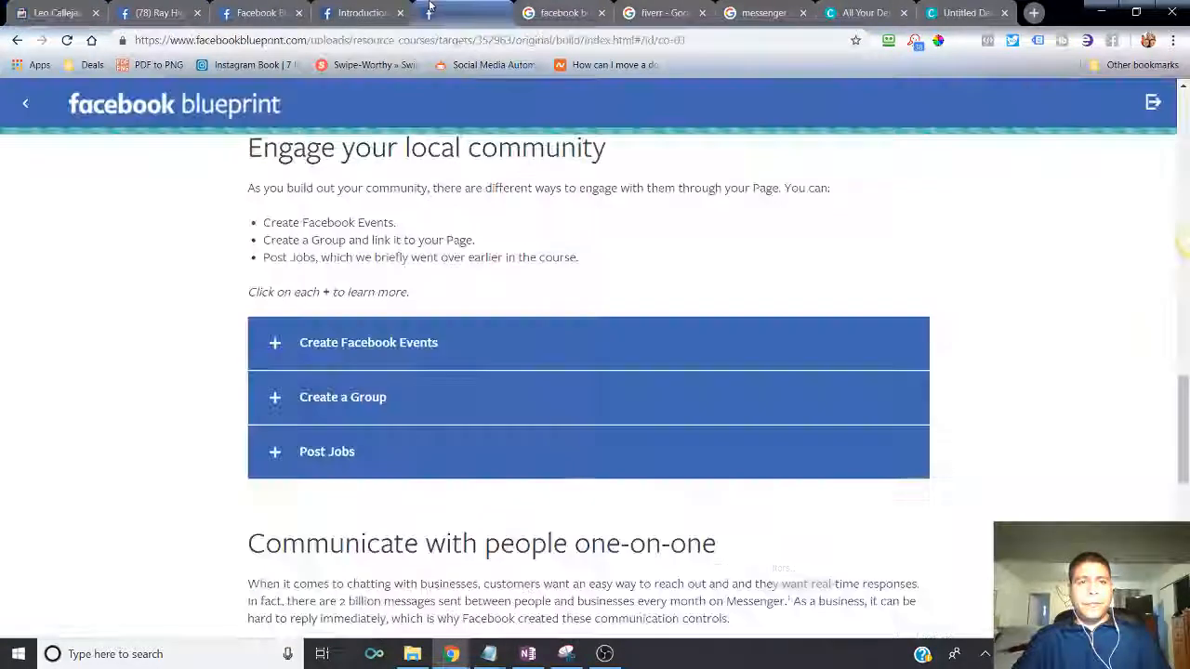
{"action": "scroll", "scroll_direction": "down", "scroll_amount": 3}
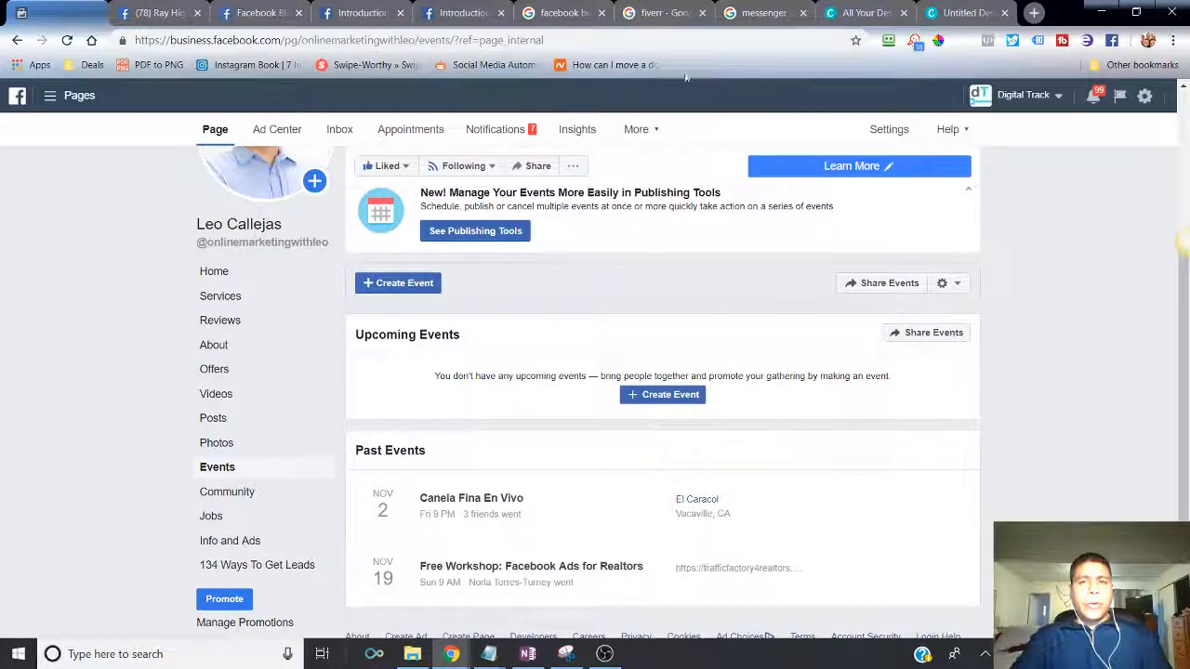
{"action": "left_click", "coordinate": [888, 130]}
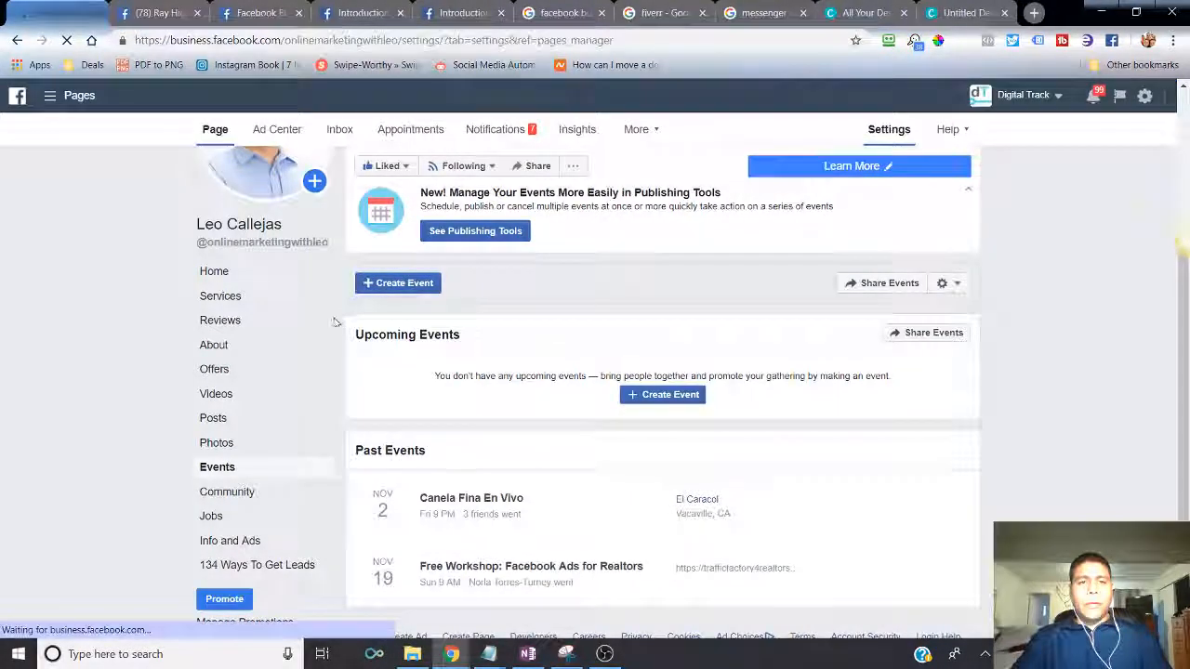
- Go to Settings > Messaging and review the General Settings options
{"action": "left_click", "coordinate": [889, 130]}
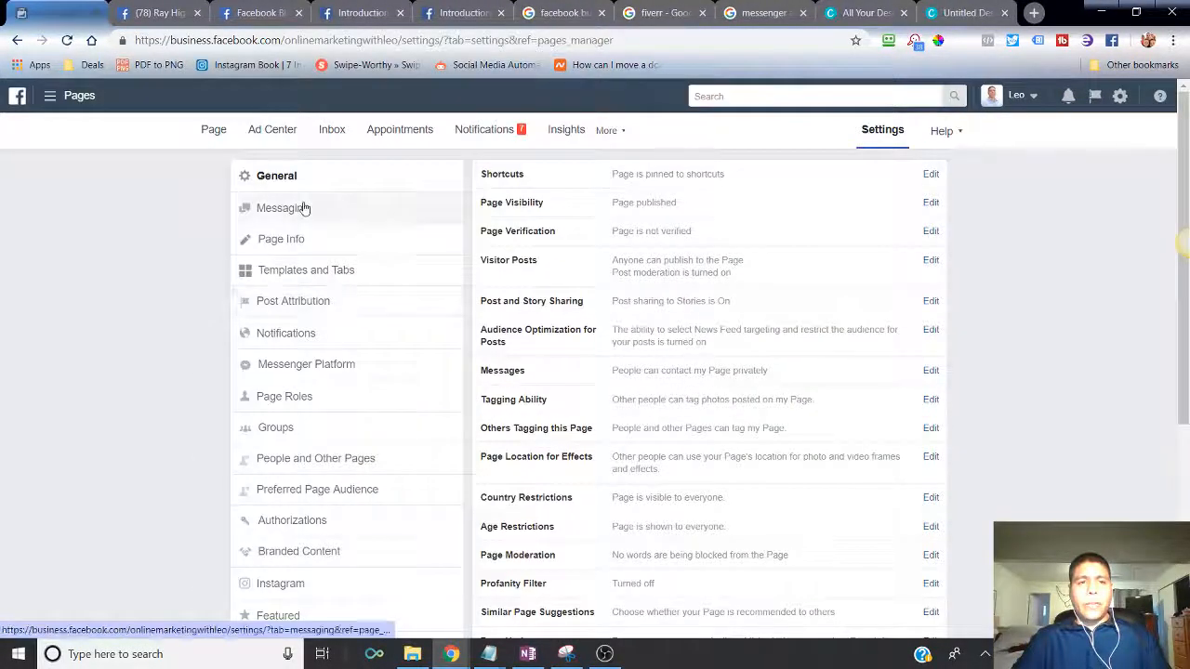
{"action": "left_click", "coordinate": [282, 209]}
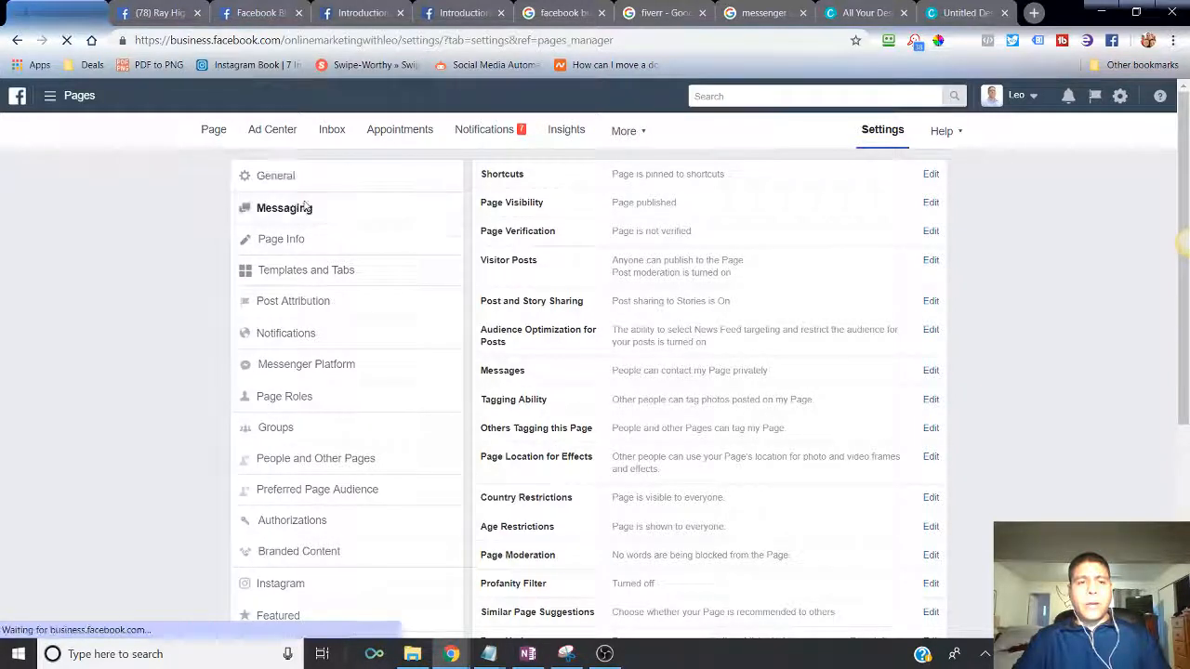
{"action": "left_click", "coordinate": [284, 209]}
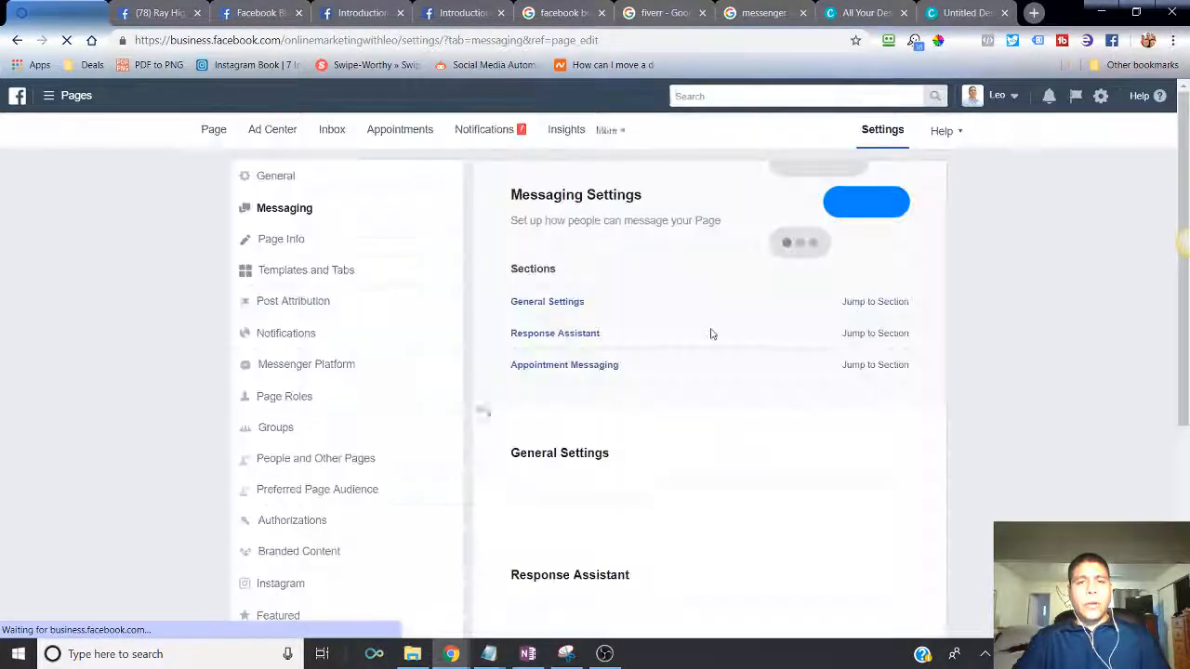
{"action": "scroll", "scroll_direction": "down", "scroll_amount": 3}
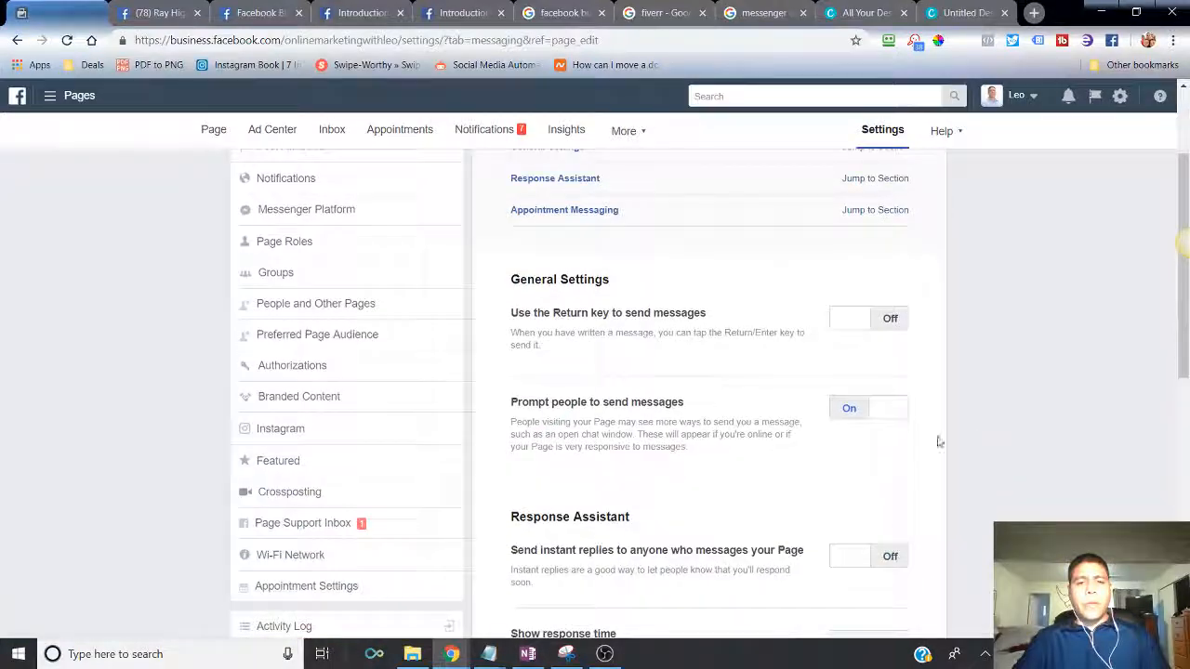
{"action": "scroll", "scroll_direction": "down", "scroll_amount": 3}
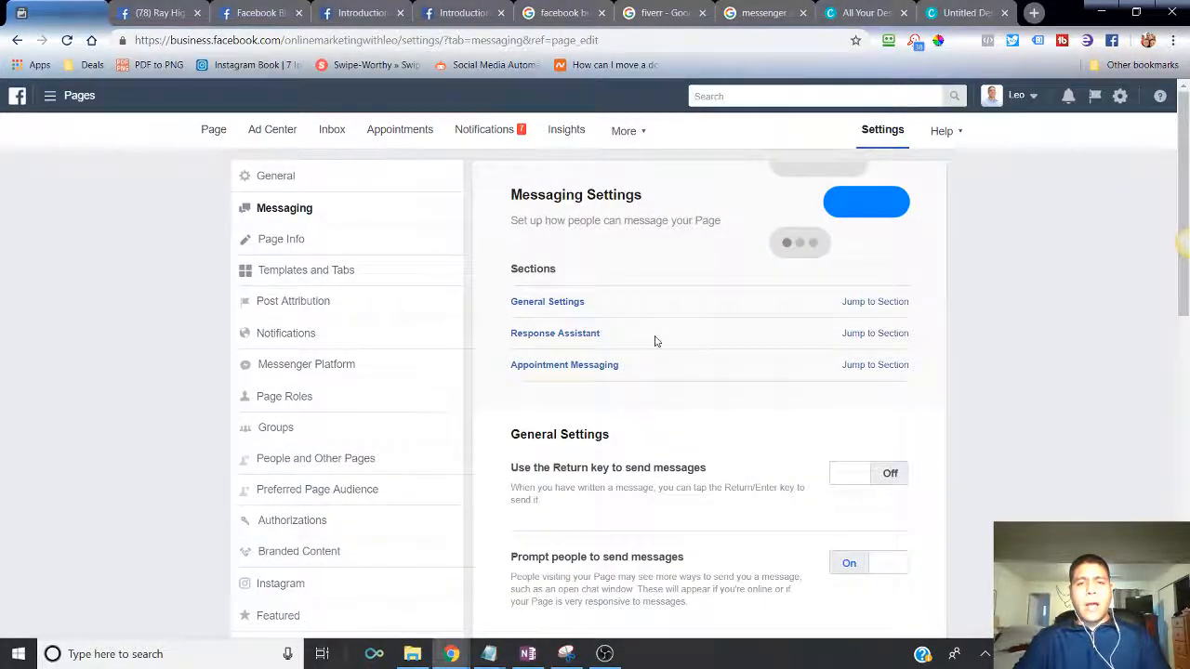
{"action": "mouse_move", "coordinate": [637, 484]}
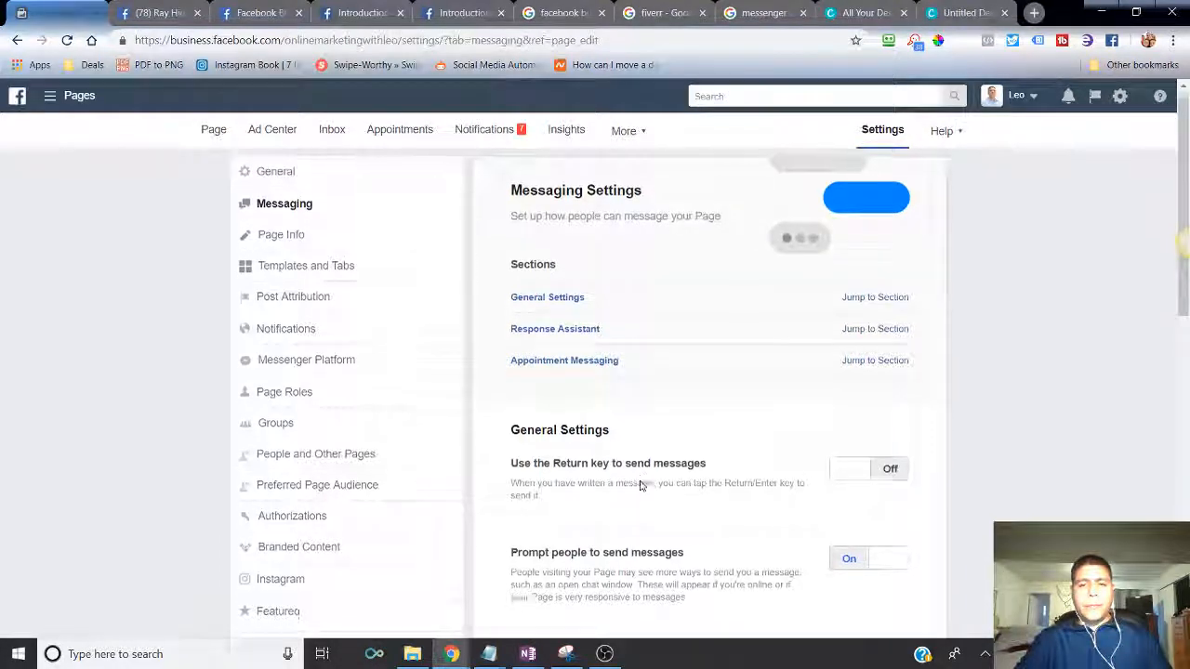
{"action": "scroll", "scroll_direction": "down", "scroll_amount": 3}
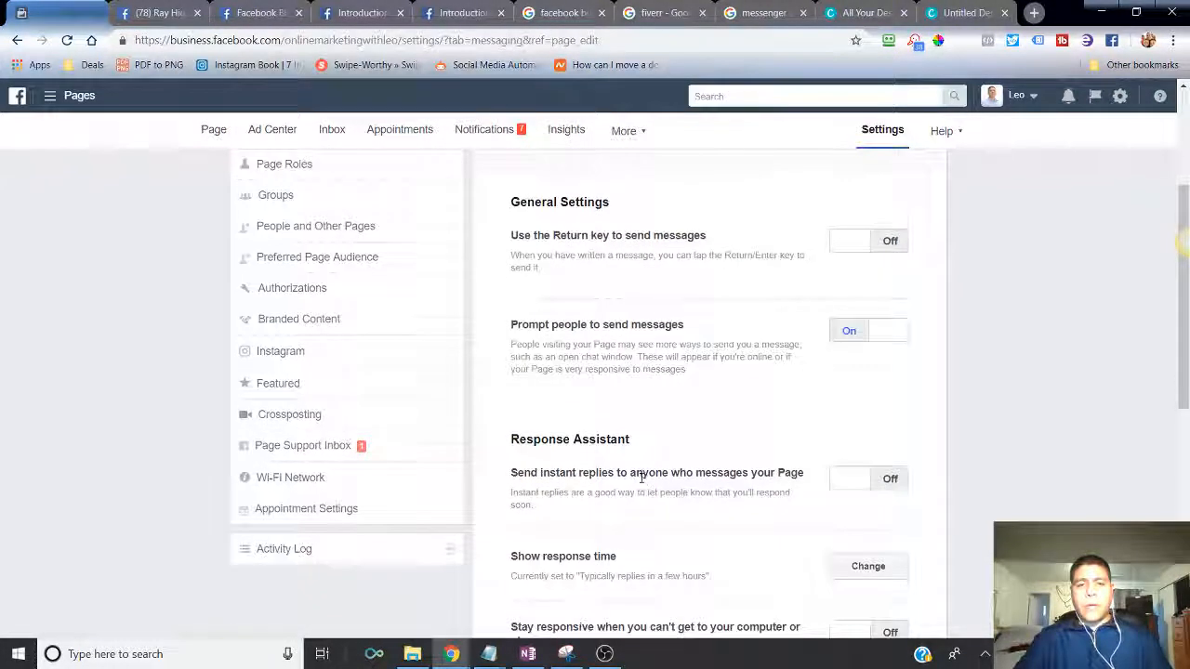
- Scroll on through the Response Assistant and Messenger greeting options
{"action": "scroll", "scroll_direction": "down", "scroll_amount": 3}
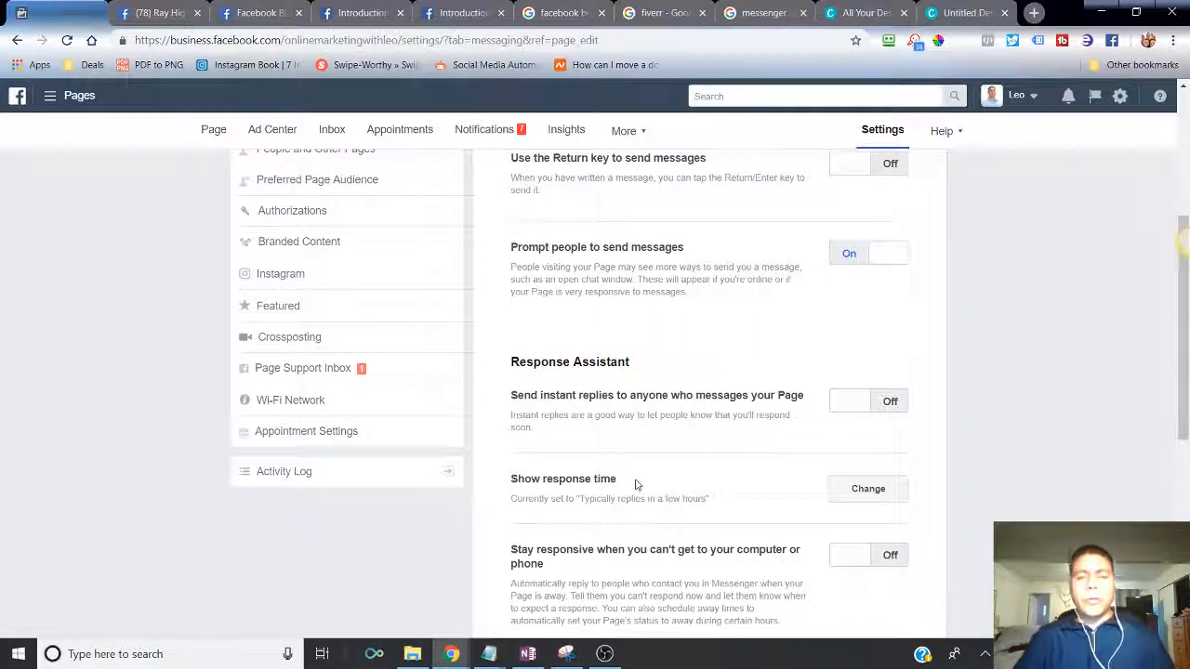
{"action": "mouse_move", "coordinate": [547, 375]}
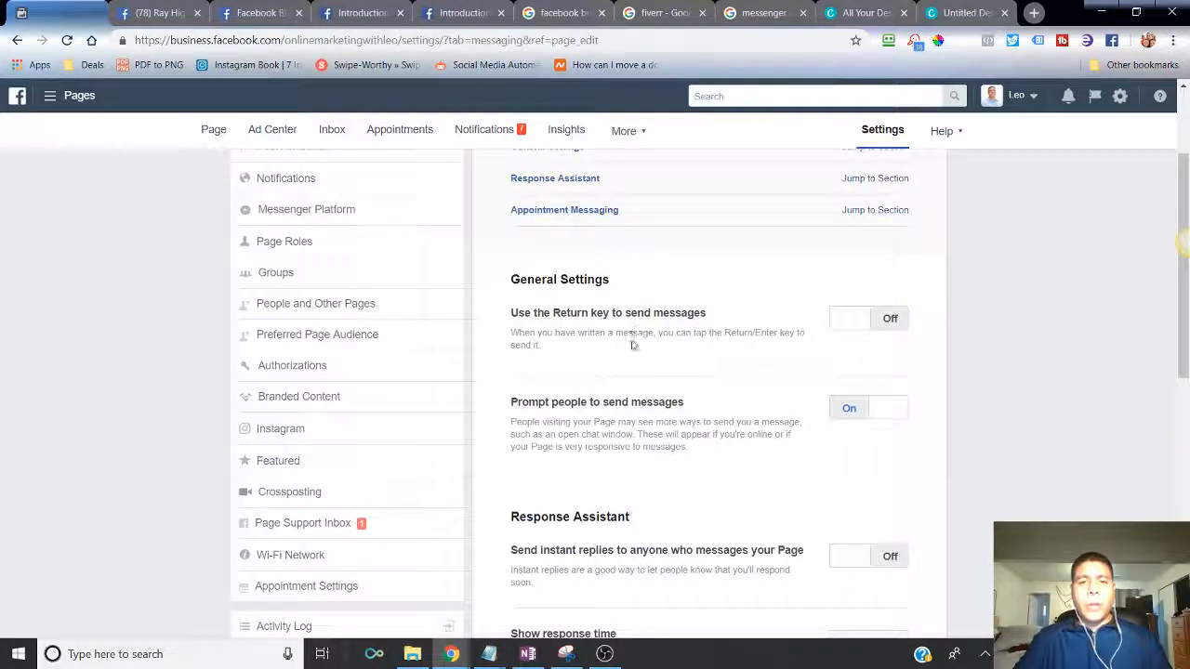
{"action": "scroll", "scroll_direction": "down", "scroll_amount": 3}
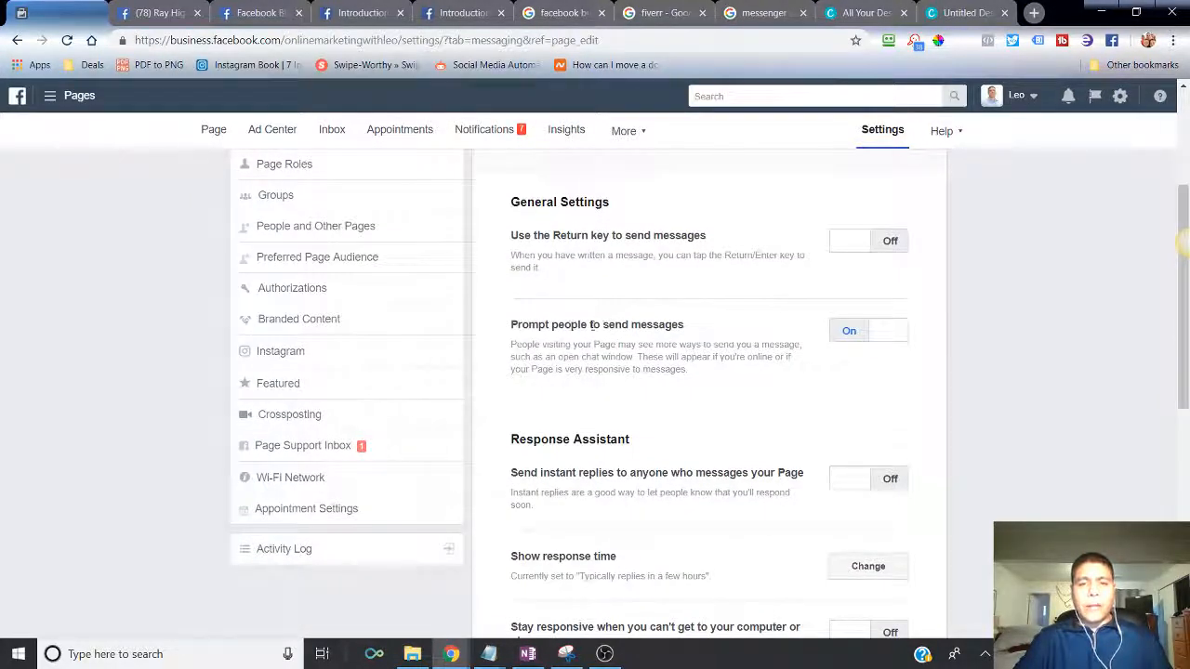
{"action": "scroll", "scroll_direction": "down", "scroll_amount": 3}
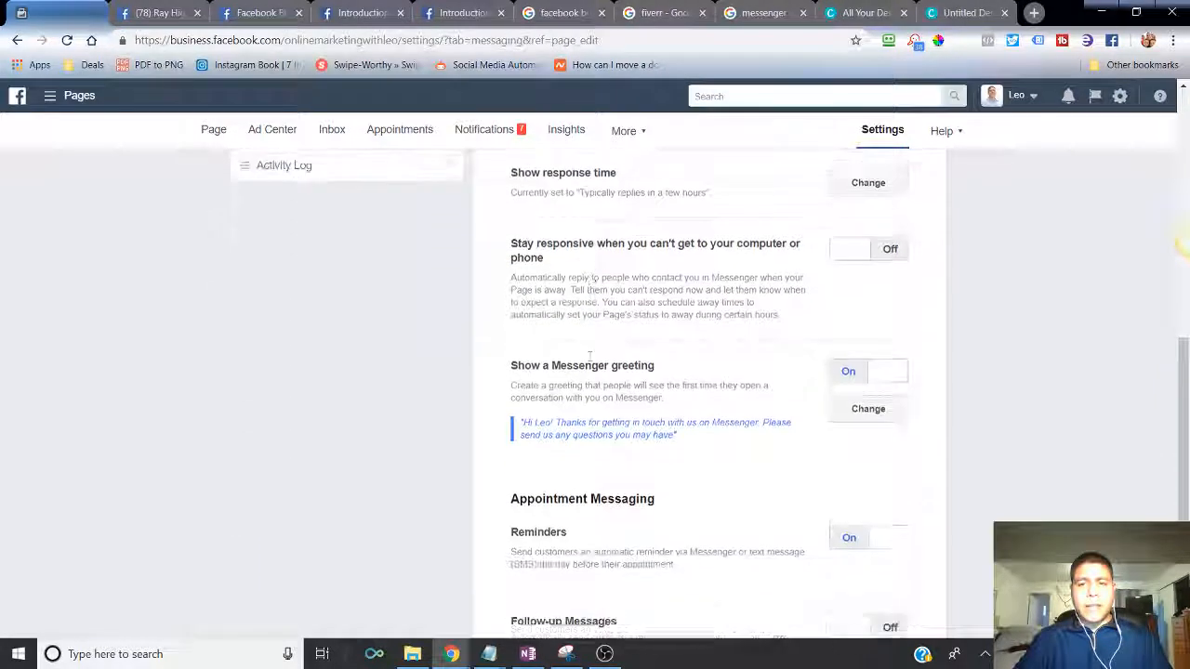
{"action": "scroll", "scroll_direction": "down", "scroll_amount": 3}
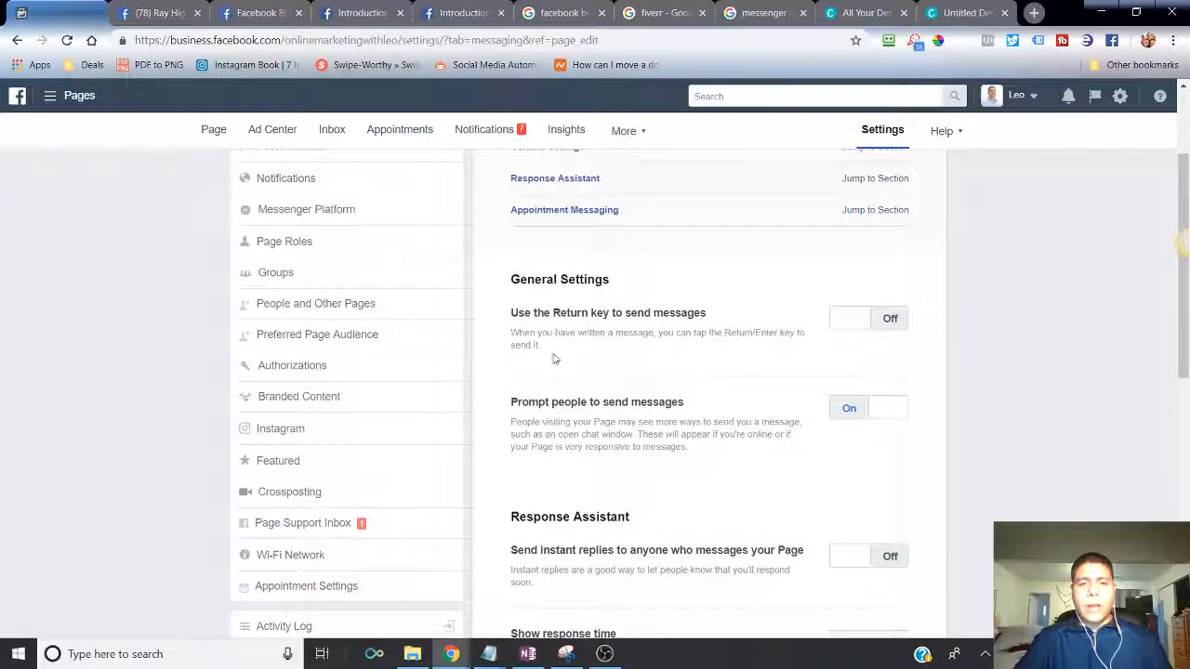
{"action": "scroll", "scroll_direction": "down", "scroll_amount": 3}
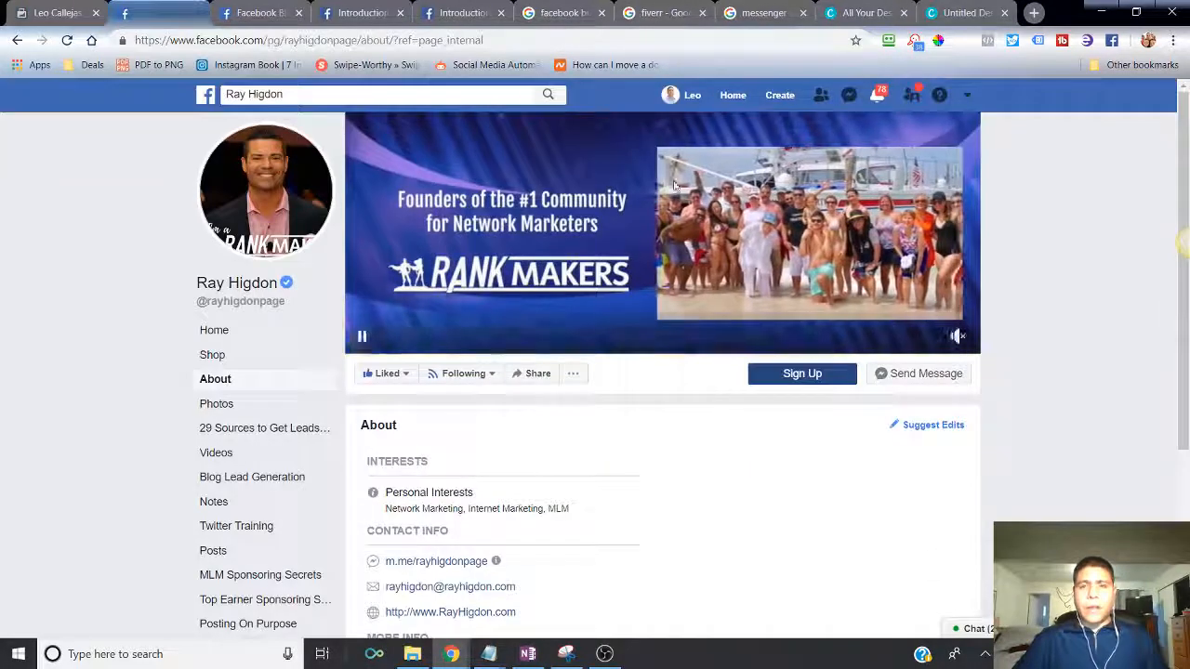
- Search for 'kaiser', then dismiss the Blueprint warning and resume the messaging lesson
{"action": "left_click", "coordinate": [381, 93]}
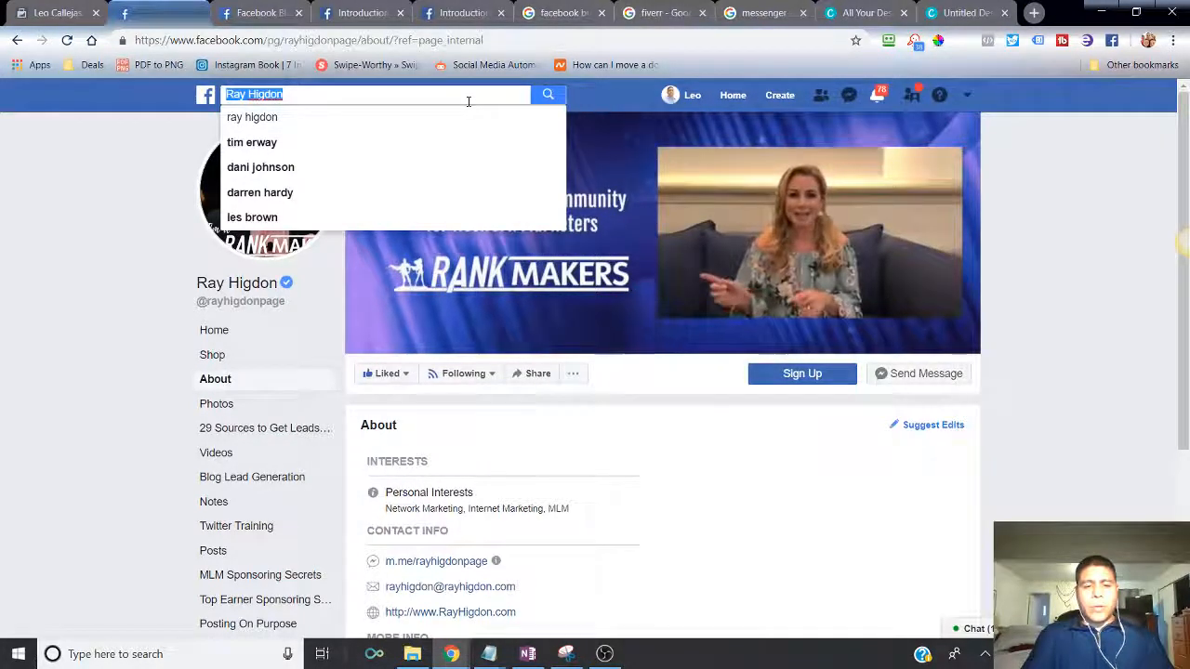
{"action": "type", "text": "kaiser"}
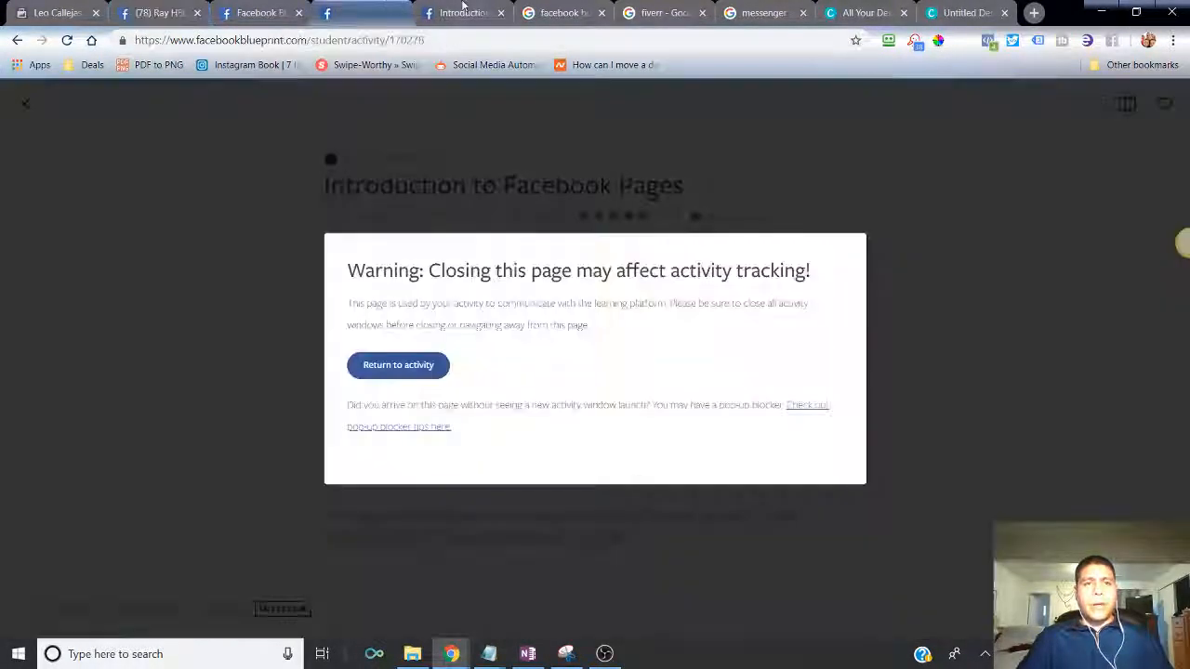
{"action": "left_click", "coordinate": [398, 365]}
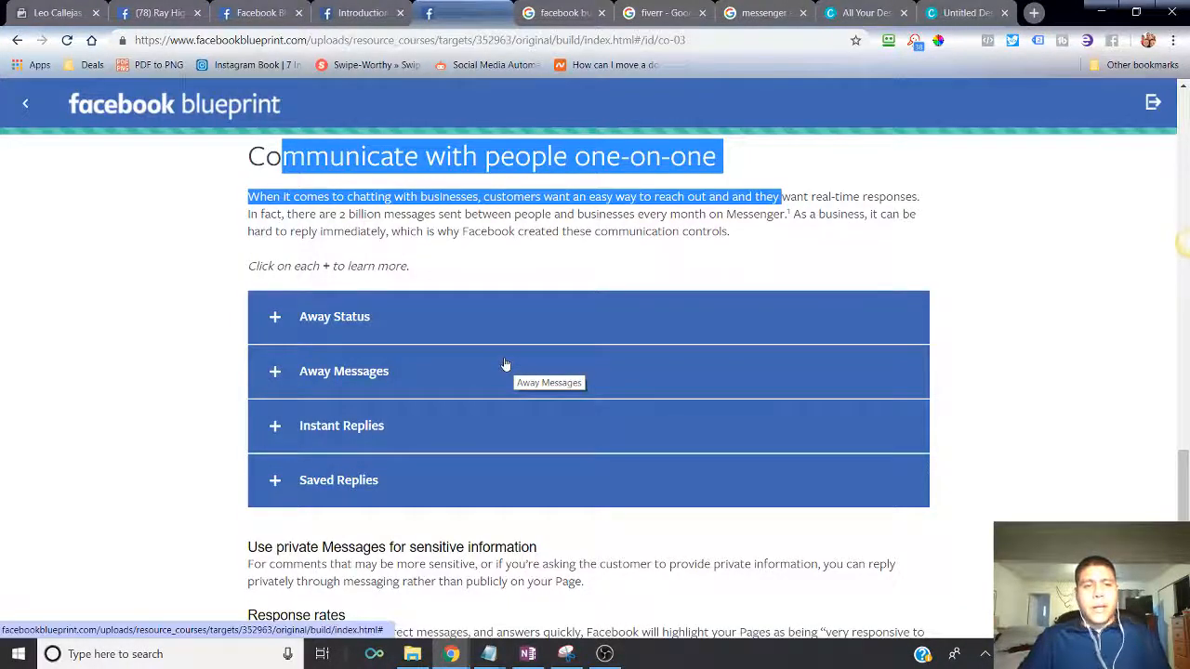
{"action": "mouse_move", "coordinate": [902, 286]}
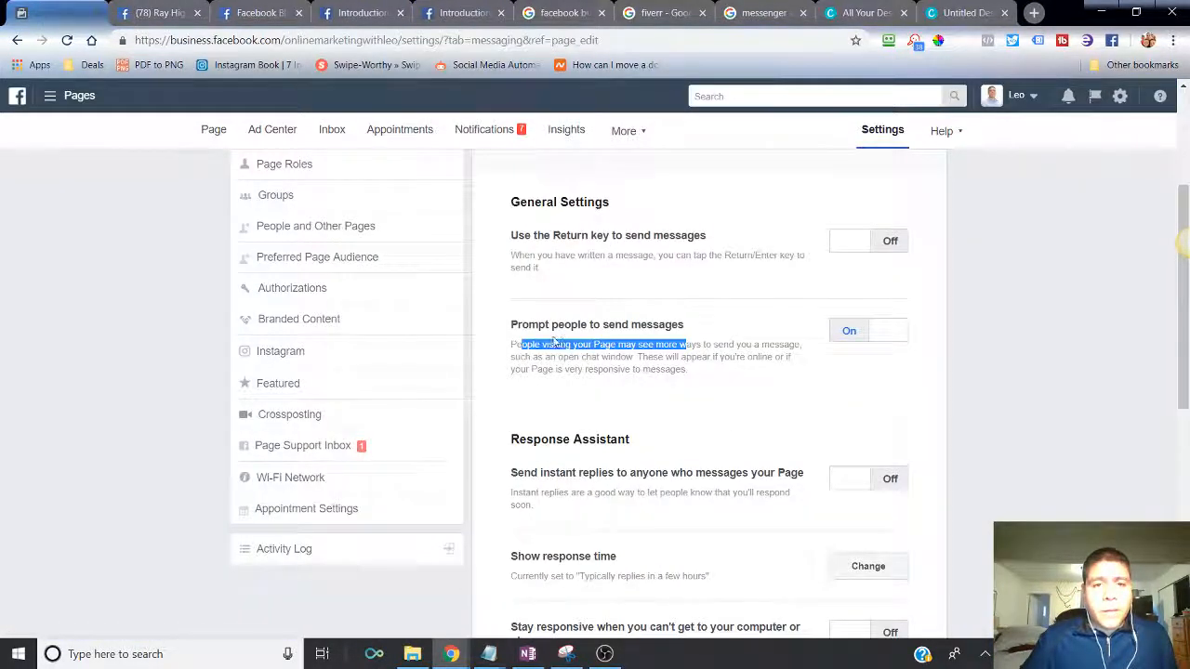
- Scroll through instant replies, response time and Messenger greeting, reaching the Response rates lesson part
{"action": "scroll", "scroll_direction": "down", "scroll_amount": 3}
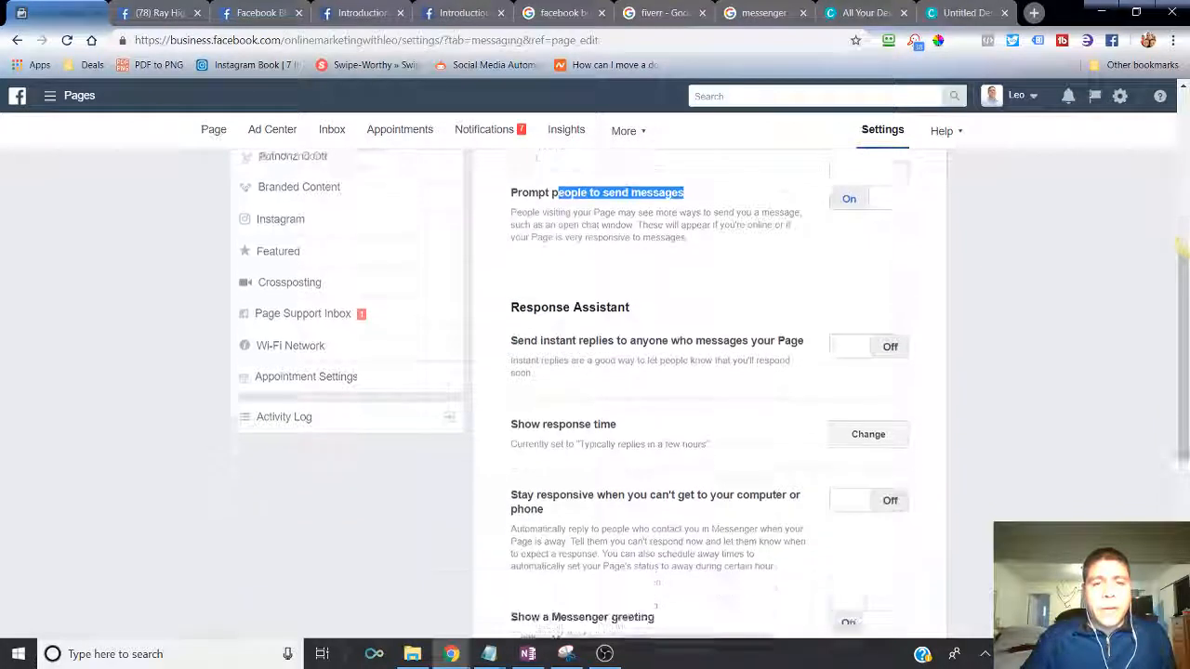
{"action": "scroll", "scroll_direction": "down", "scroll_amount": 3}
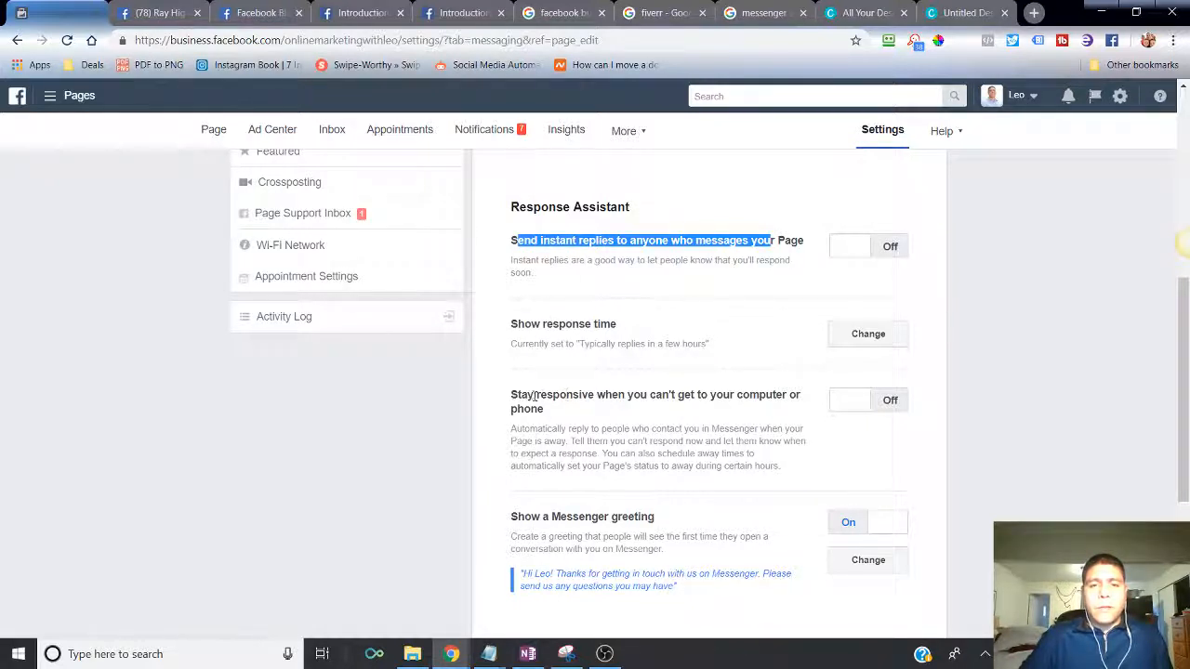
{"action": "scroll", "scroll_direction": "down", "scroll_amount": 3}
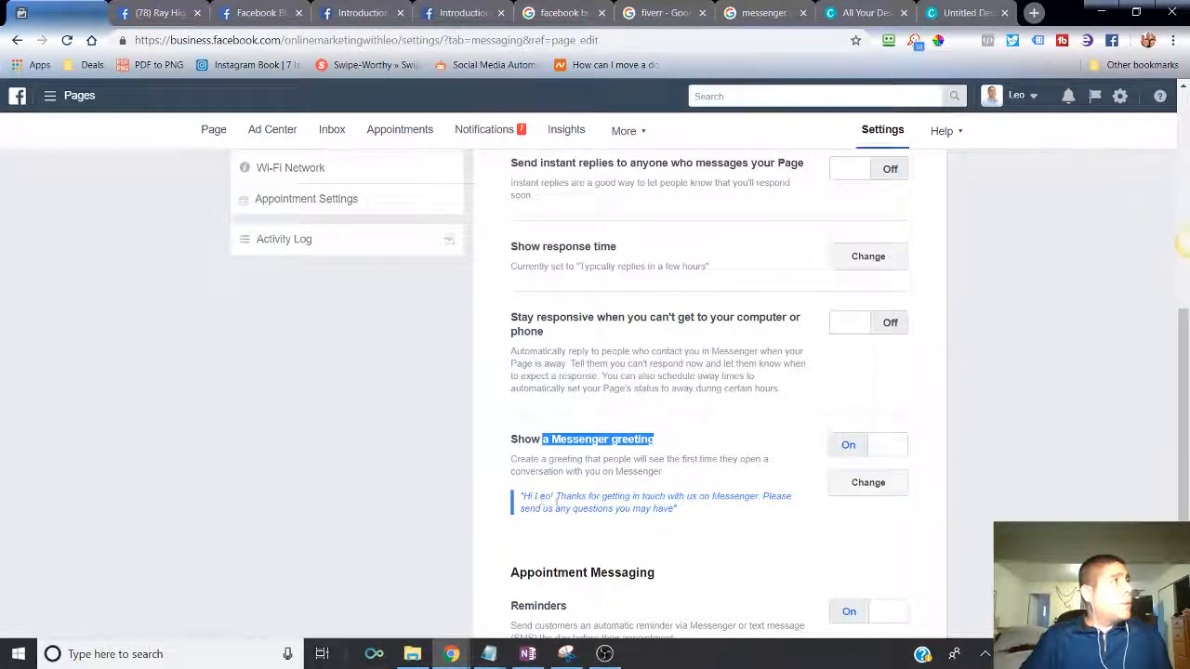
{"action": "mouse_move", "coordinate": [573, 495]}
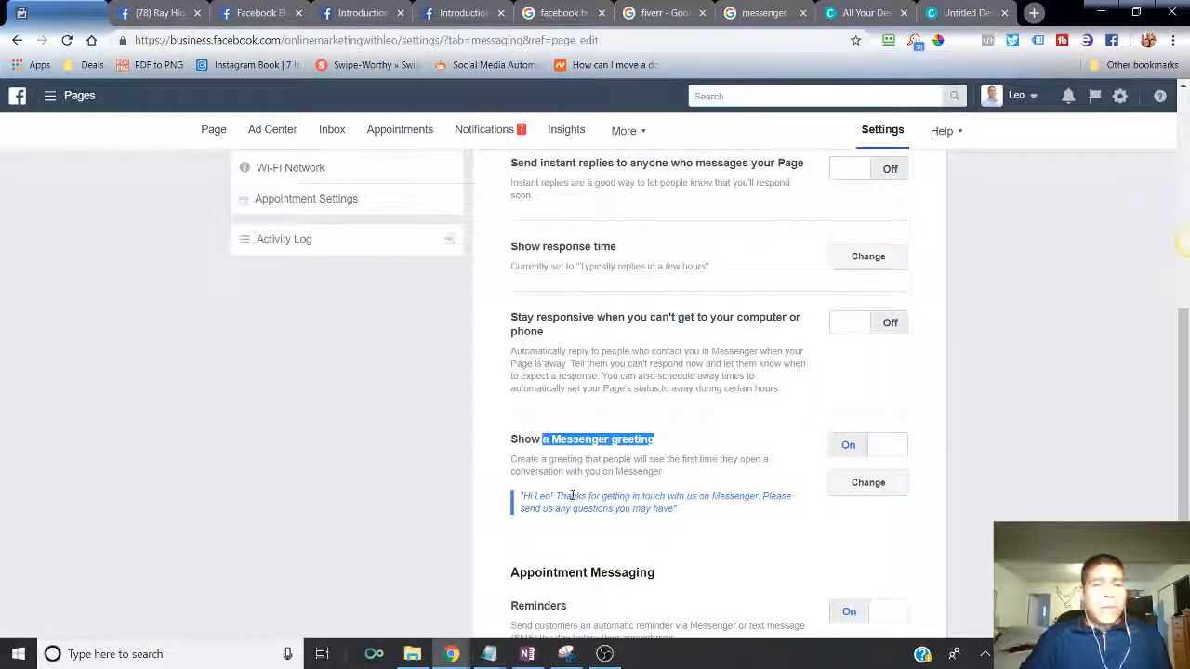
{"action": "scroll", "scroll_direction": "down", "scroll_amount": 3}
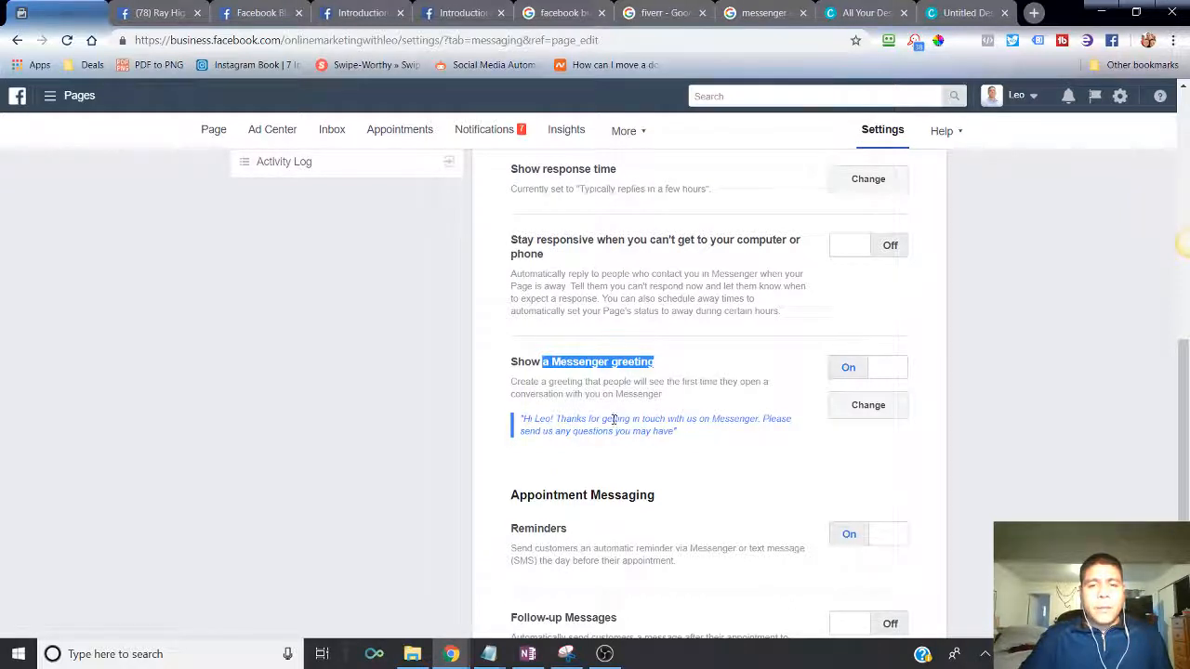
{"action": "scroll", "scroll_direction": "down", "scroll_amount": 3}
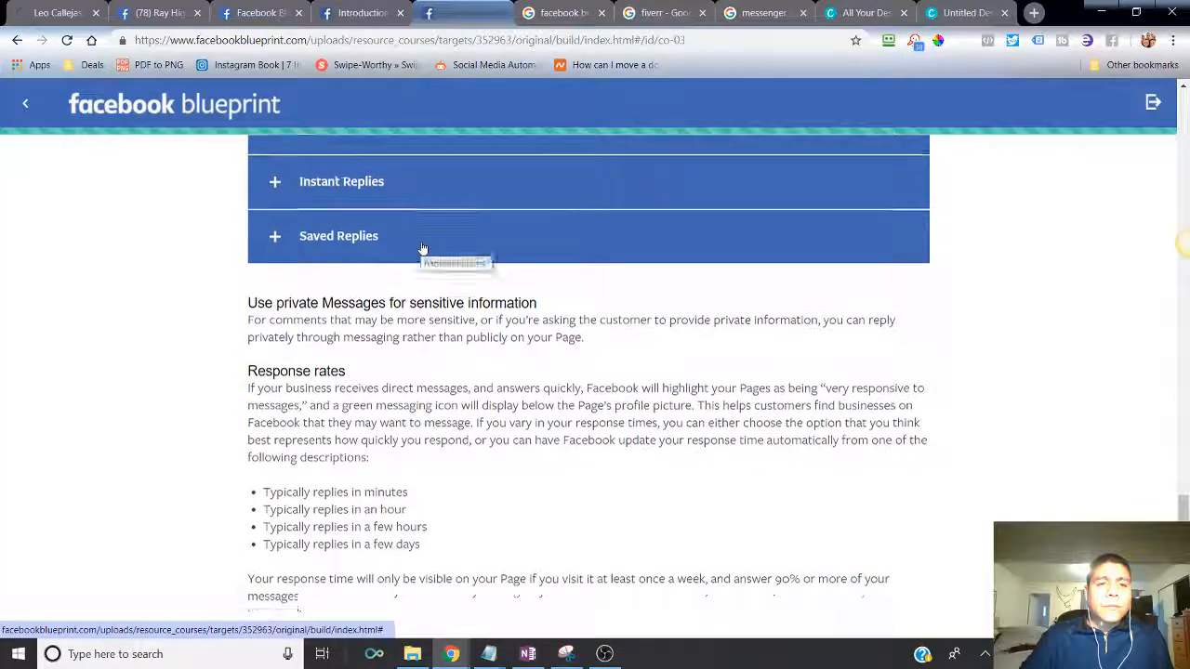
- Read the Response rates guidance and switch back to the business page's home view
{"action": "scroll", "scroll_direction": "down", "scroll_amount": 3}
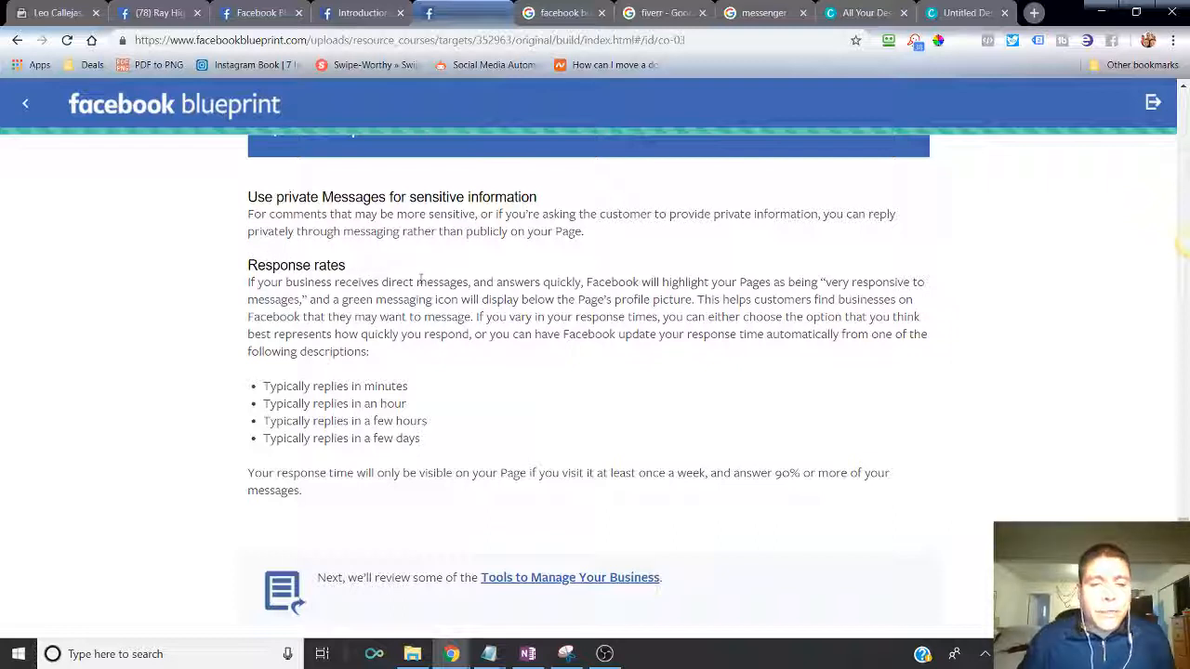
{"action": "mouse_move", "coordinate": [399, 331]}
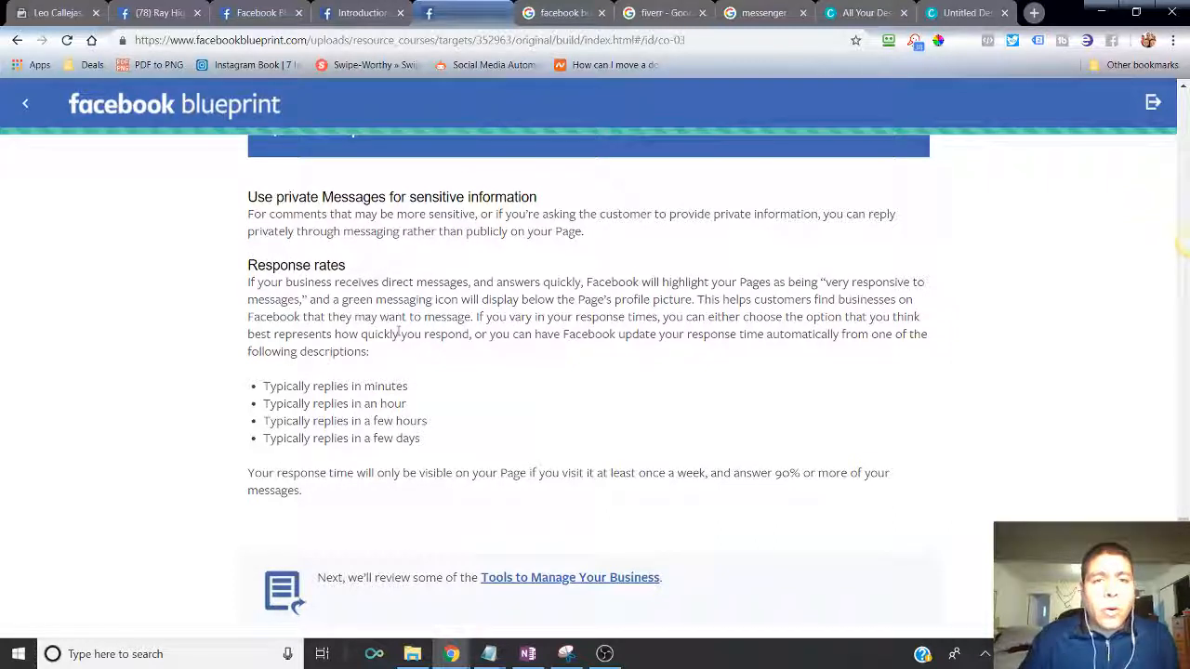
{"action": "mouse_move", "coordinate": [468, 309]}
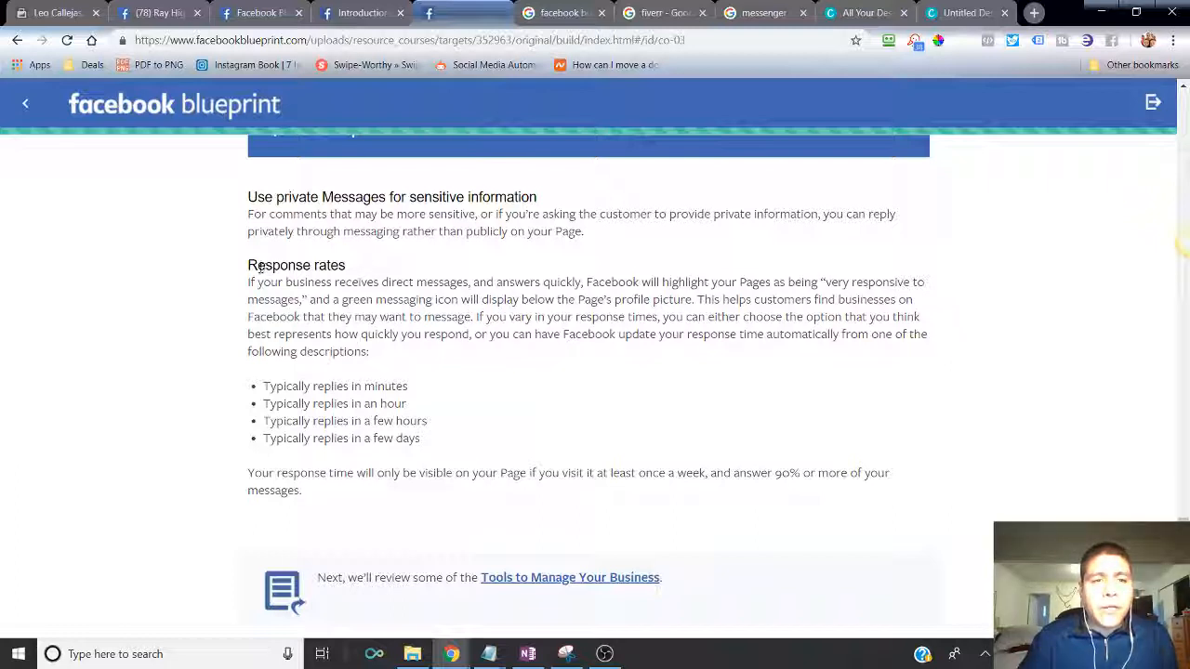
{"action": "double_click", "coordinate": [295, 264]}
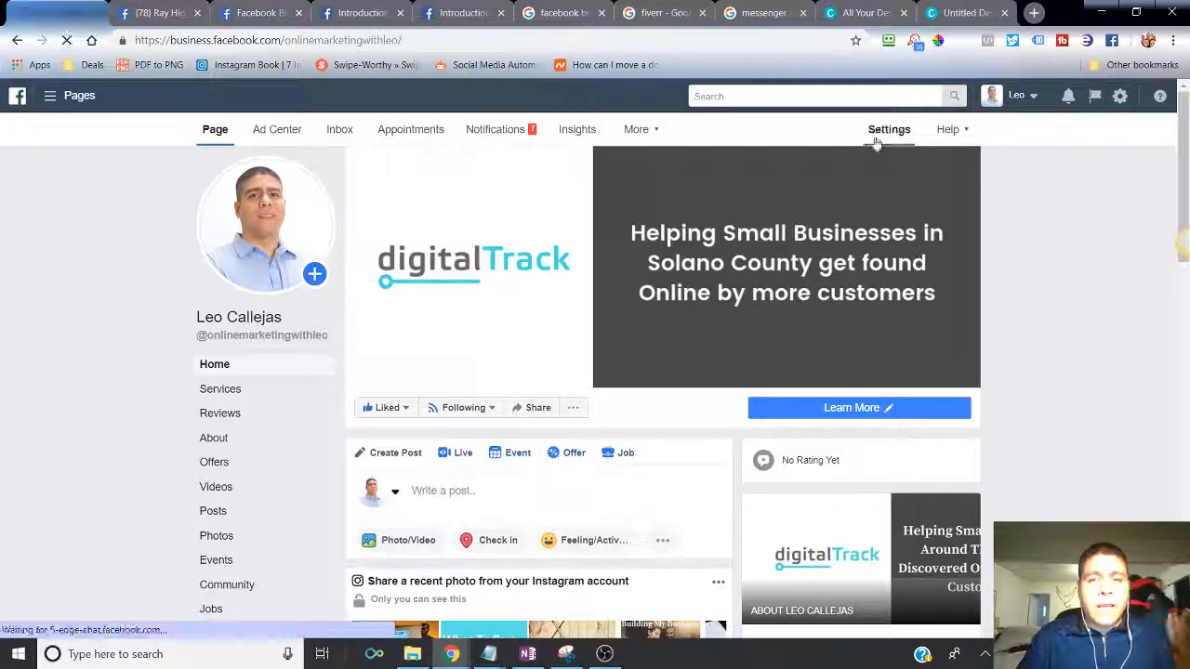
- Recheck Settings > Messaging for instant replies and greeting, then return to the Blueprint course tab
{"action": "left_click", "coordinate": [889, 130]}
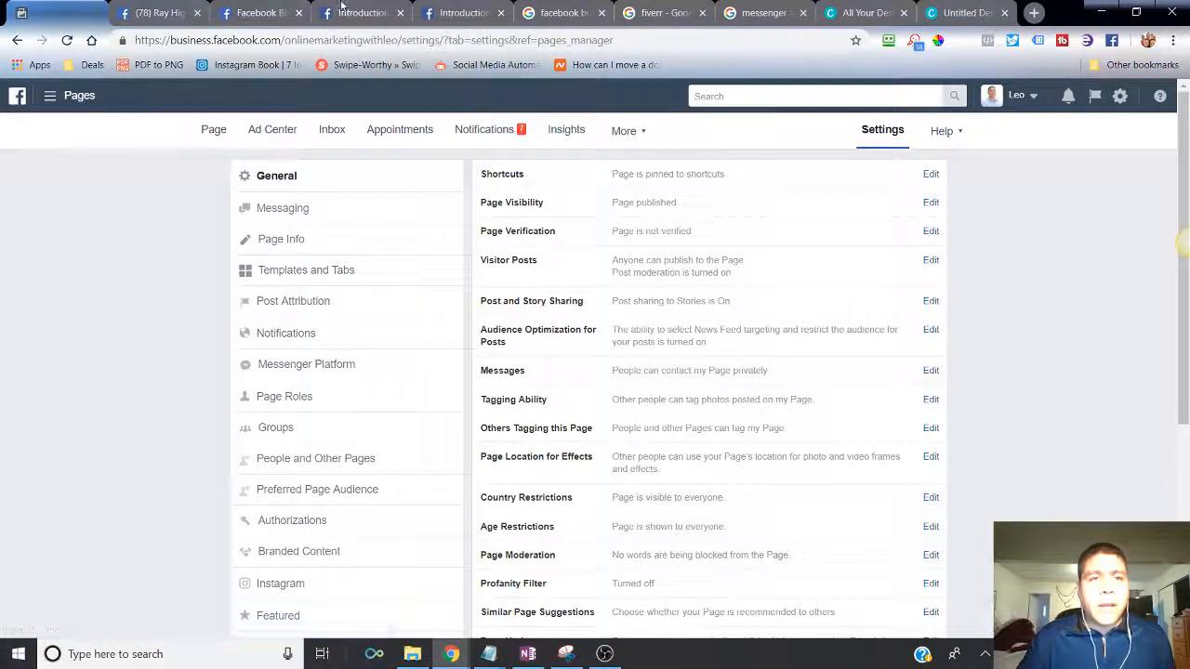
{"action": "left_click", "coordinate": [461, 13]}
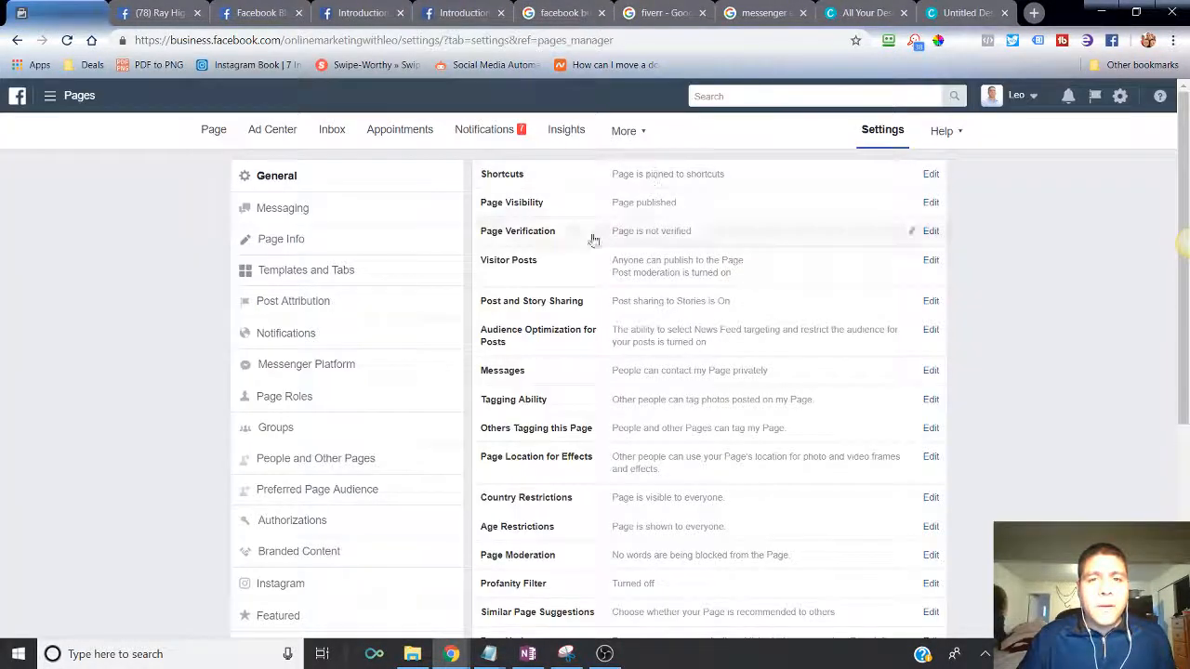
{"action": "left_click", "coordinate": [283, 208]}
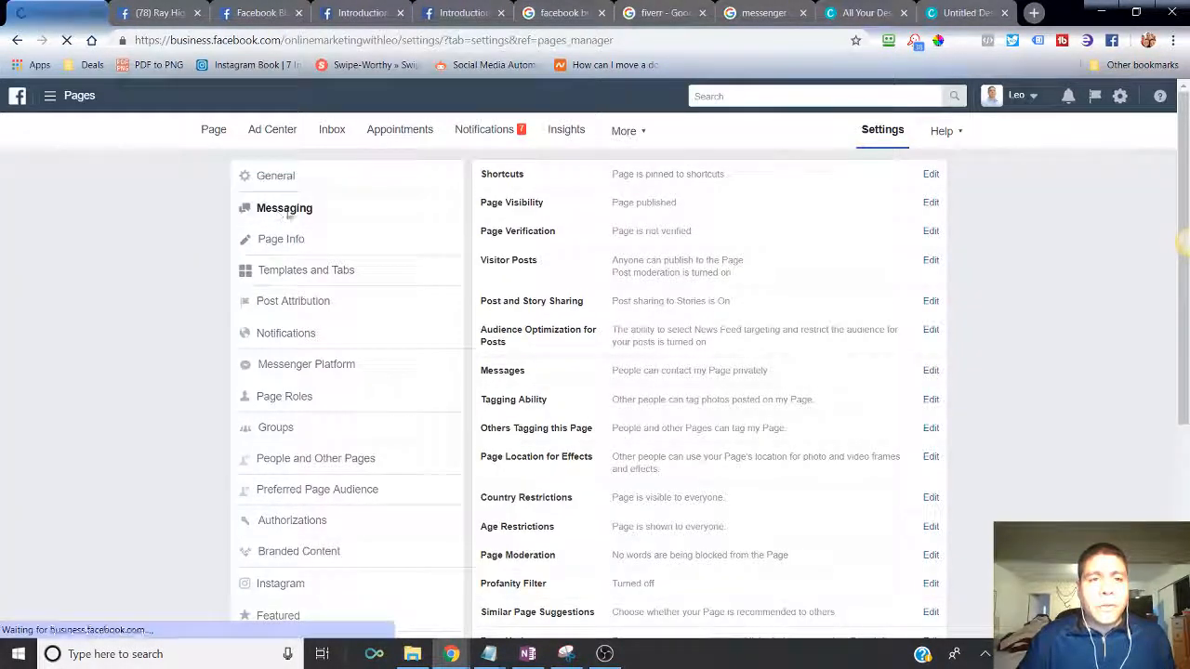
{"action": "left_click", "coordinate": [284, 208]}
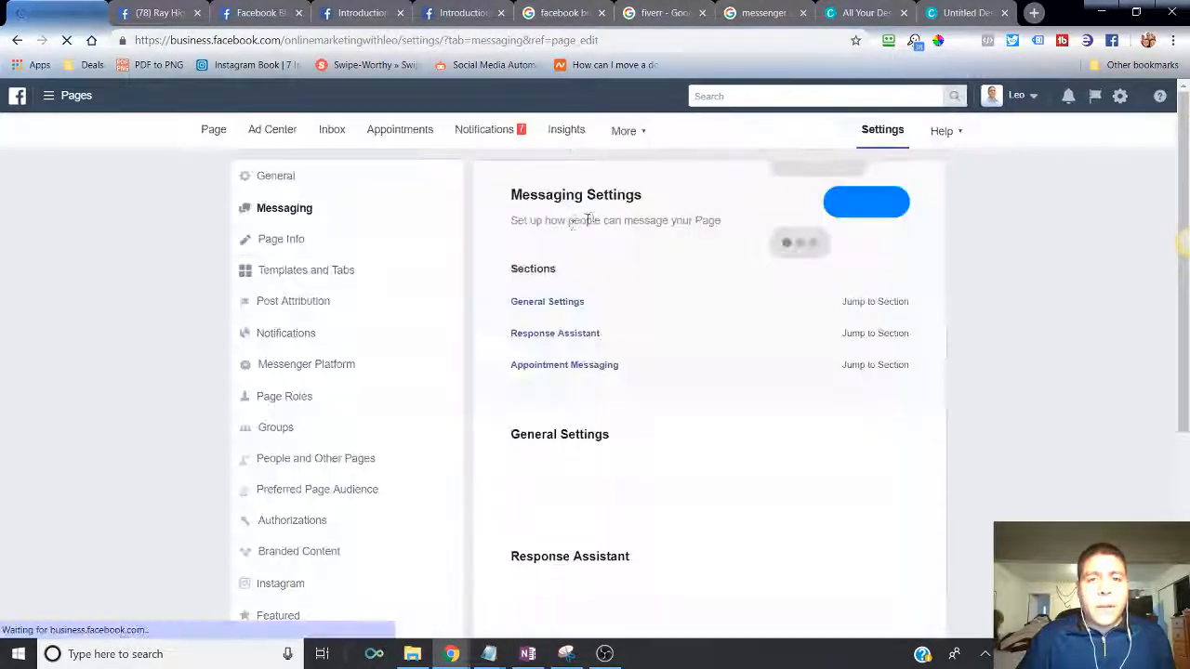
{"action": "scroll", "scroll_direction": "down", "scroll_amount": 3}
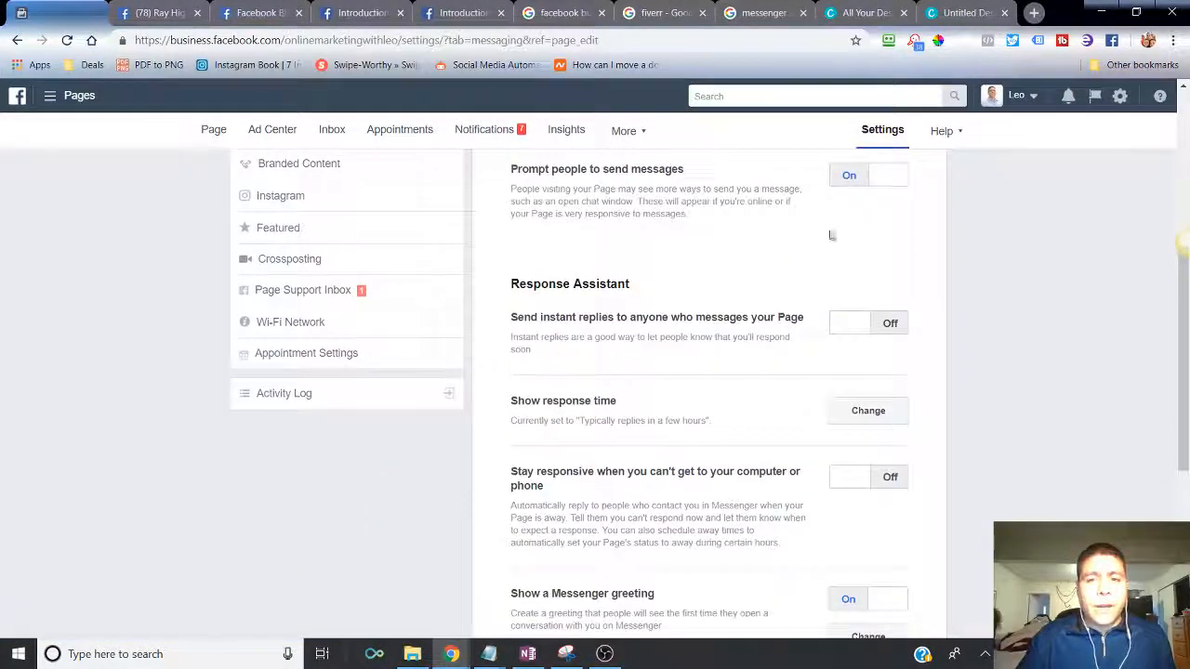
{"action": "scroll", "scroll_direction": "down", "scroll_amount": 3}
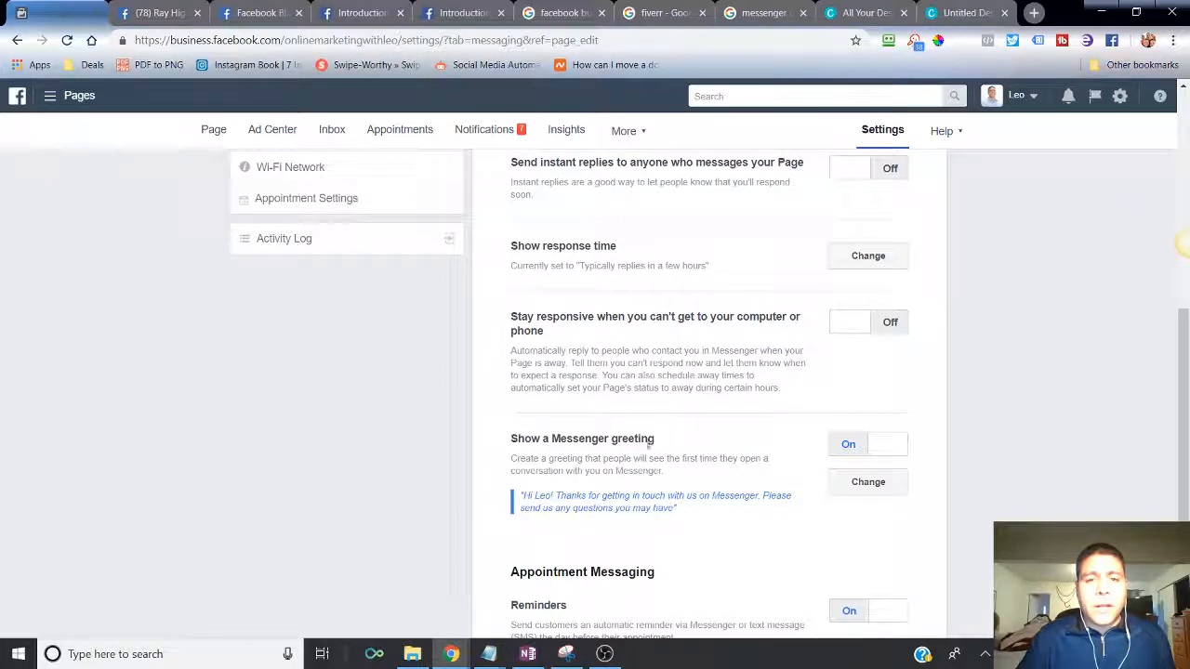
{"action": "left_click", "coordinate": [361, 11]}
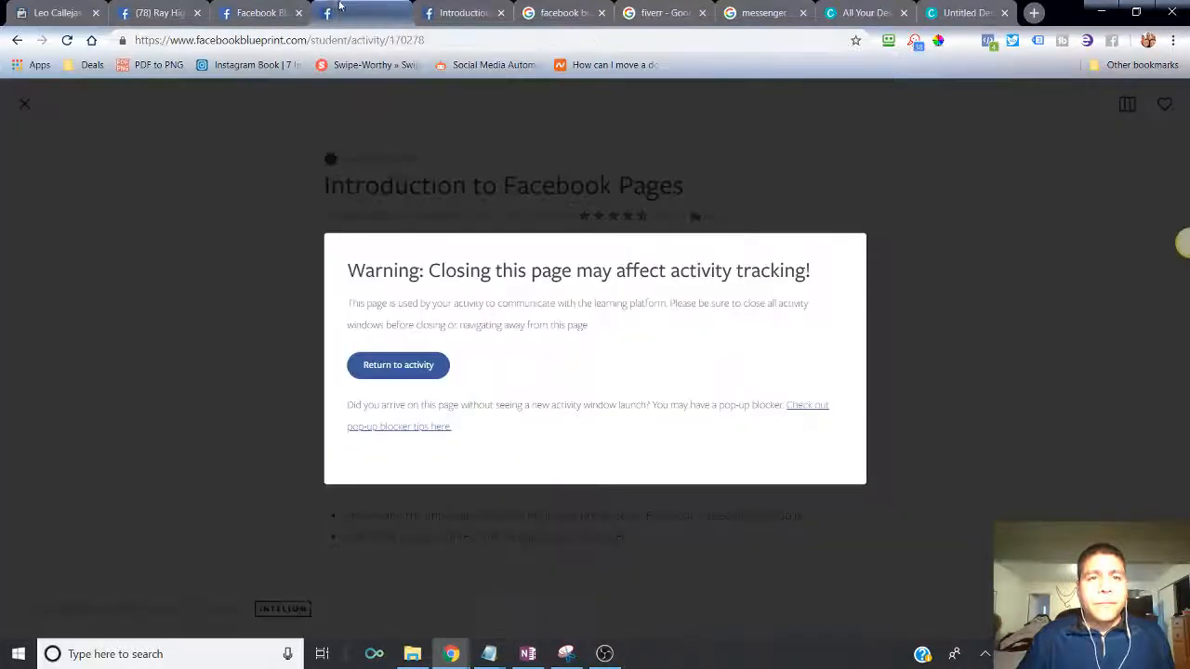
- Resume the course, go back to the lesson list and view the Manage and Measure Results lesson
{"action": "left_click", "coordinate": [398, 364]}
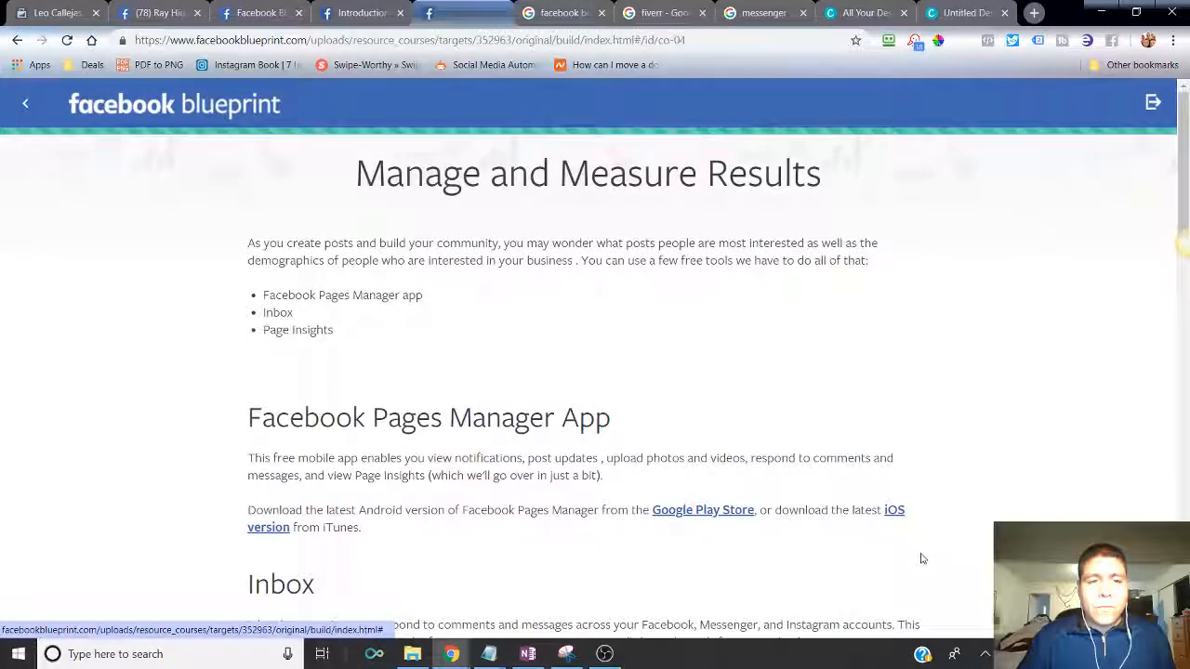
{"action": "left_click", "coordinate": [26, 102]}
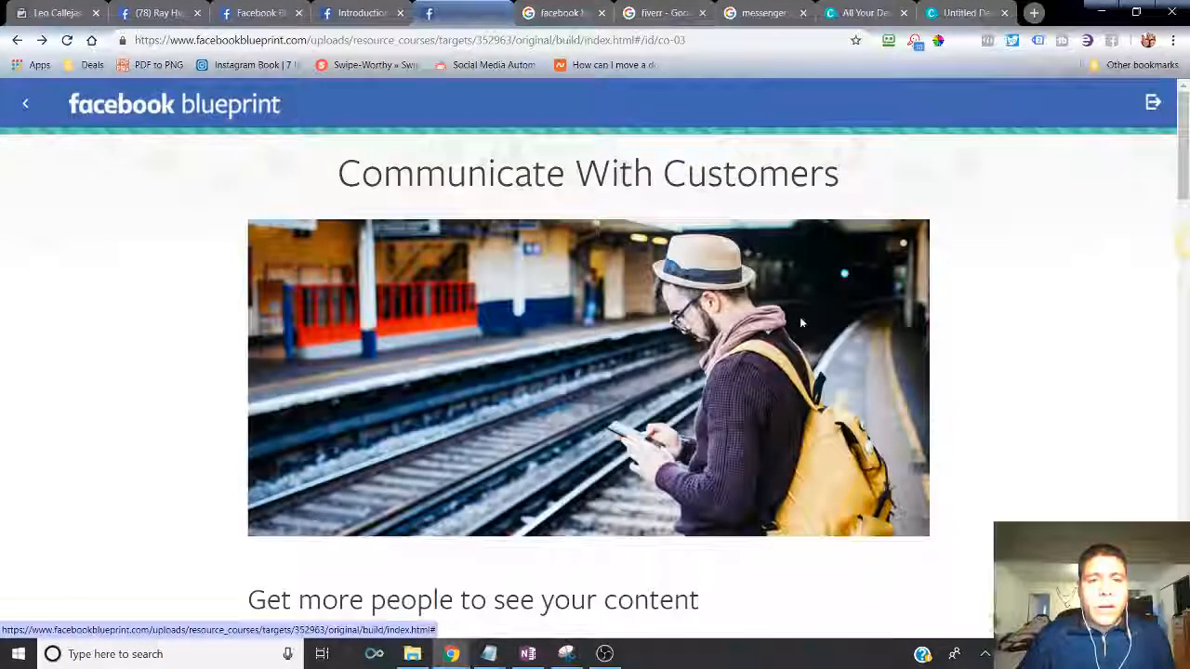
{"action": "left_click", "coordinate": [26, 104]}
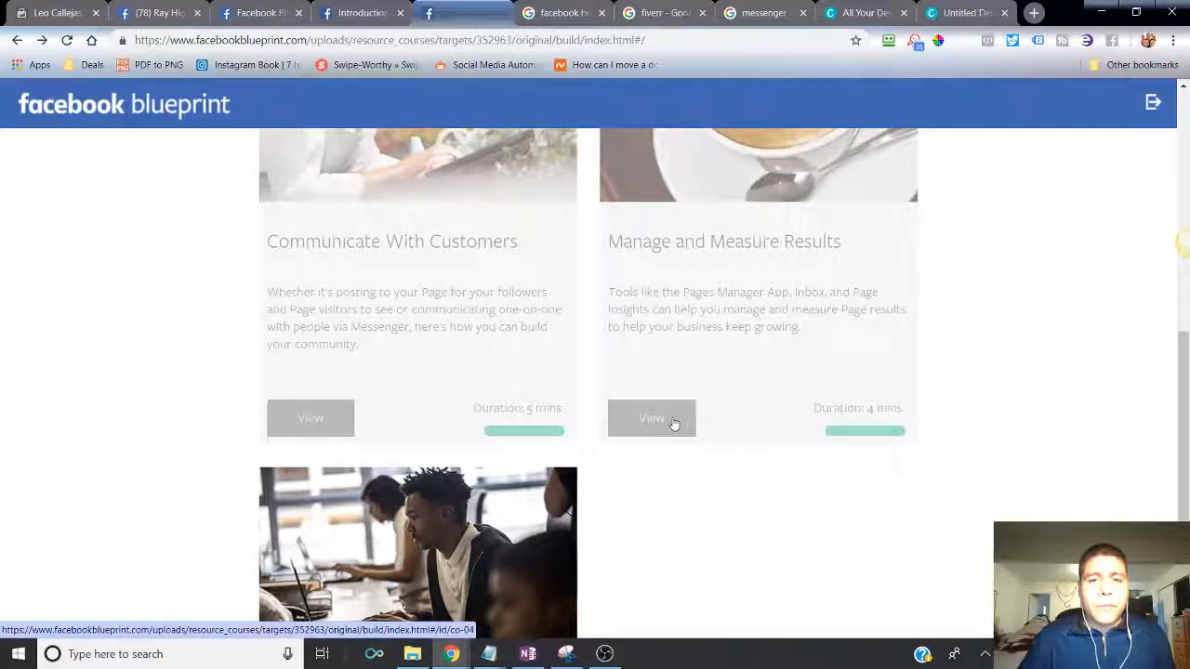
{"action": "left_click", "coordinate": [651, 417]}
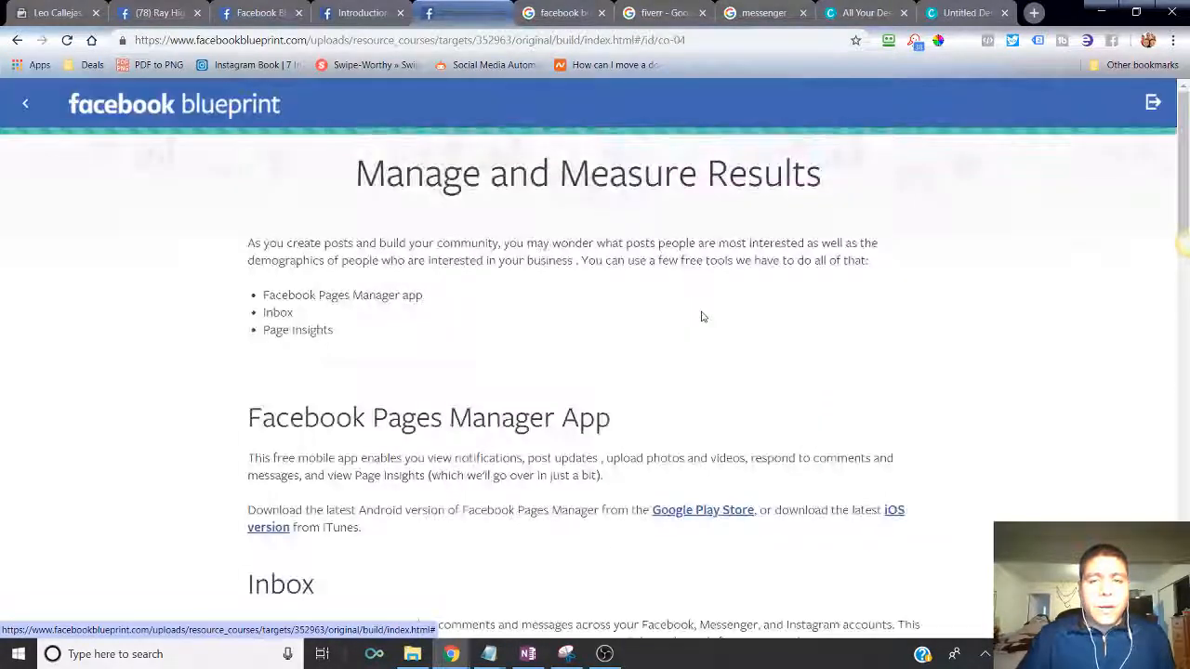
{"action": "scroll", "scroll_direction": "down", "scroll_amount": 3}
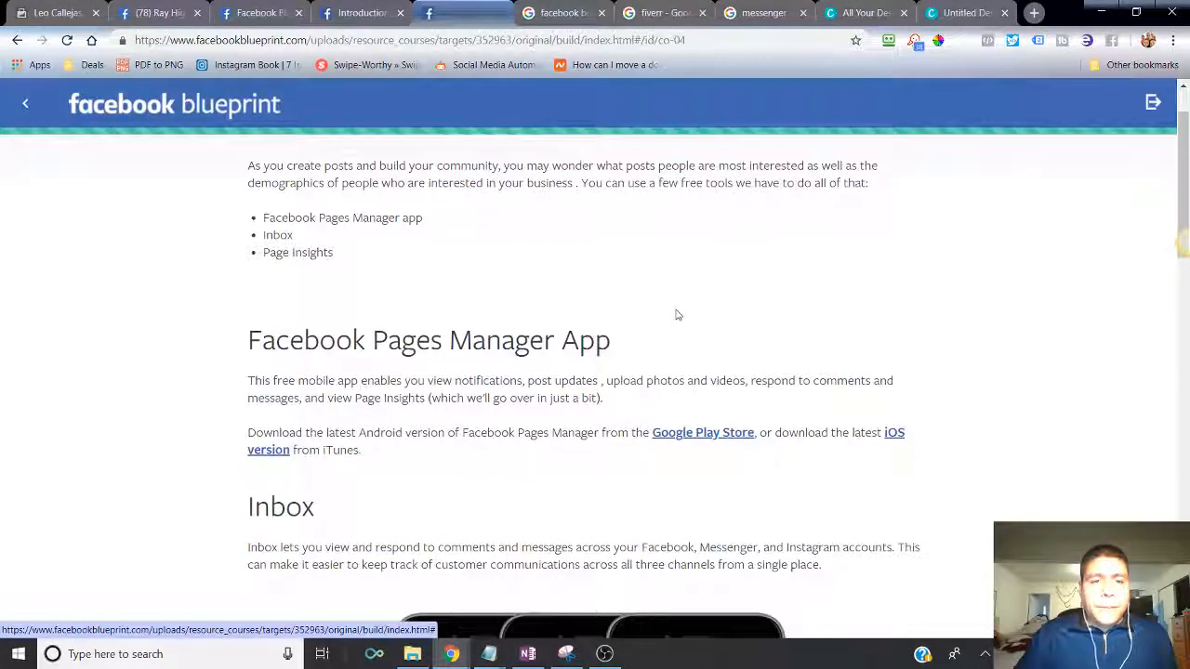
{"action": "scroll", "scroll_direction": "down", "scroll_amount": 3}
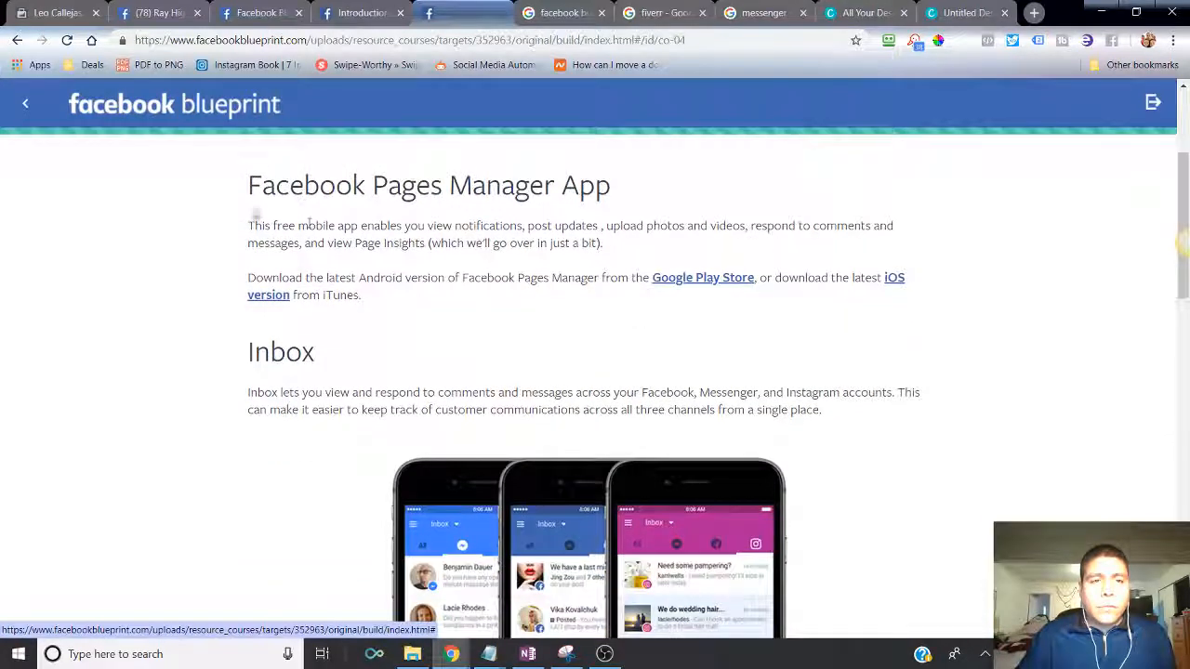
- Select the 'Pages Manager App' heading text and scroll down to the lesson's Inbox section
{"action": "left_click_drag", "start_coordinate": [247, 186], "coordinate": [530, 186]}
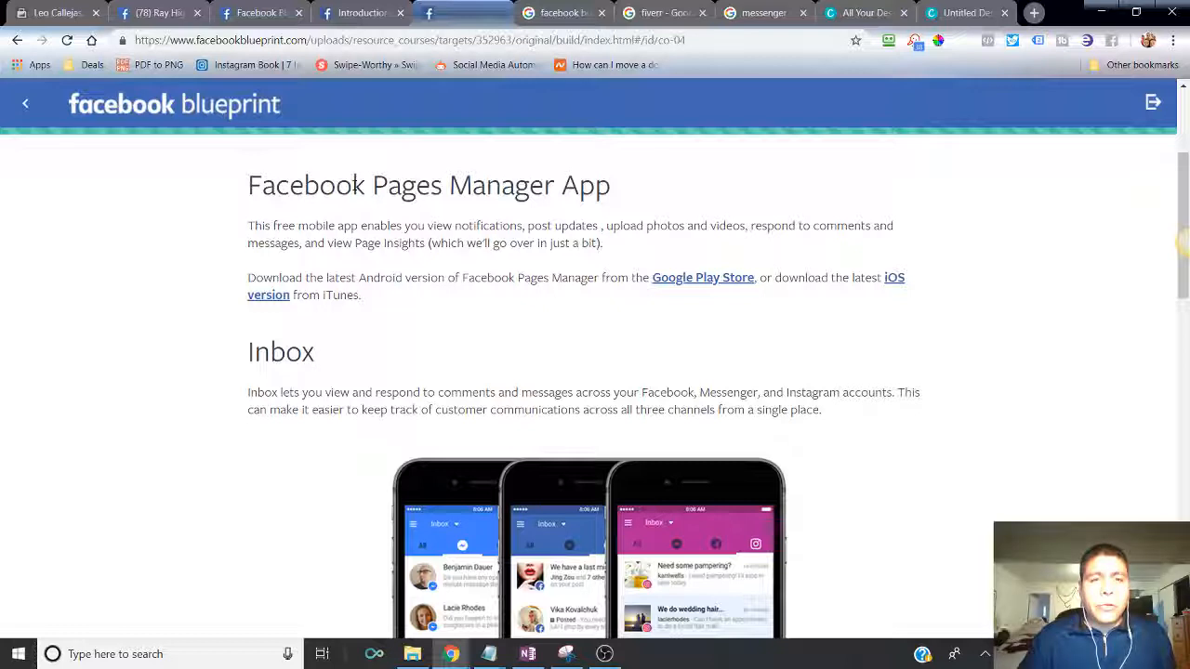
{"action": "left_click_drag", "start_coordinate": [368, 185], "coordinate": [593, 186]}
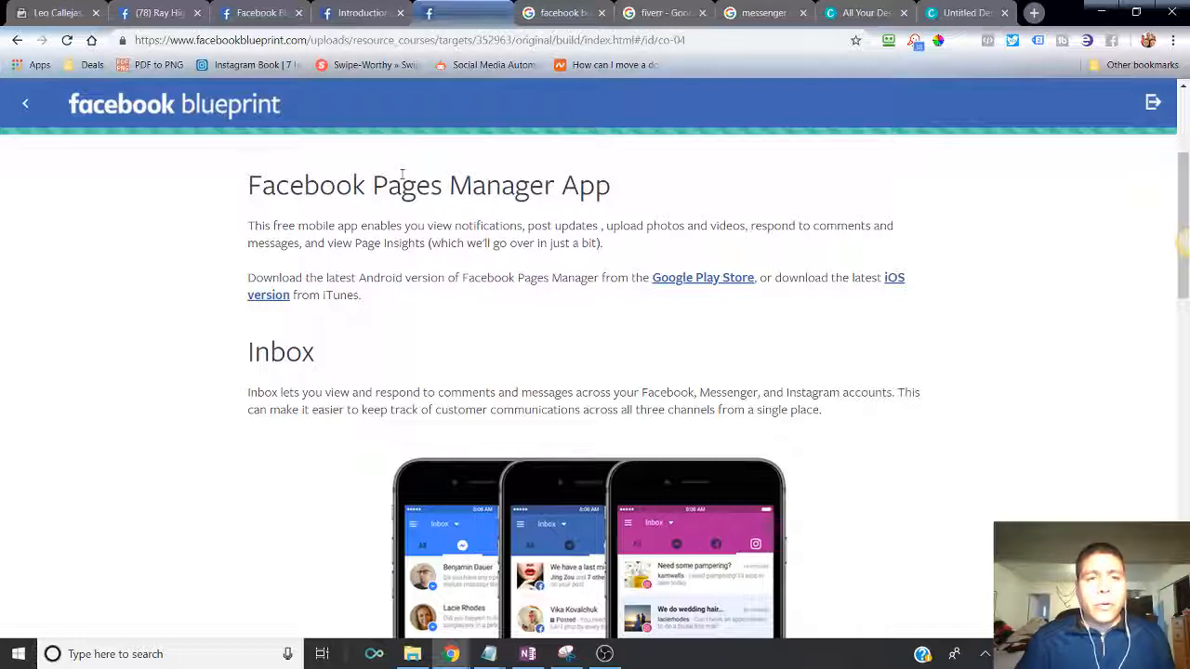
{"action": "double_click", "coordinate": [491, 186]}
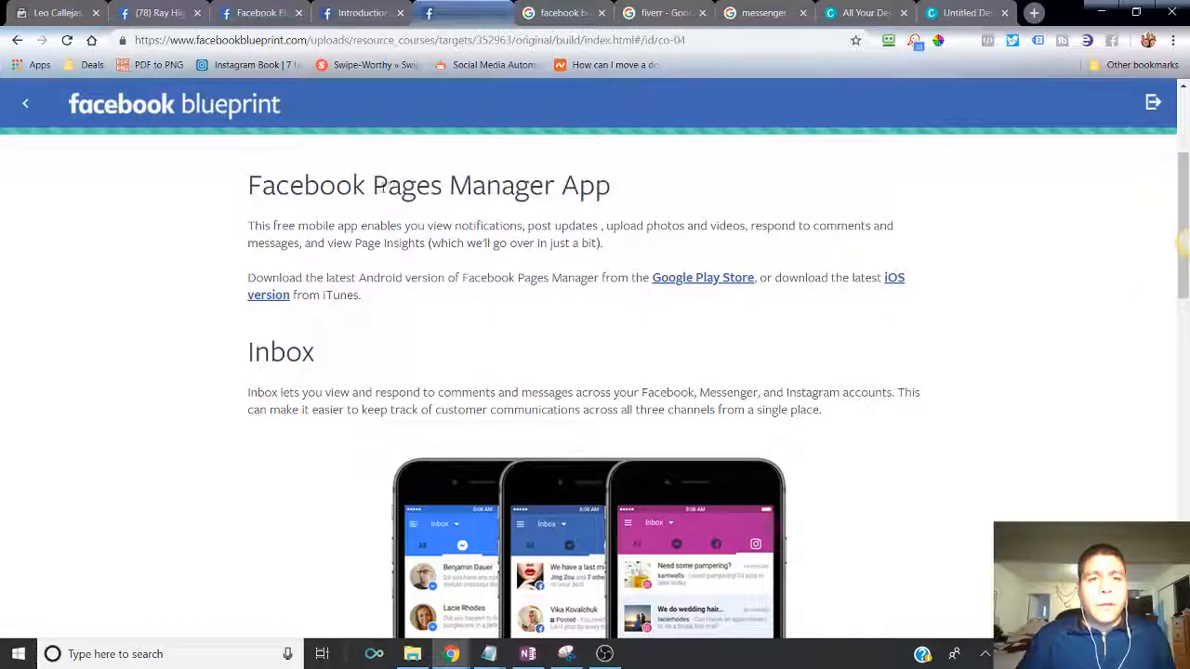
{"action": "double_click", "coordinate": [420, 186]}
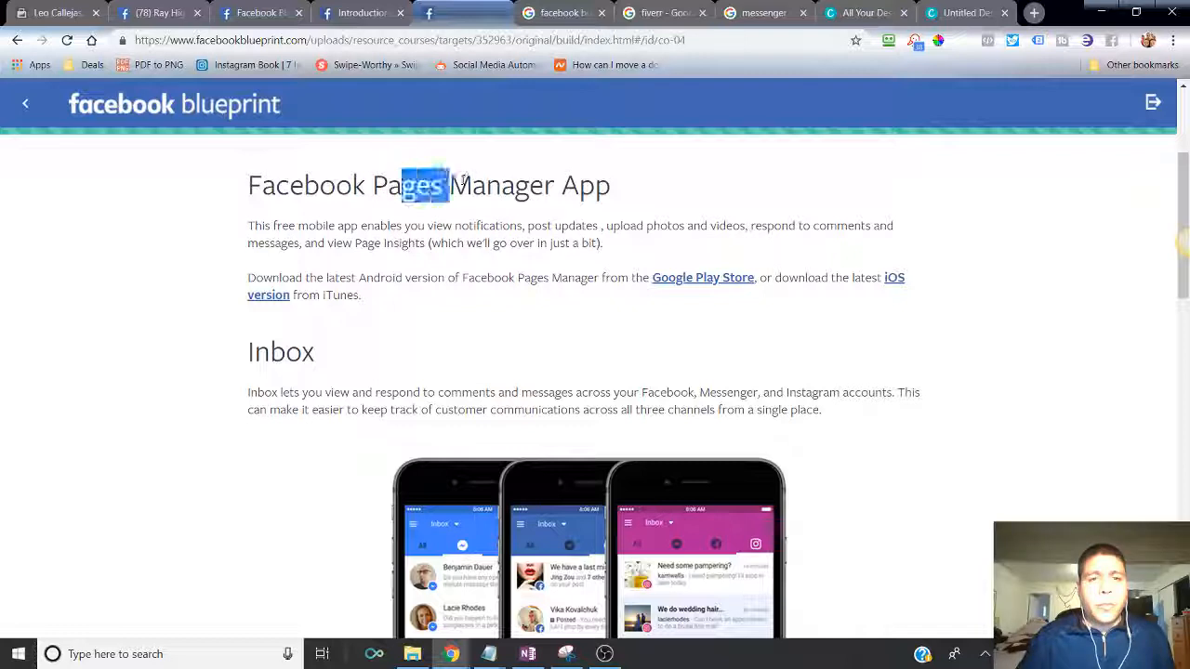
{"action": "left_click_drag", "start_coordinate": [437, 186], "coordinate": [599, 186]}
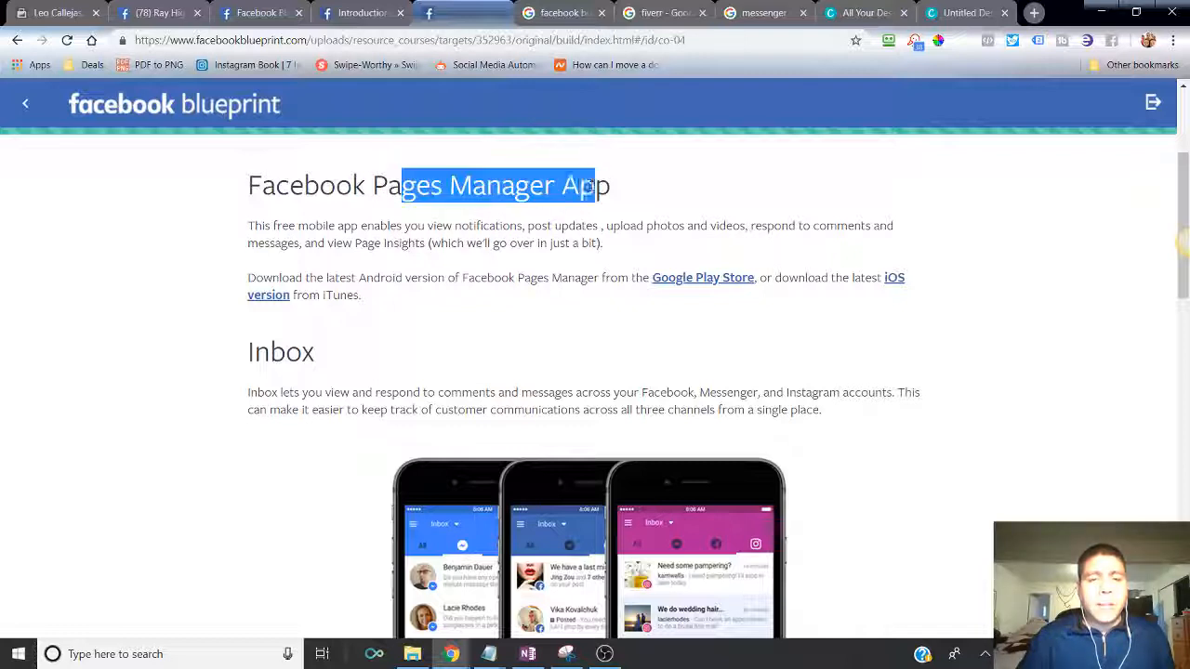
{"action": "left_click_drag", "start_coordinate": [558, 186], "coordinate": [609, 186]}
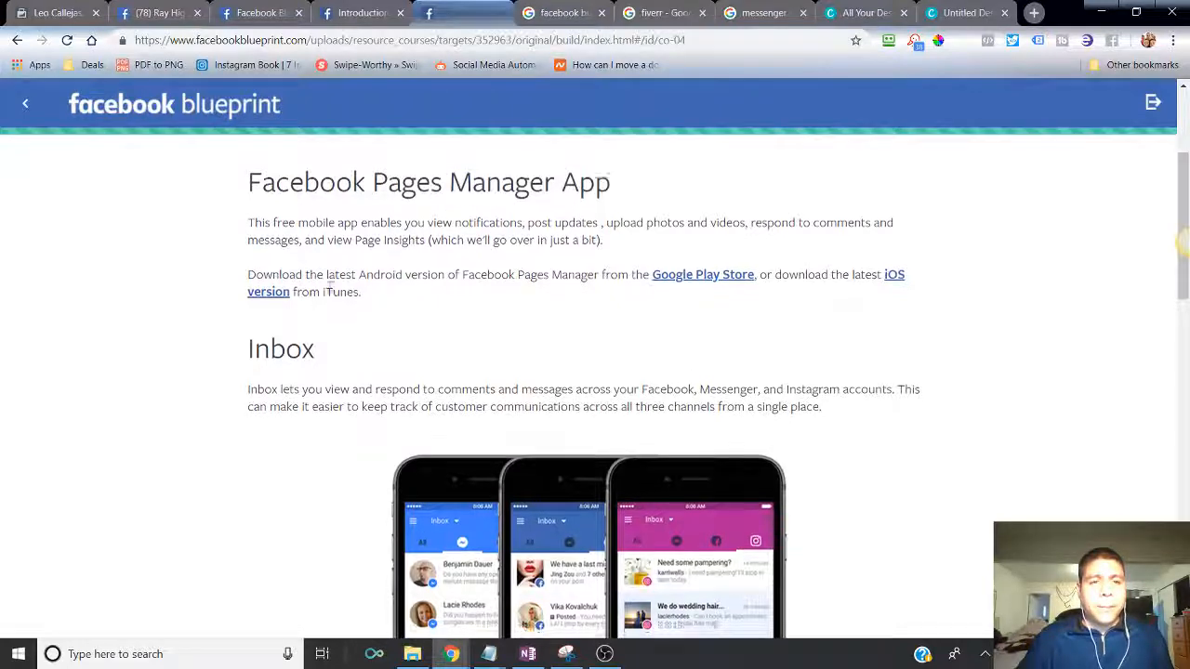
{"action": "scroll", "scroll_direction": "down", "scroll_amount": 3}
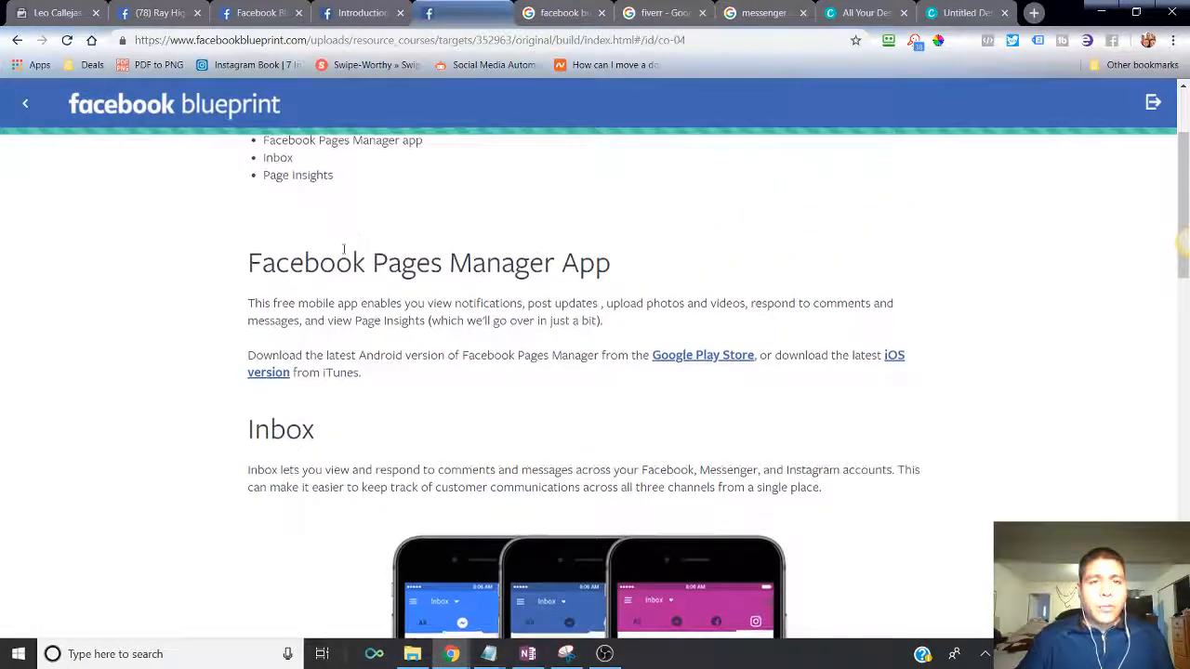
{"action": "scroll", "scroll_direction": "down", "scroll_amount": 3}
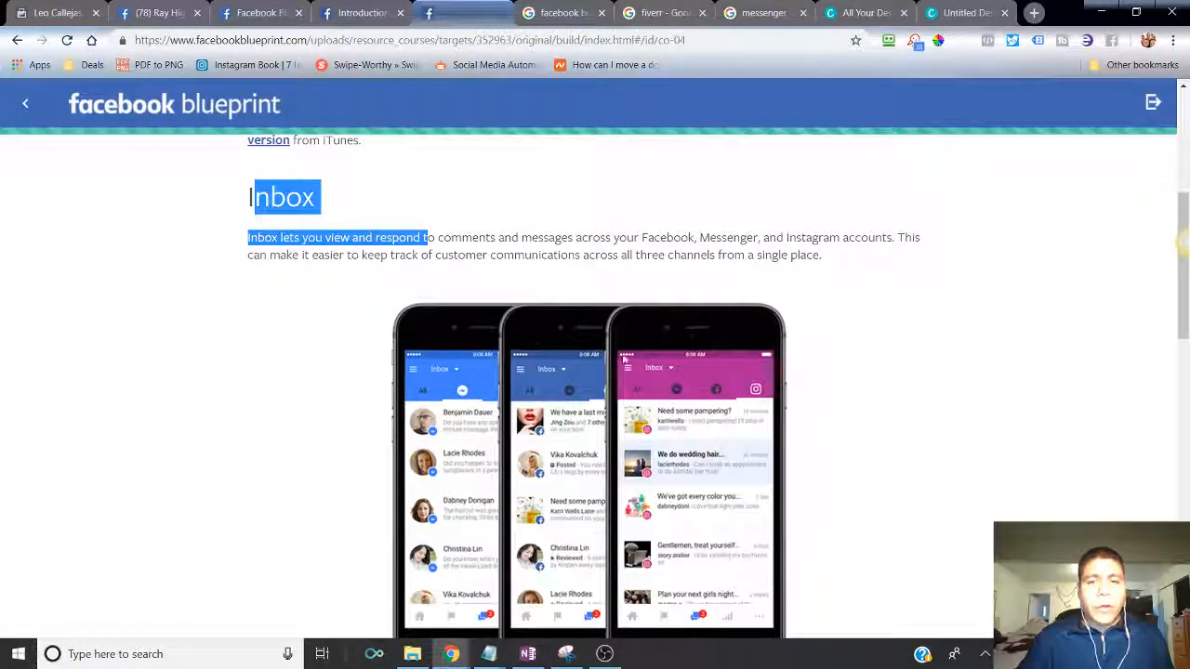
{"action": "mouse_move", "coordinate": [424, 335]}
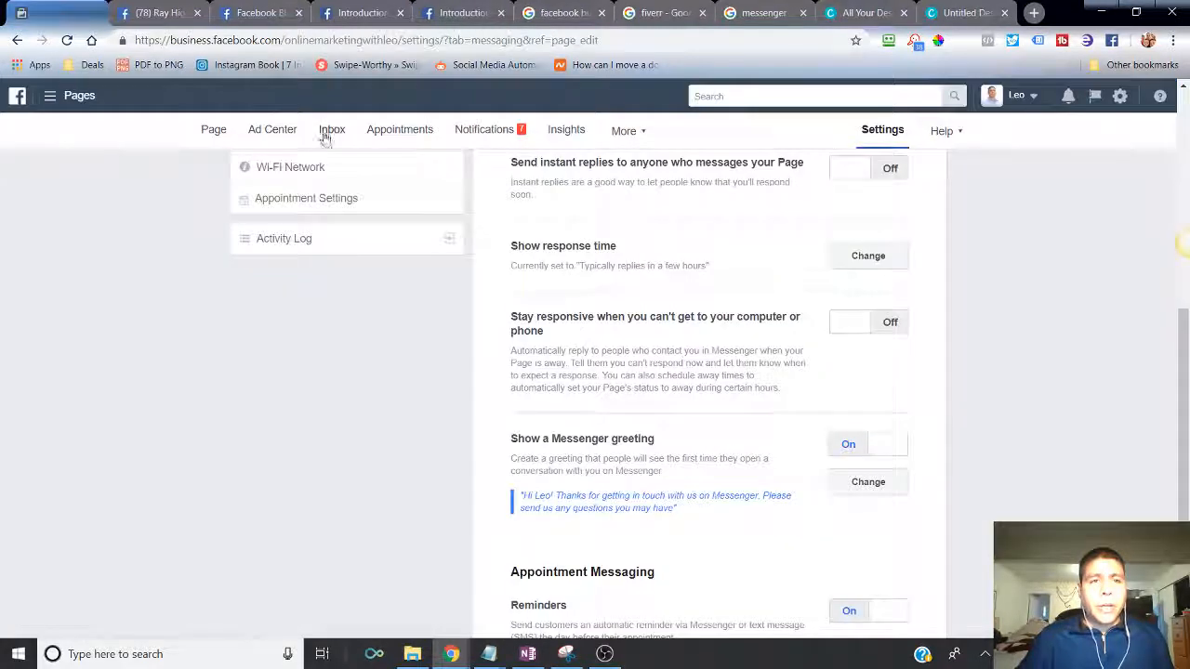
- View the page Inbox's first conversation with its holiday greeting and the inbox folder list
{"action": "left_click", "coordinate": [331, 130]}
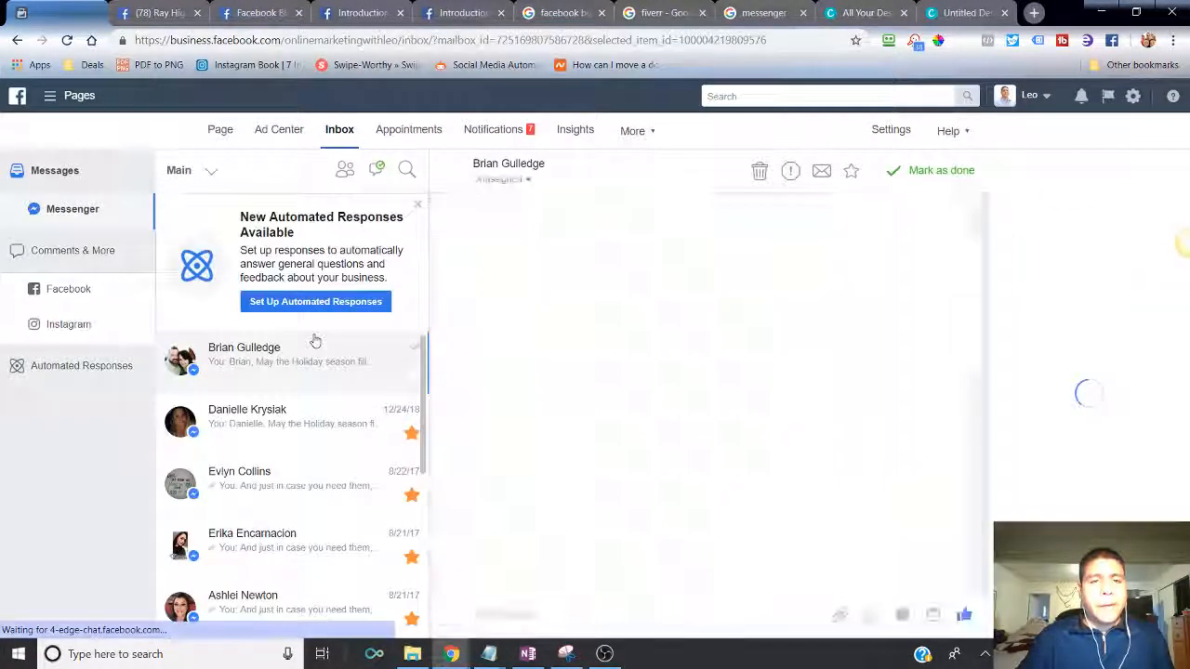
{"action": "left_click", "coordinate": [279, 353]}
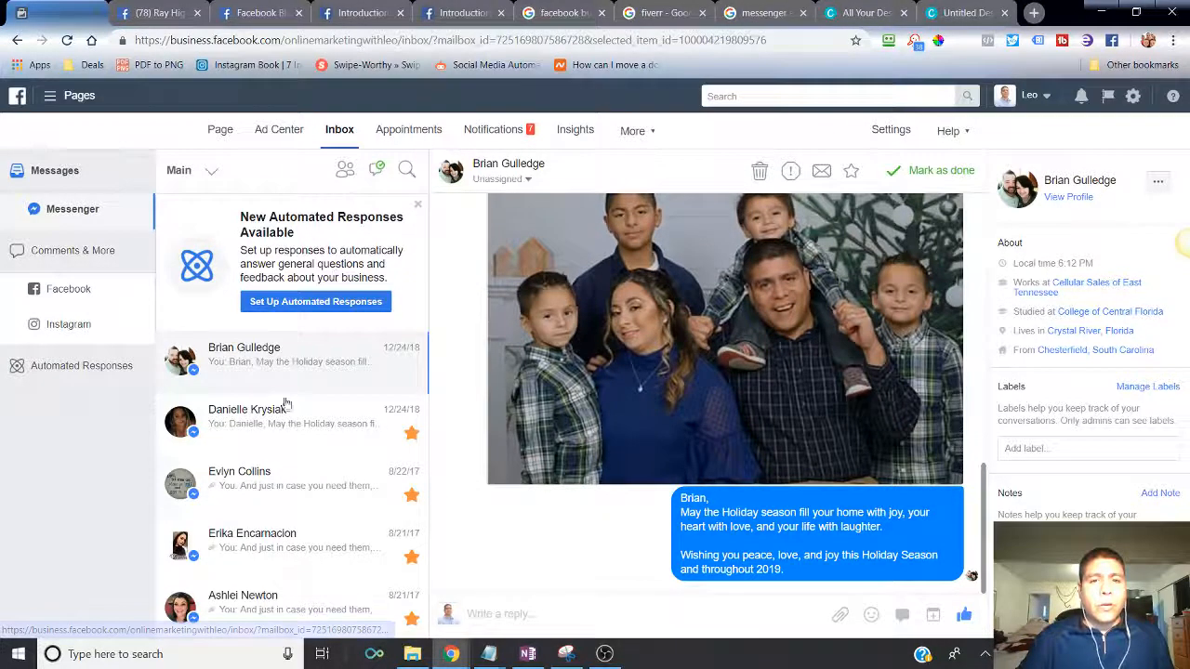
{"action": "scroll", "scroll_direction": "down", "scroll_amount": 3}
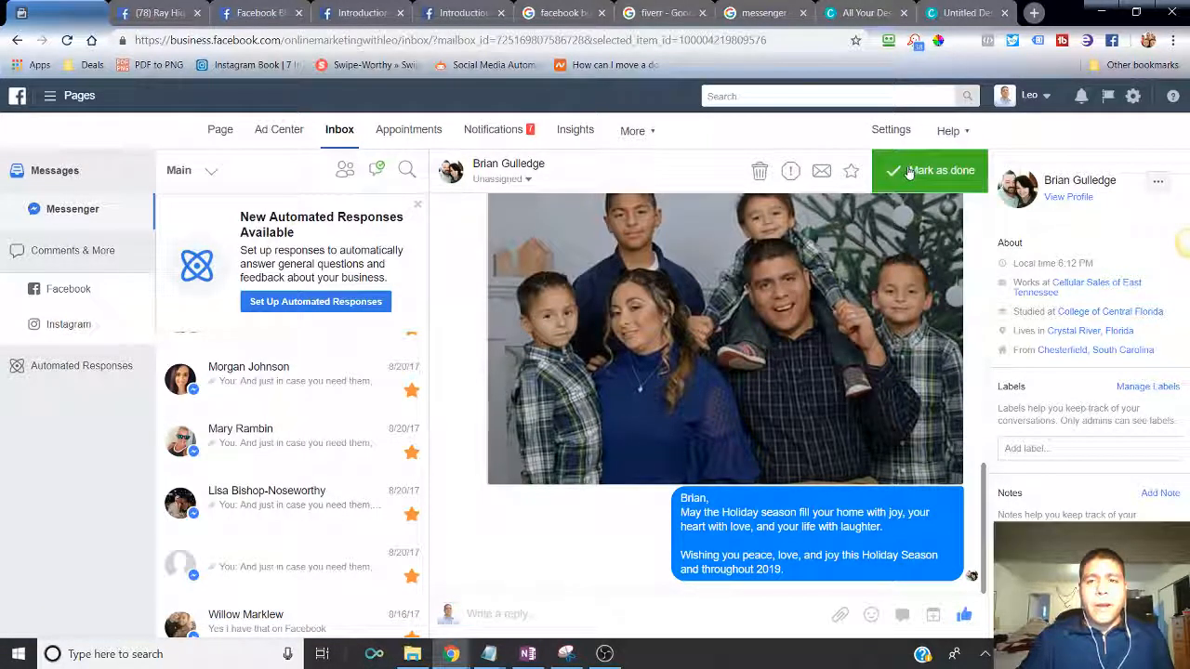
{"action": "mouse_move", "coordinate": [758, 171]}
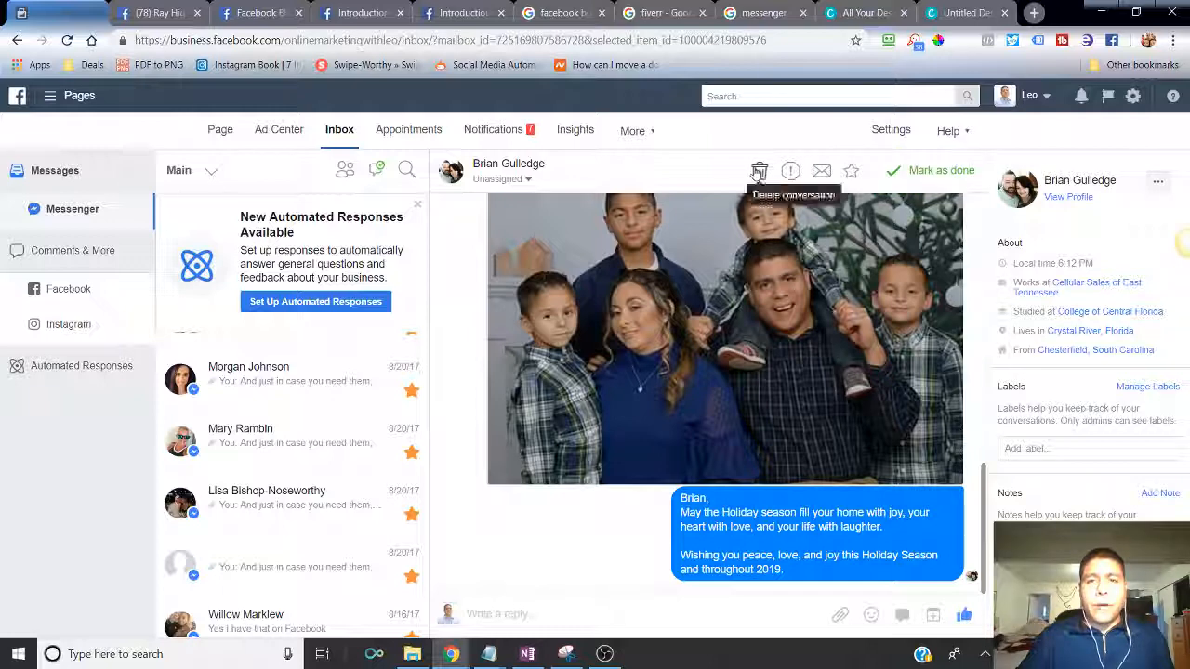
{"action": "mouse_move", "coordinate": [792, 171]}
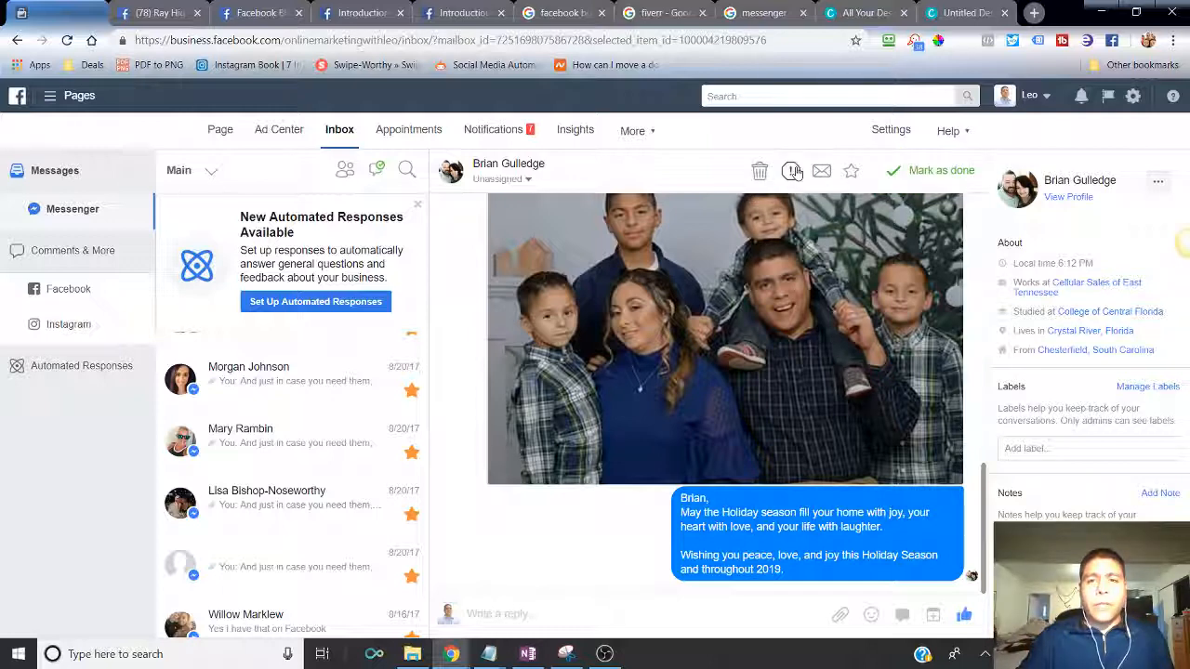
{"action": "mouse_move", "coordinate": [822, 171]}
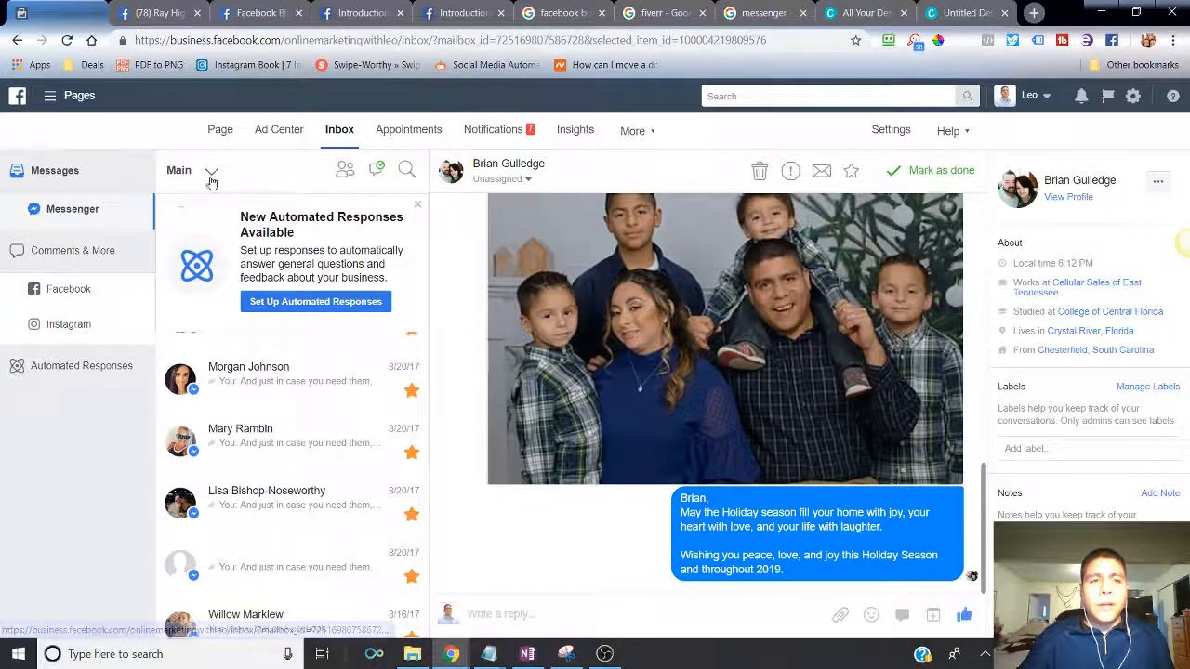
{"action": "left_click", "coordinate": [212, 171]}
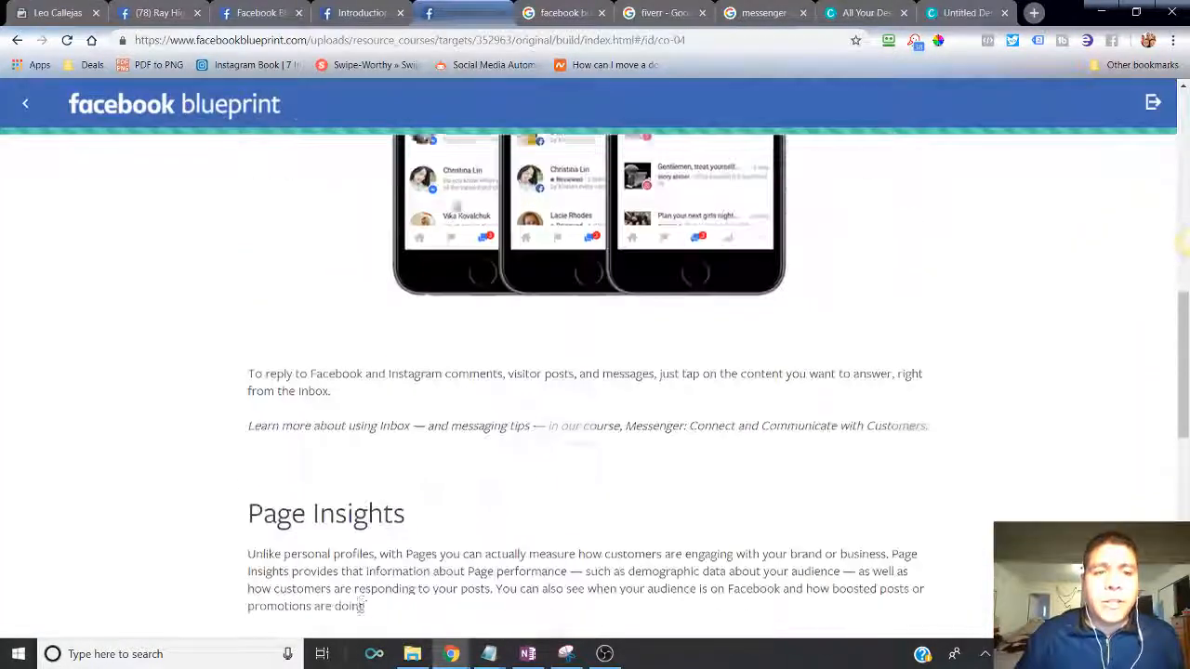
{"action": "scroll", "scroll_direction": "down", "scroll_amount": 3}
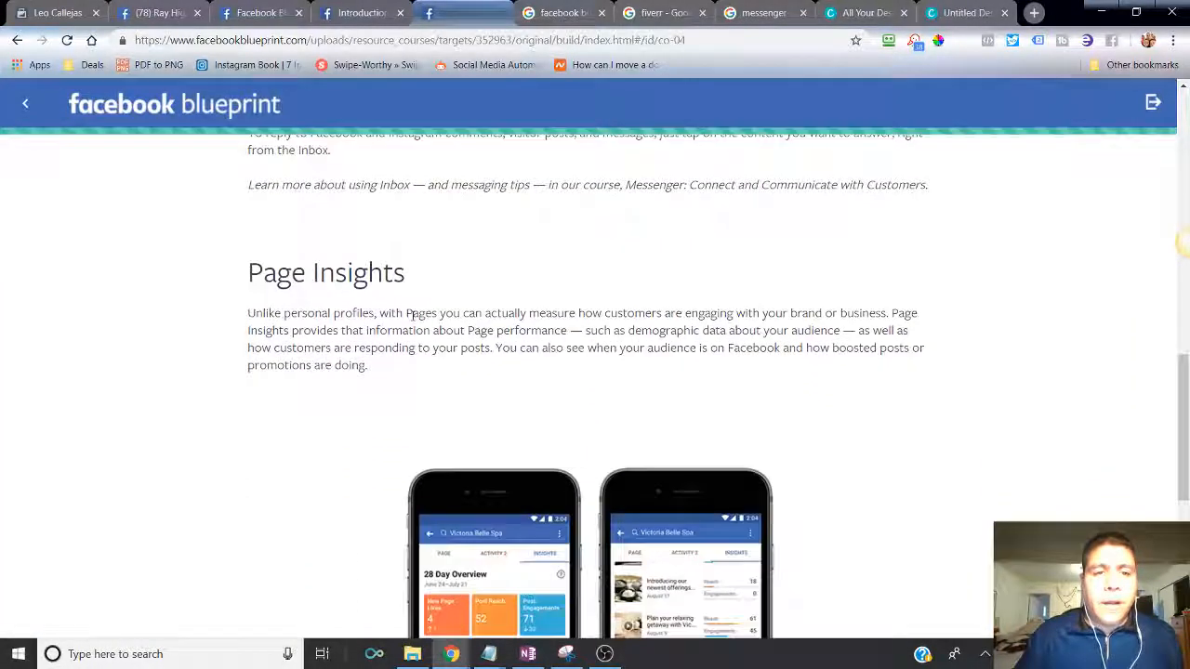
{"action": "scroll", "scroll_direction": "down", "scroll_amount": 3}
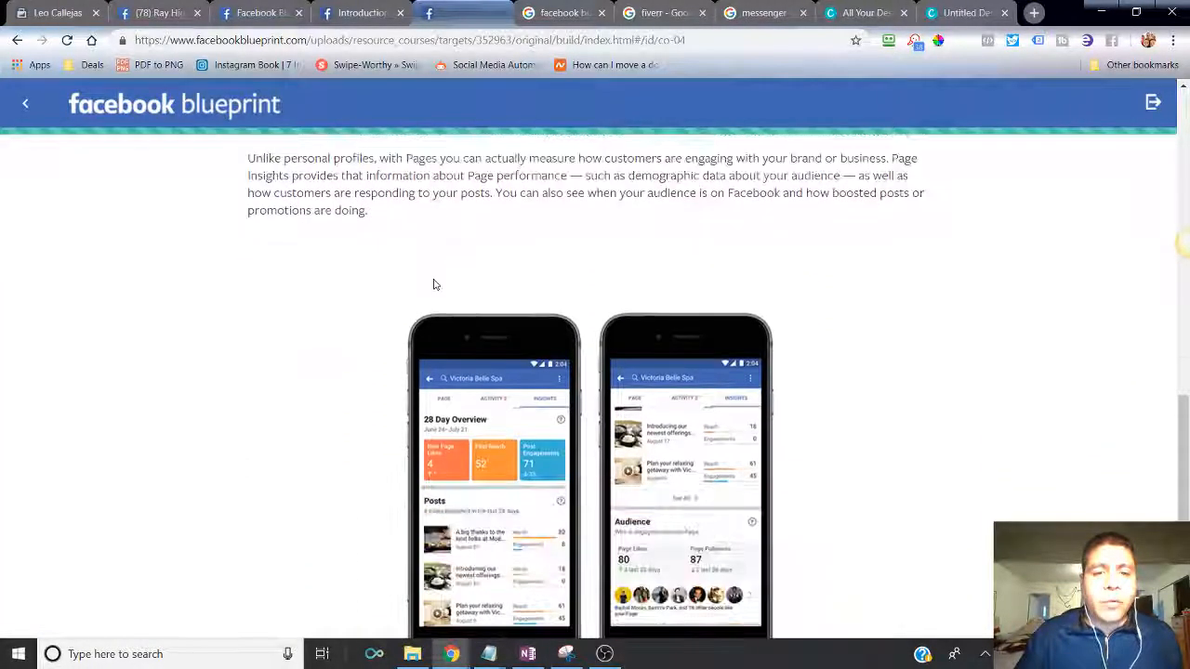
{"action": "left_click", "coordinate": [461, 12]}
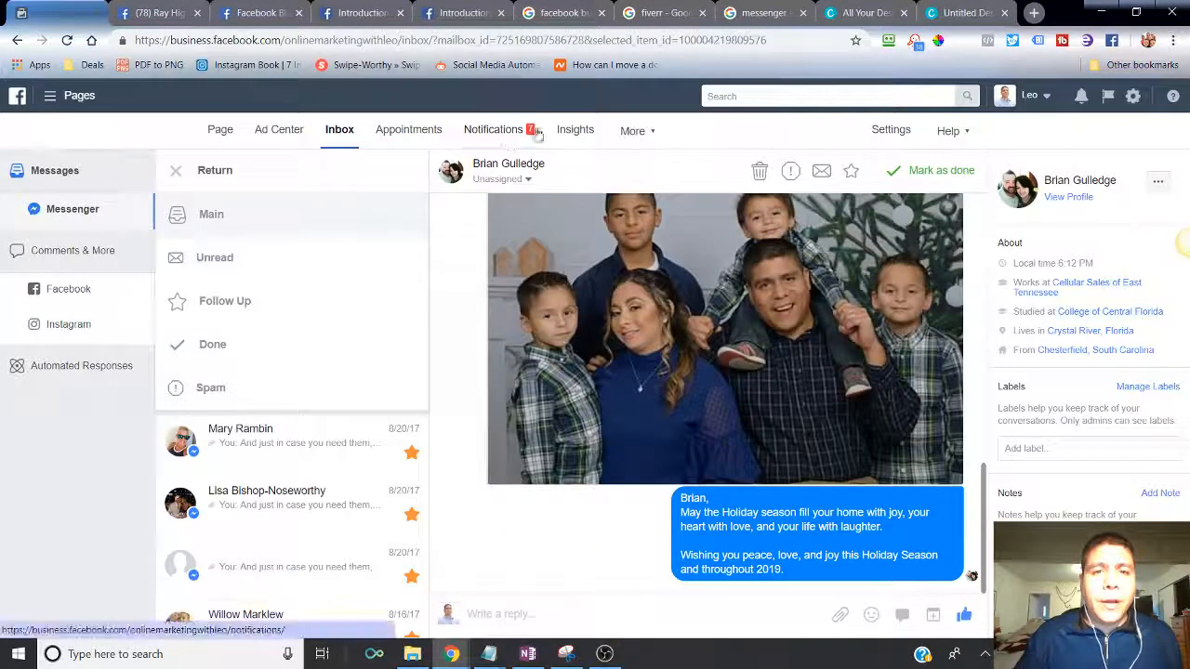
{"action": "left_click", "coordinate": [575, 130]}
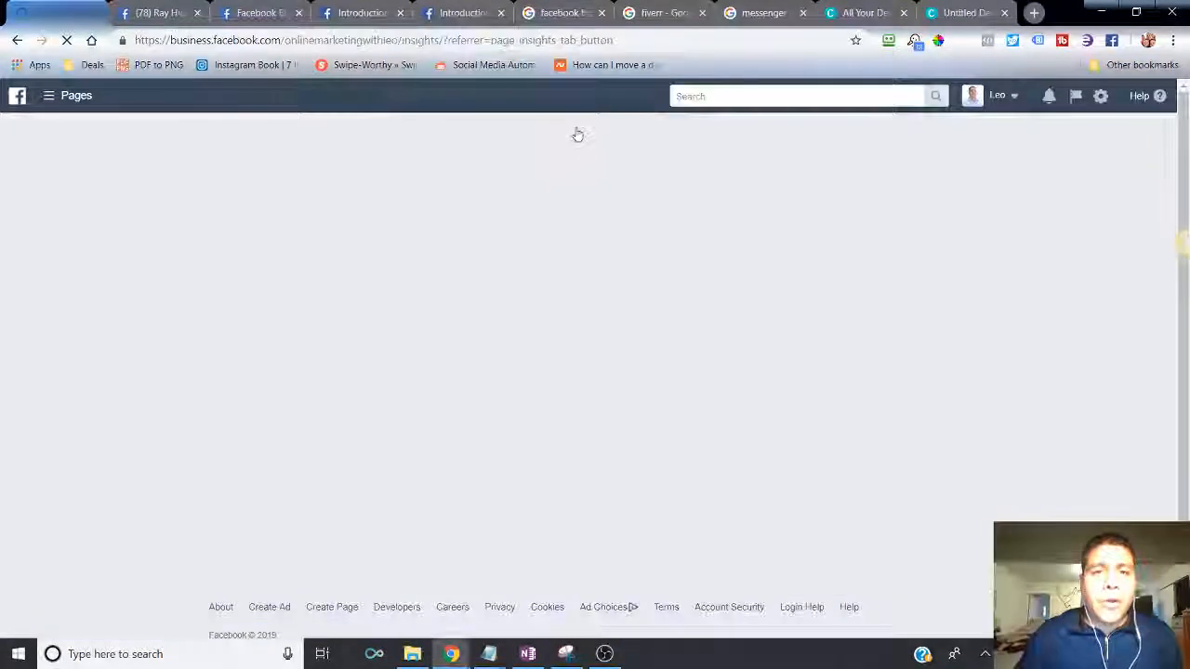
{"action": "left_click", "coordinate": [569, 130]}
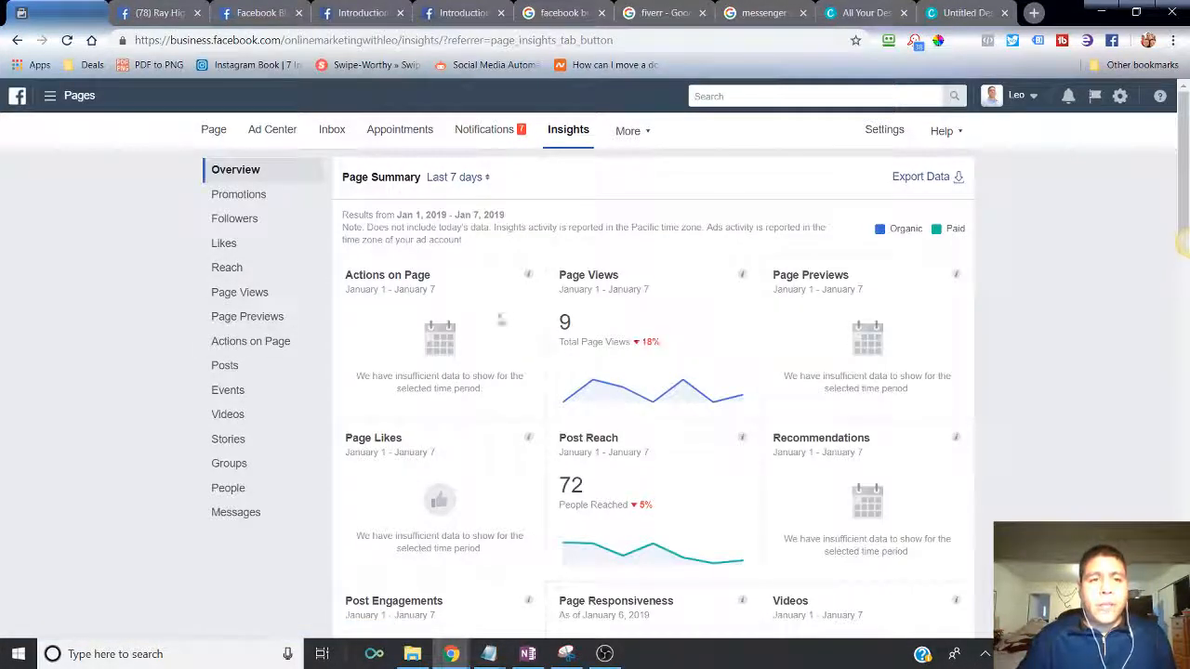
{"action": "mouse_move", "coordinate": [511, 314]}
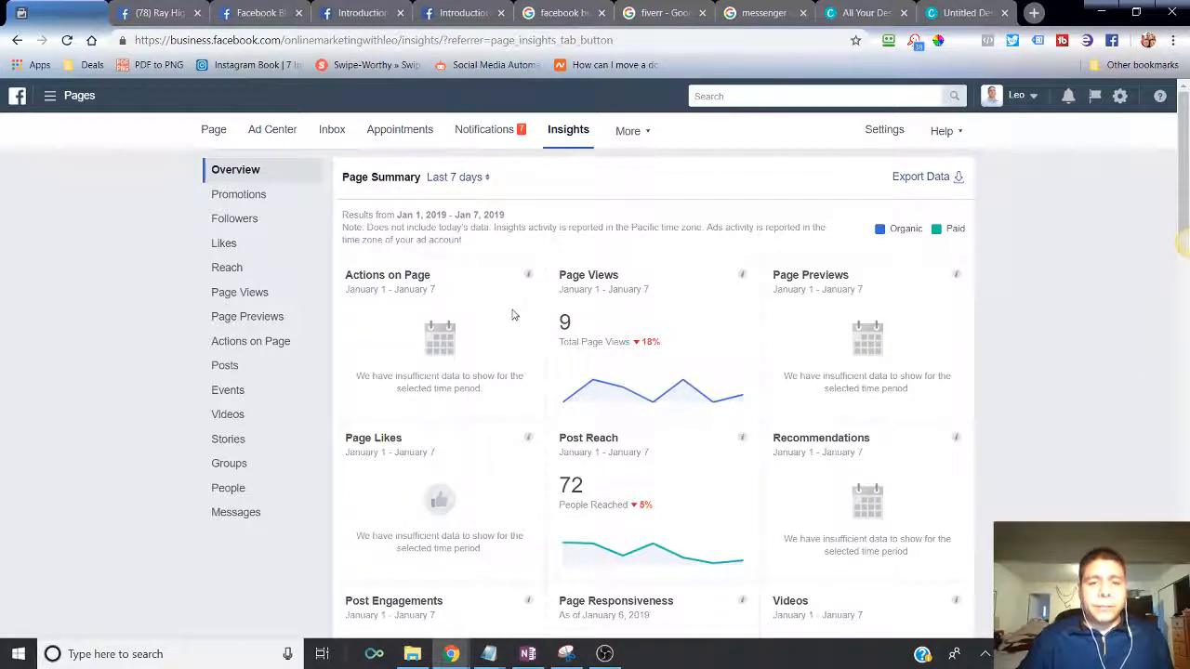
{"action": "scroll", "scroll_direction": "down", "scroll_amount": 3}
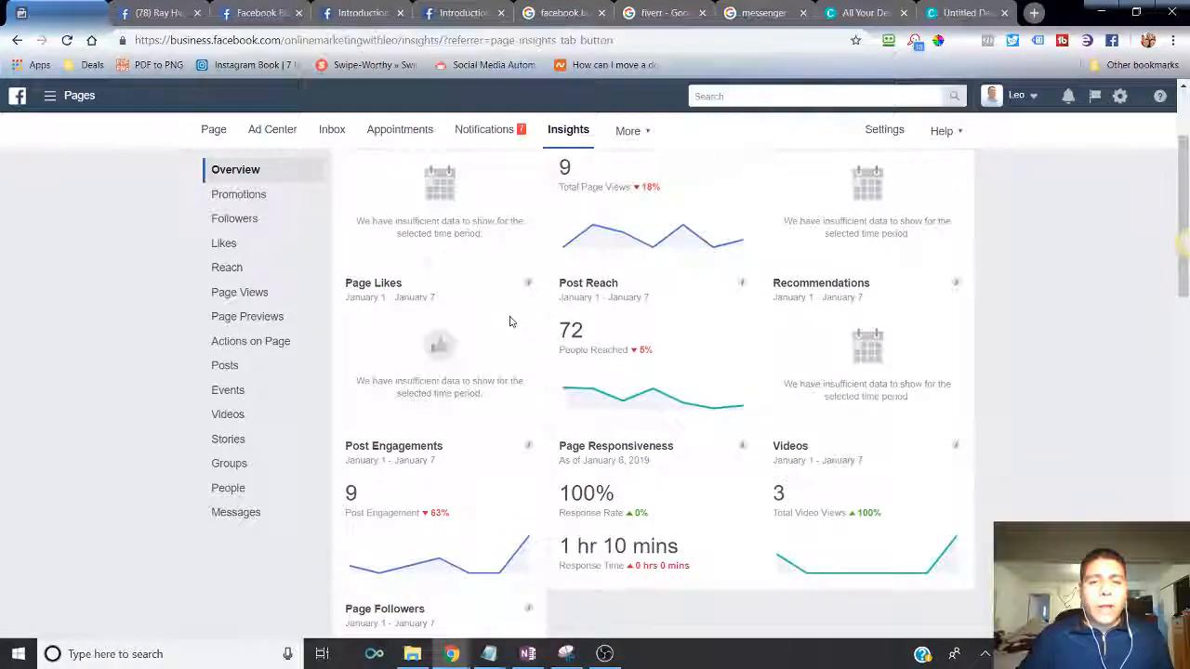
{"action": "scroll", "scroll_direction": "down", "scroll_amount": 3}
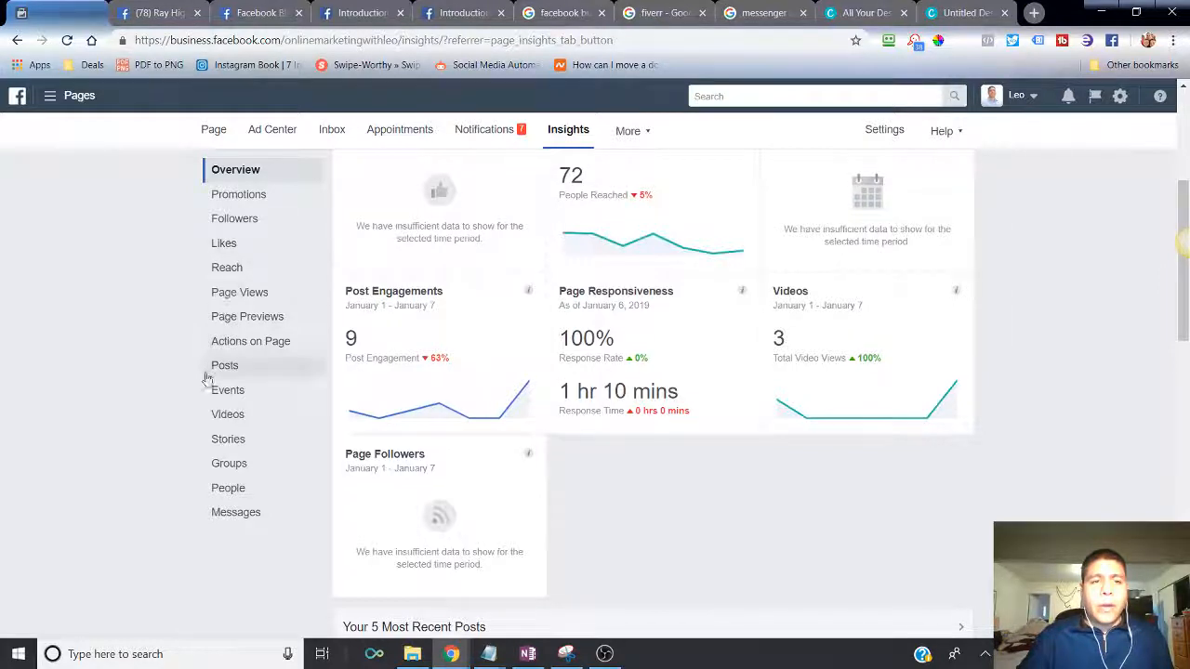
- View the Posts insights and scroll through the All Posts Published table of dates, reach and engagement
{"action": "left_click", "coordinate": [225, 365]}
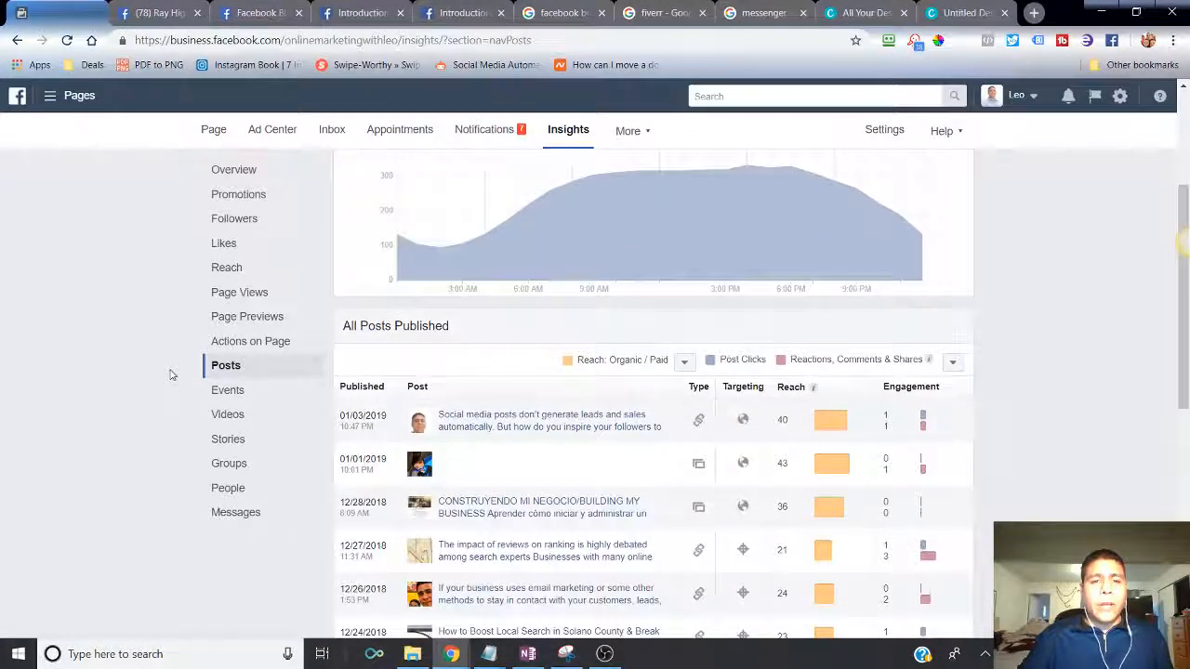
{"action": "scroll", "scroll_direction": "down", "scroll_amount": 3}
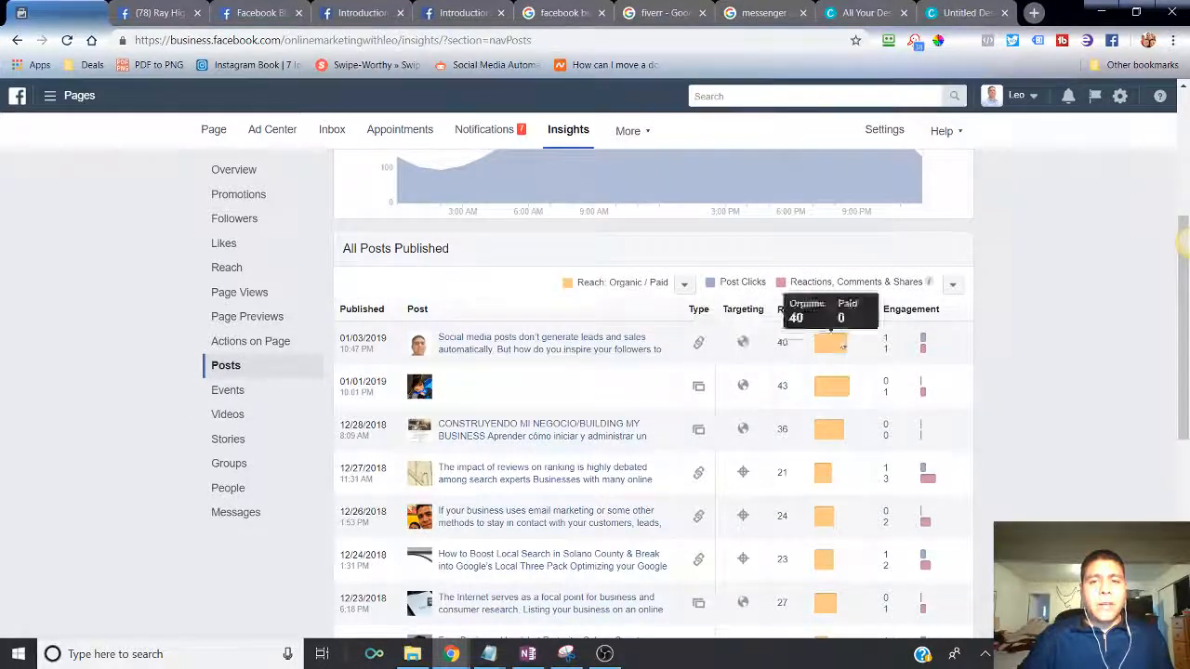
{"action": "scroll", "scroll_direction": "down", "scroll_amount": 3}
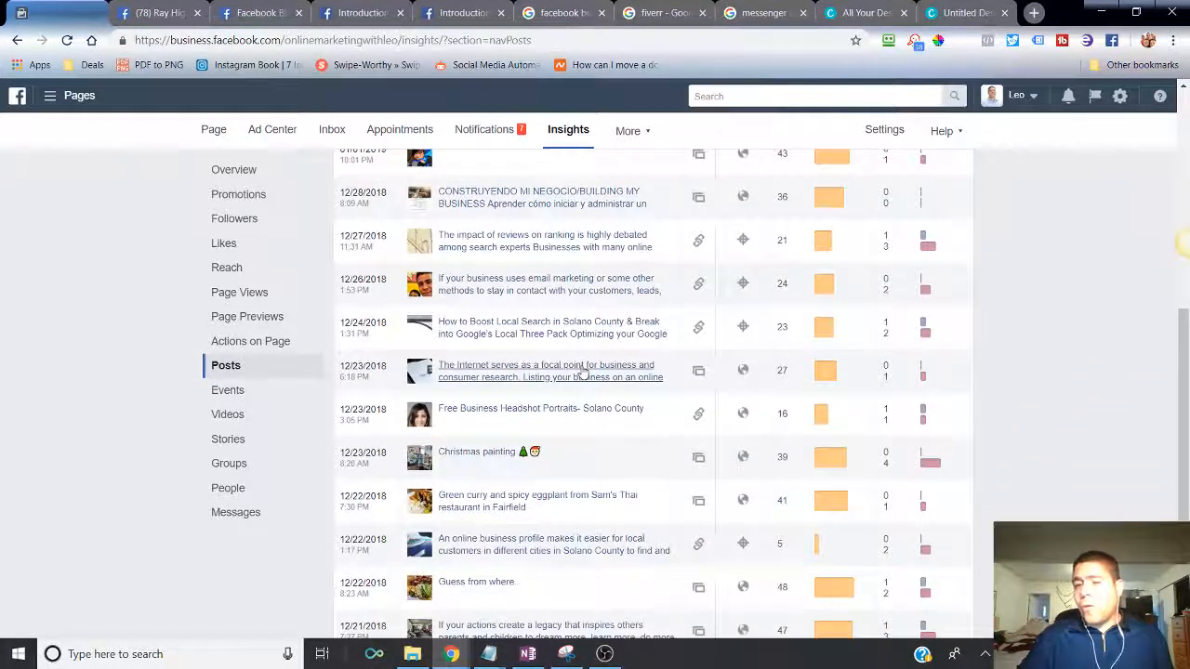
{"action": "scroll", "scroll_direction": "up", "scroll_amount": 3}
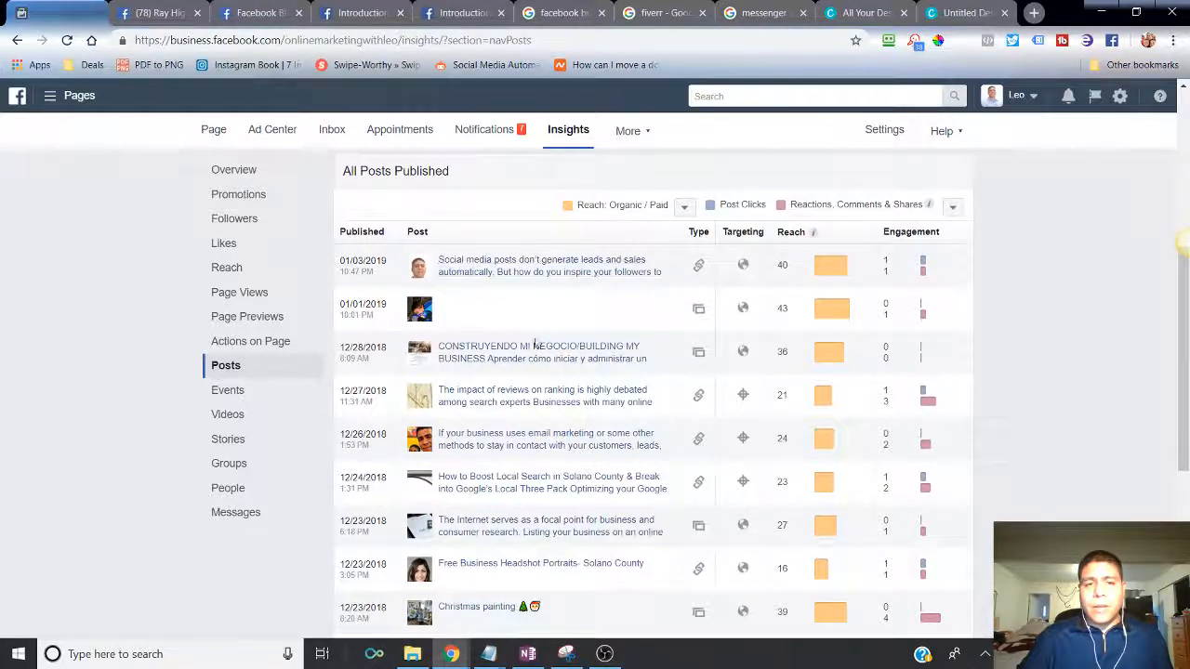
{"action": "scroll", "scroll_direction": "down", "scroll_amount": 3}
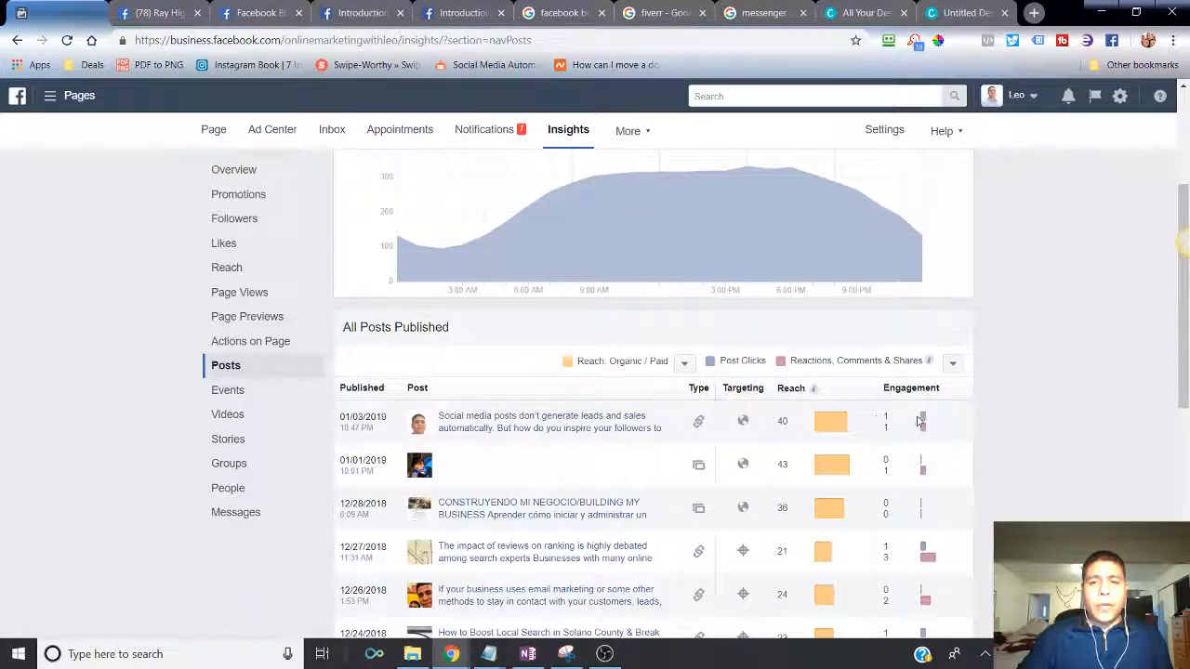
{"action": "scroll", "scroll_direction": "down", "scroll_amount": 3}
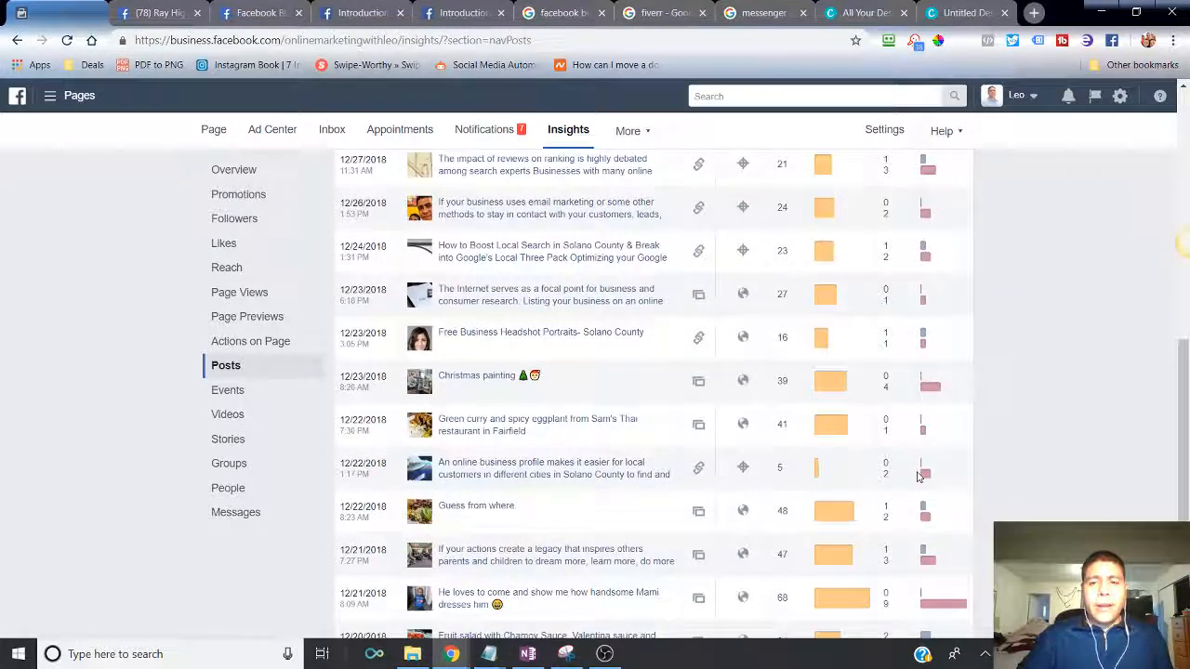
{"action": "scroll", "scroll_direction": "down", "scroll_amount": 3}
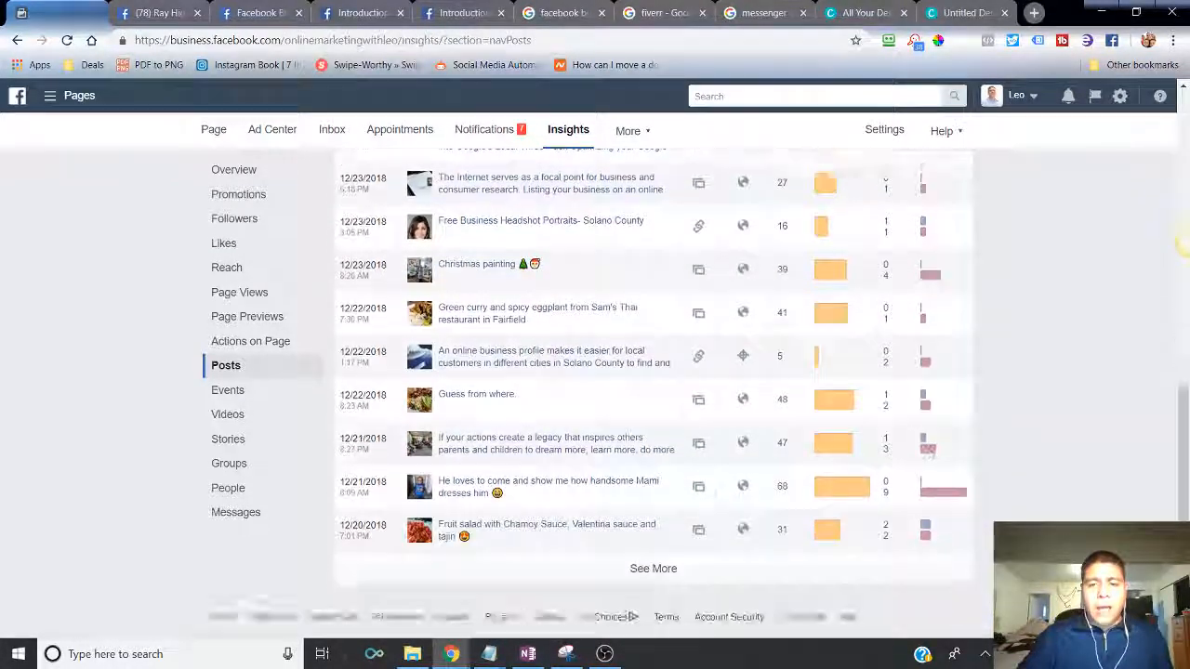
{"action": "scroll", "scroll_direction": "down", "scroll_amount": 3}
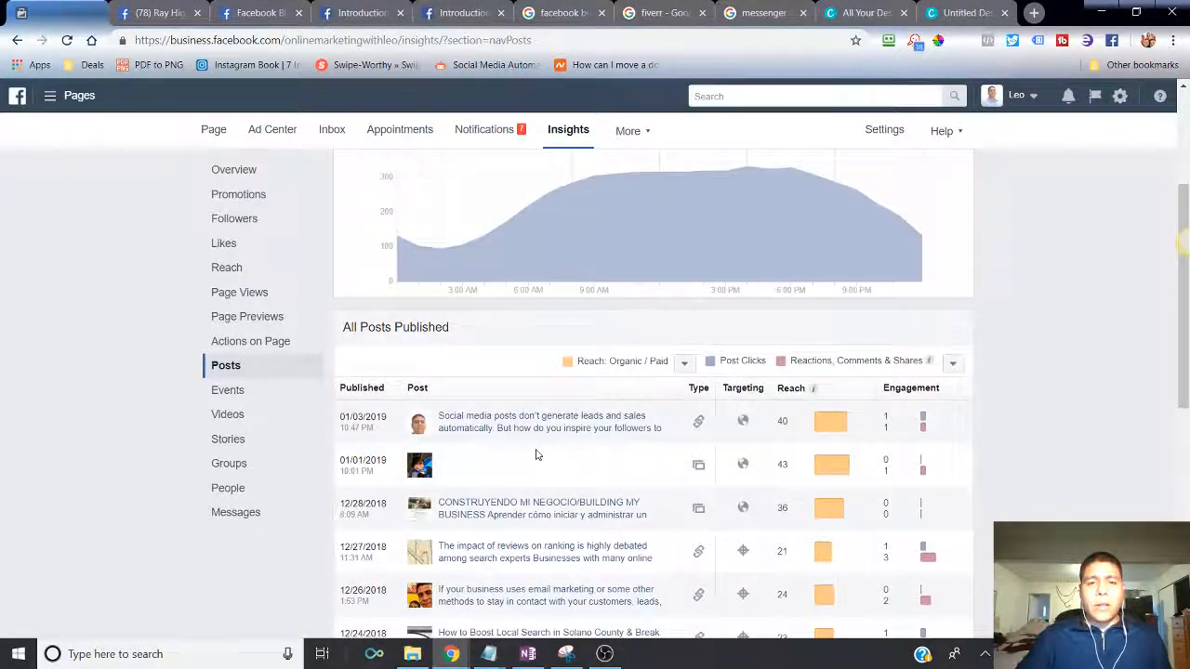
{"action": "scroll", "scroll_direction": "down", "scroll_amount": 3}
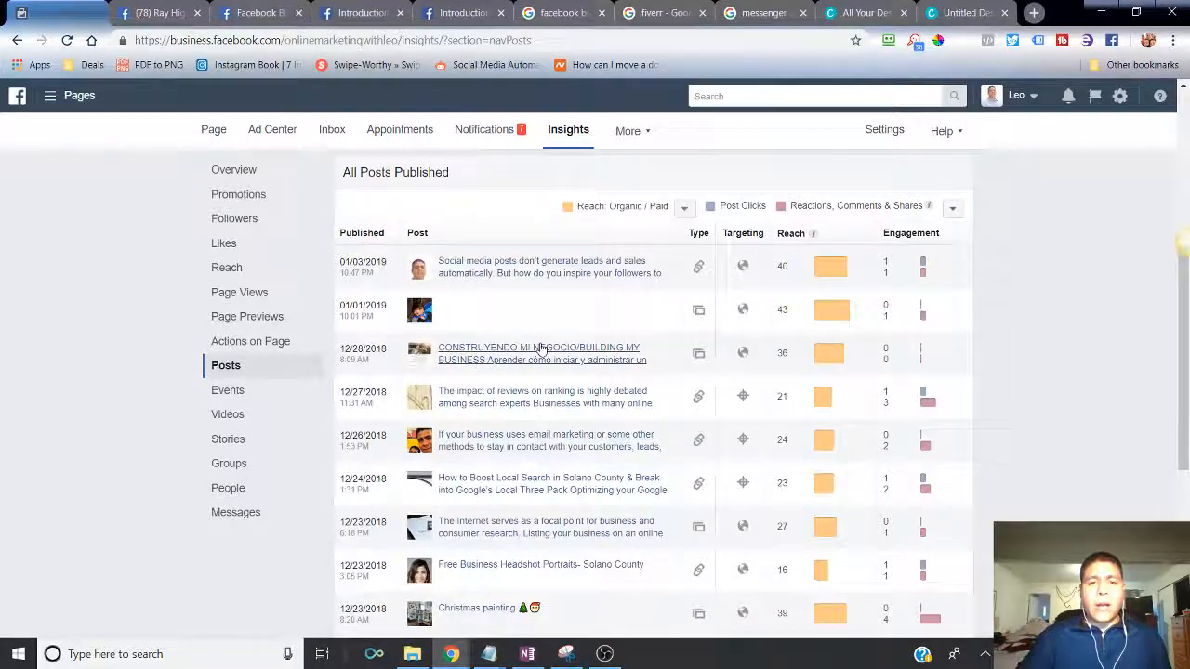
{"action": "mouse_move", "coordinate": [536, 429]}
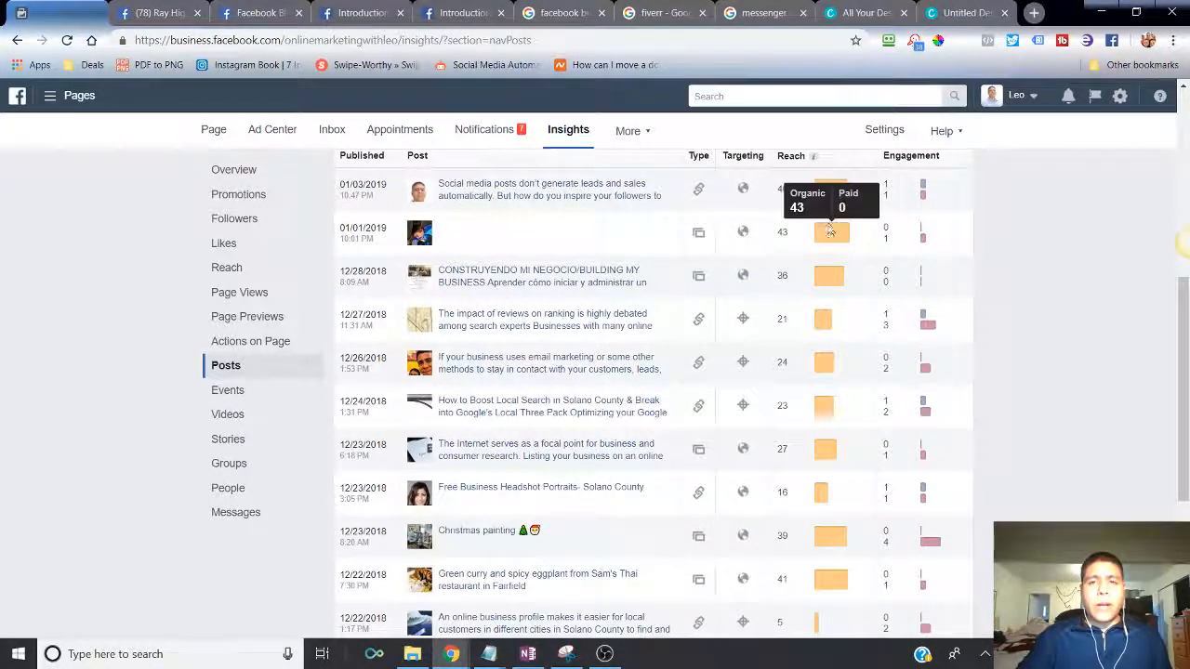
{"action": "mouse_move", "coordinate": [944, 352]}
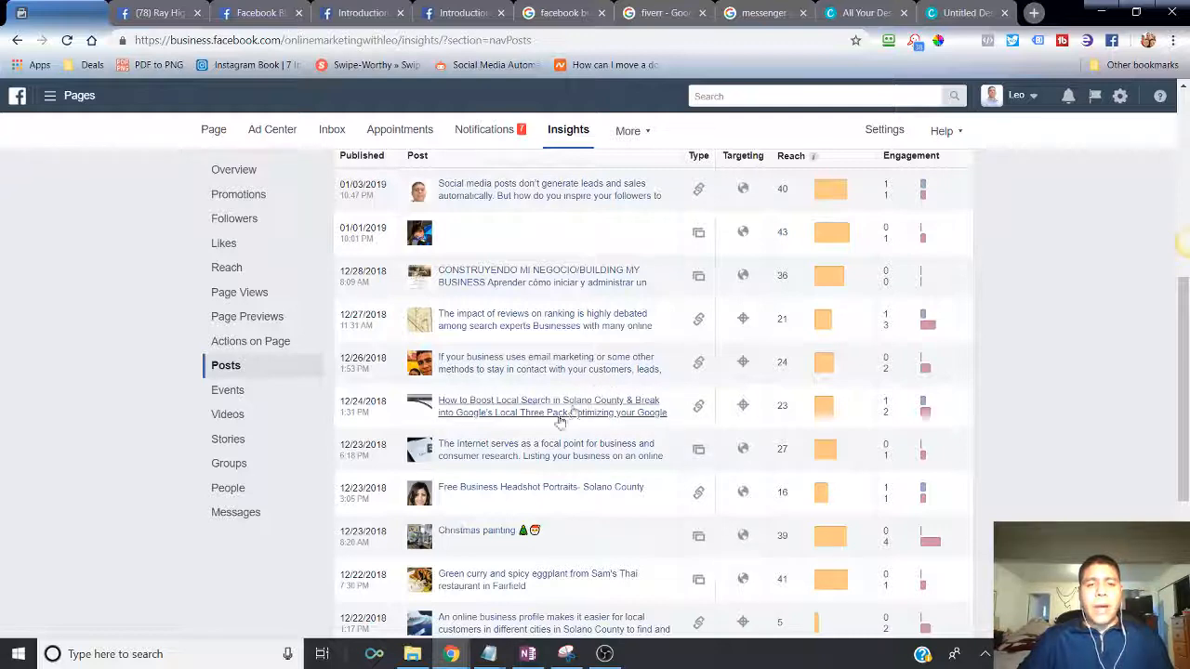
{"action": "scroll", "scroll_direction": "down", "scroll_amount": 3}
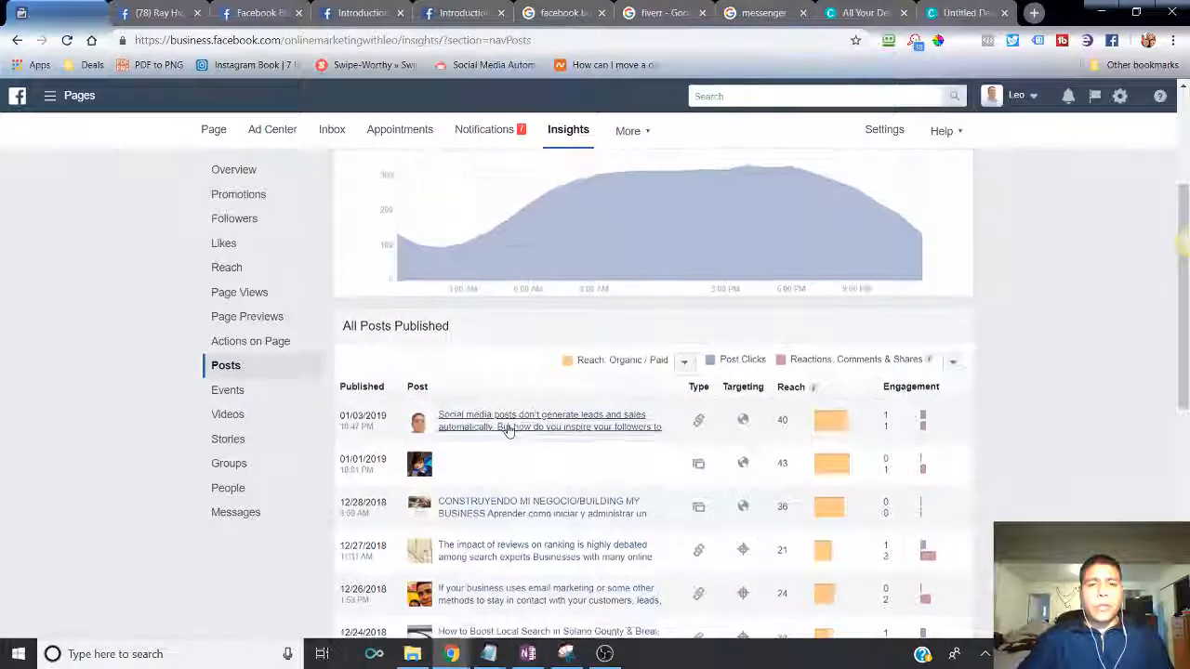
{"action": "scroll", "scroll_direction": "down", "scroll_amount": 3}
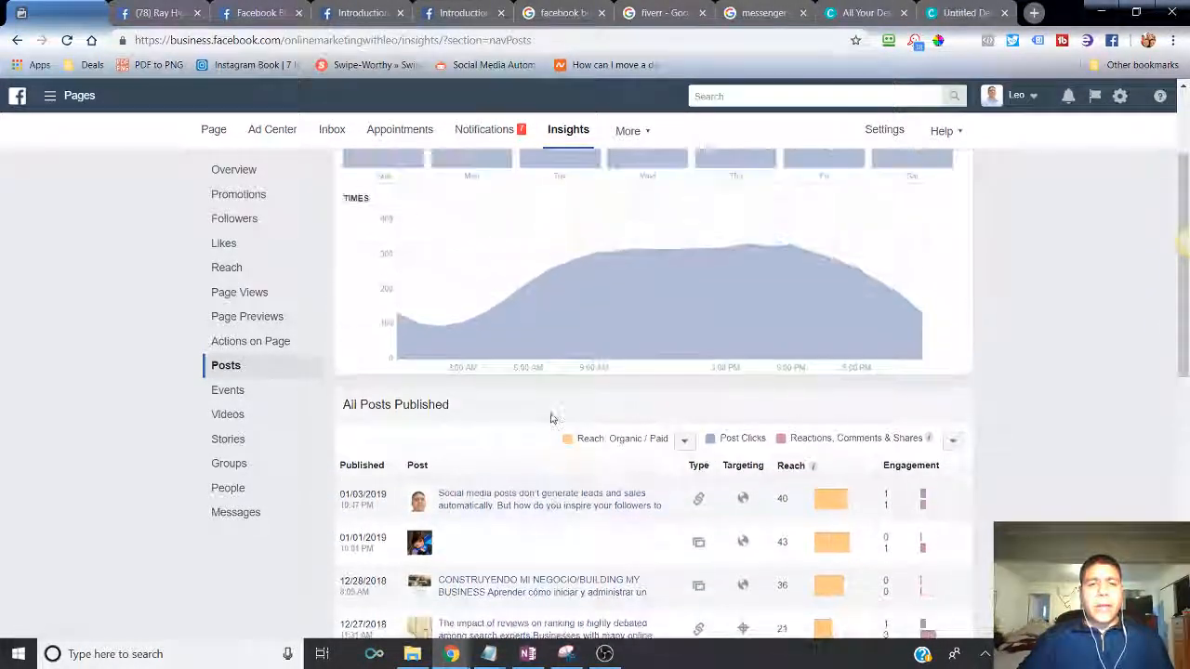
{"action": "mouse_move", "coordinate": [418, 339]}
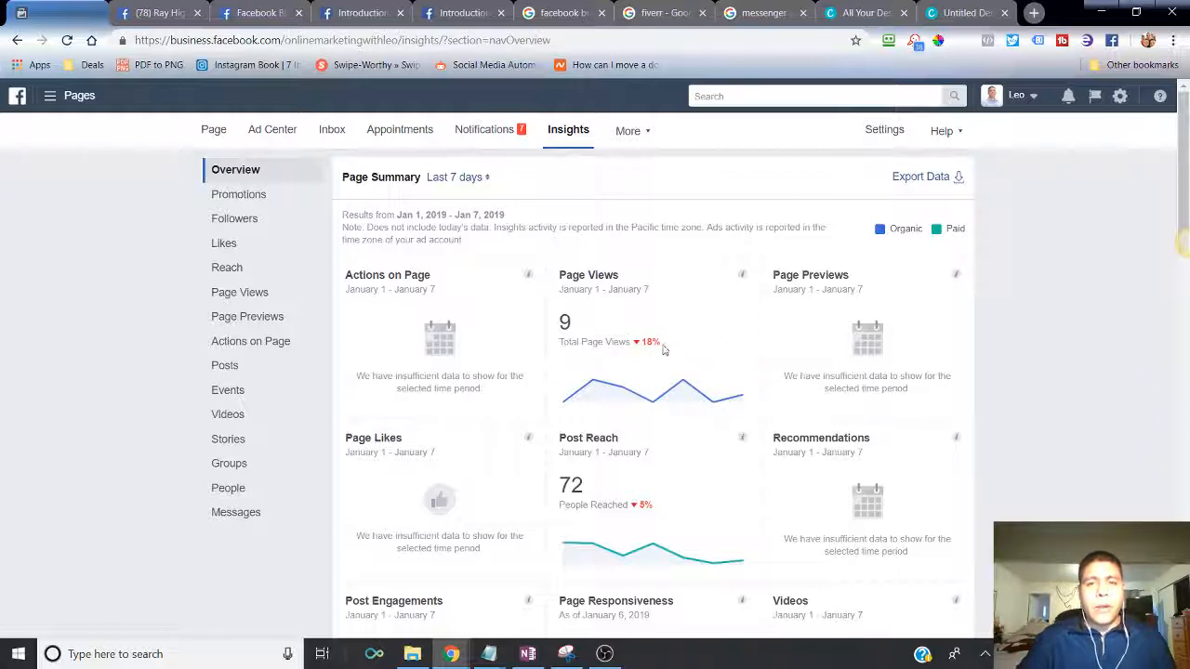
{"action": "mouse_move", "coordinate": [621, 528]}
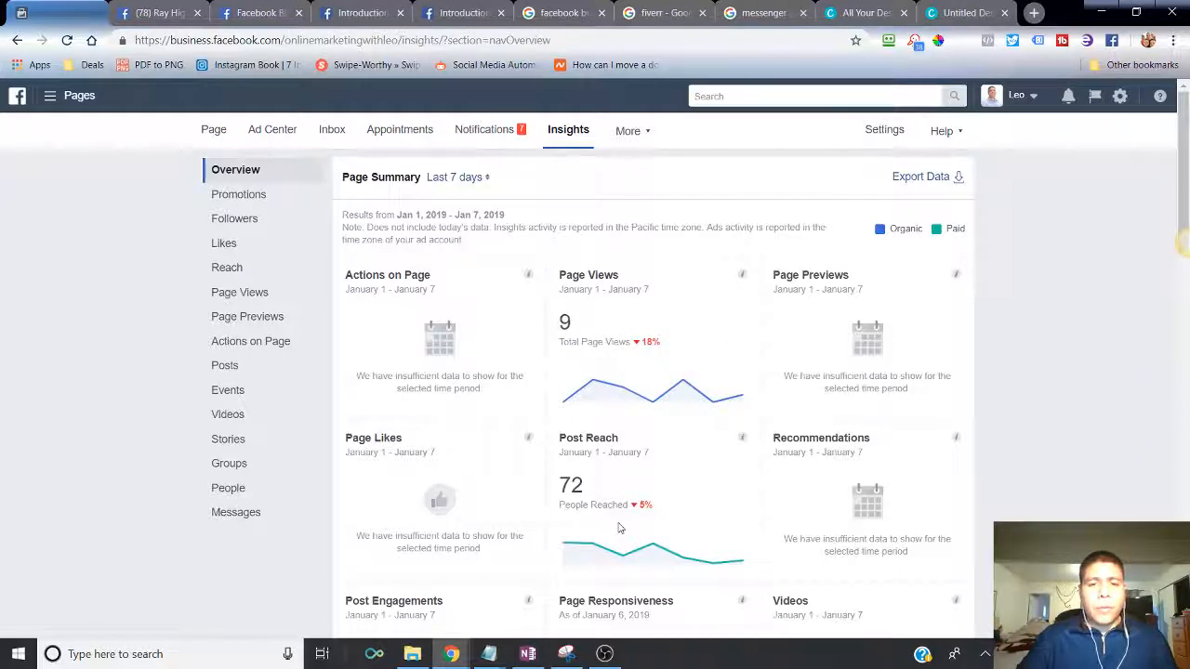
{"action": "mouse_move", "coordinate": [424, 400]}
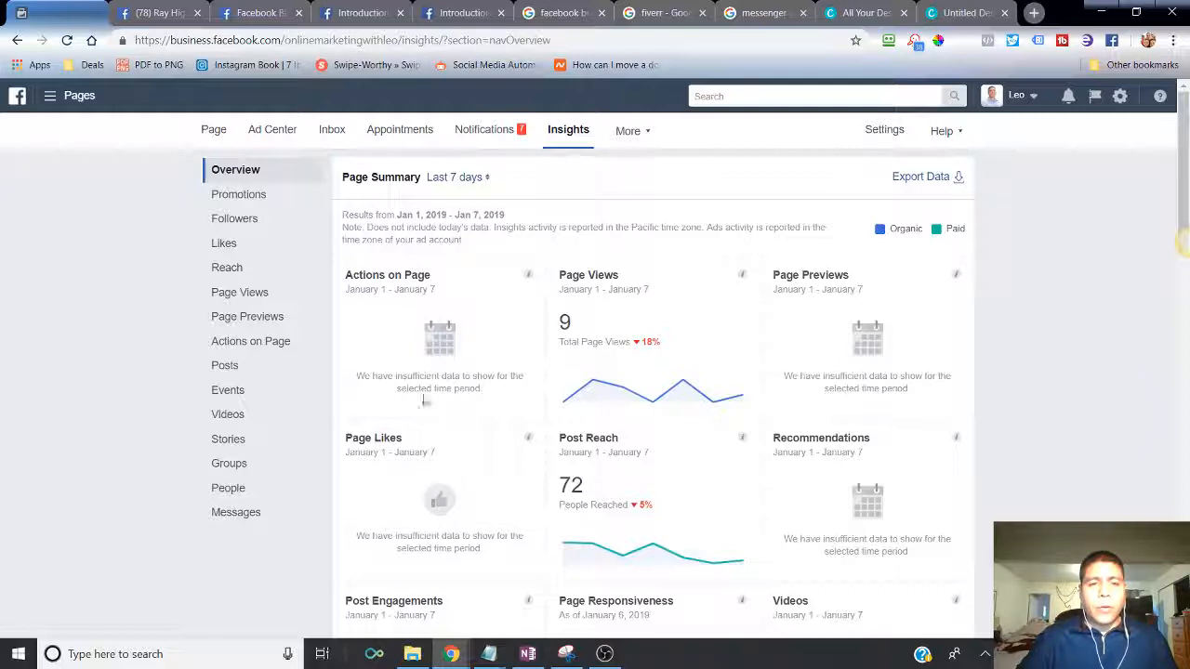
{"action": "mouse_move", "coordinate": [718, 347]}
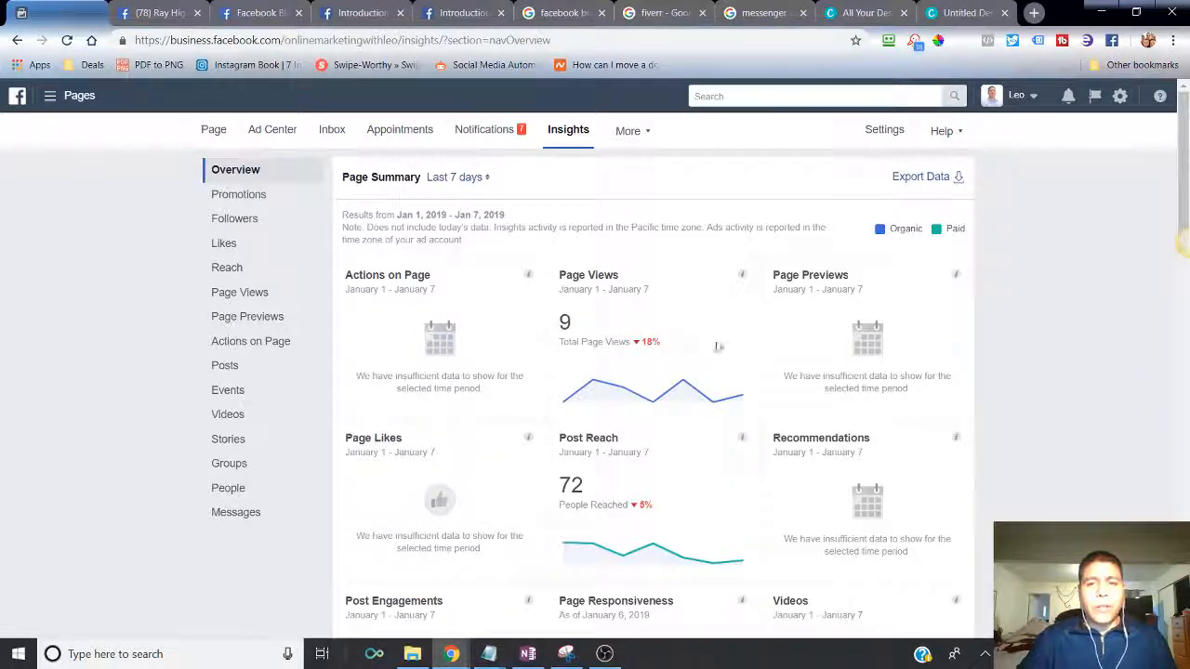
- Scroll through the Page Summary cards: 9 page views, 72 reached, 100% response rate, 3 videos
{"action": "scroll", "scroll_direction": "down", "scroll_amount": 3}
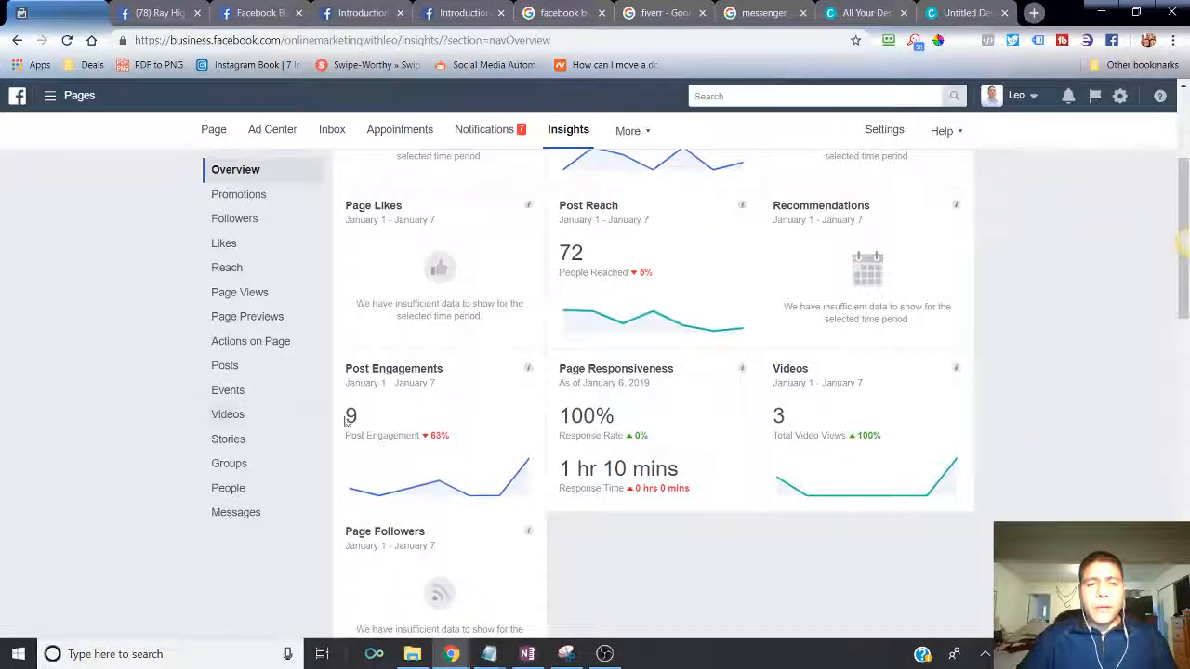
{"action": "mouse_move", "coordinate": [492, 457]}
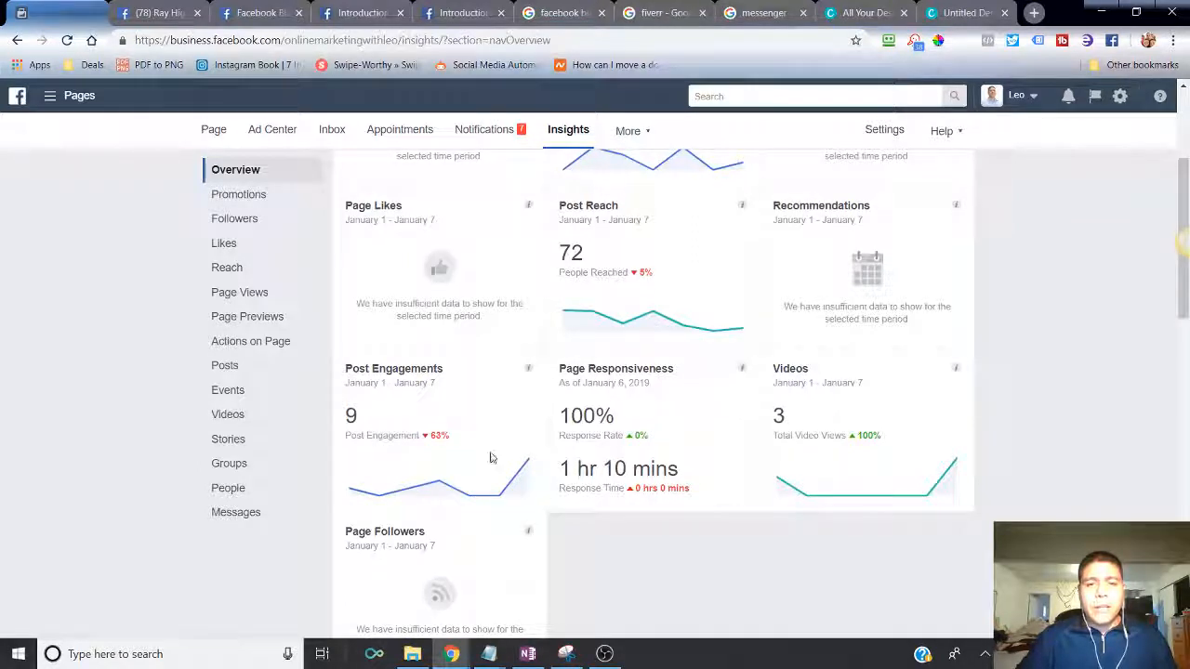
{"action": "mouse_move", "coordinate": [495, 422]}
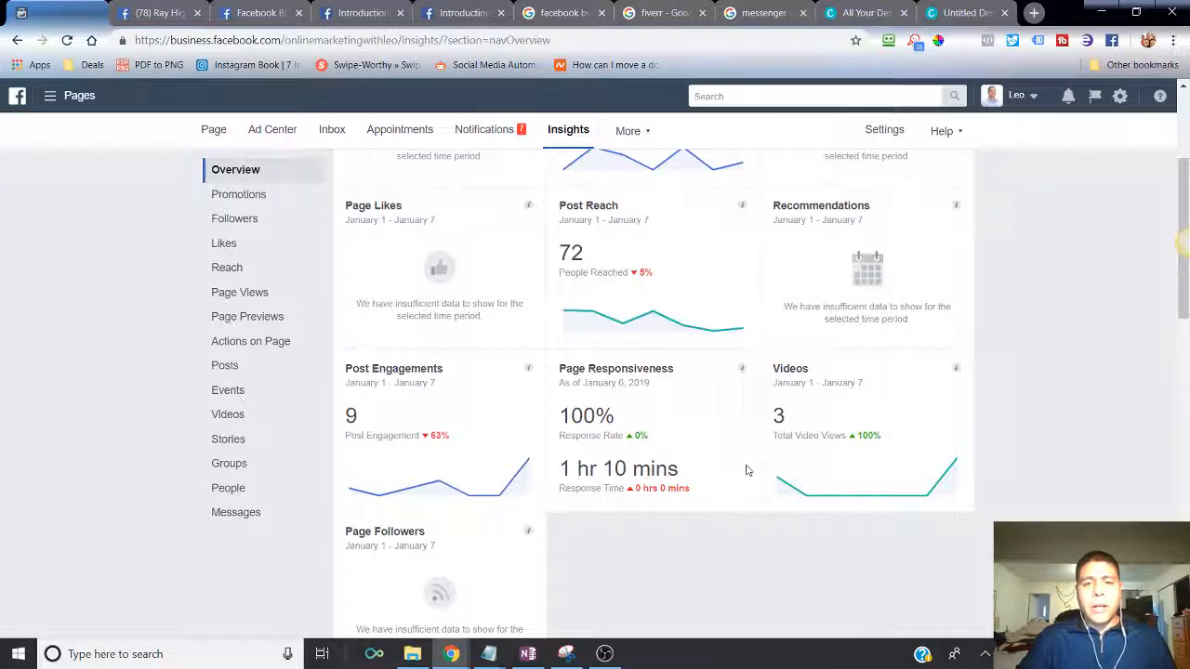
{"action": "mouse_move", "coordinate": [895, 491]}
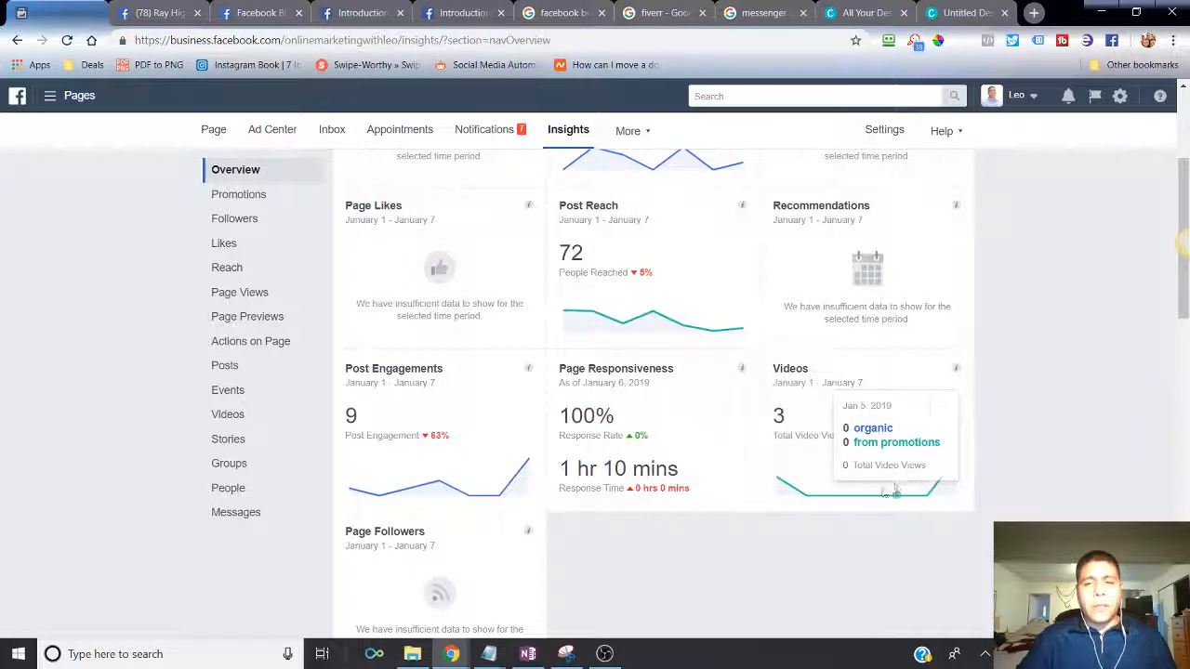
{"action": "mouse_move", "coordinate": [809, 492]}
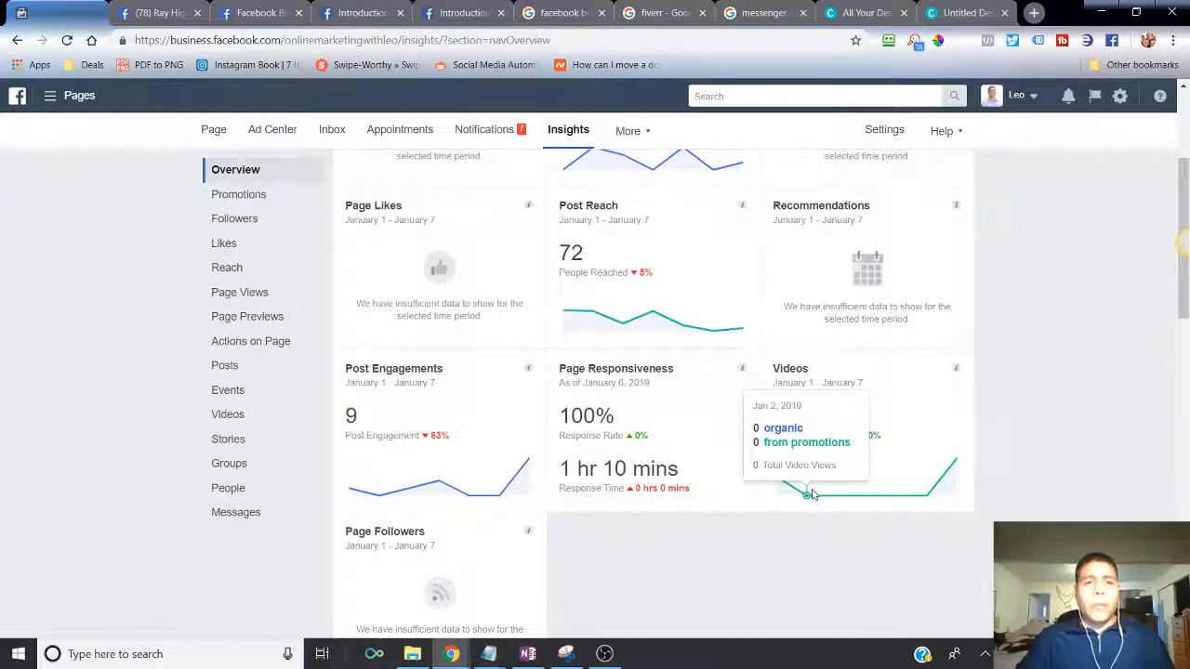
{"action": "mouse_move", "coordinate": [247, 316]}
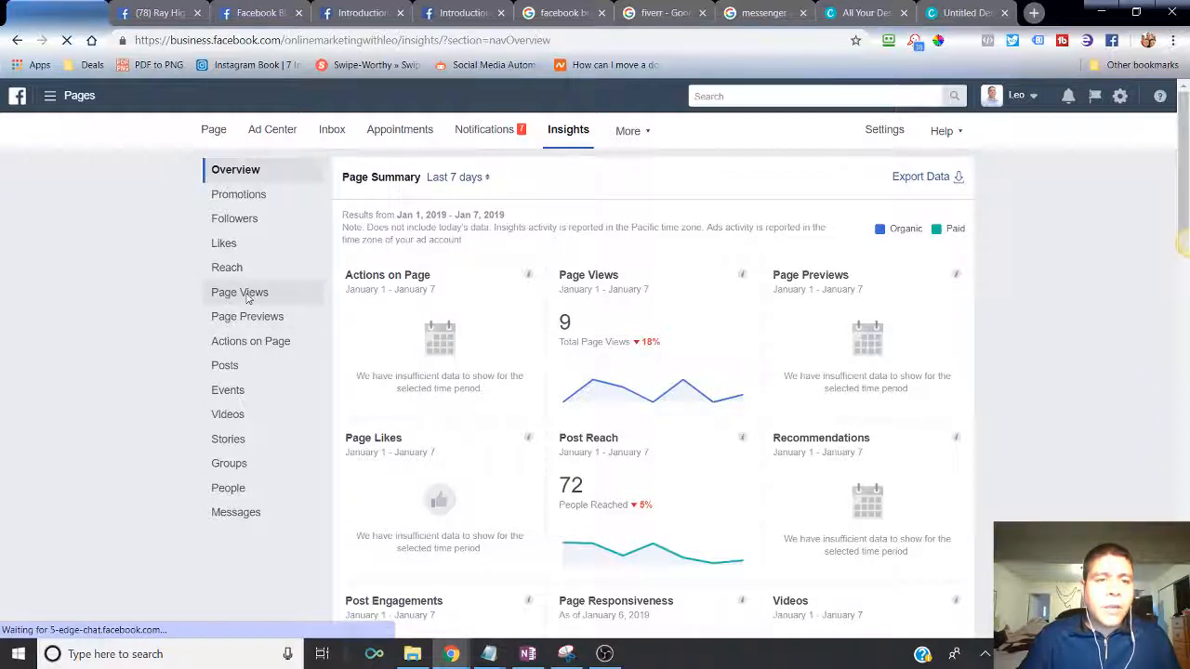
- View the Page Views breakdown, then the Page Previews chart of total previews
{"action": "left_click", "coordinate": [240, 292]}
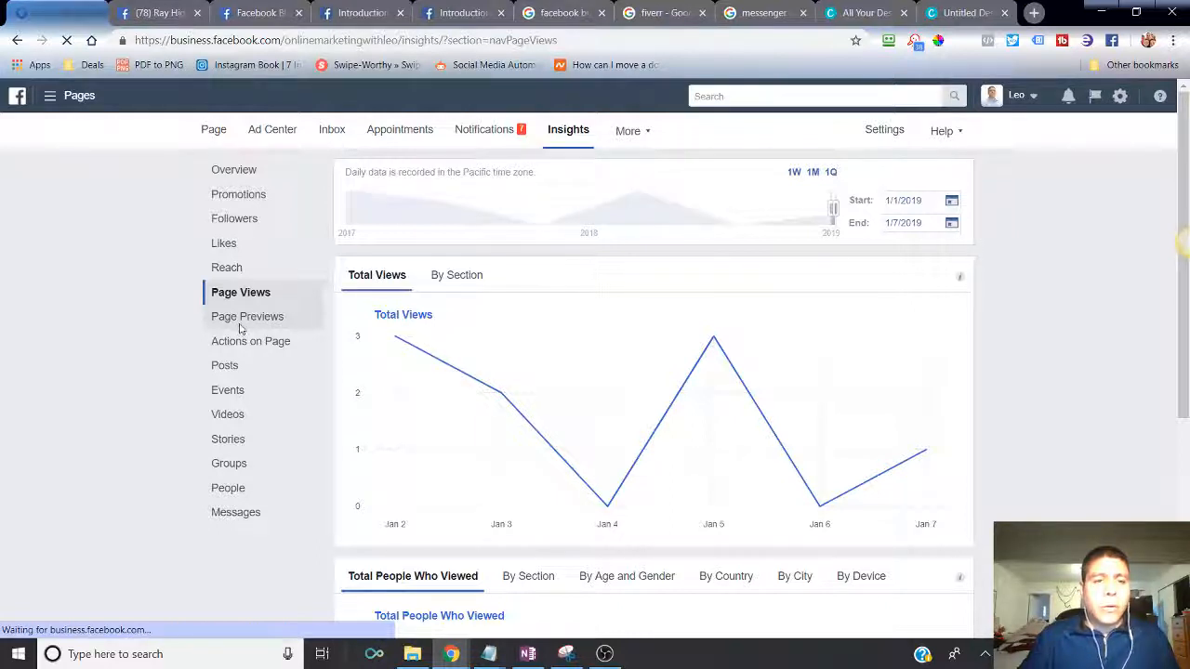
{"action": "left_click", "coordinate": [247, 316]}
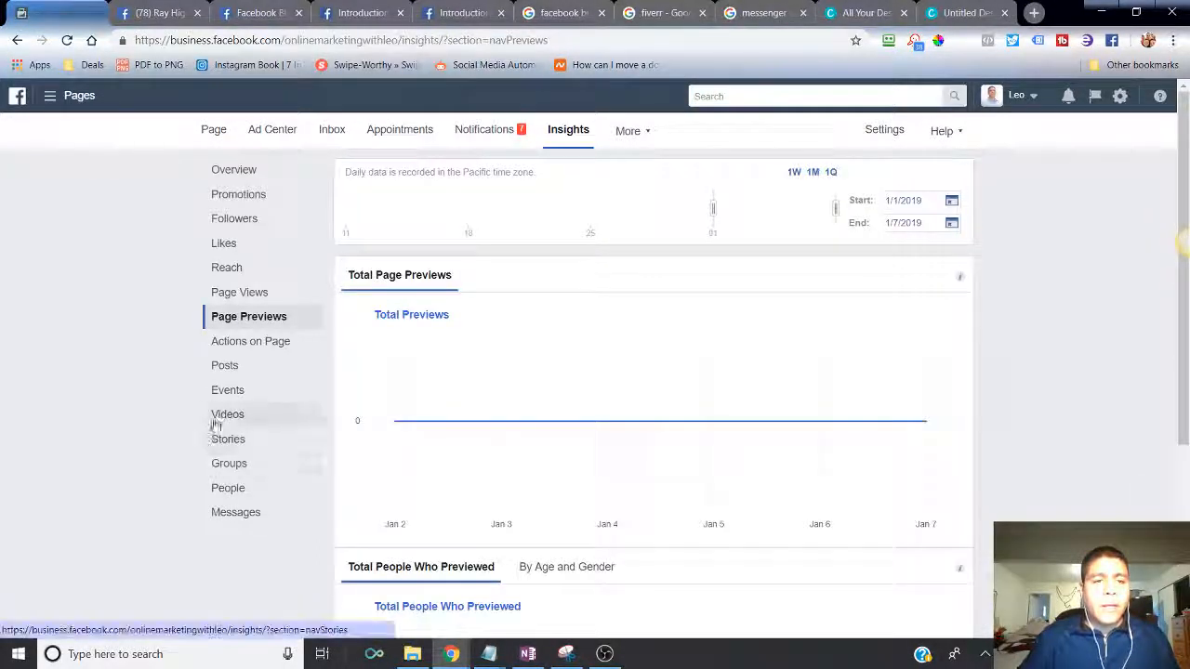
{"action": "scroll", "scroll_direction": "down", "scroll_amount": 3}
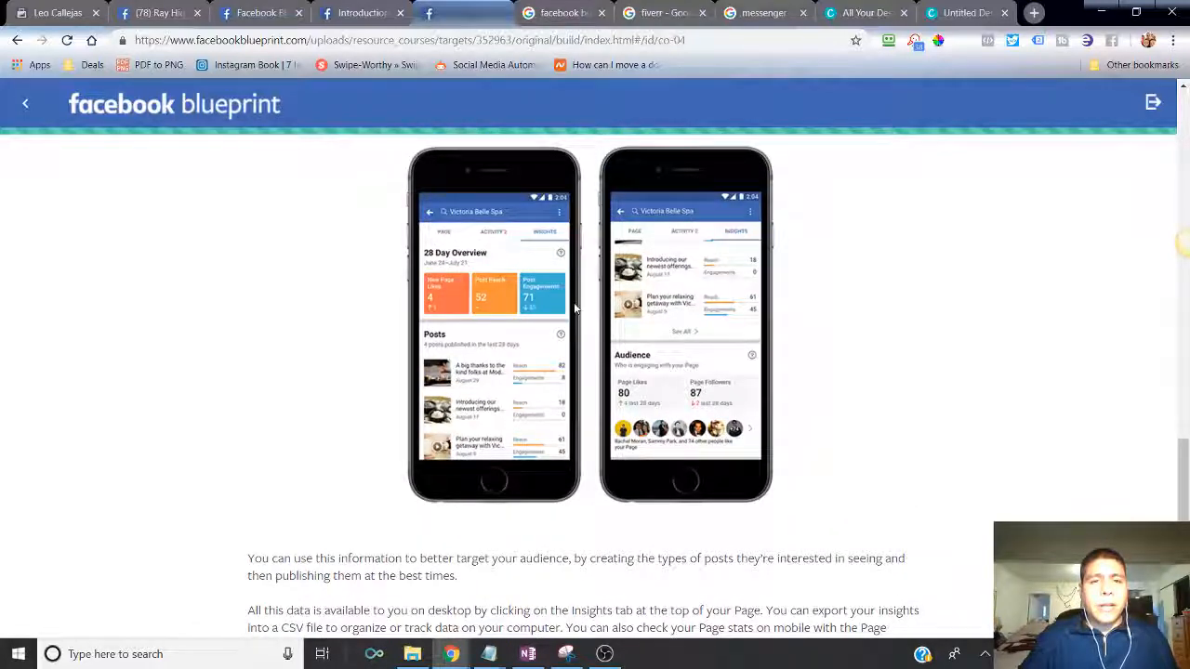
{"action": "scroll", "scroll_direction": "down", "scroll_amount": 3}
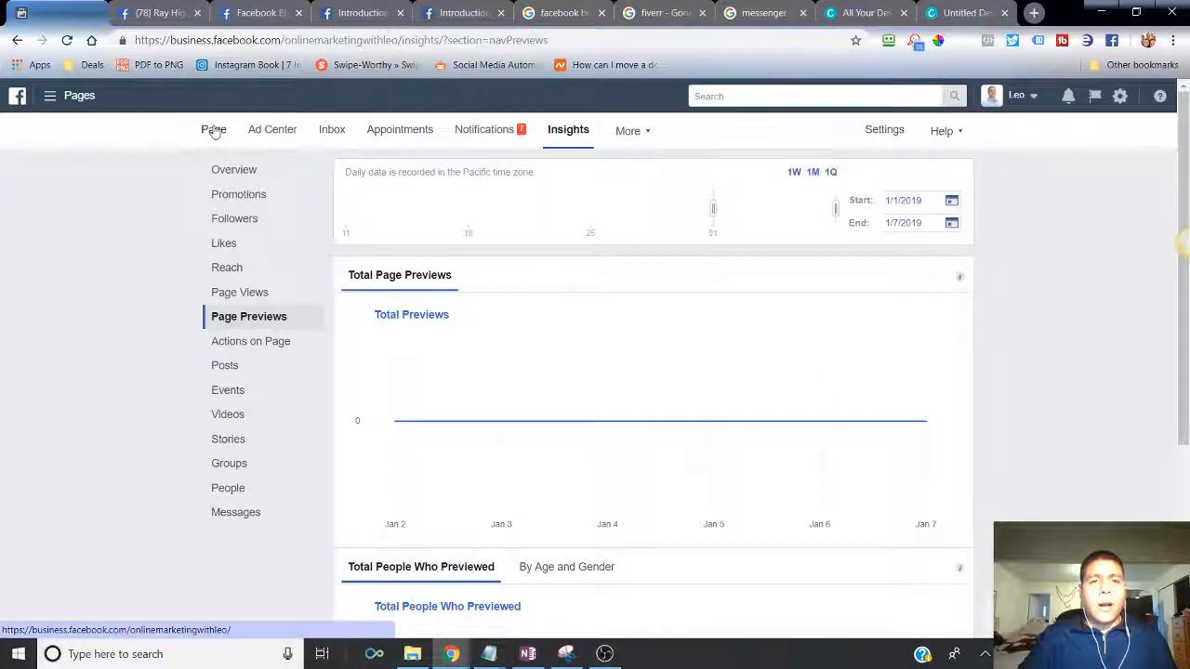
- Review the page's general settings list and return to the business page's home view
{"action": "left_click", "coordinate": [885, 130]}
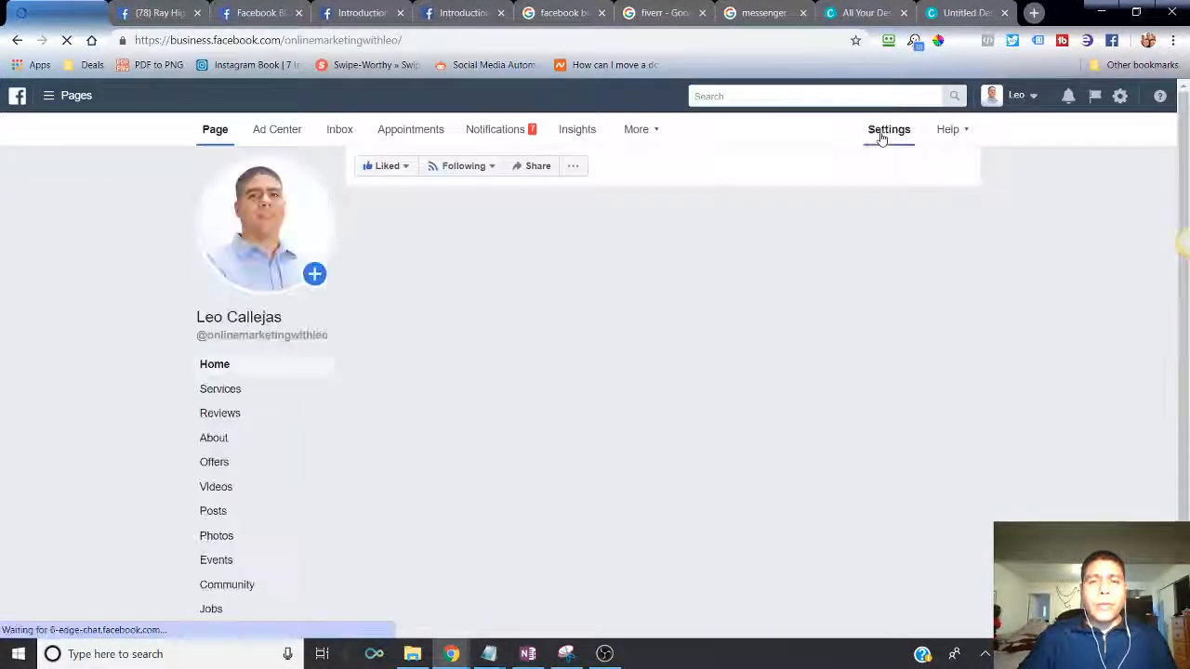
{"action": "left_click", "coordinate": [888, 130]}
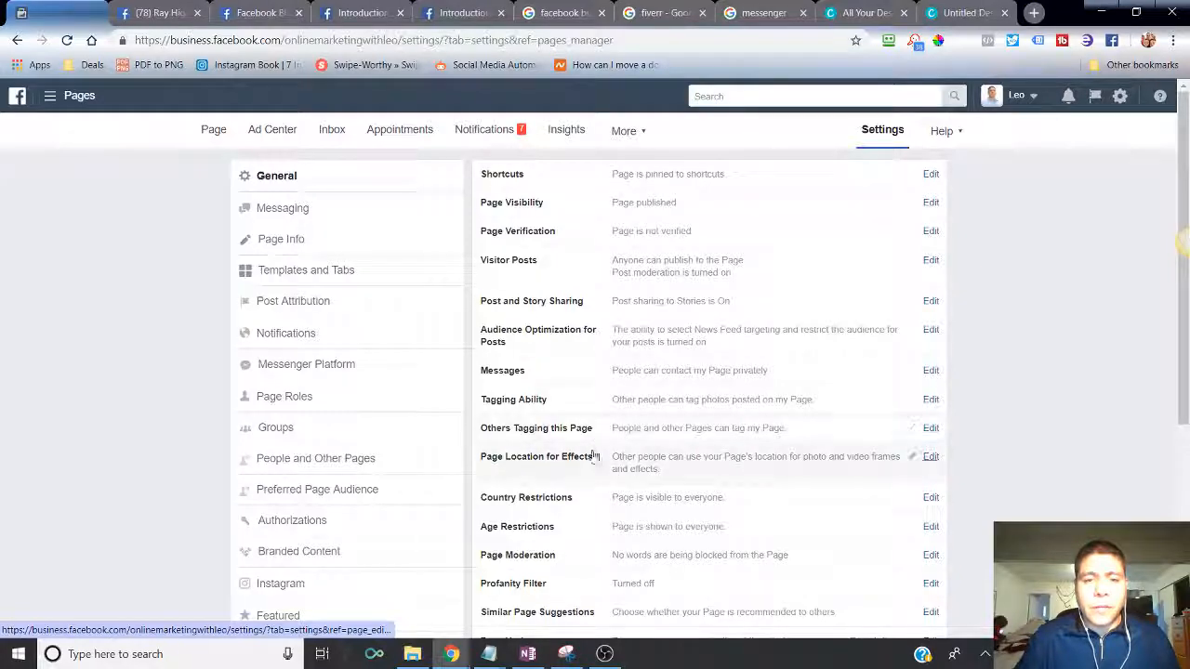
{"action": "scroll", "scroll_direction": "down", "scroll_amount": 3}
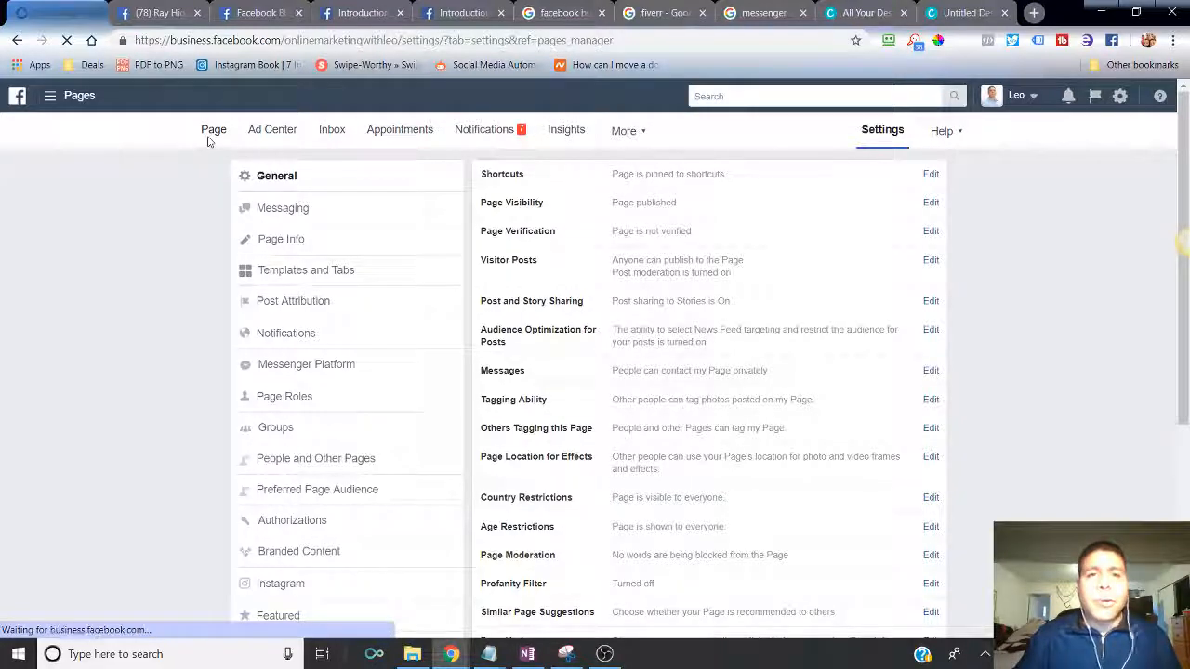
{"action": "left_click", "coordinate": [215, 130]}
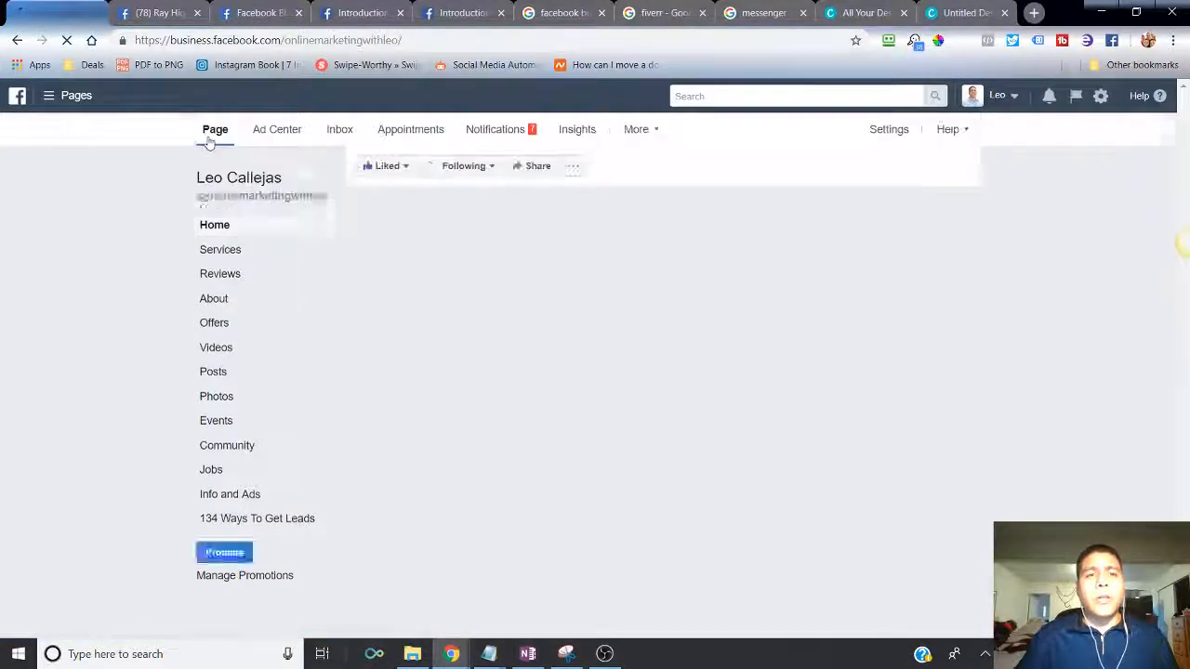